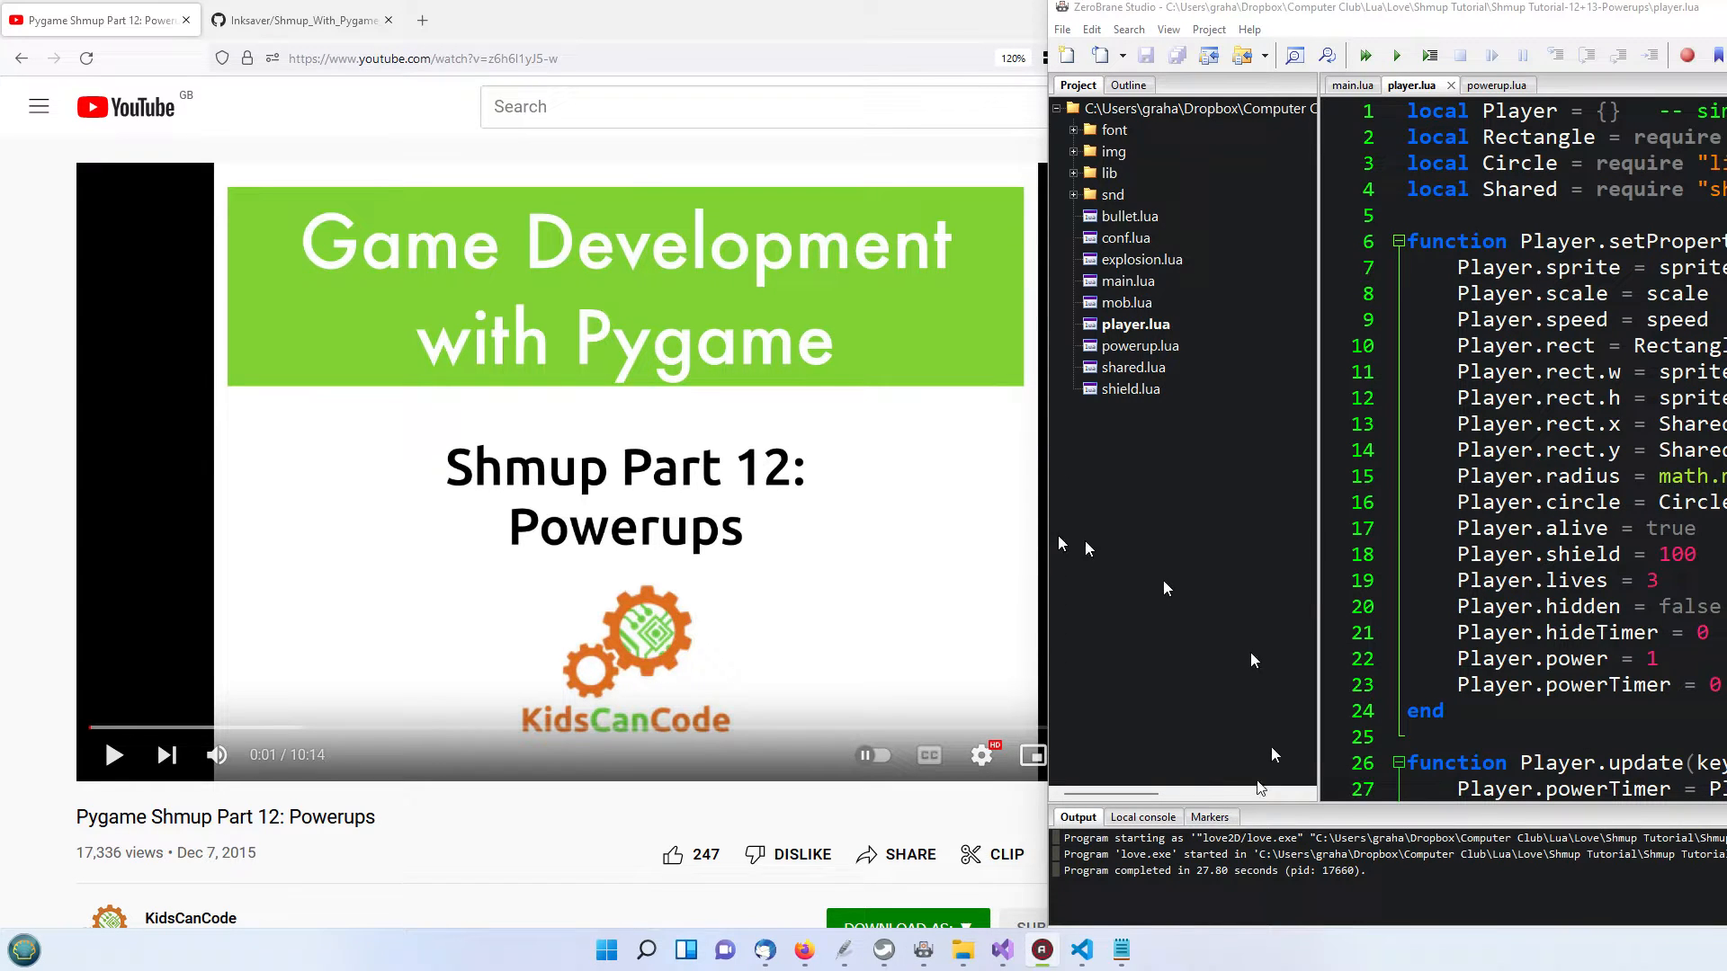
mouse_move(662, 604)
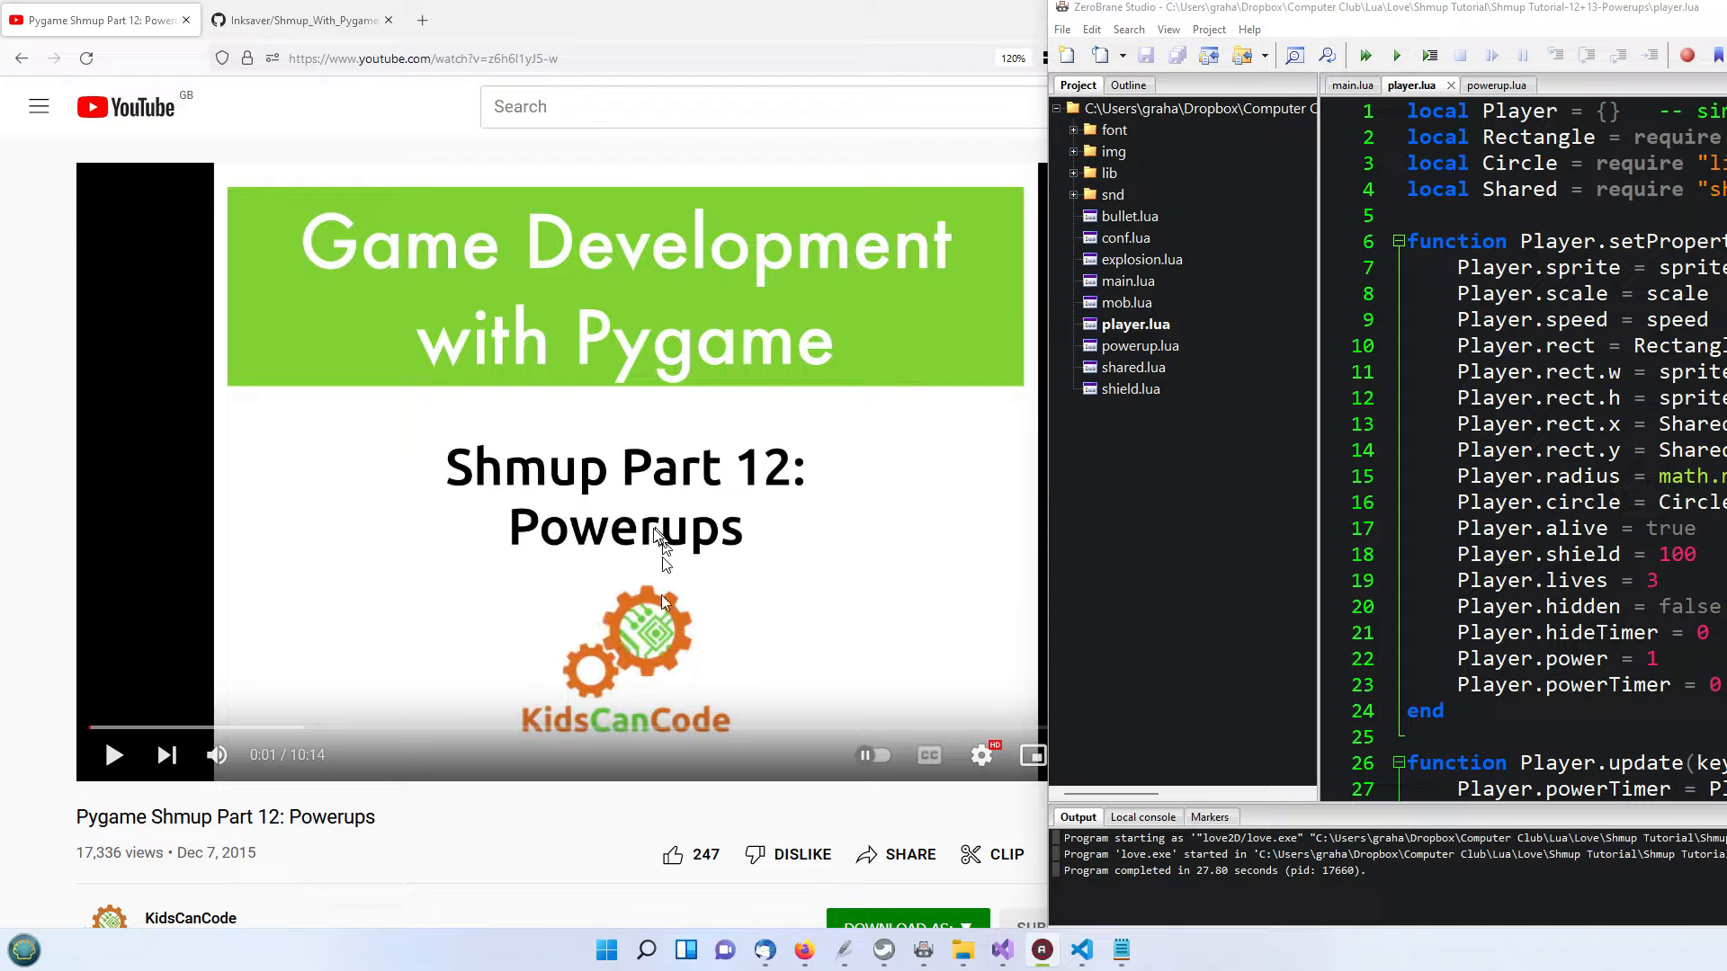
mouse_move(784, 392)
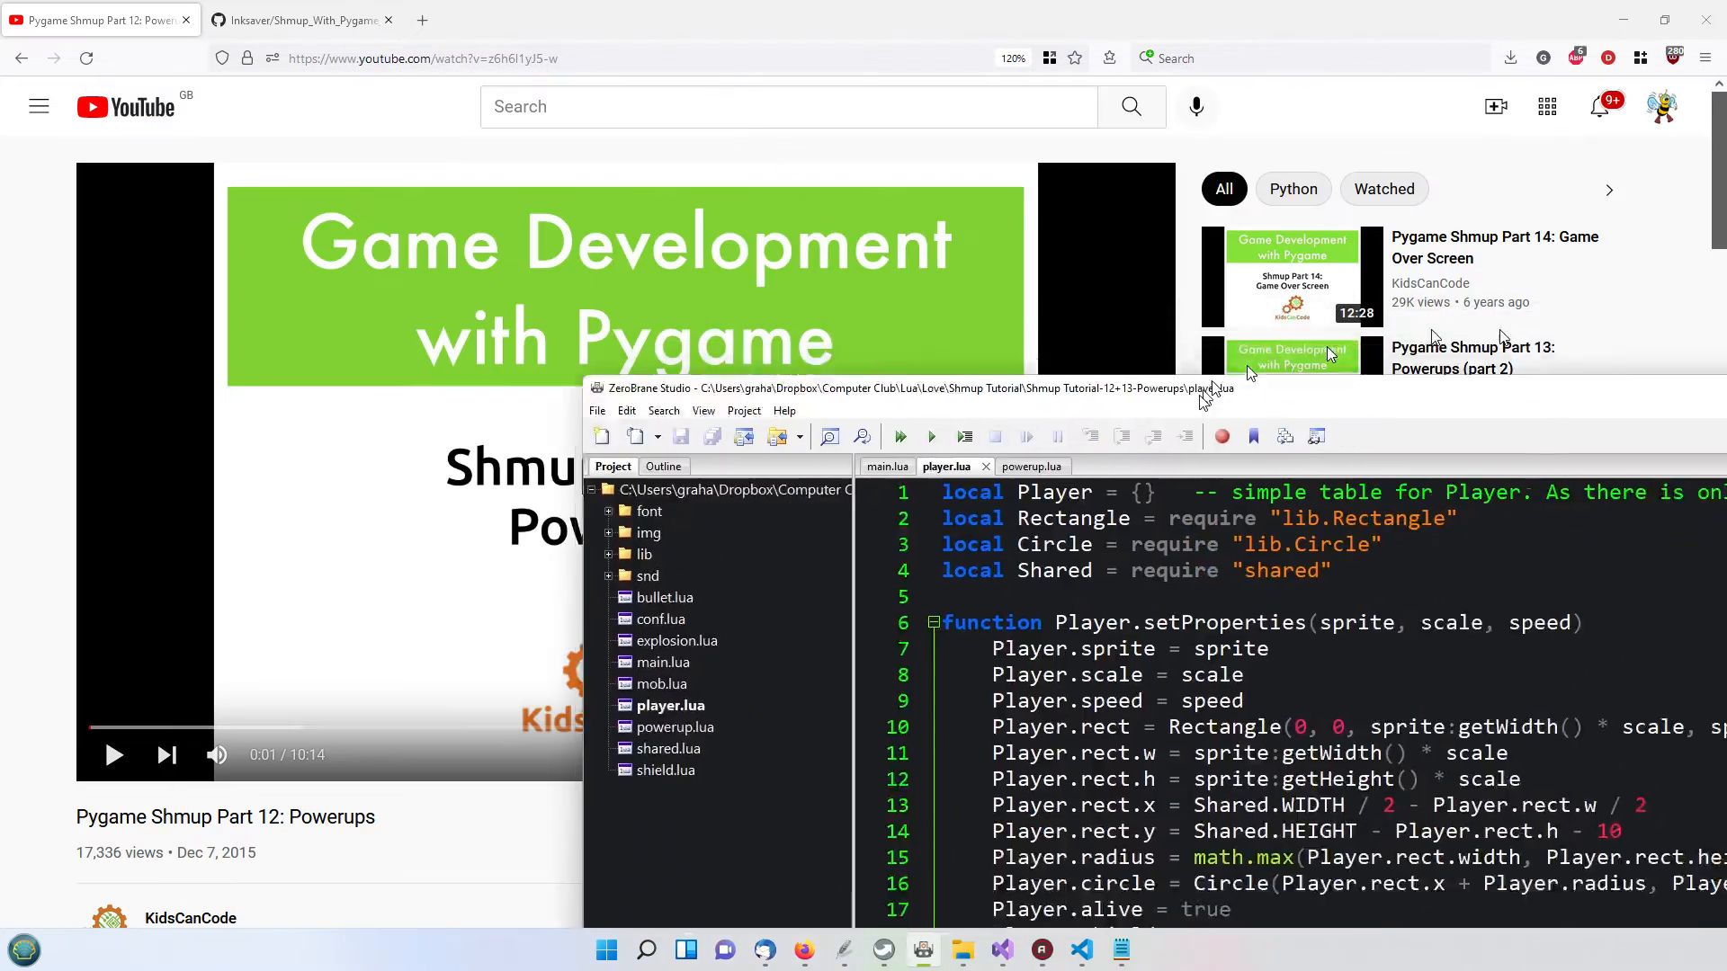
Maximize the ZeroBrane Studio window so player.lua's setProperties function is fully visible
left_click(1236, 388)
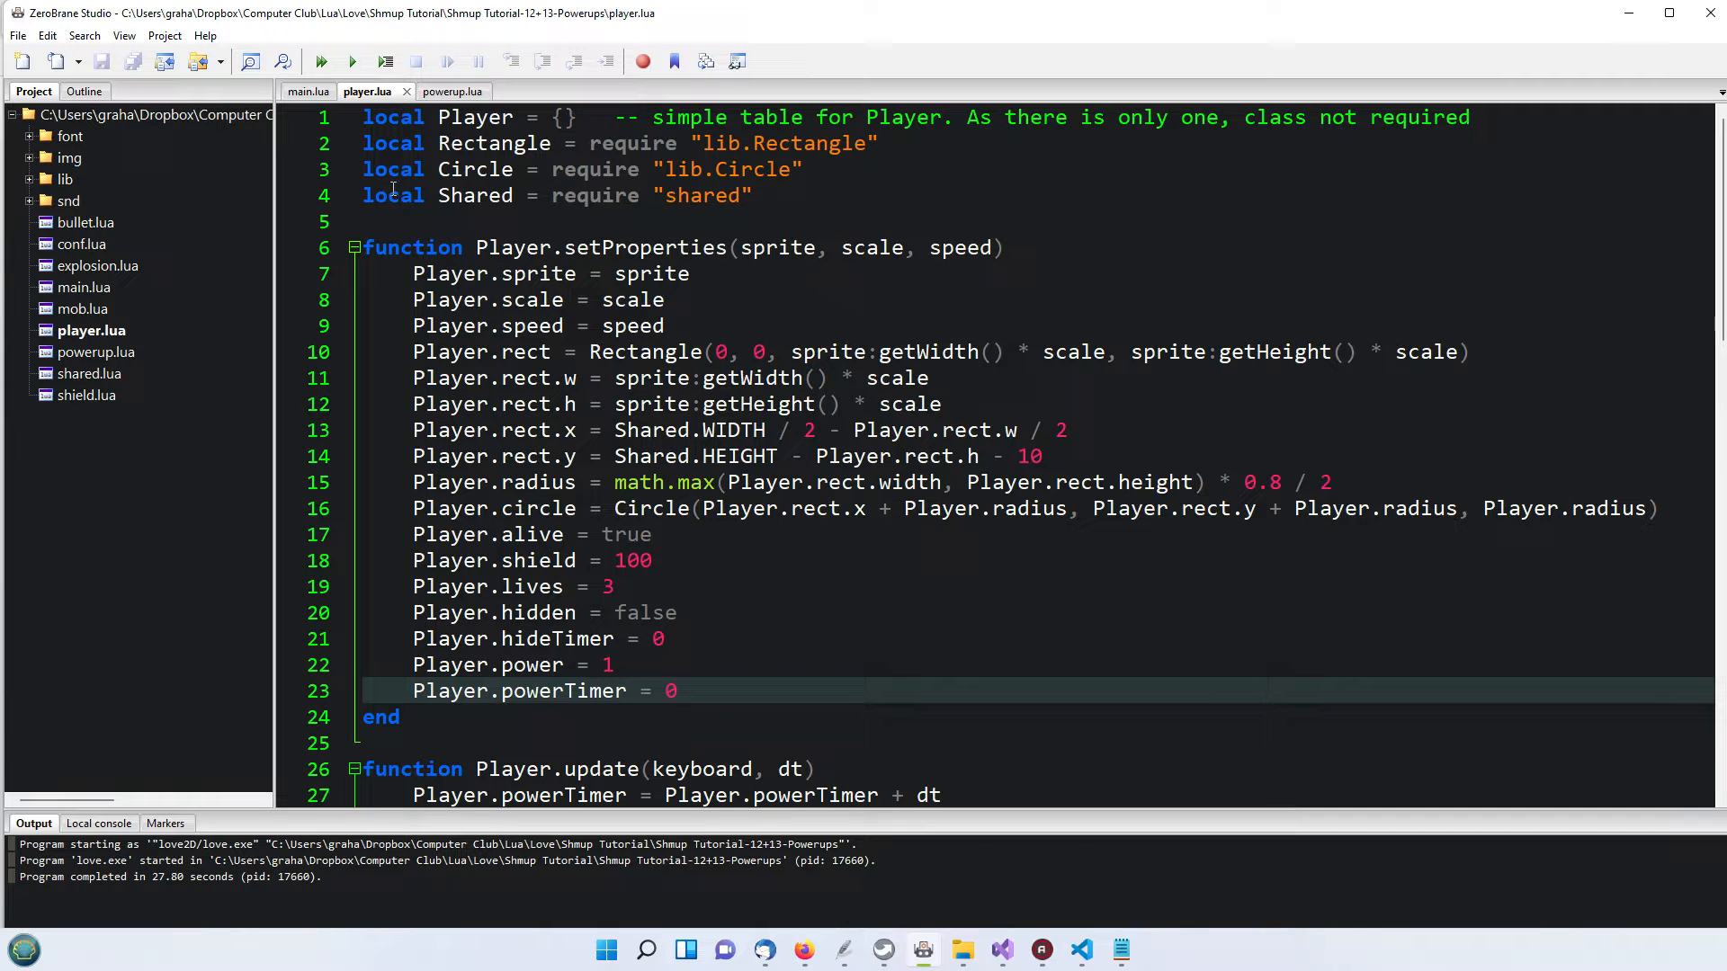
mouse_move(324, 97)
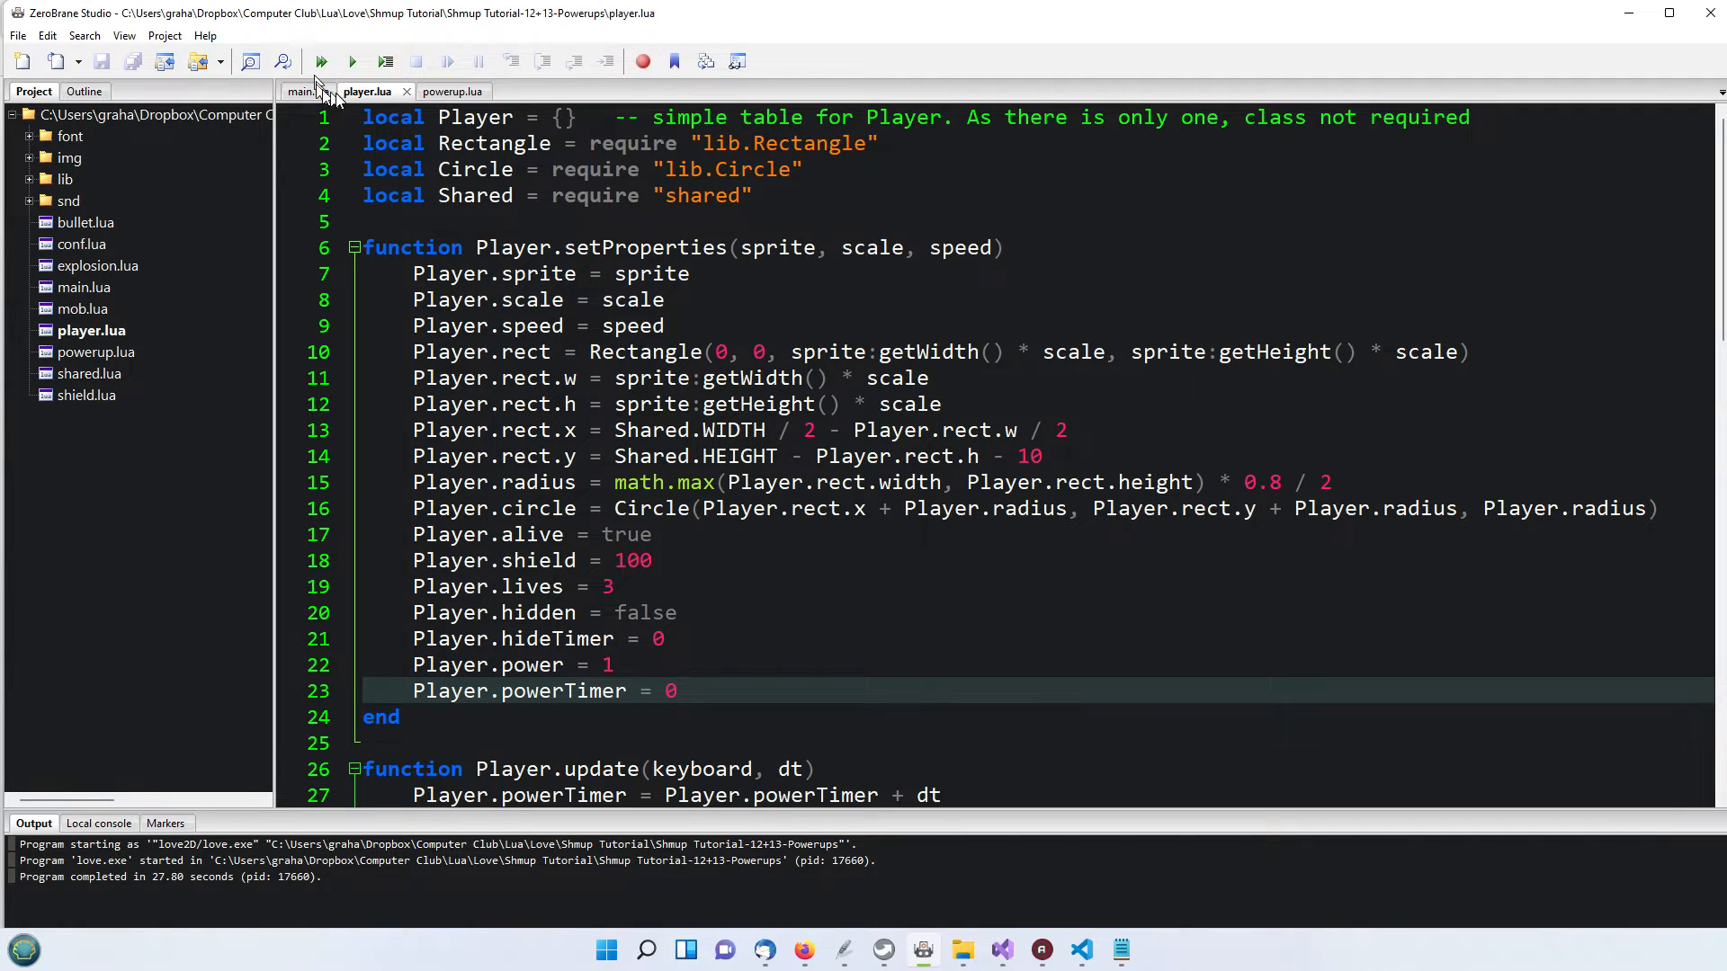
Launch the Shmup game from ZeroBrane Studio in debug mode and play to score 379
left_click(320, 61)
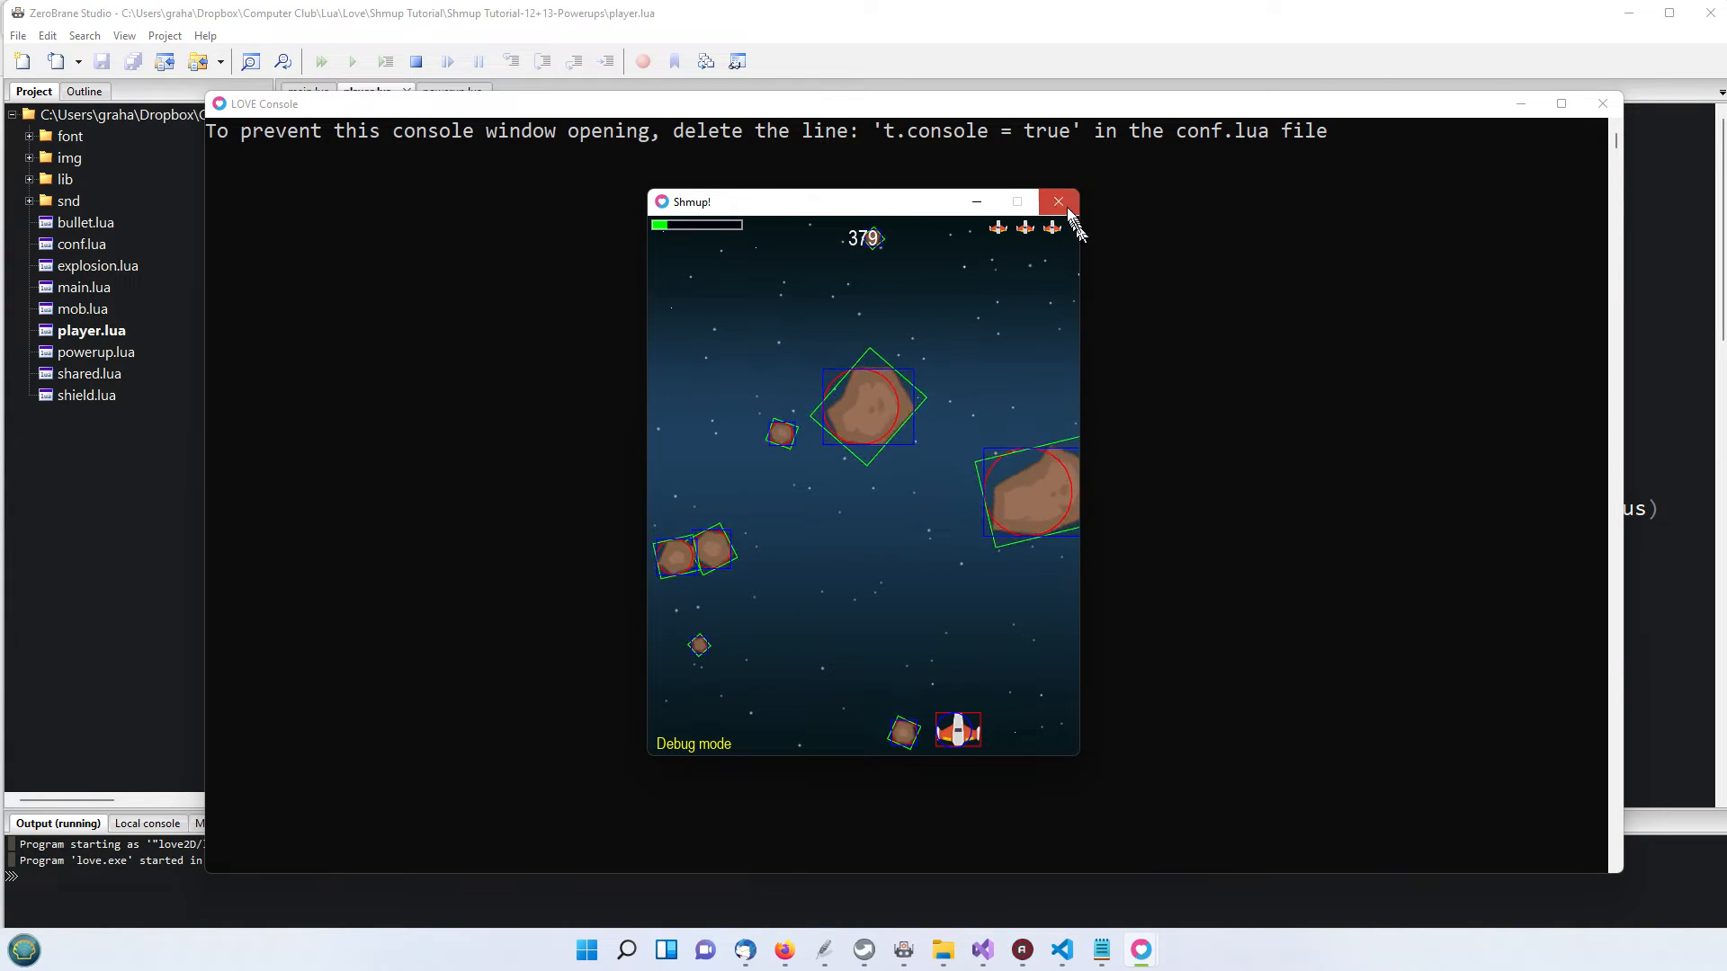
Close the running game and scroll player.lua to the Player.power and Player.powerTimer initialisations
left_click(1058, 201)
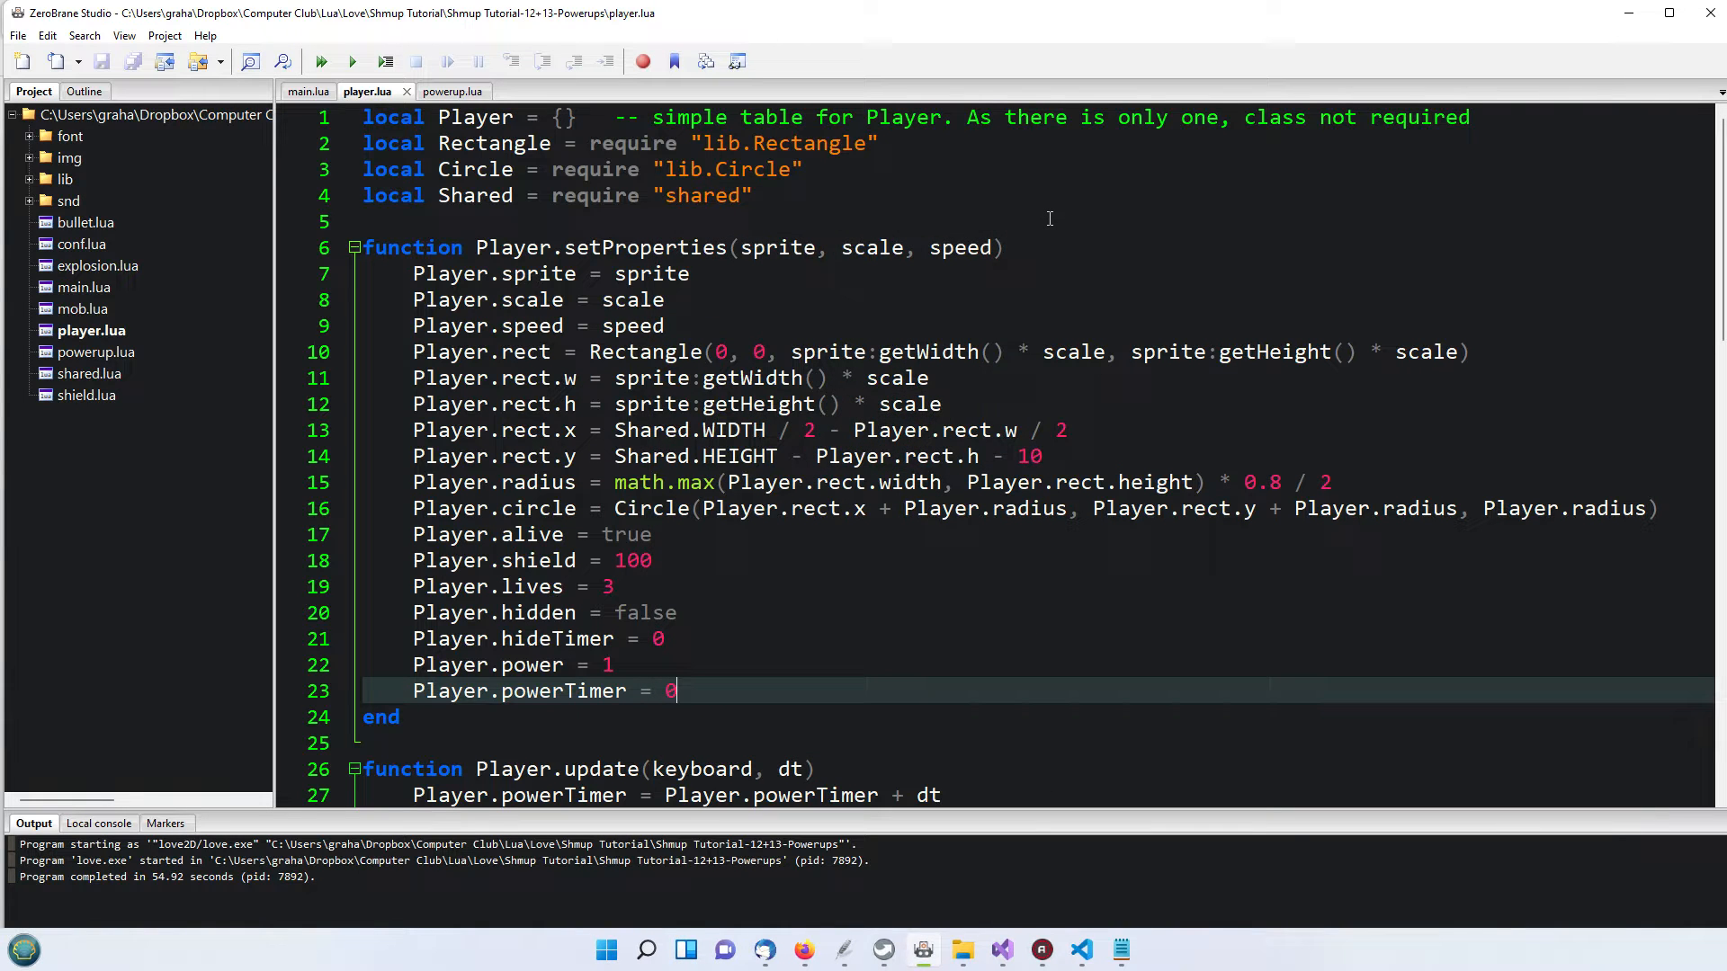
mouse_move(1016, 366)
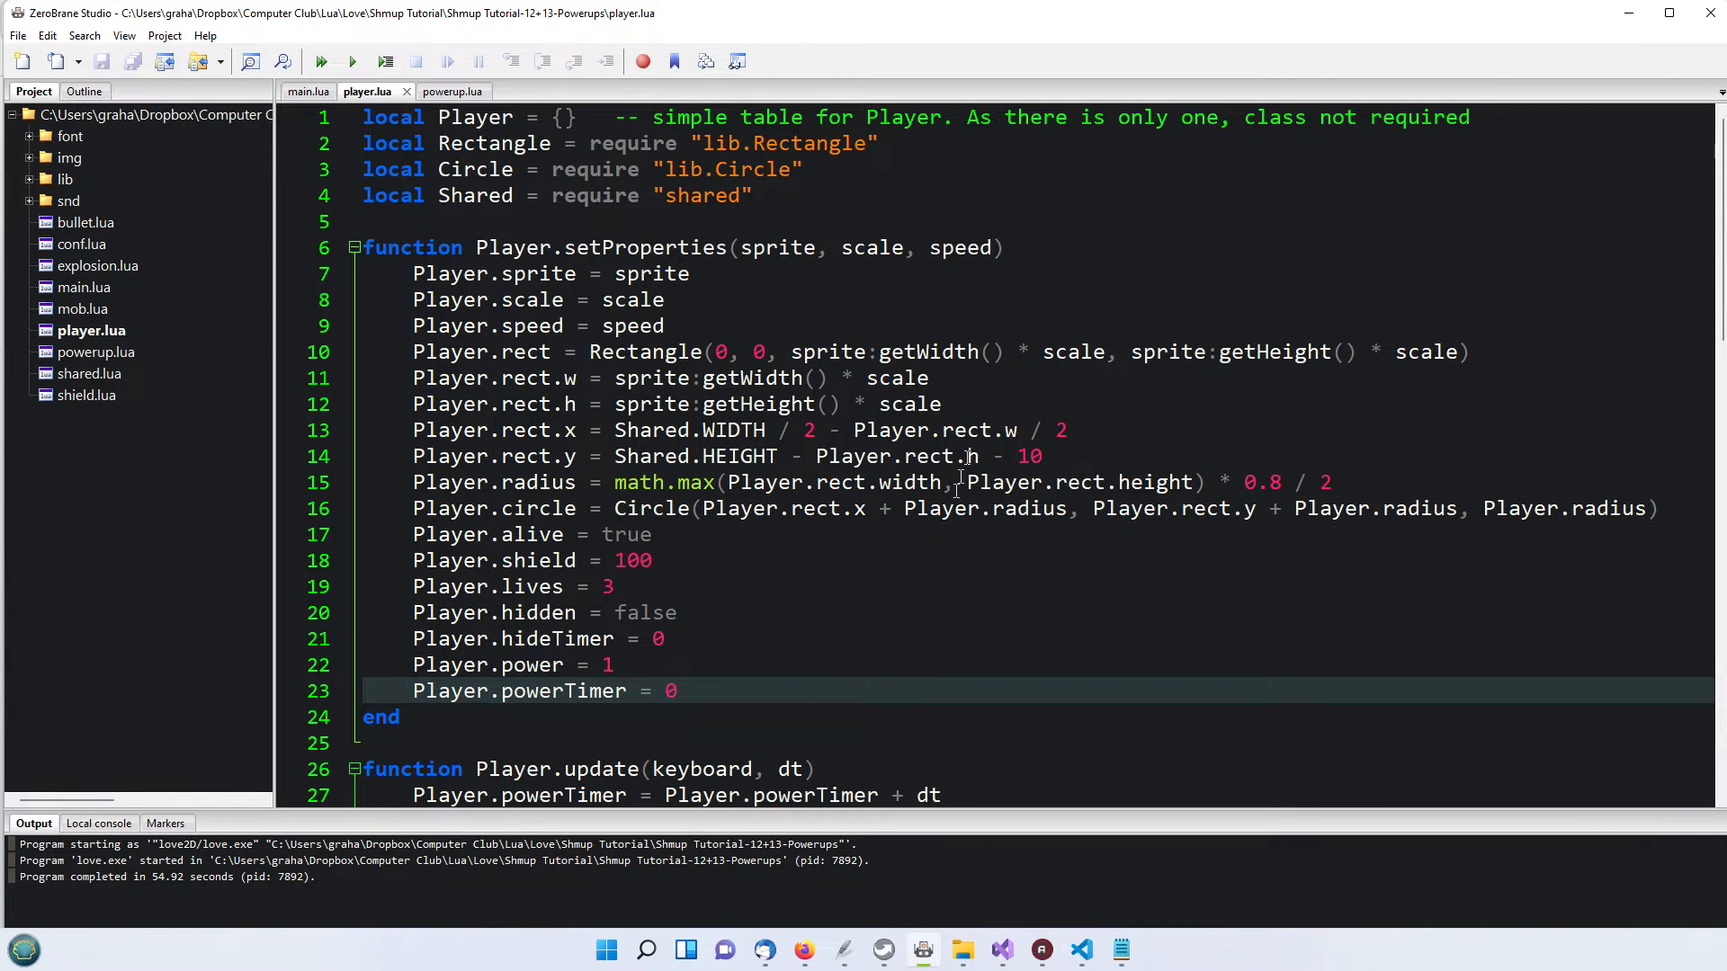
scroll("down", 3)
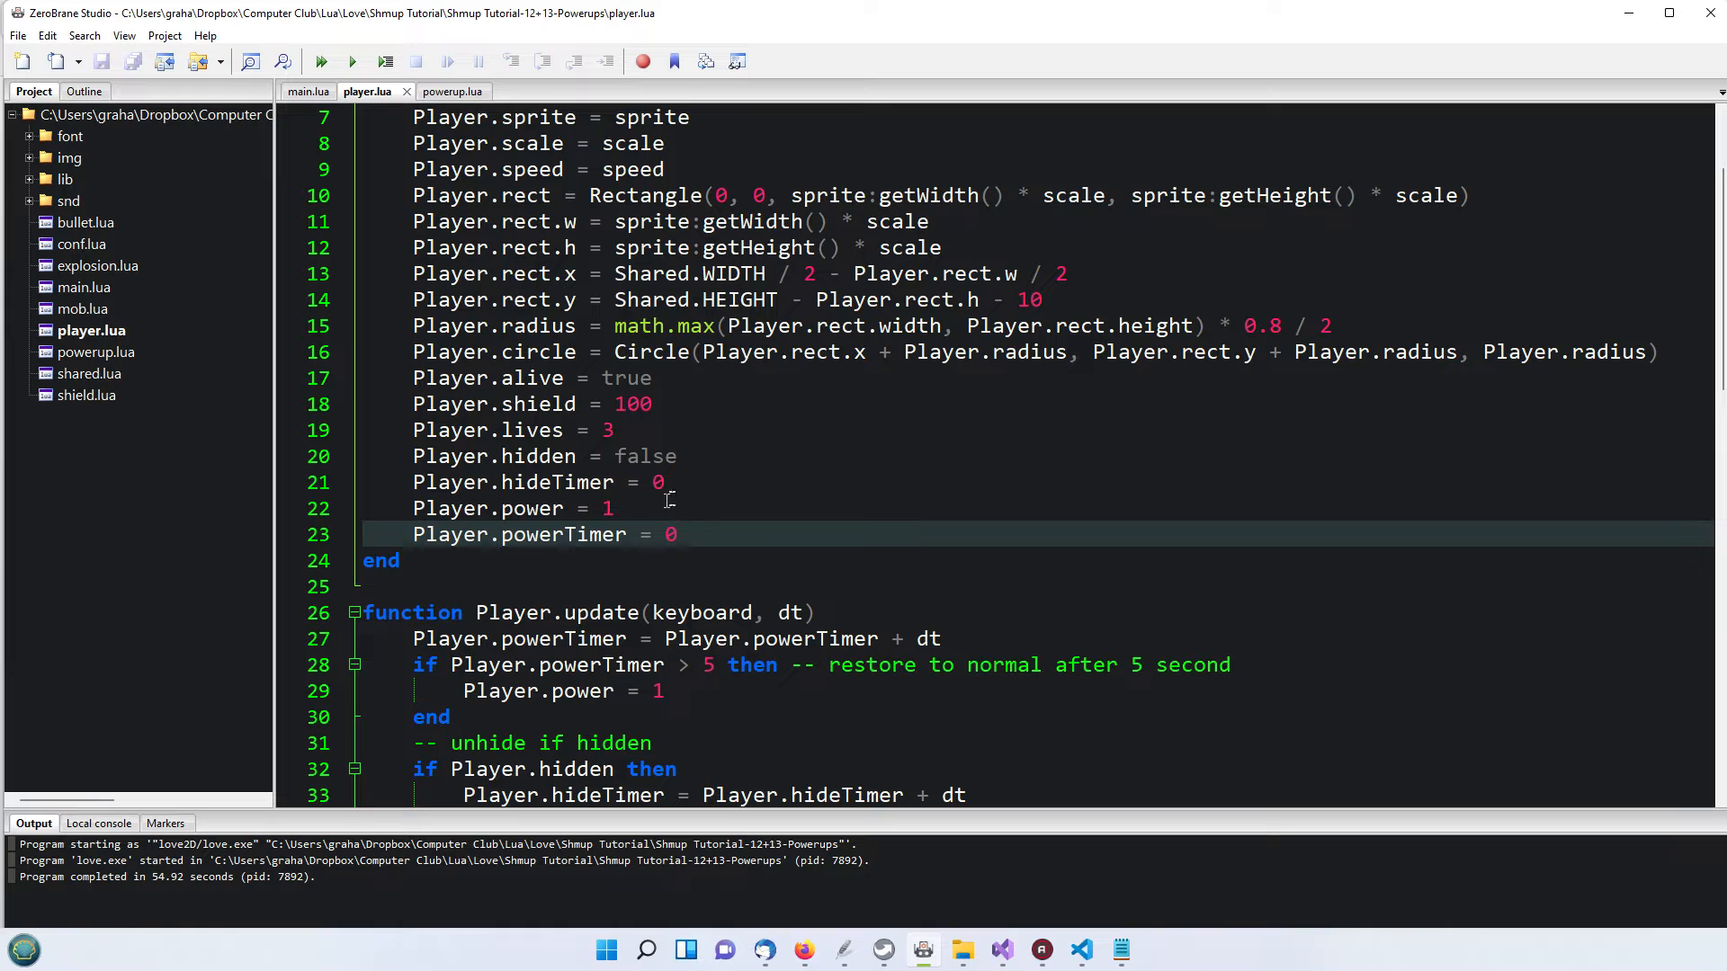
mouse_move(475, 450)
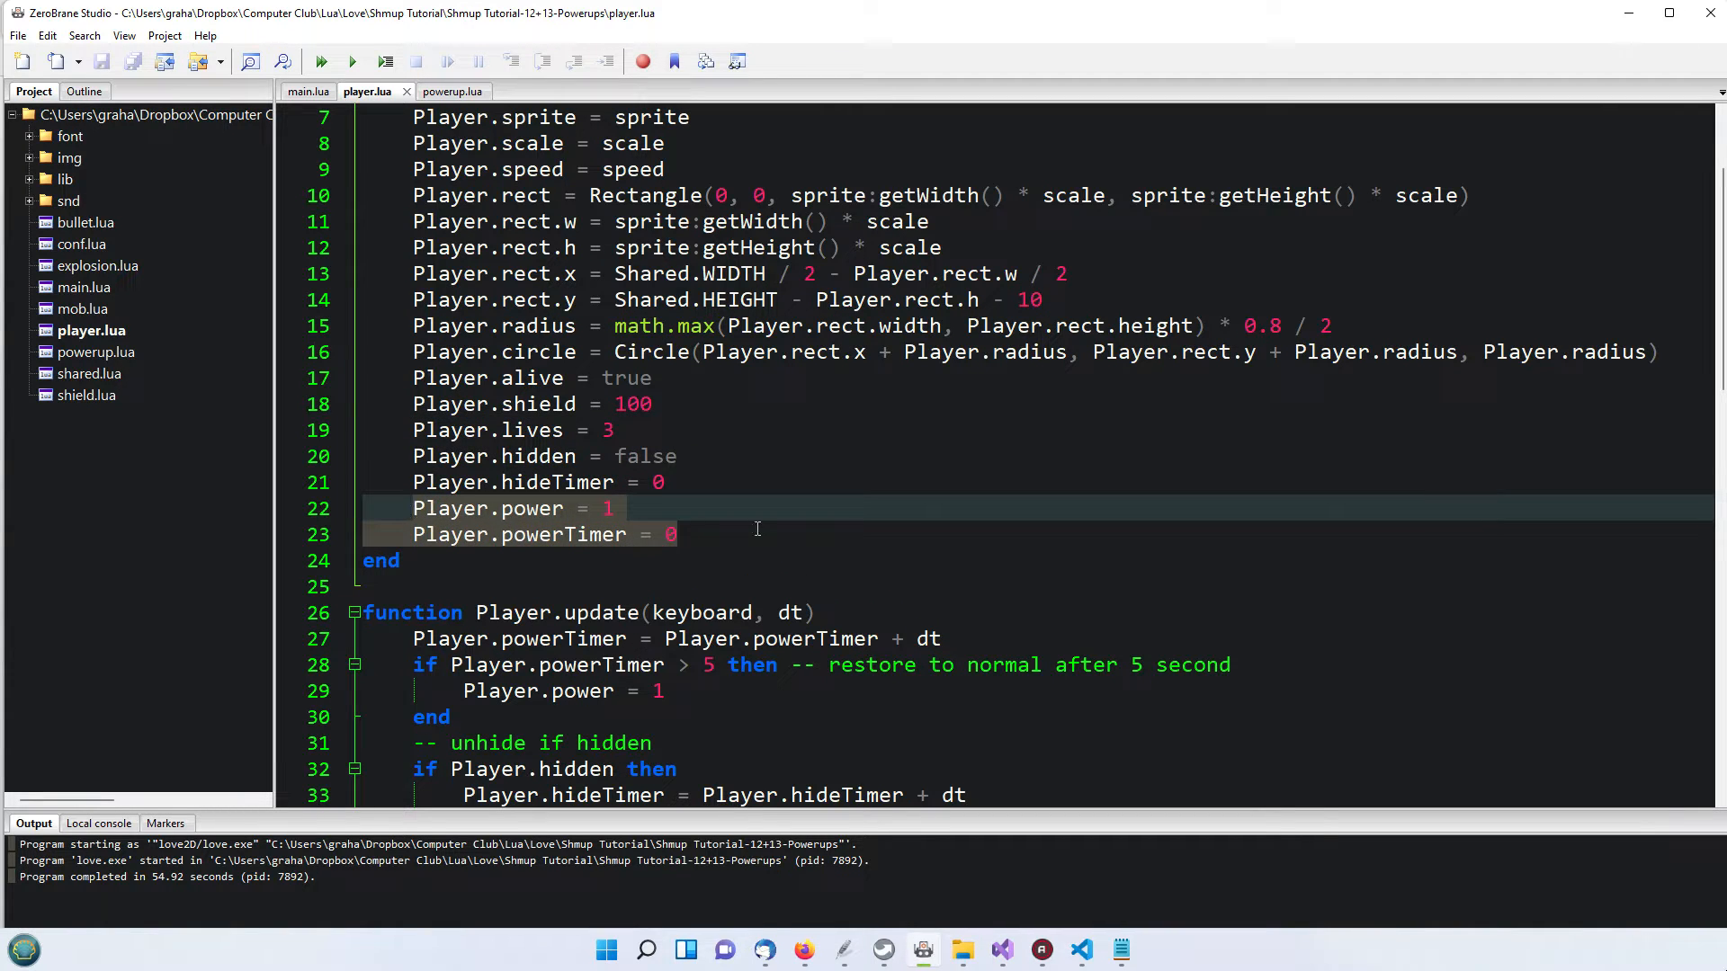
mouse_move(707, 457)
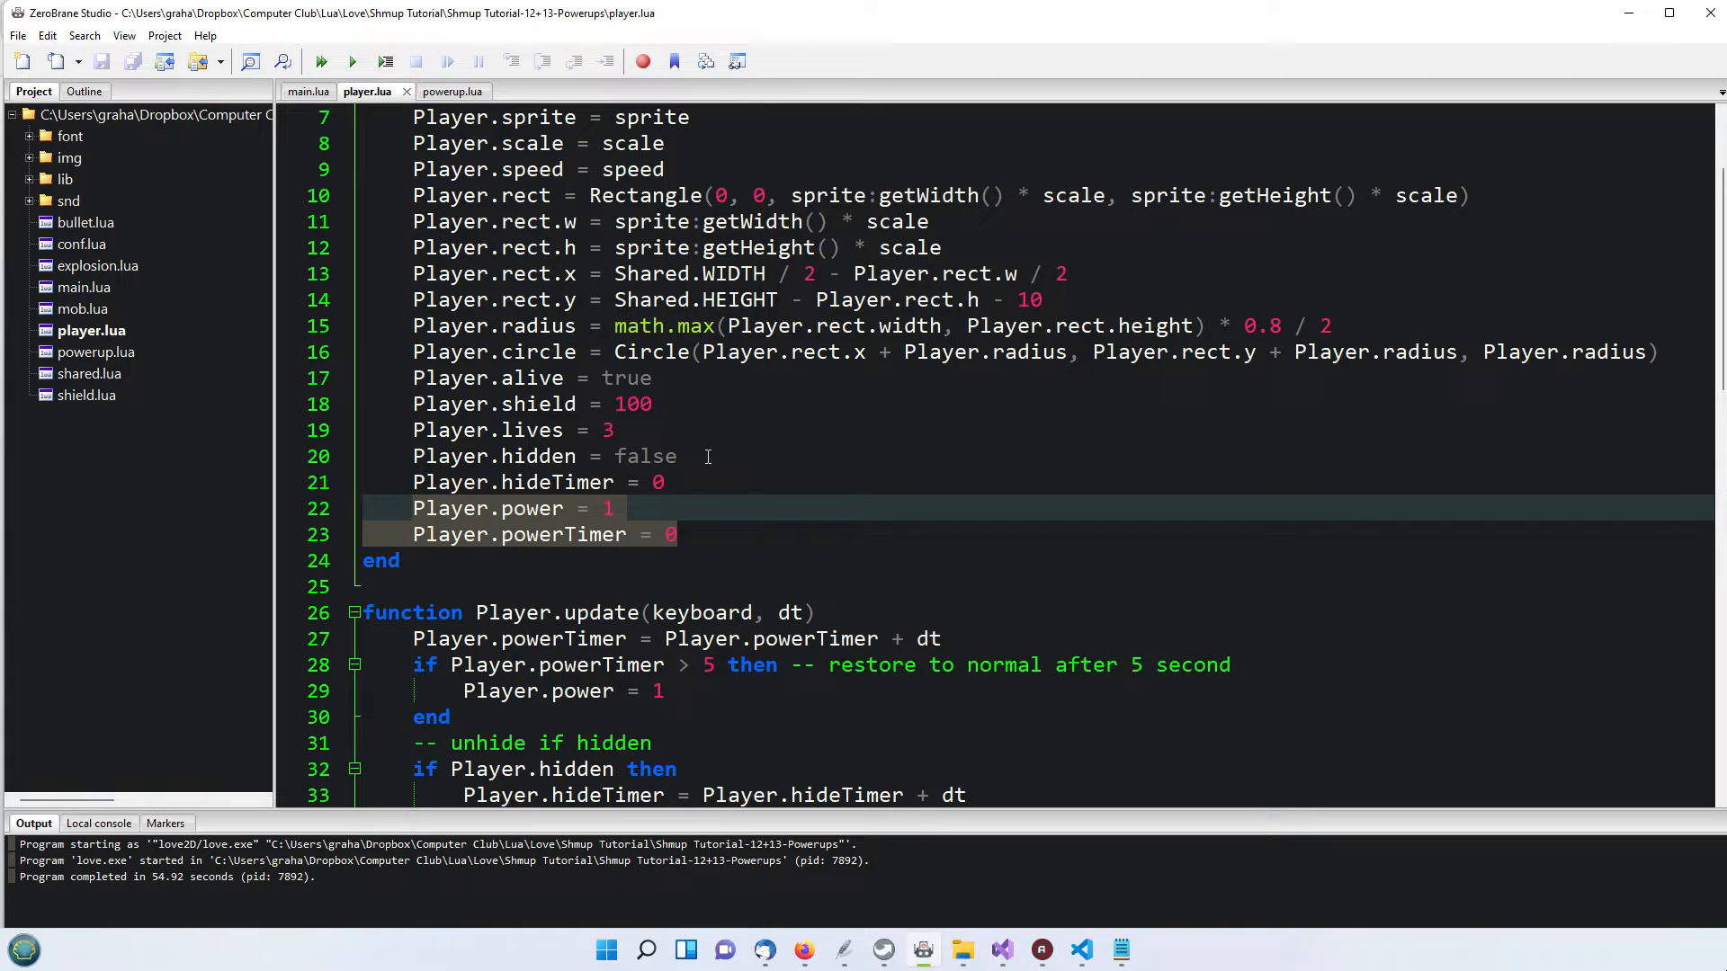
mouse_move(745, 507)
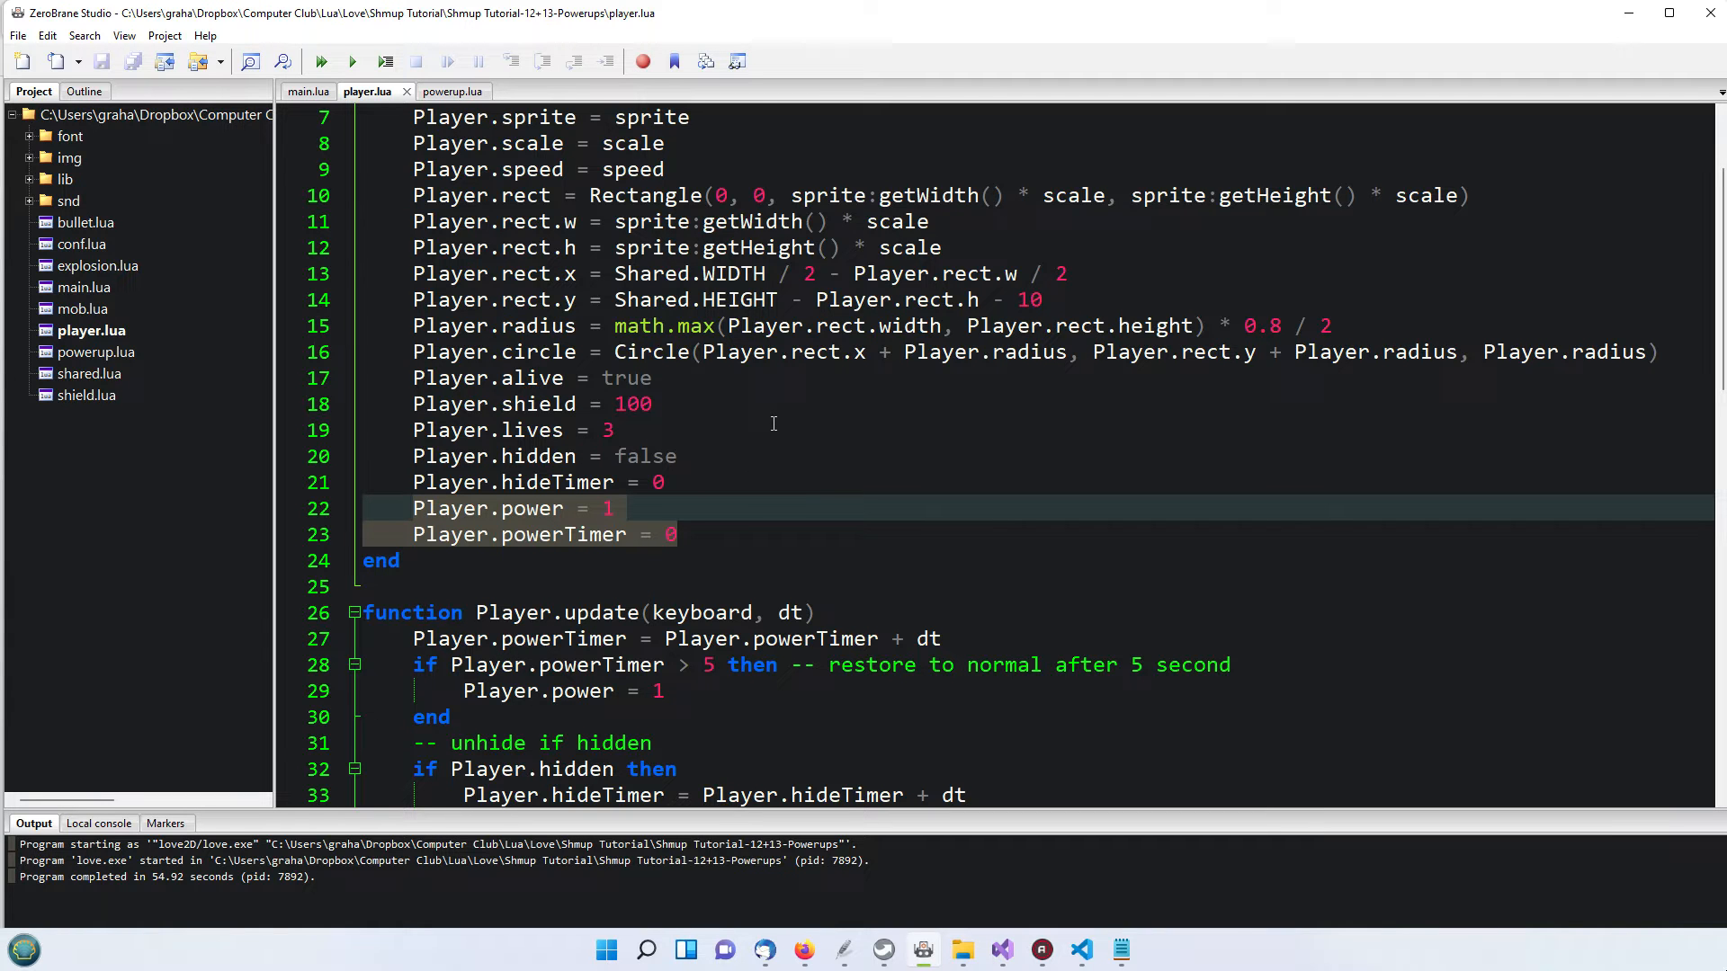
scroll("down", 3)
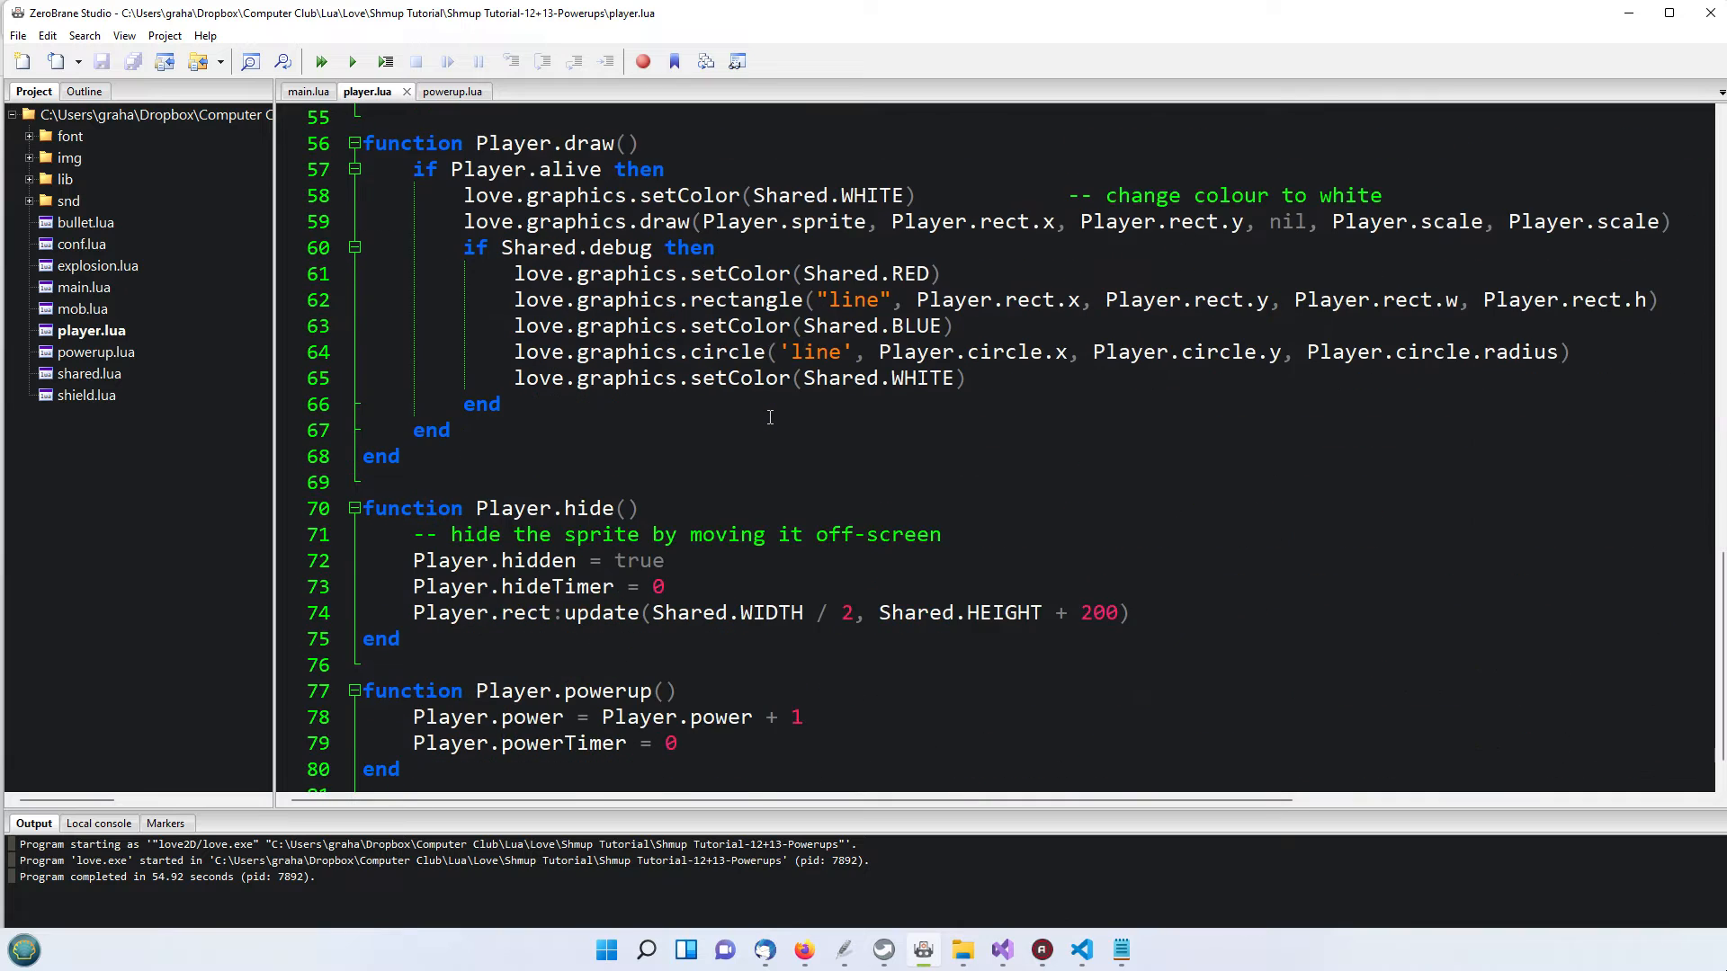
scroll("down", 3)
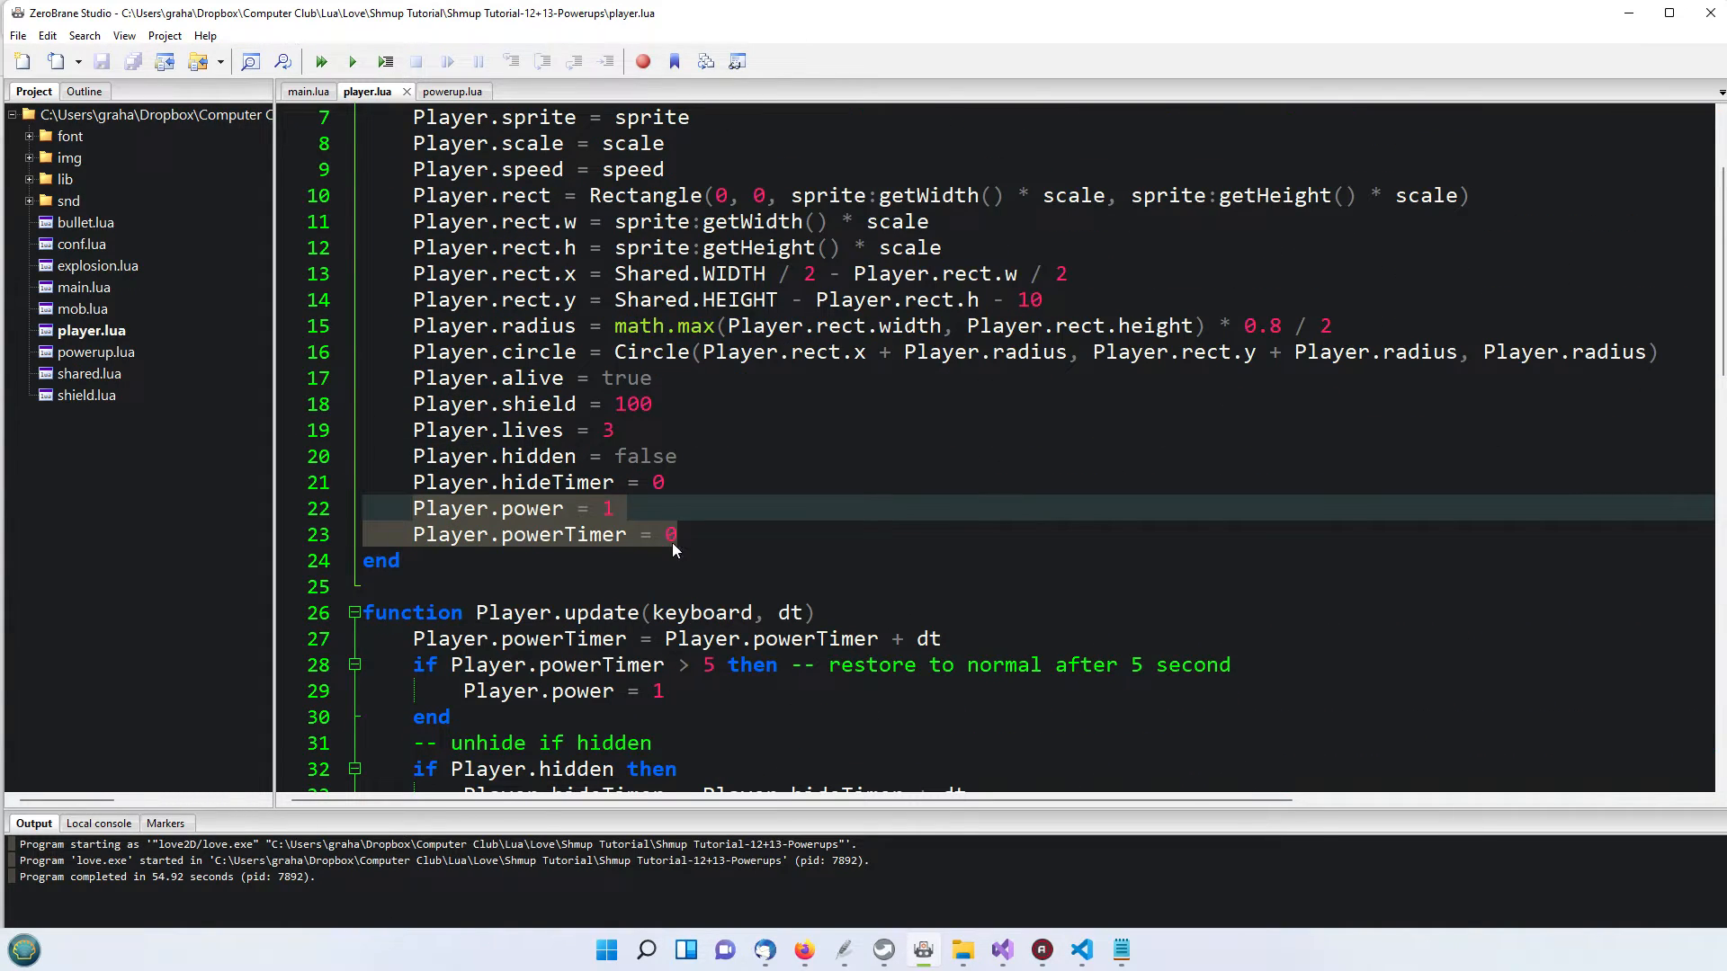
scroll("down", 3)
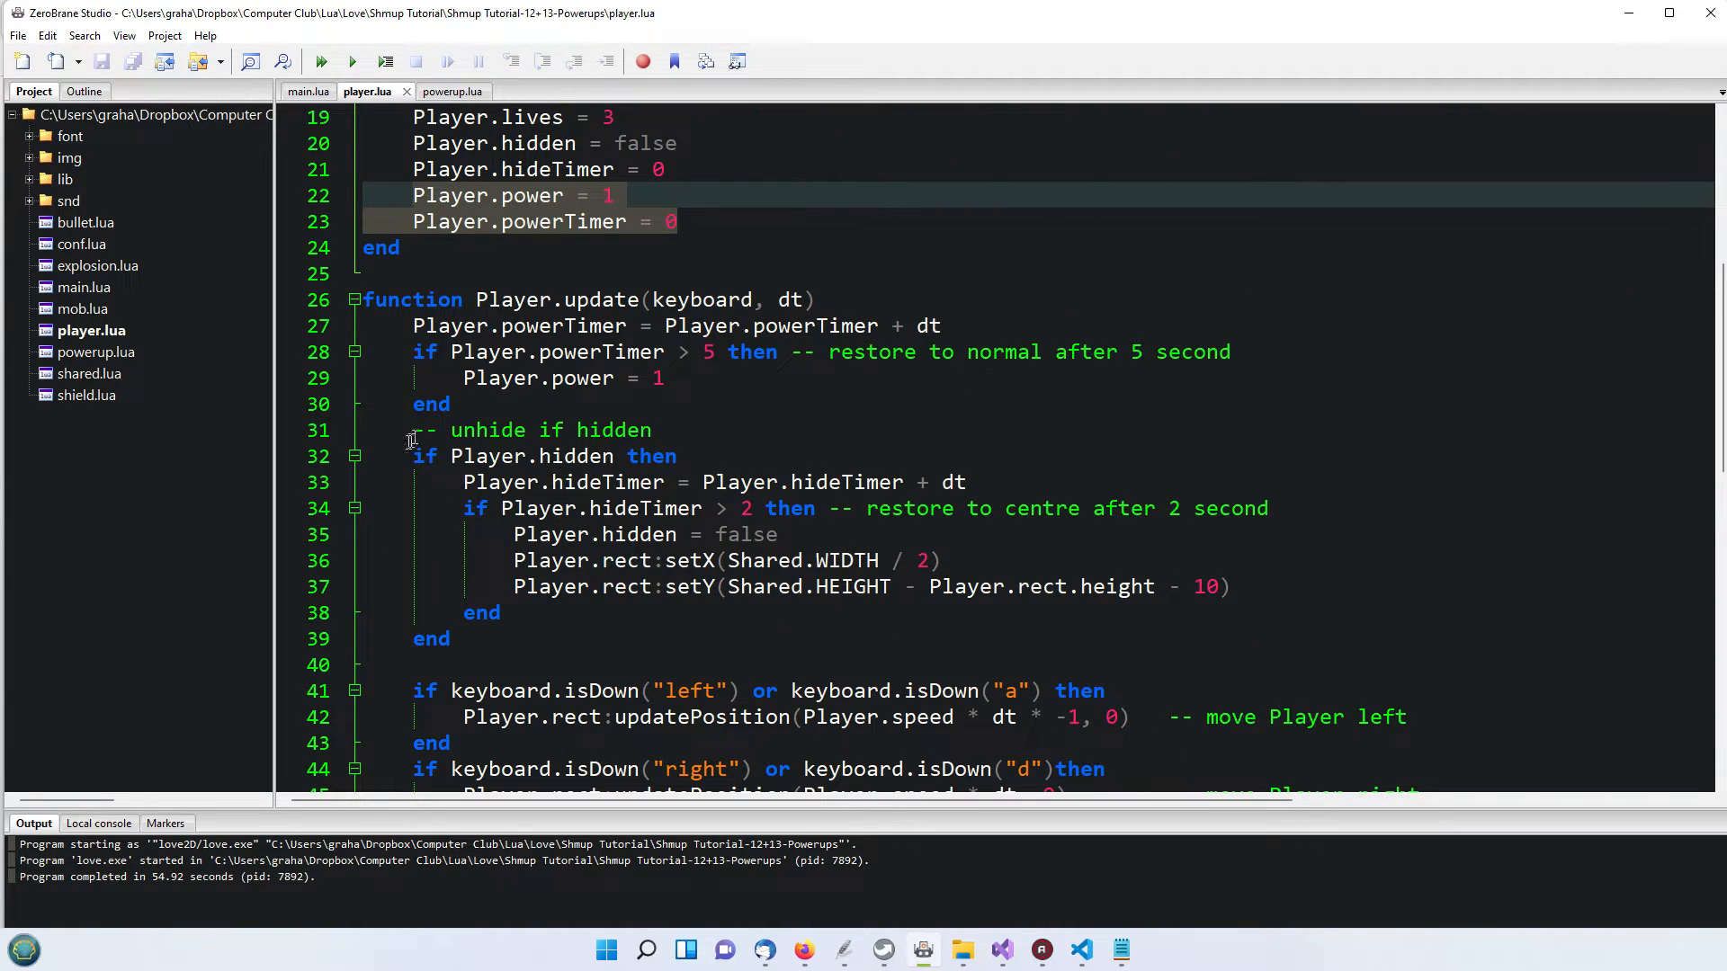
left_click_drag(410, 430, 496, 638)
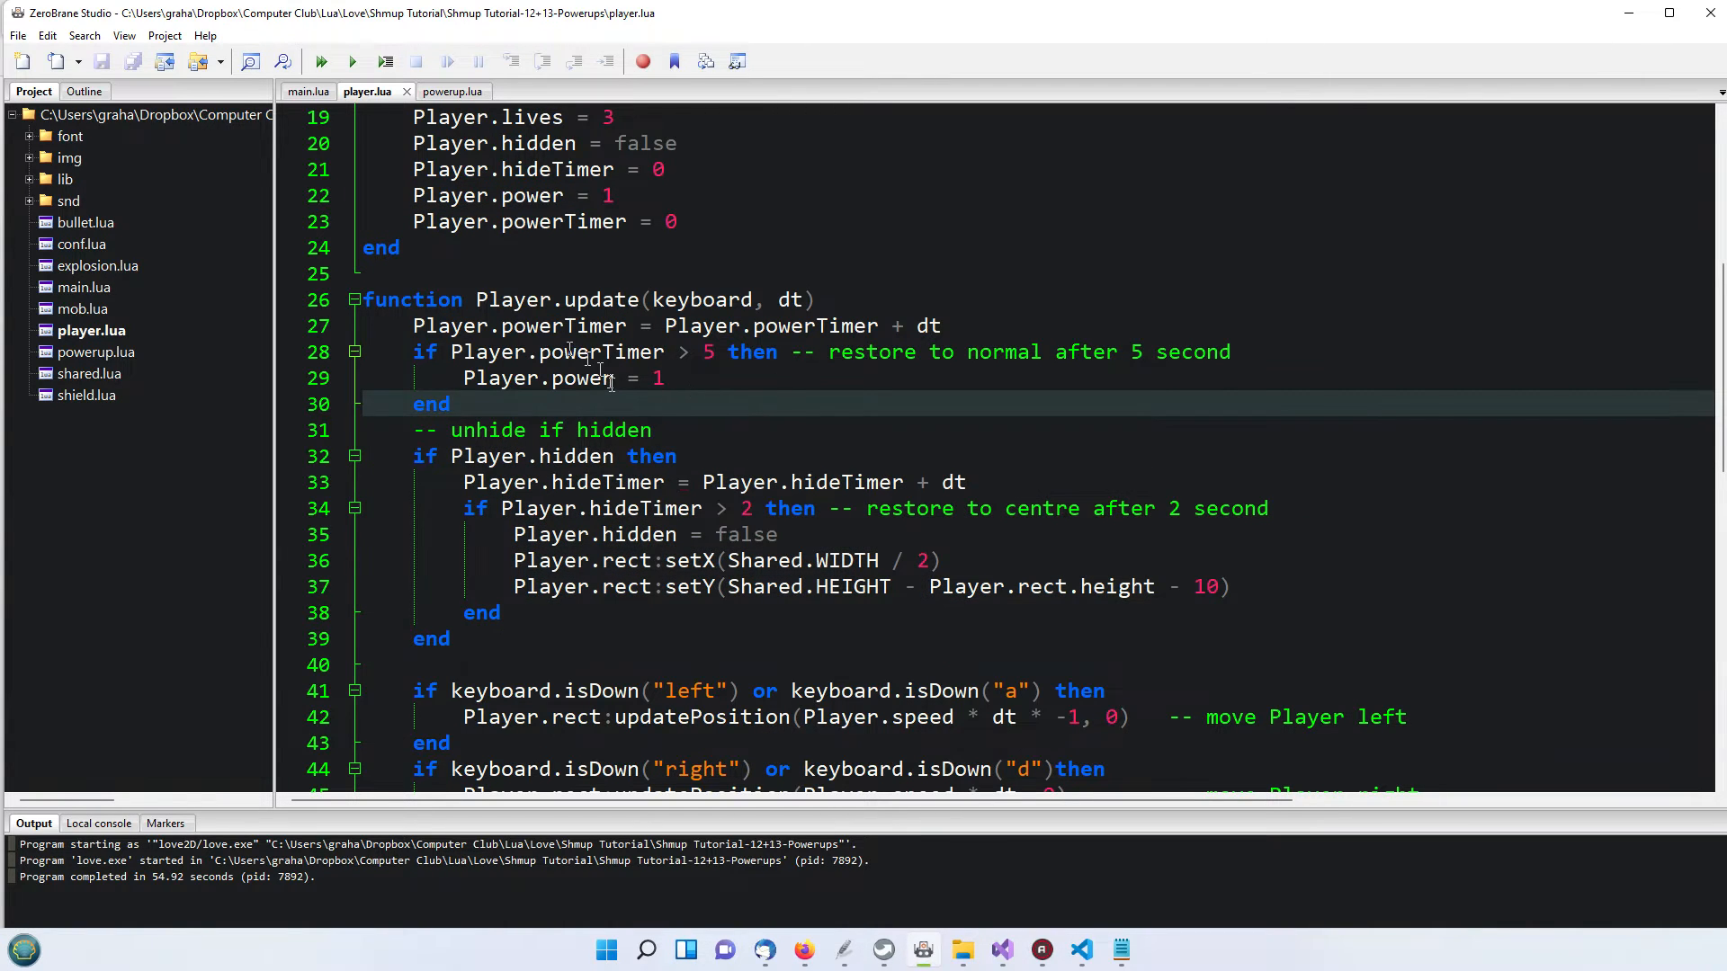
mouse_move(648, 360)
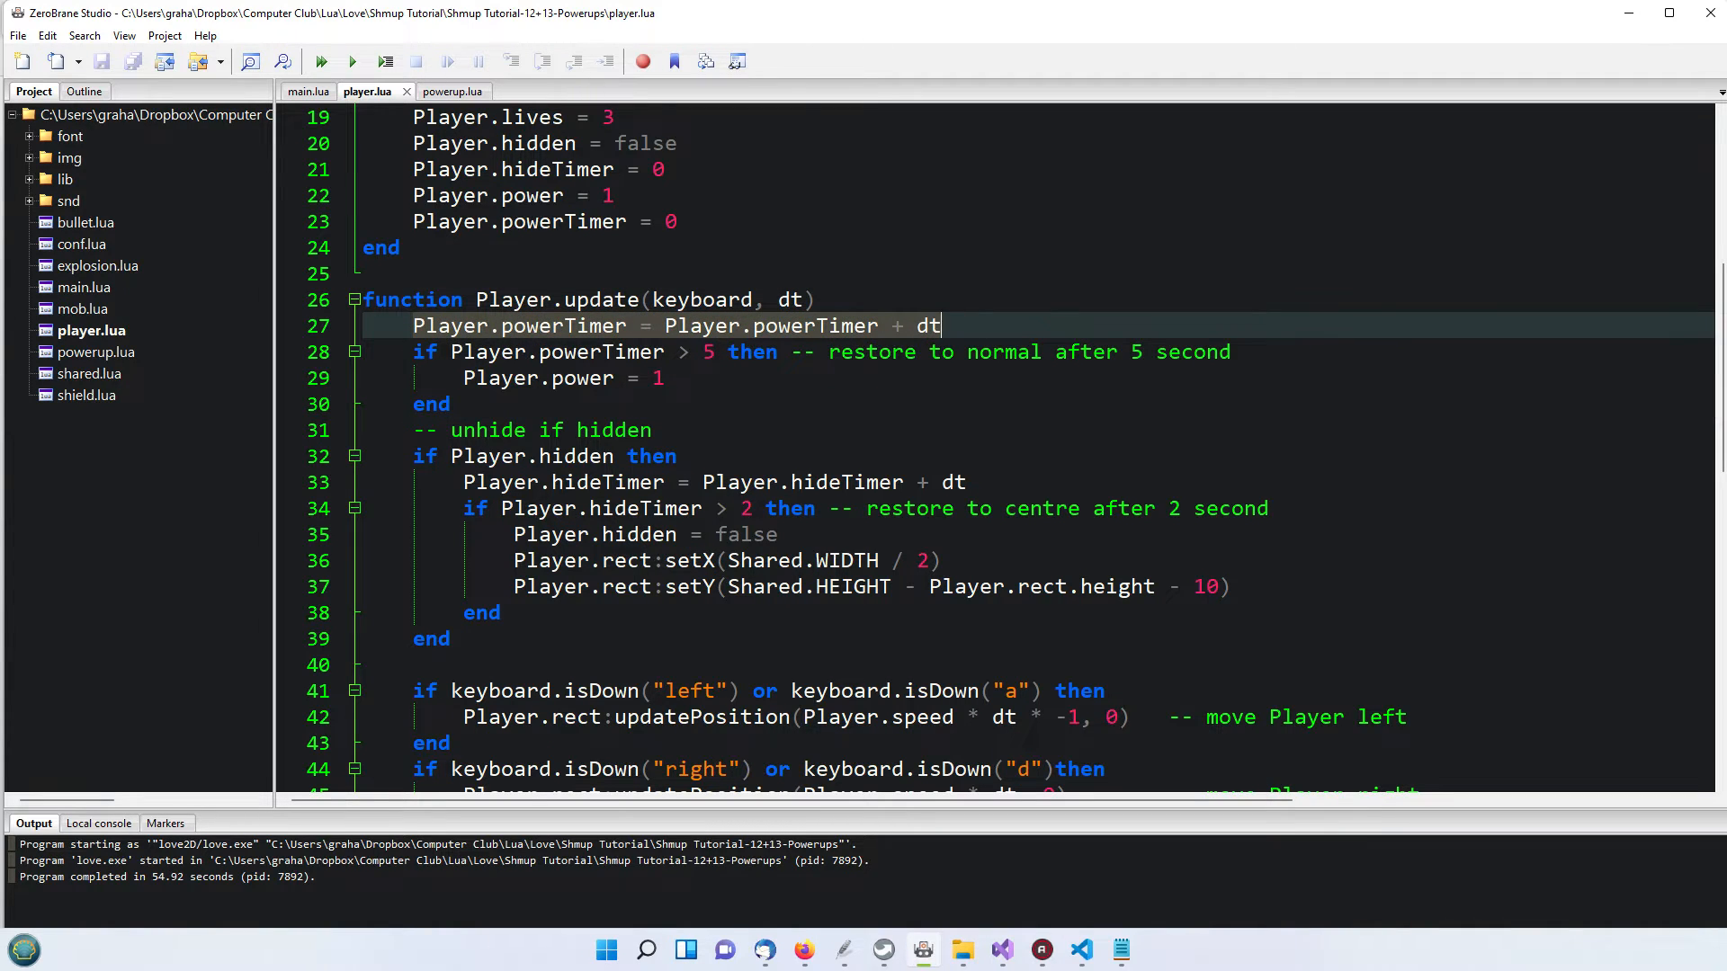
mouse_move(843, 423)
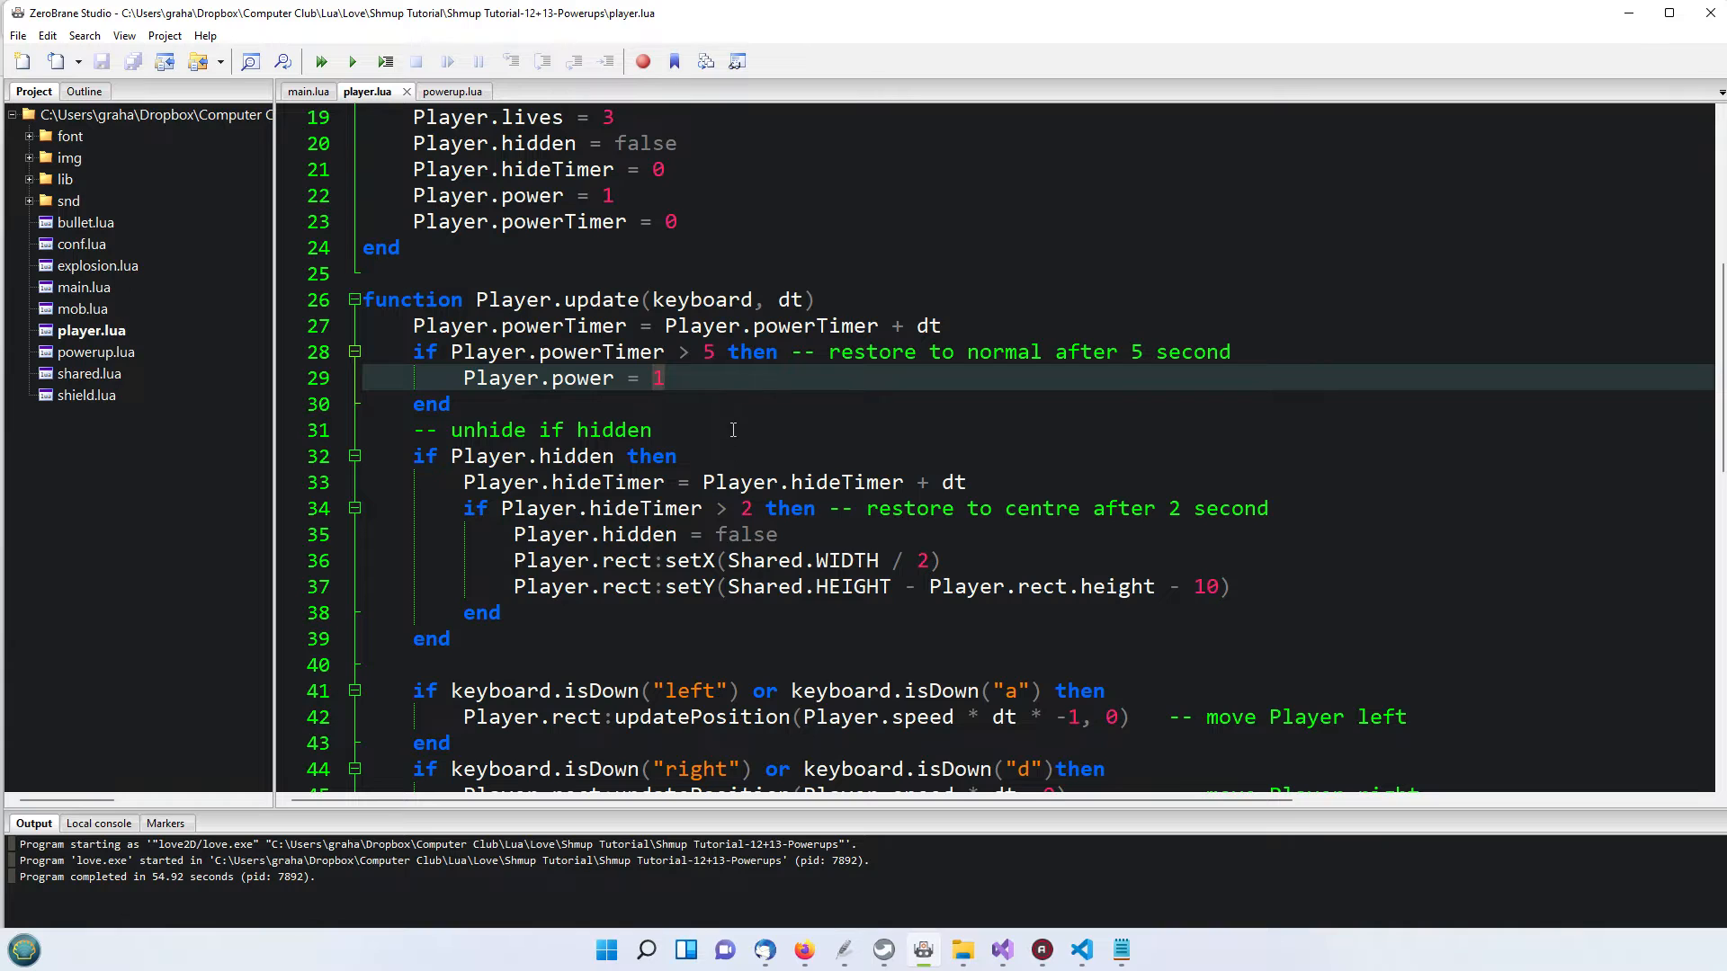
mouse_move(659, 534)
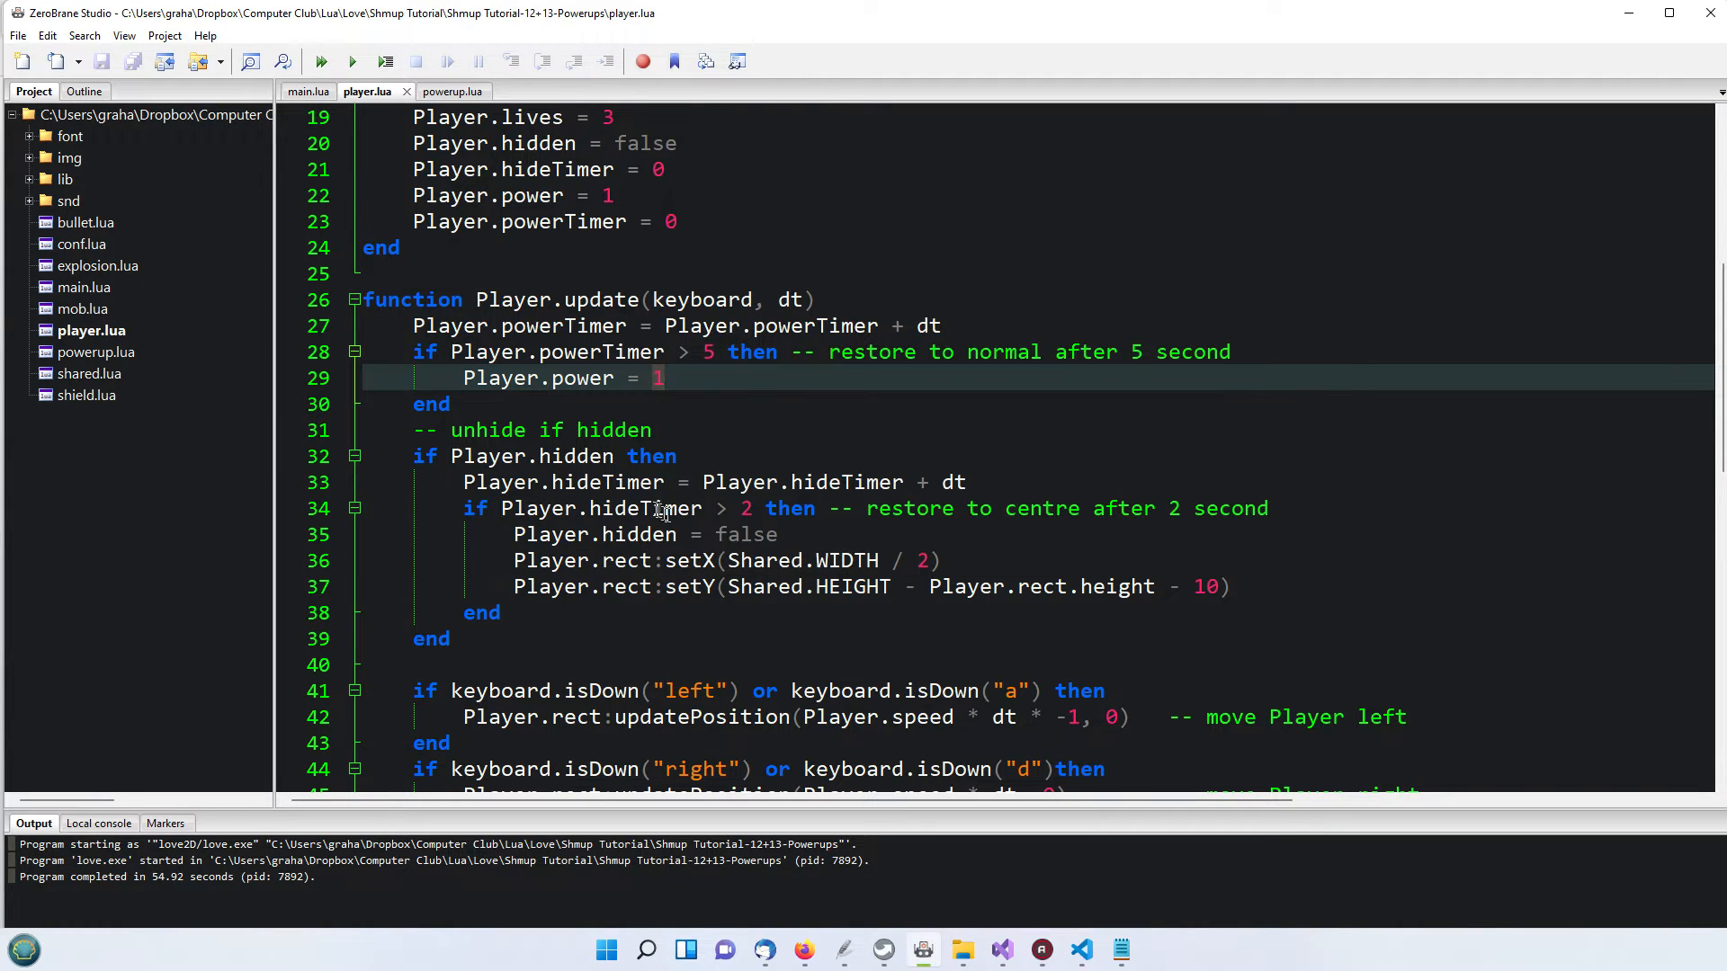
scroll("down", 3)
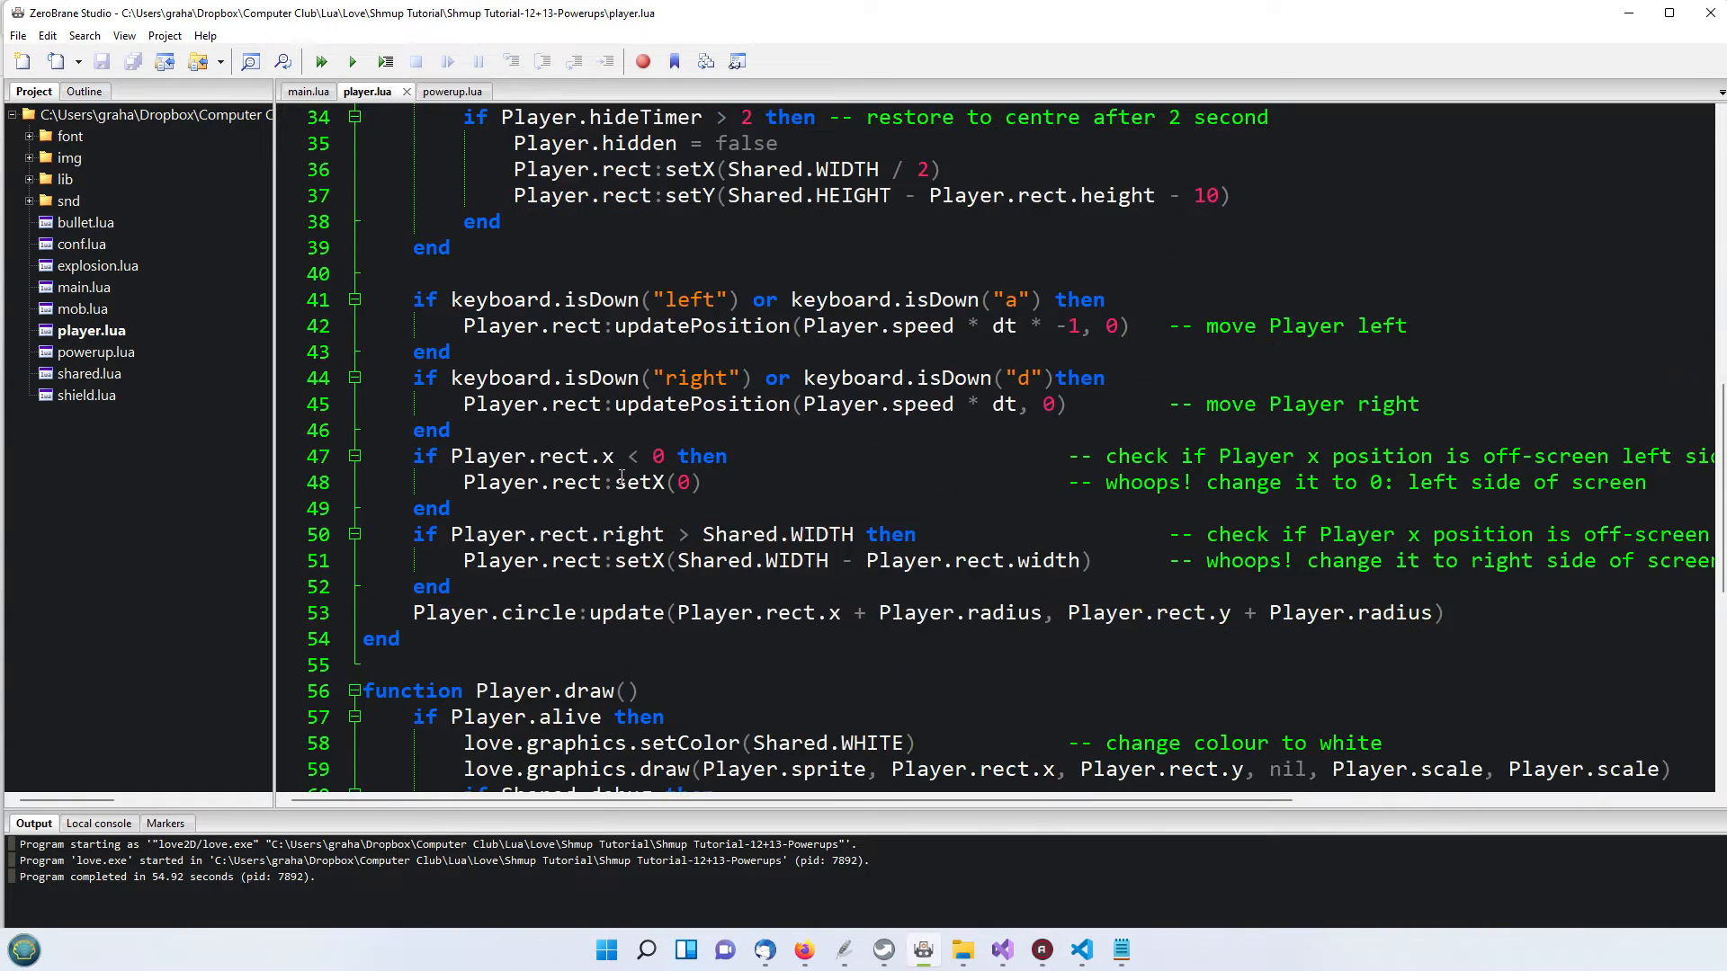
scroll("down", 3)
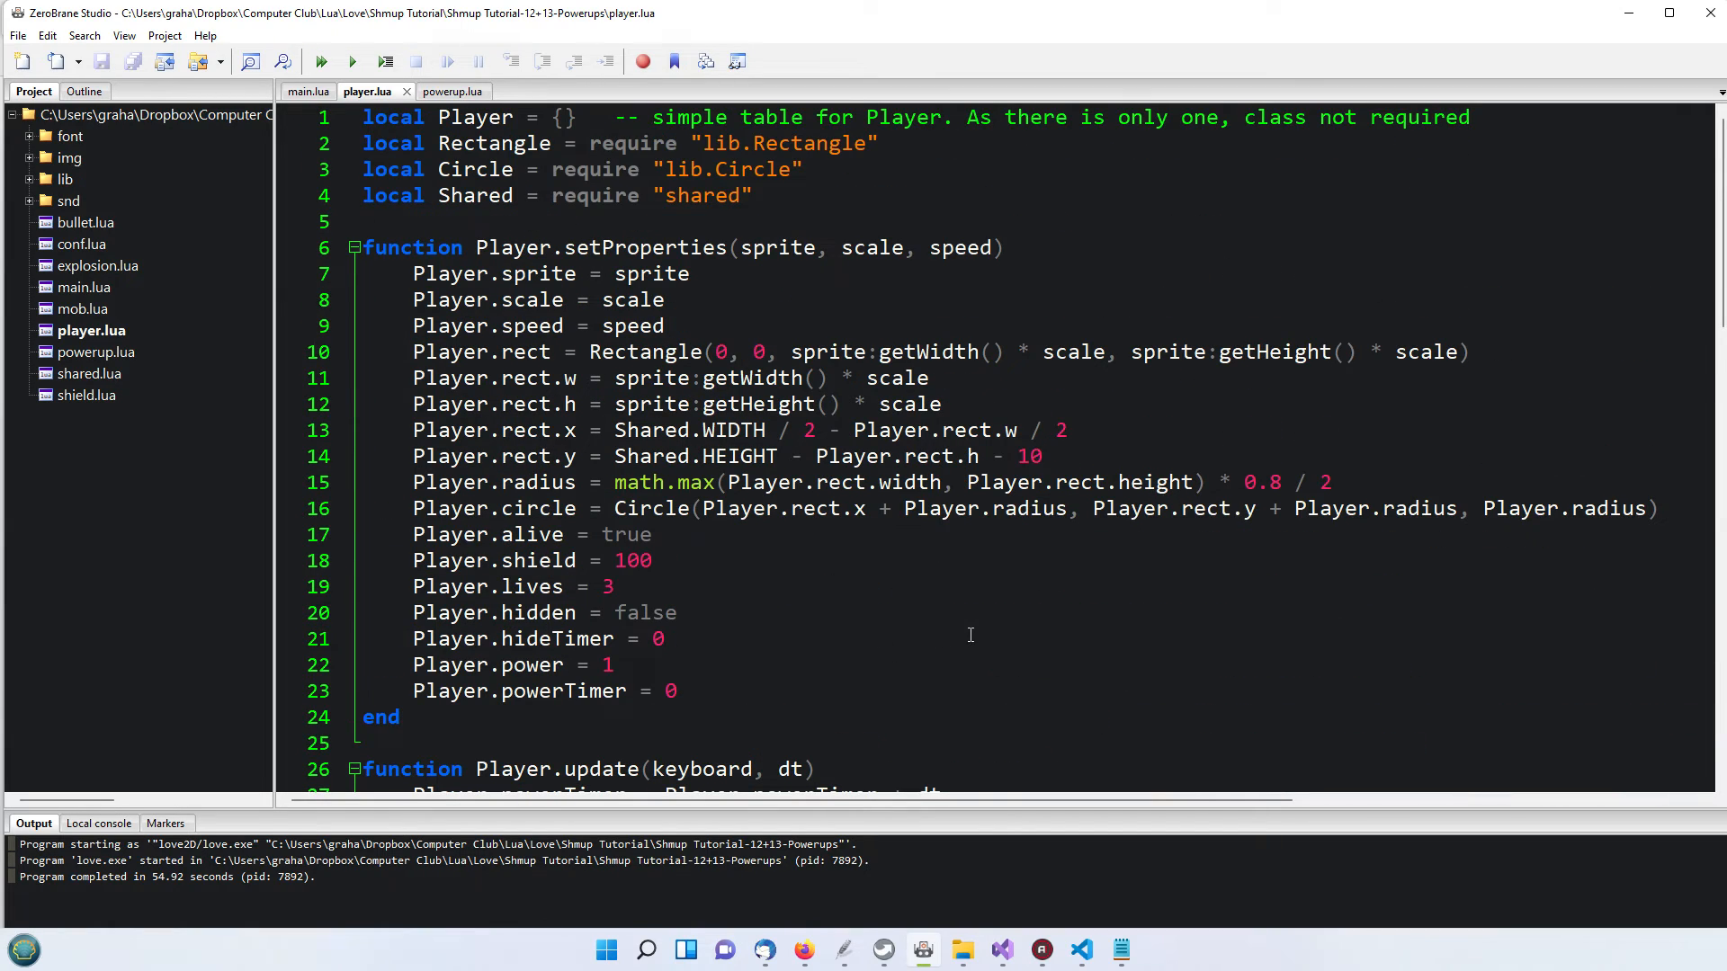
scroll("down", 3)
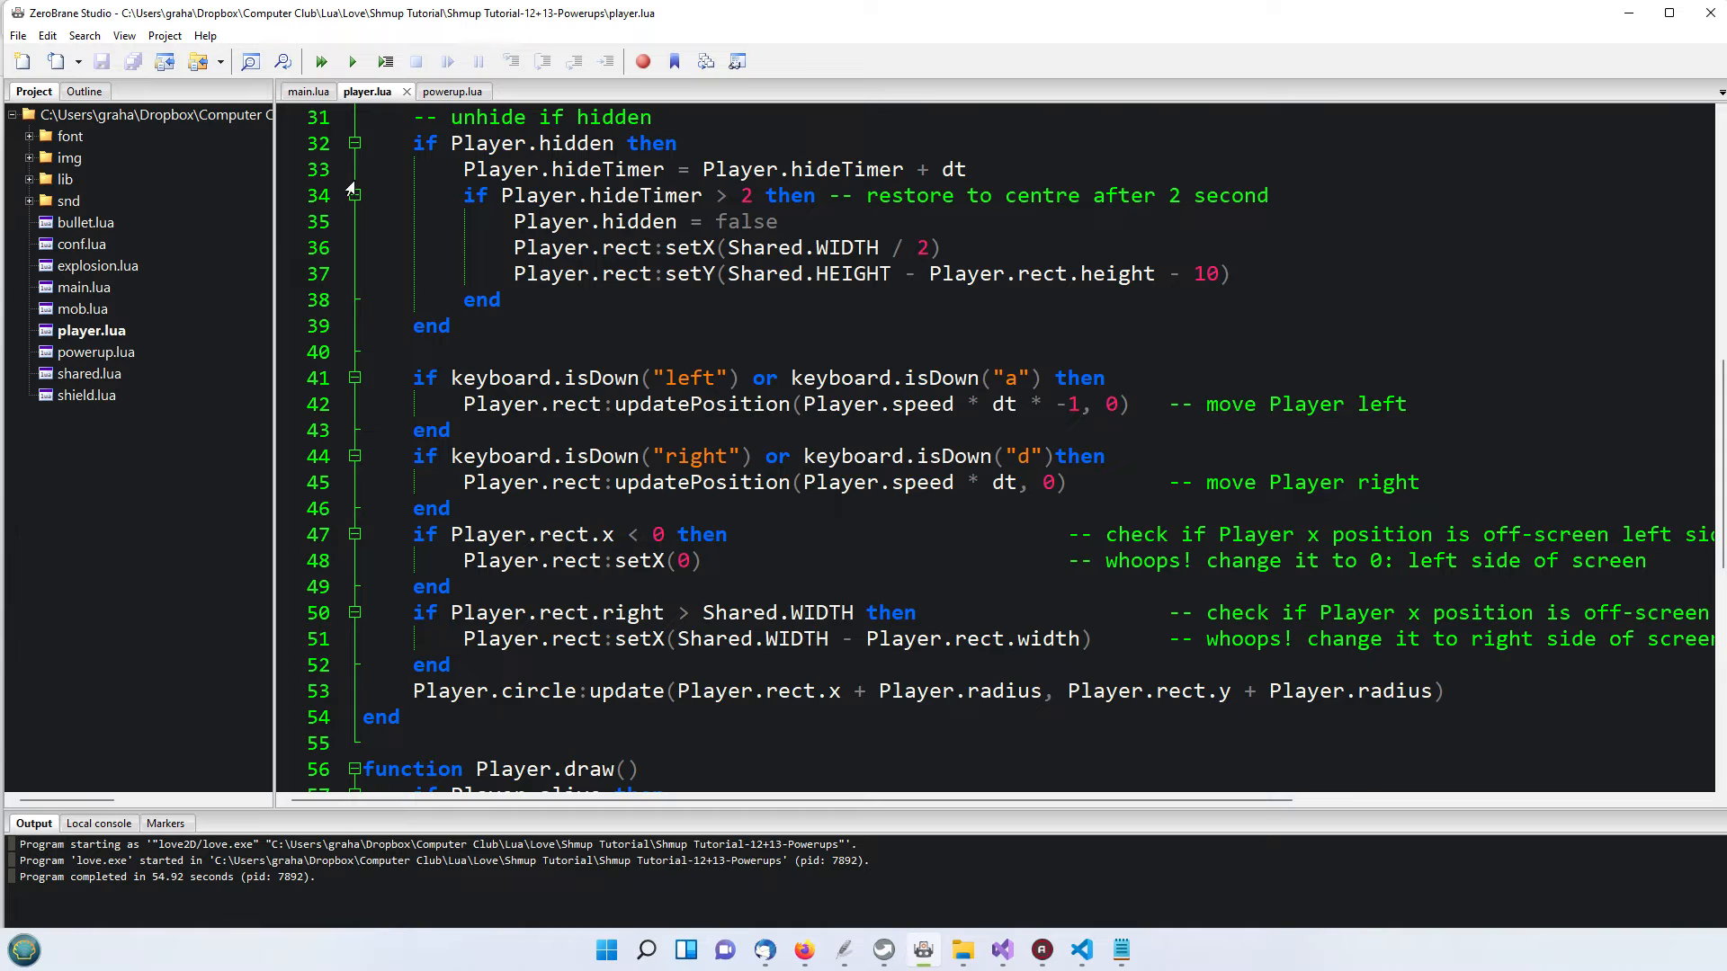
mouse_move(354, 117)
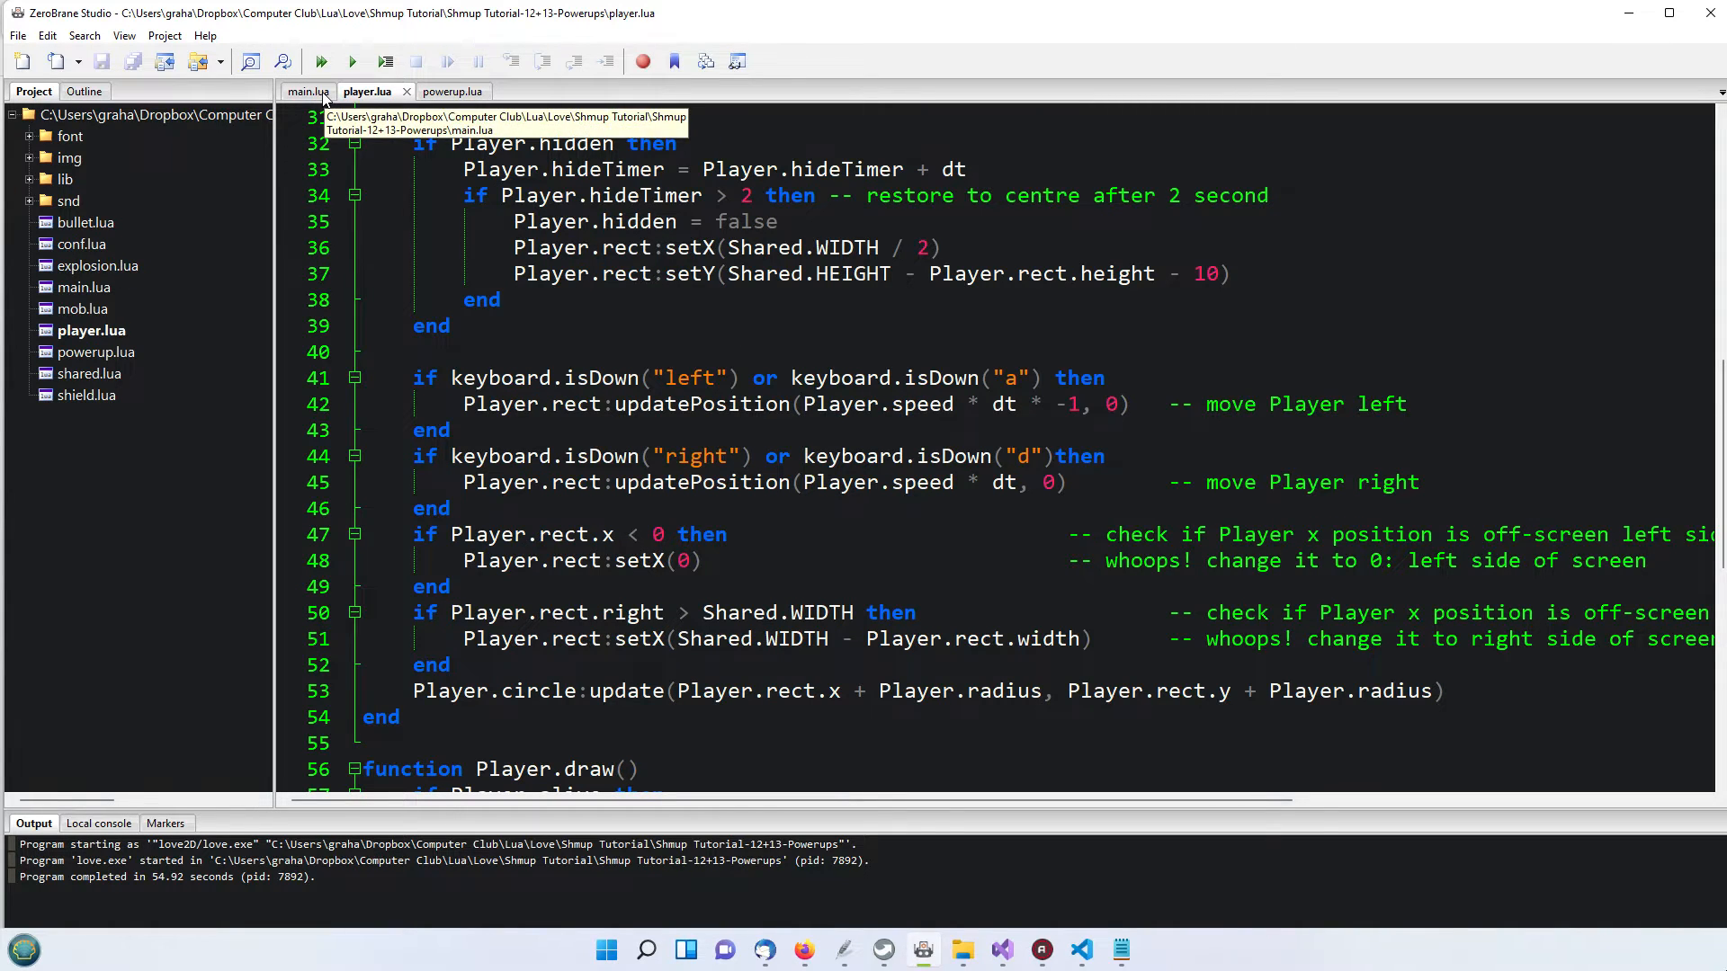
Switch to powerup.lua and bring the Powerup constructor picking a random shield or gun image into view
left_click(454, 90)
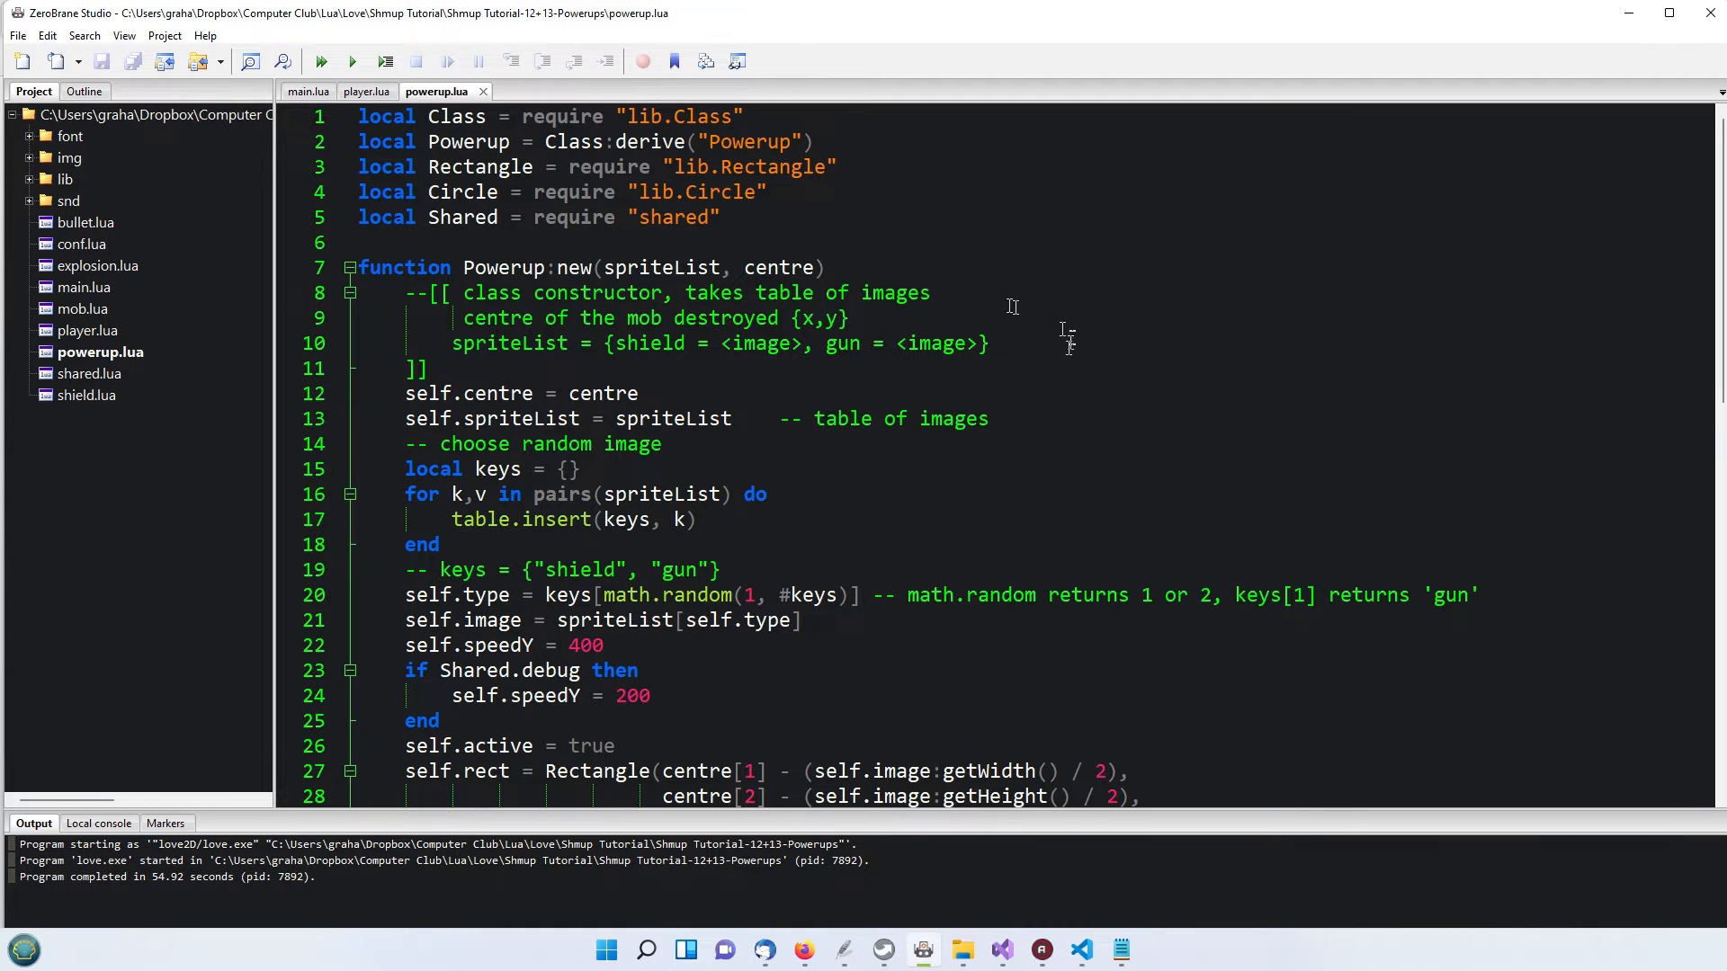
mouse_move(1054, 329)
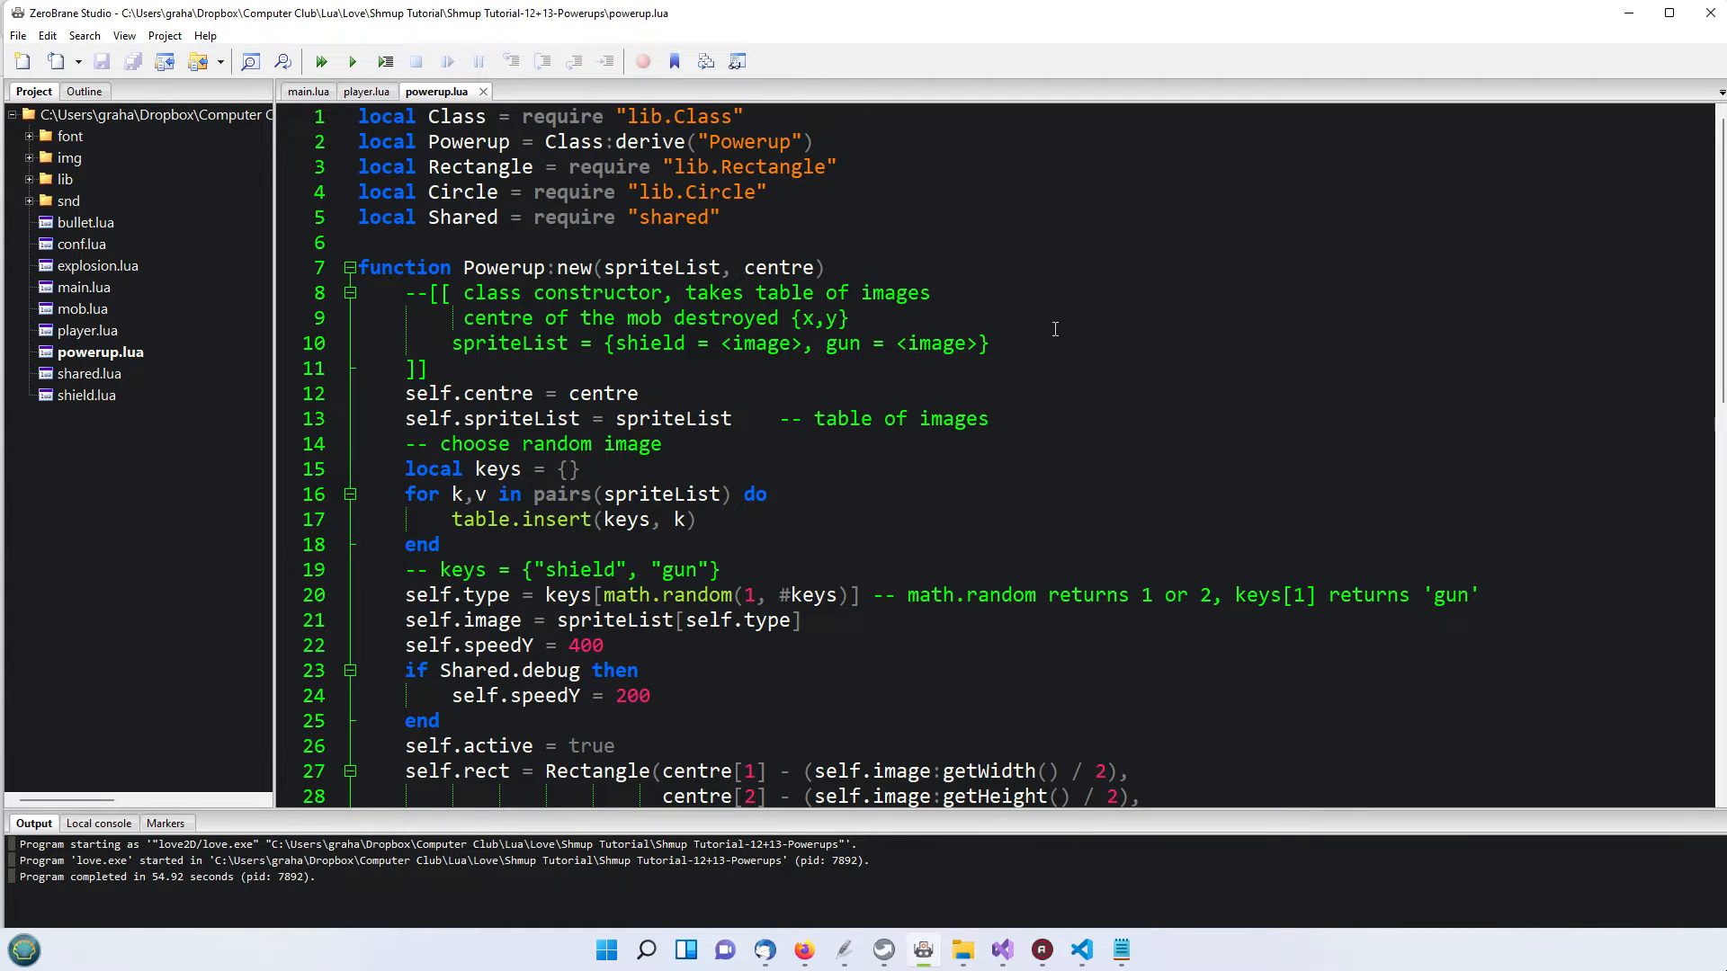
mouse_move(918, 115)
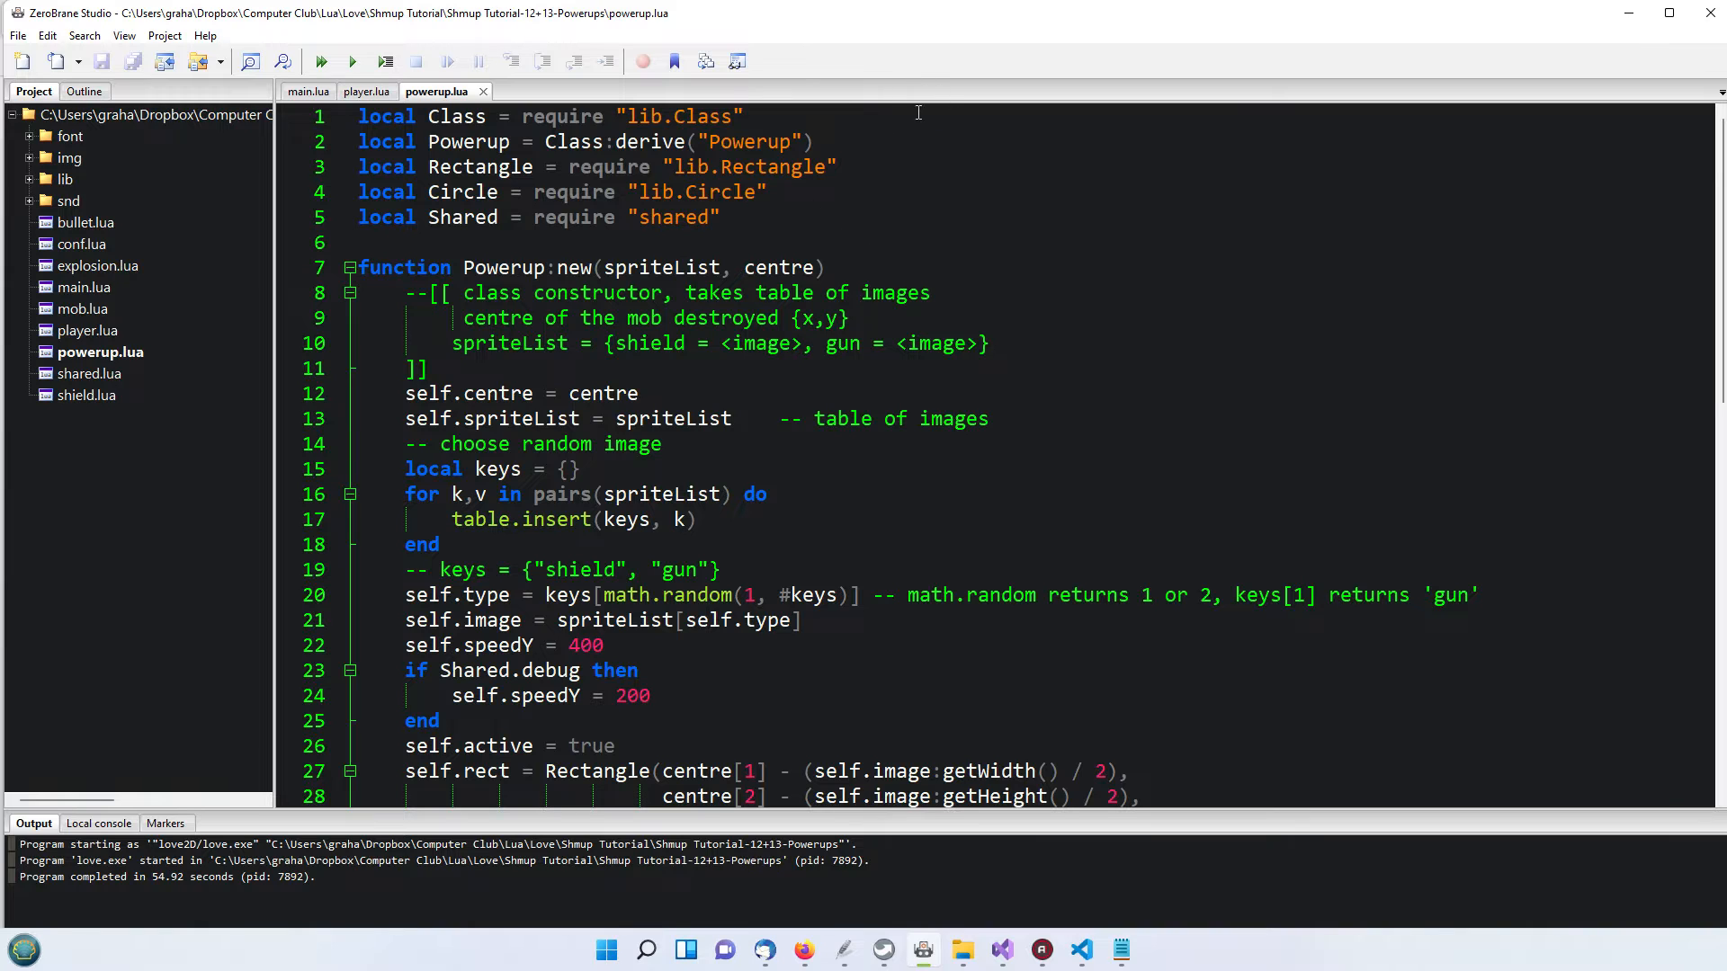
mouse_move(975, 770)
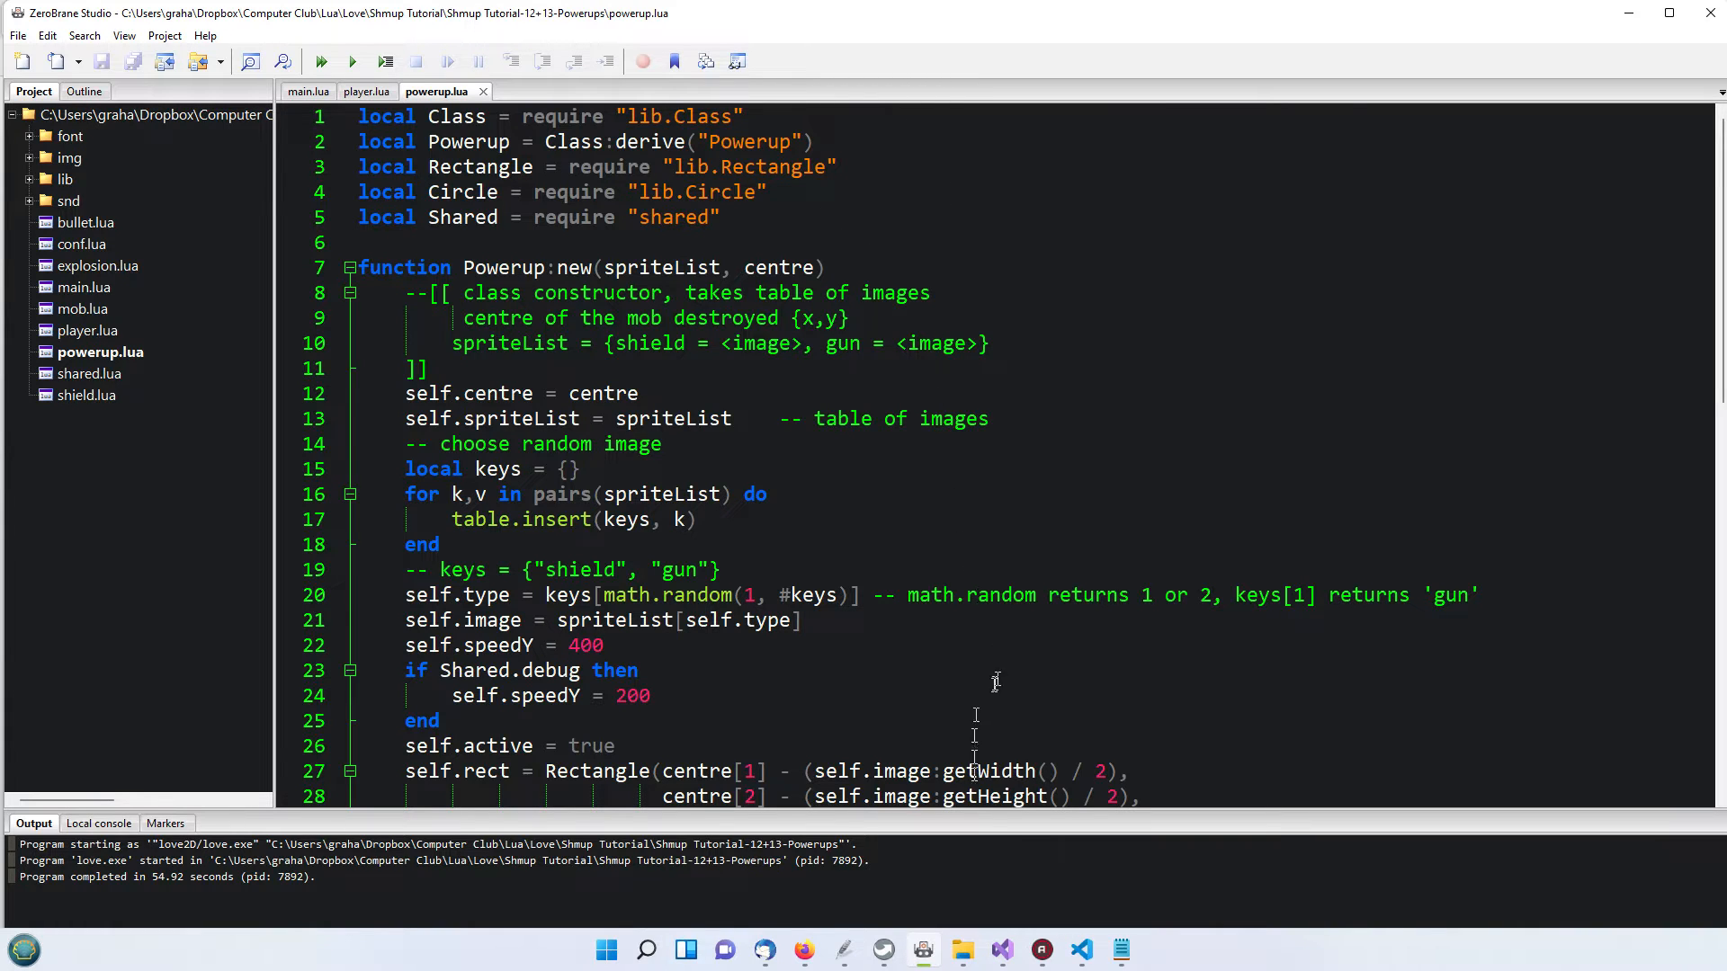
mouse_move(1151, 396)
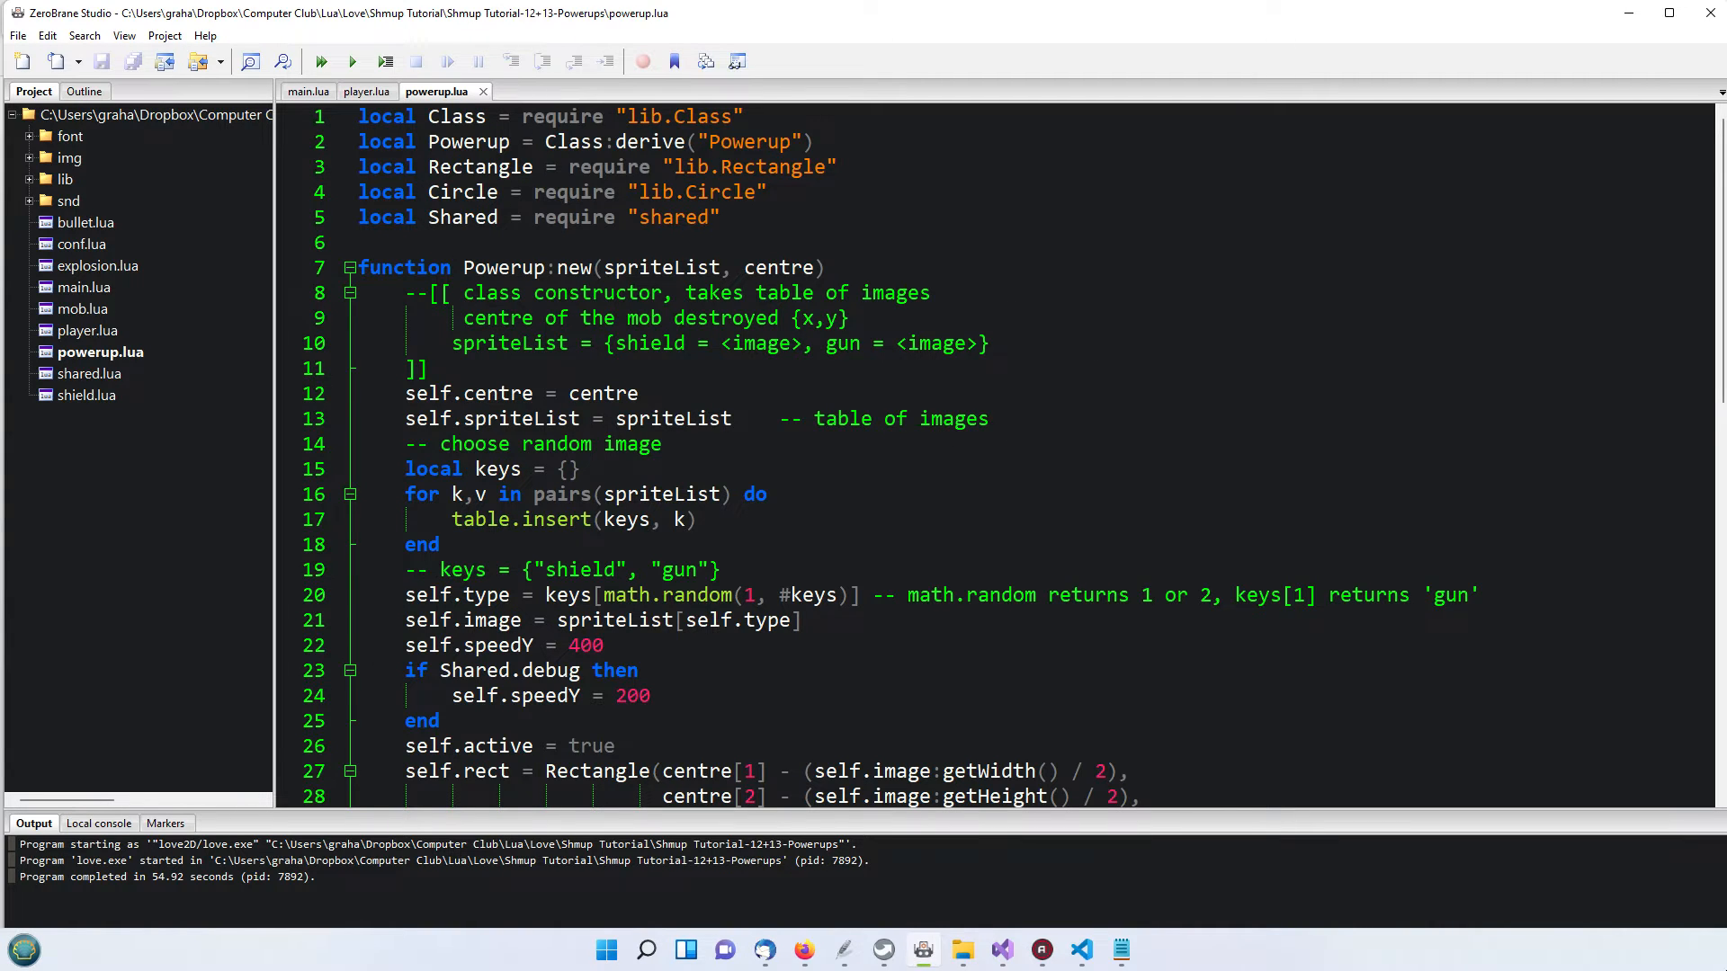
scroll("down", 3)
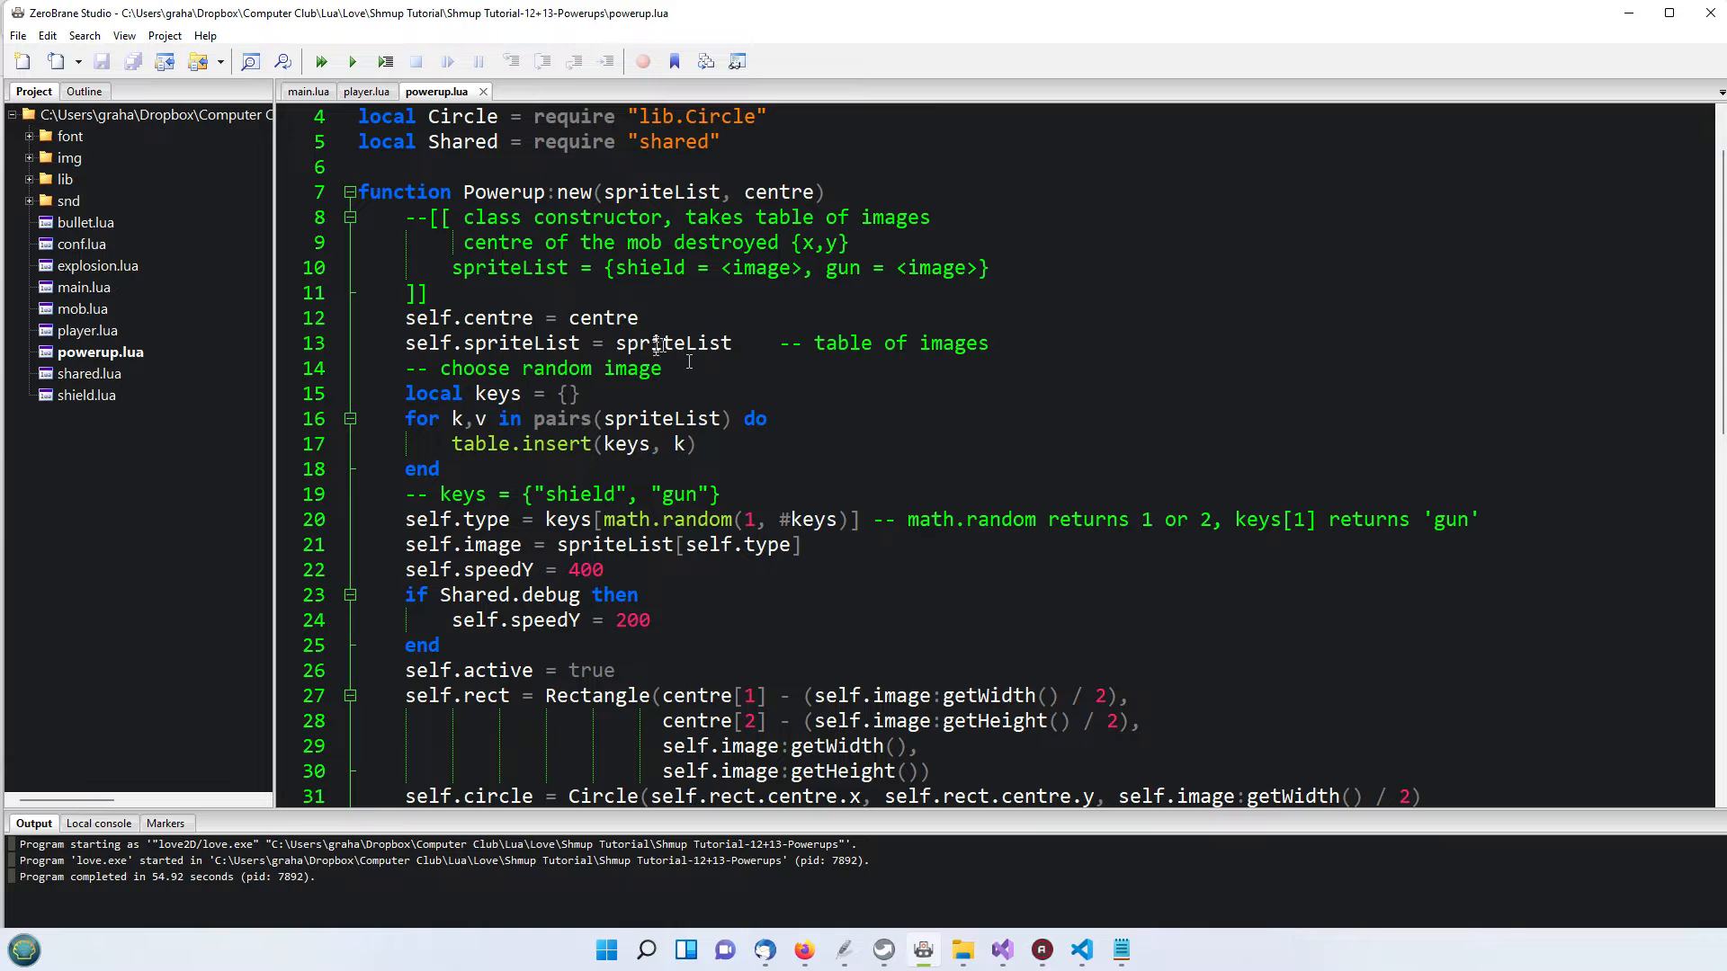
scroll("down", 3)
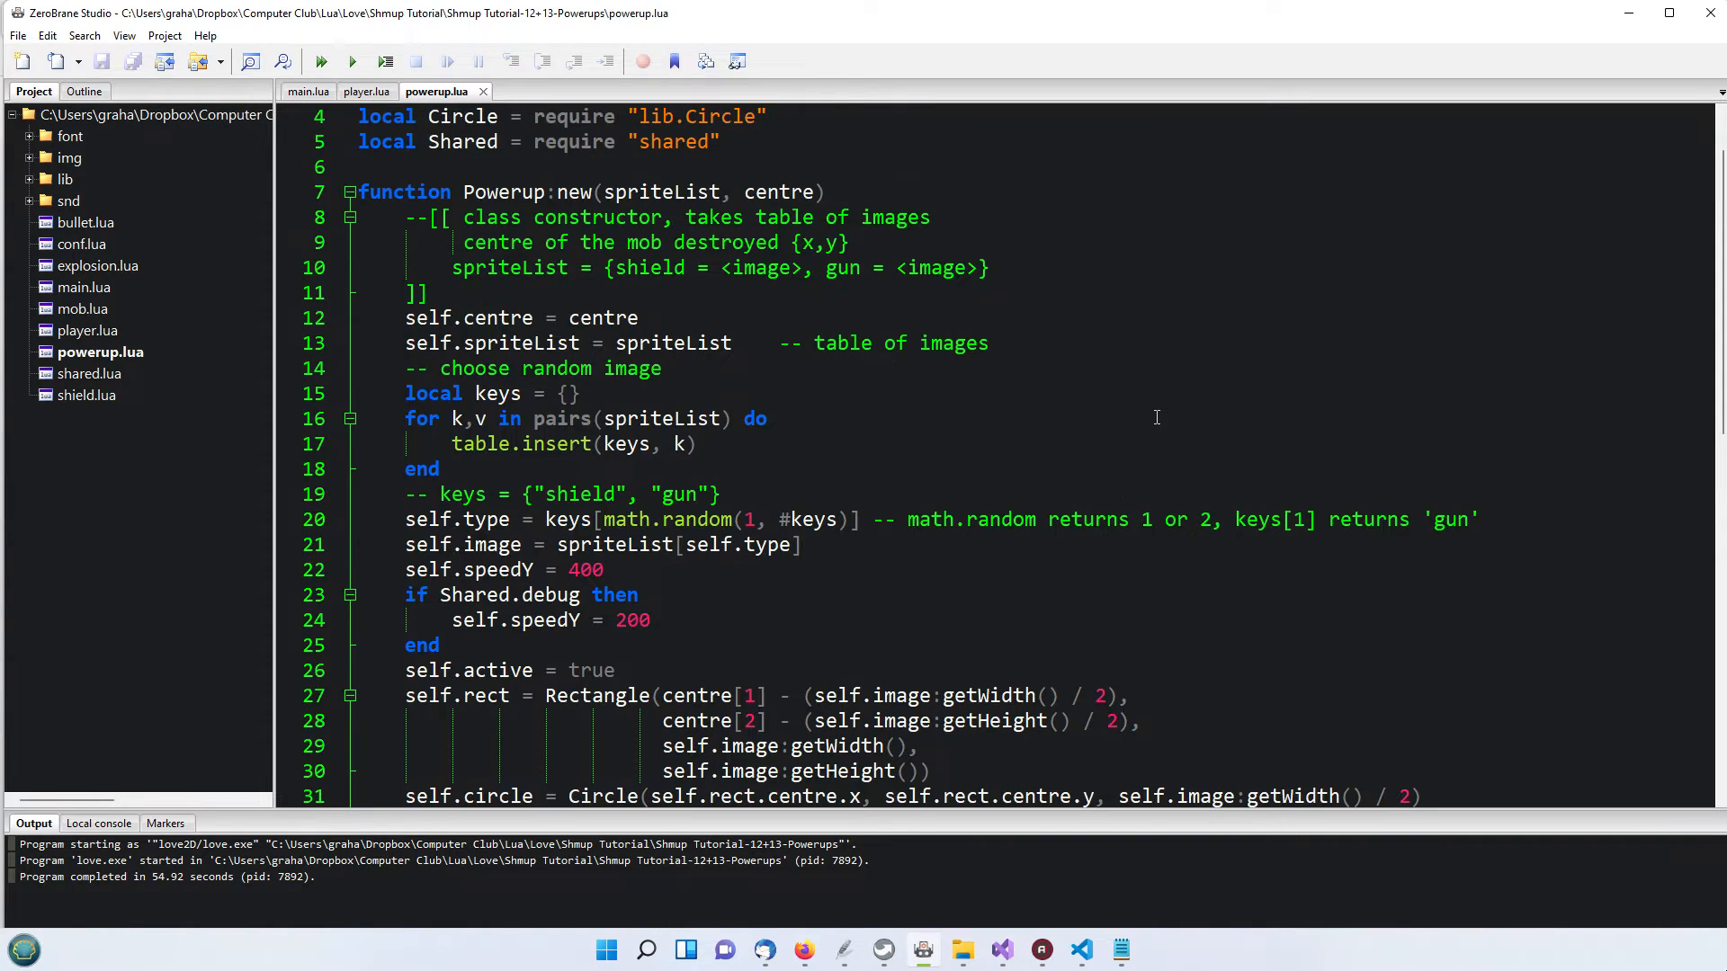
mouse_move(713, 196)
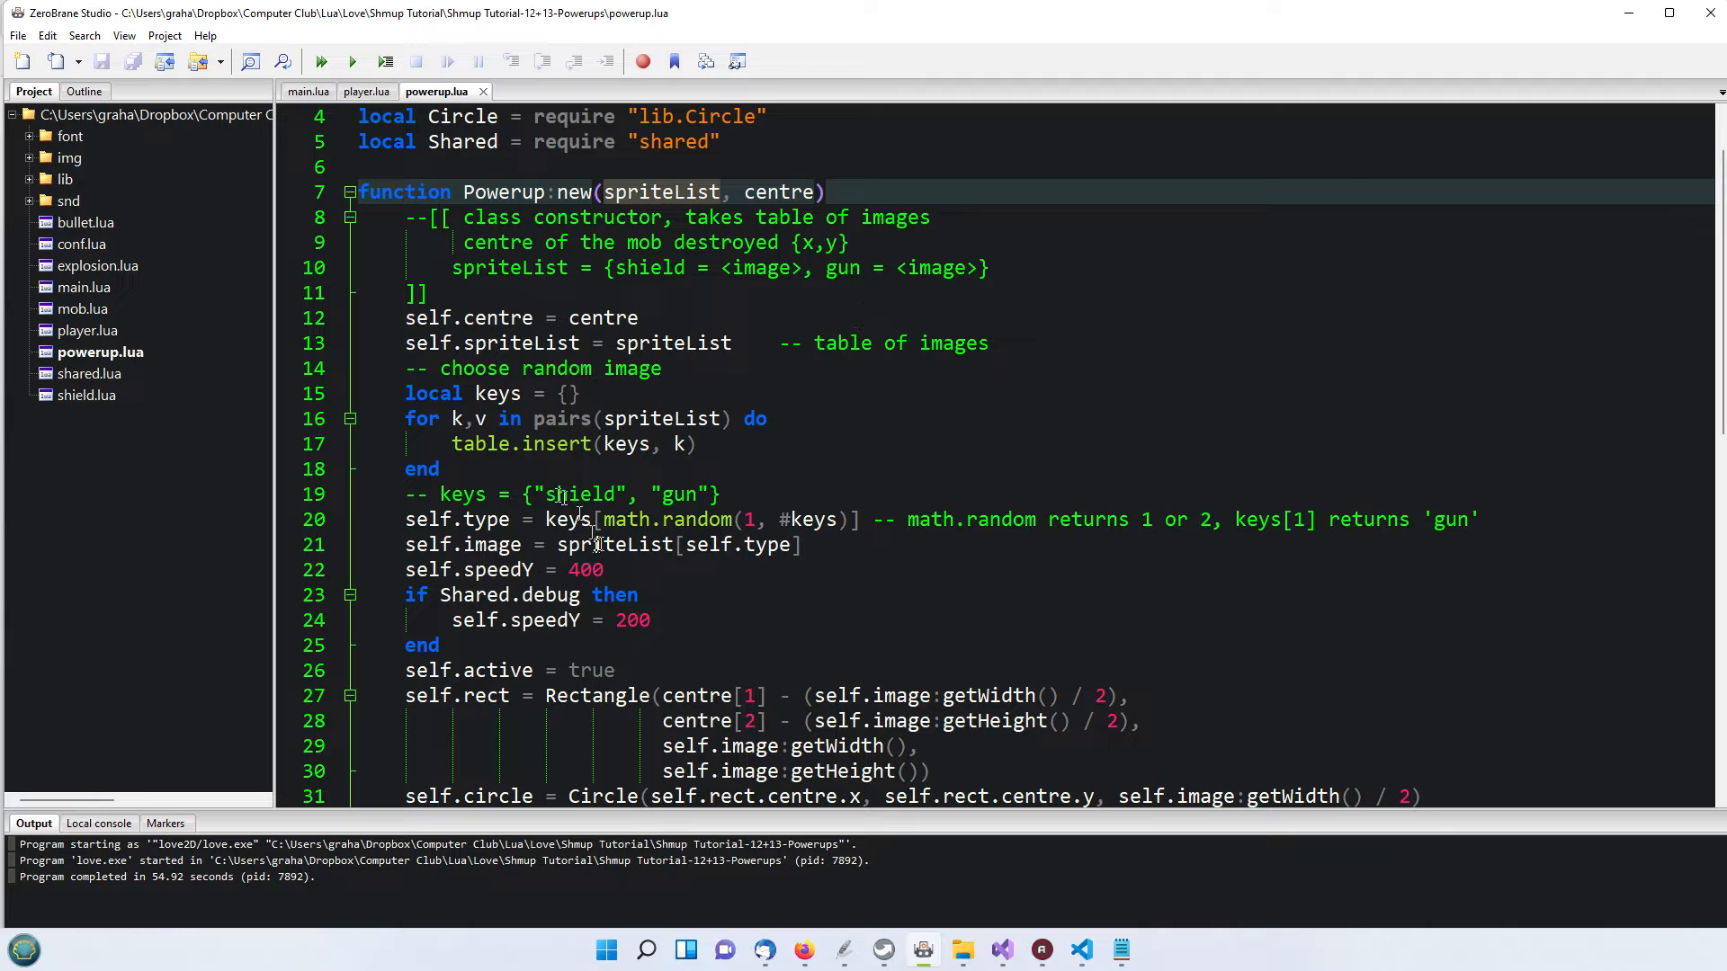
mouse_move(950, 298)
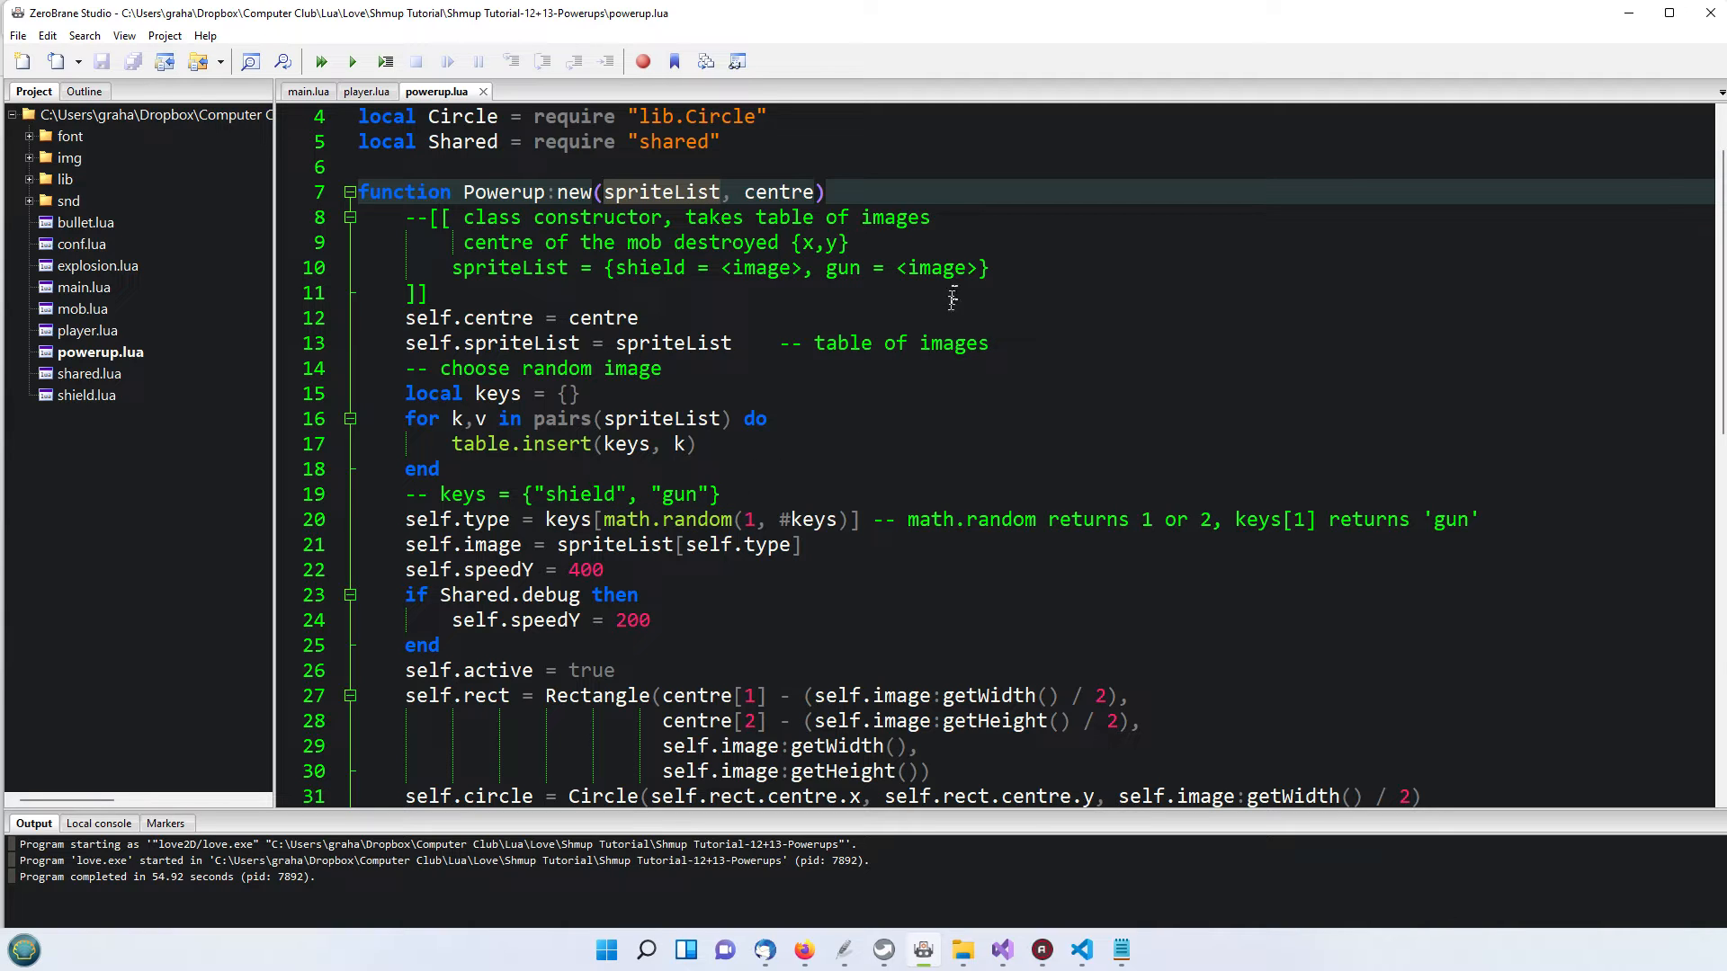
mouse_move(594, 245)
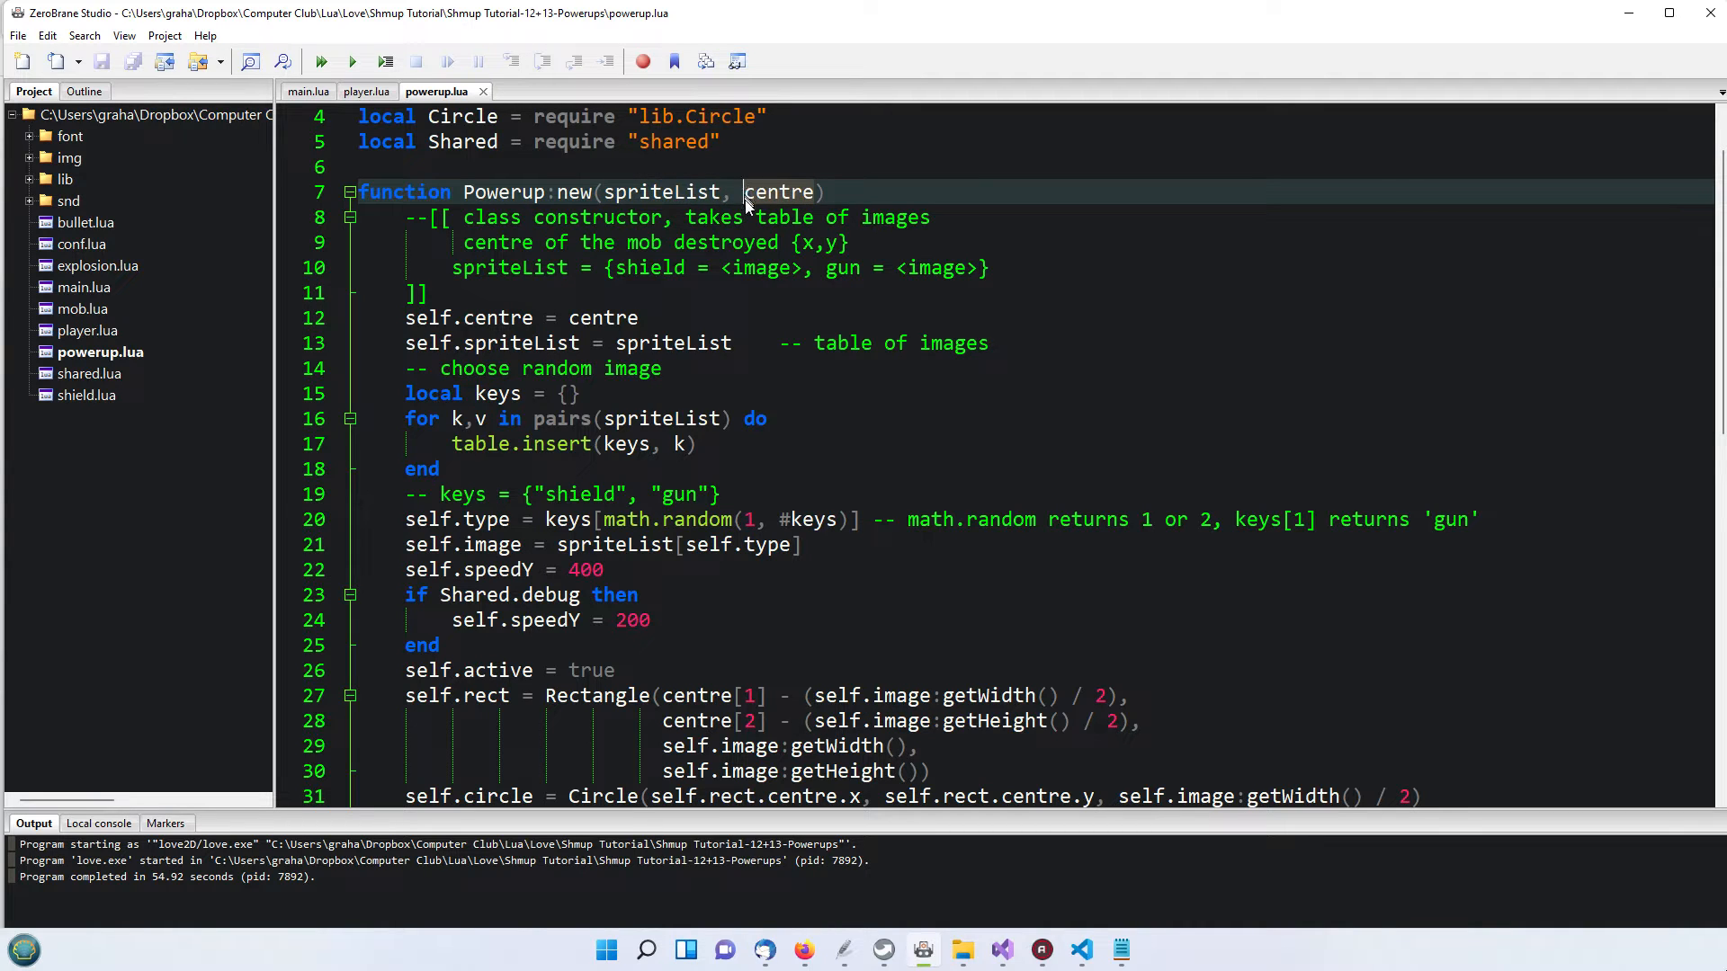
mouse_move(754, 450)
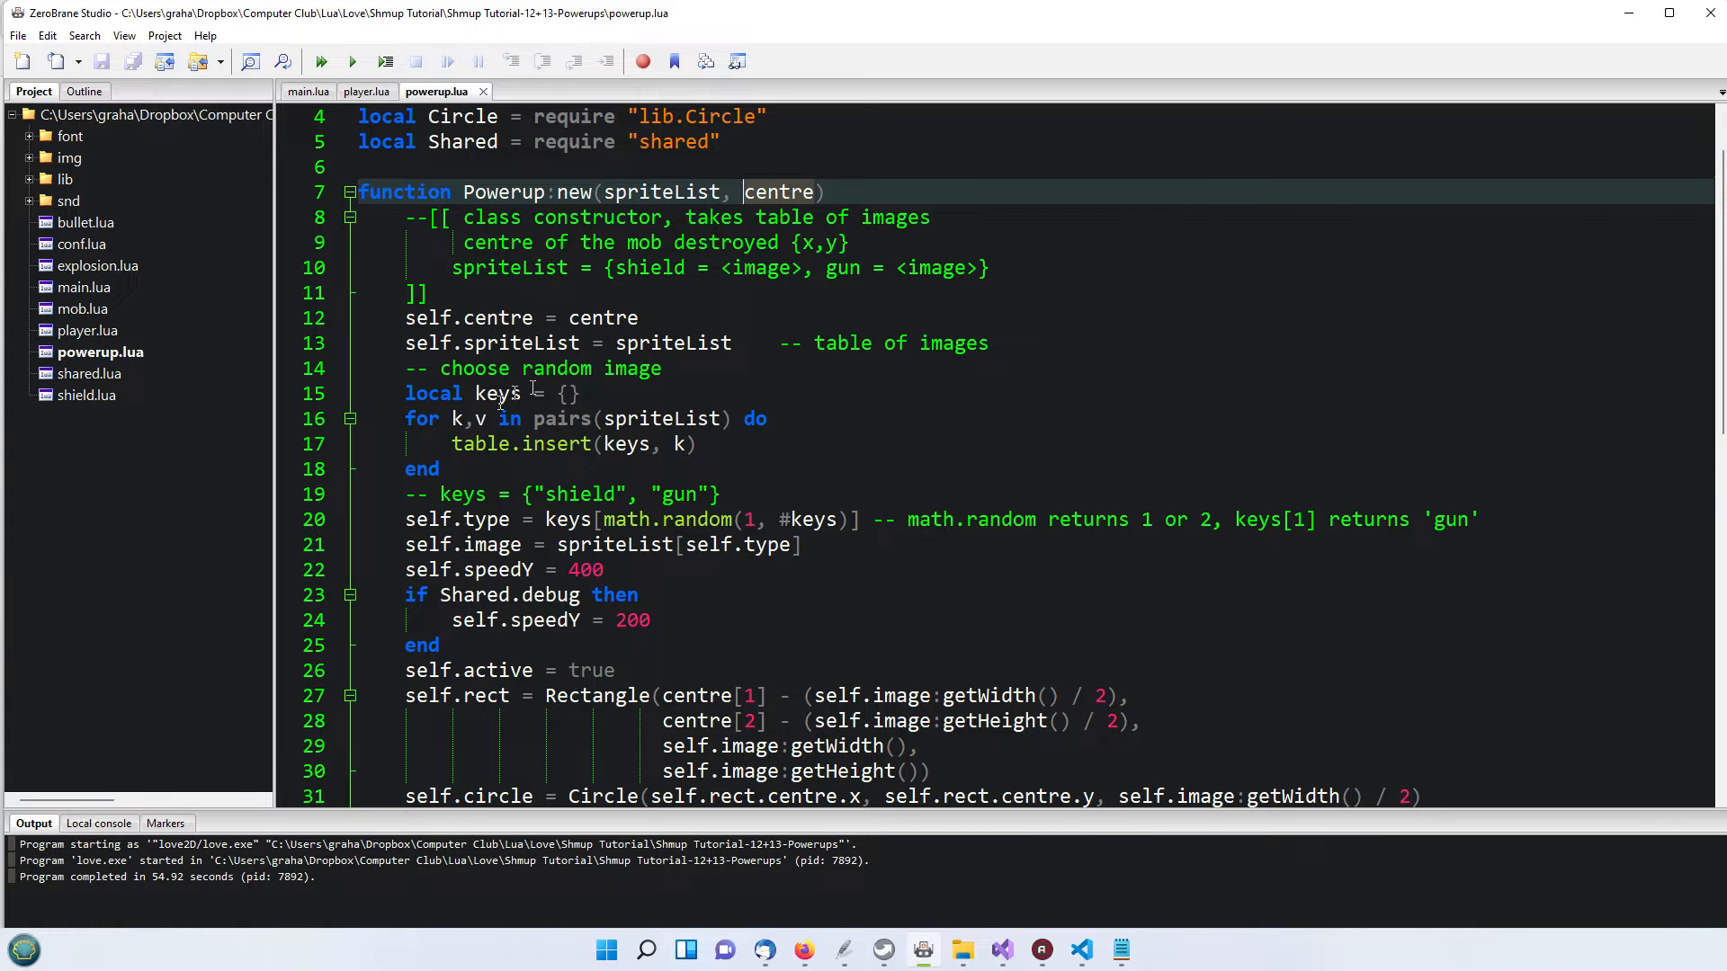
mouse_move(698, 354)
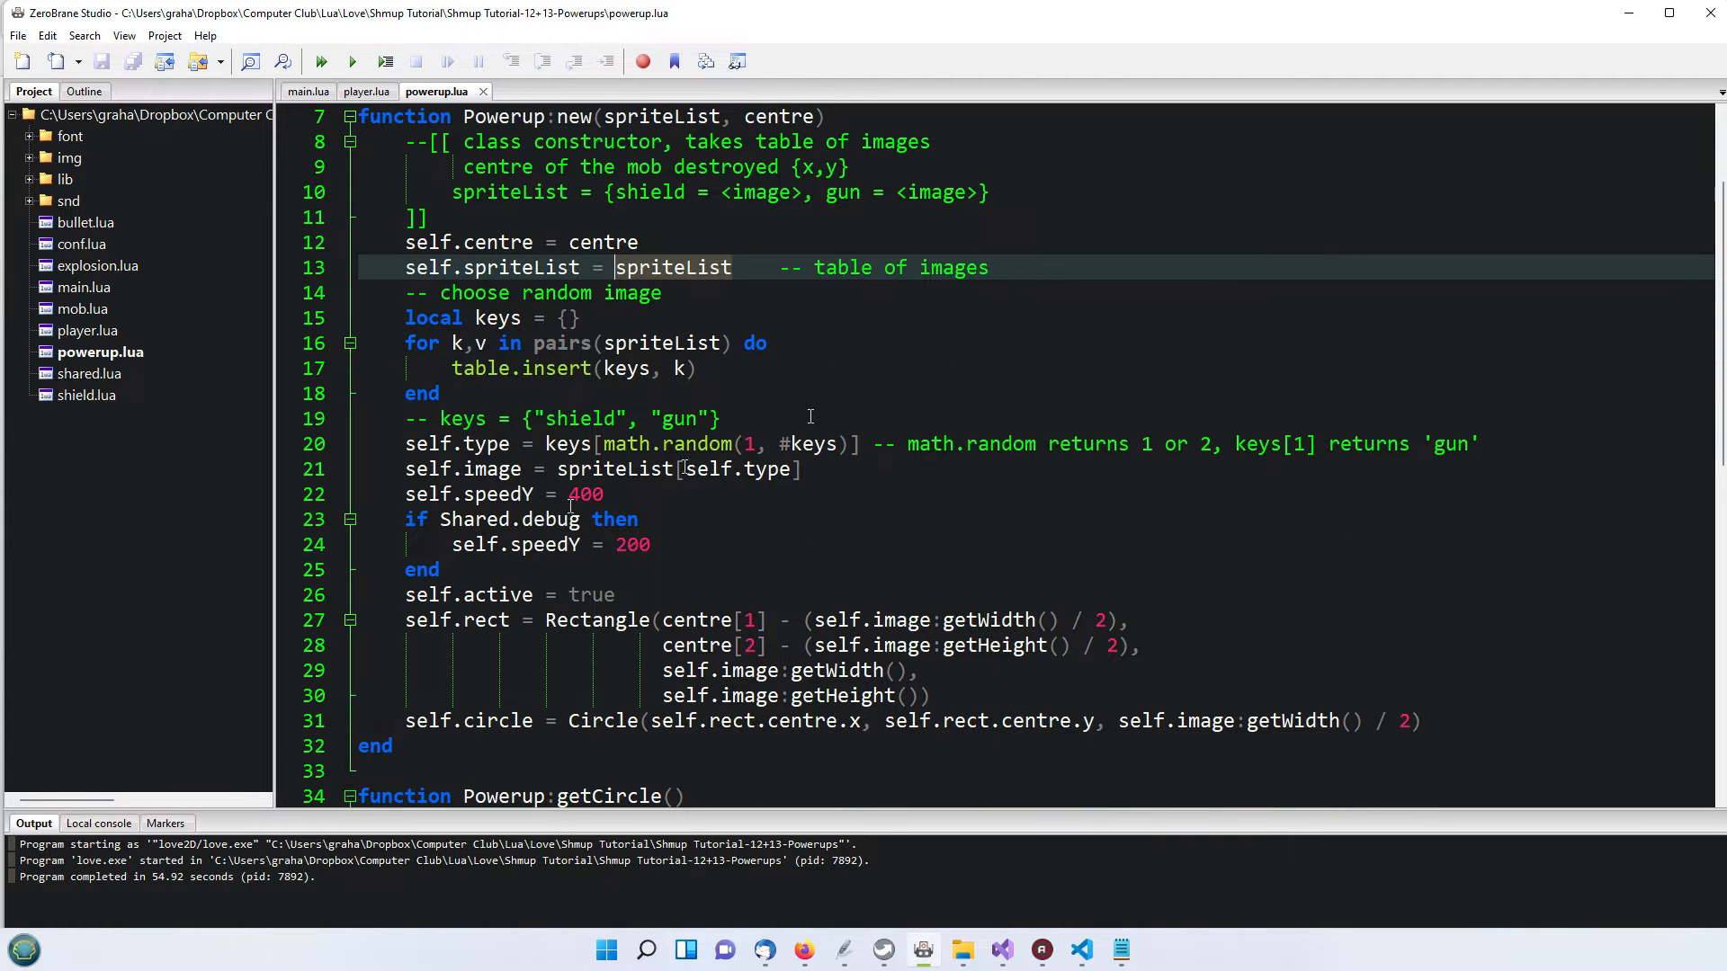
mouse_move(626, 444)
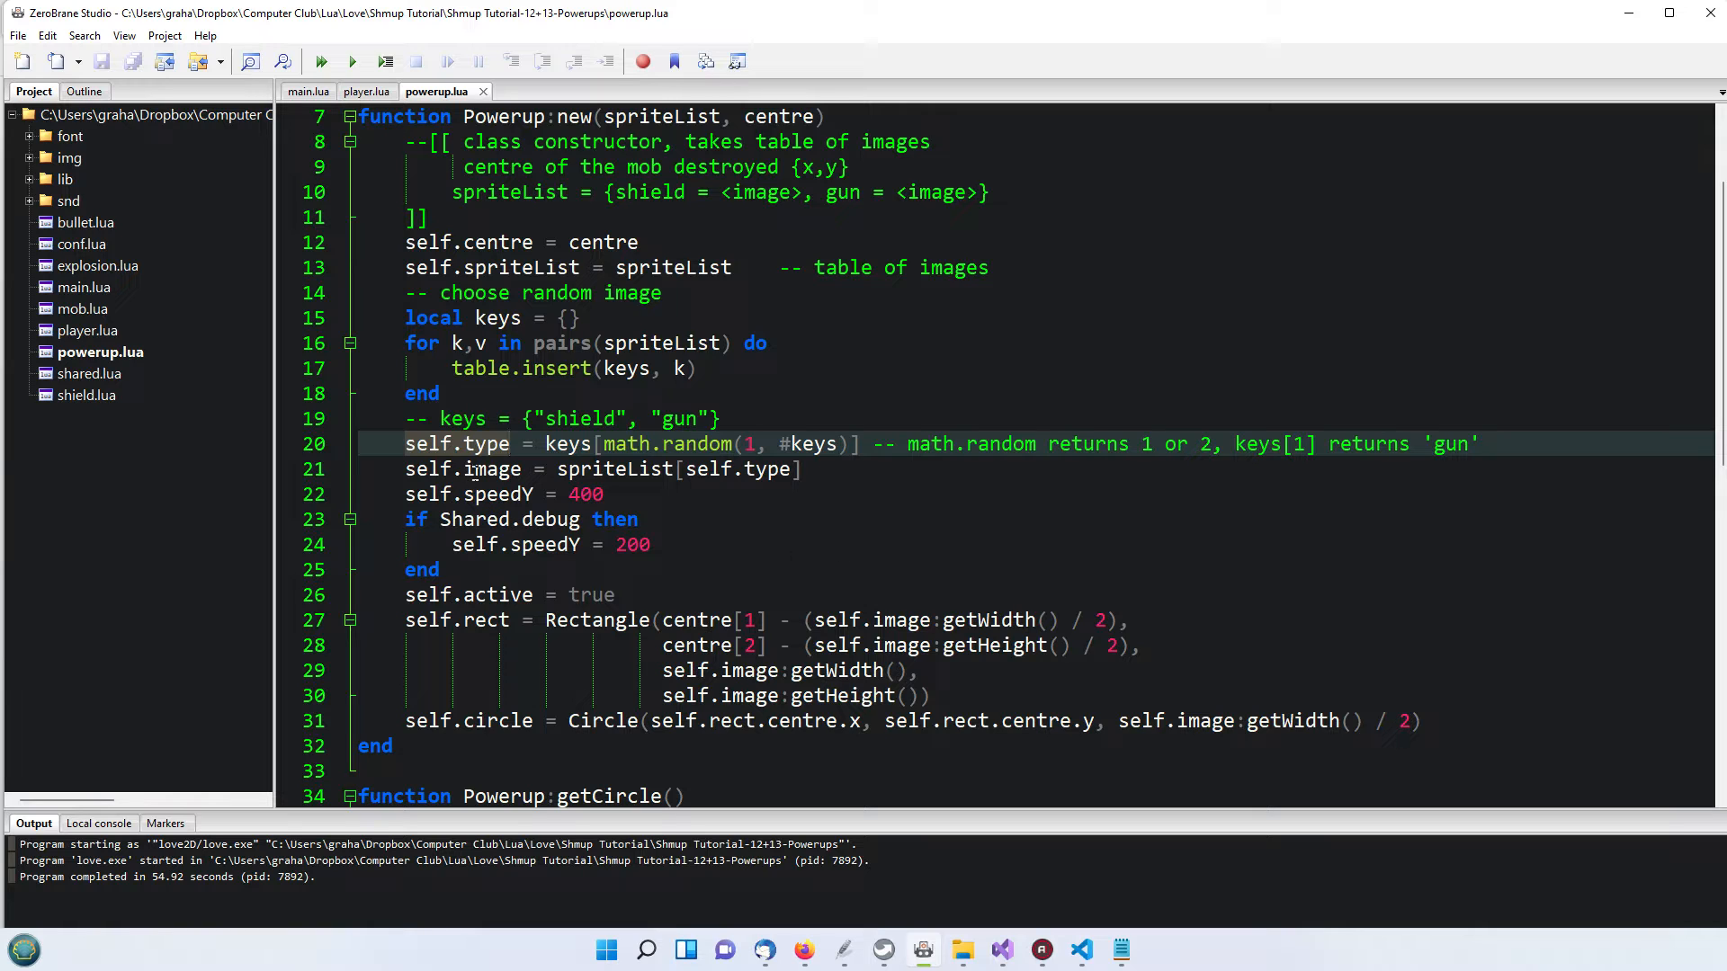
mouse_move(734, 492)
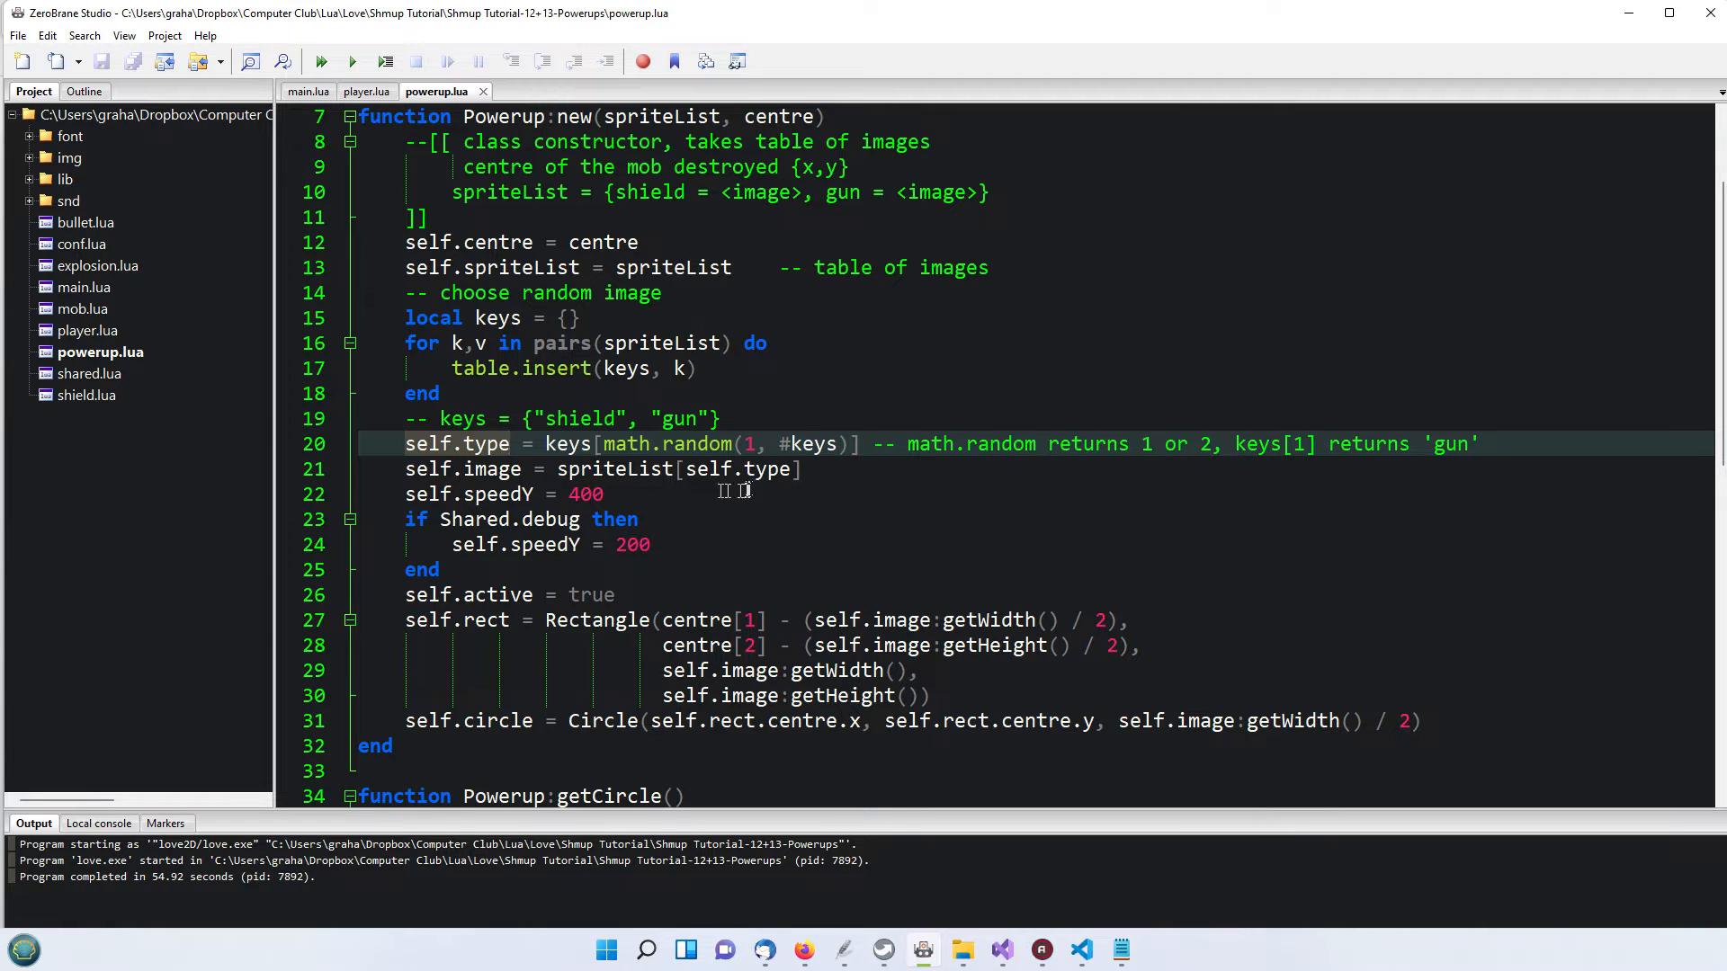
mouse_move(792, 470)
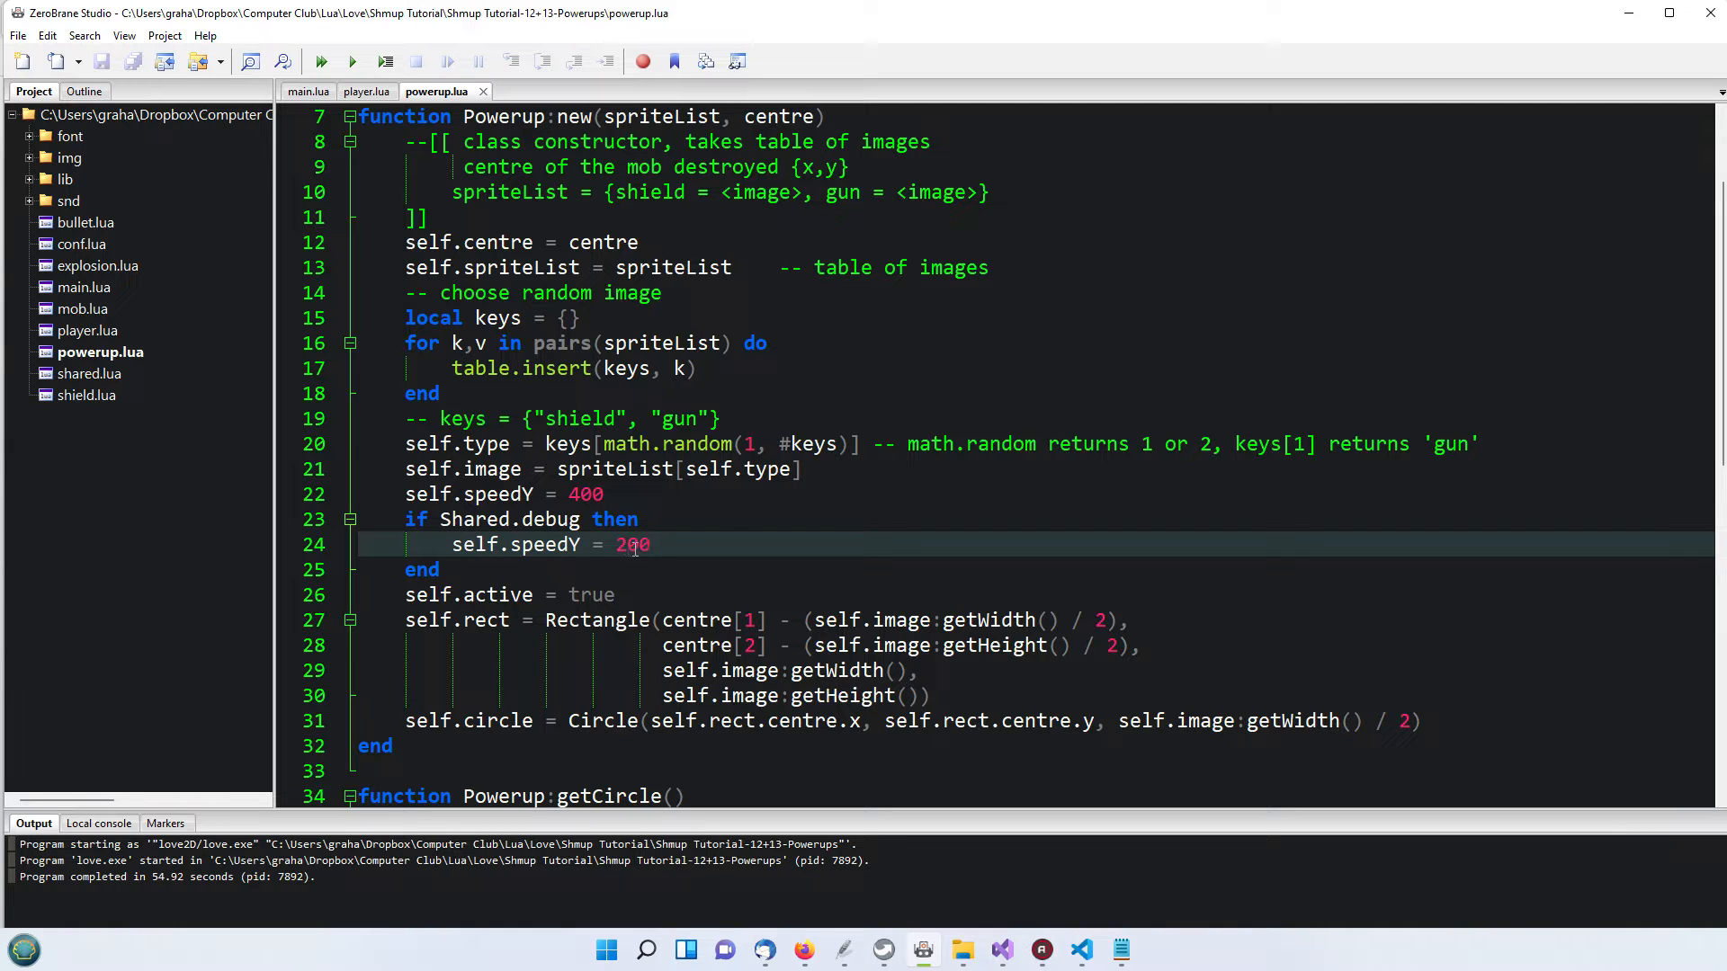
scroll("down", 3)
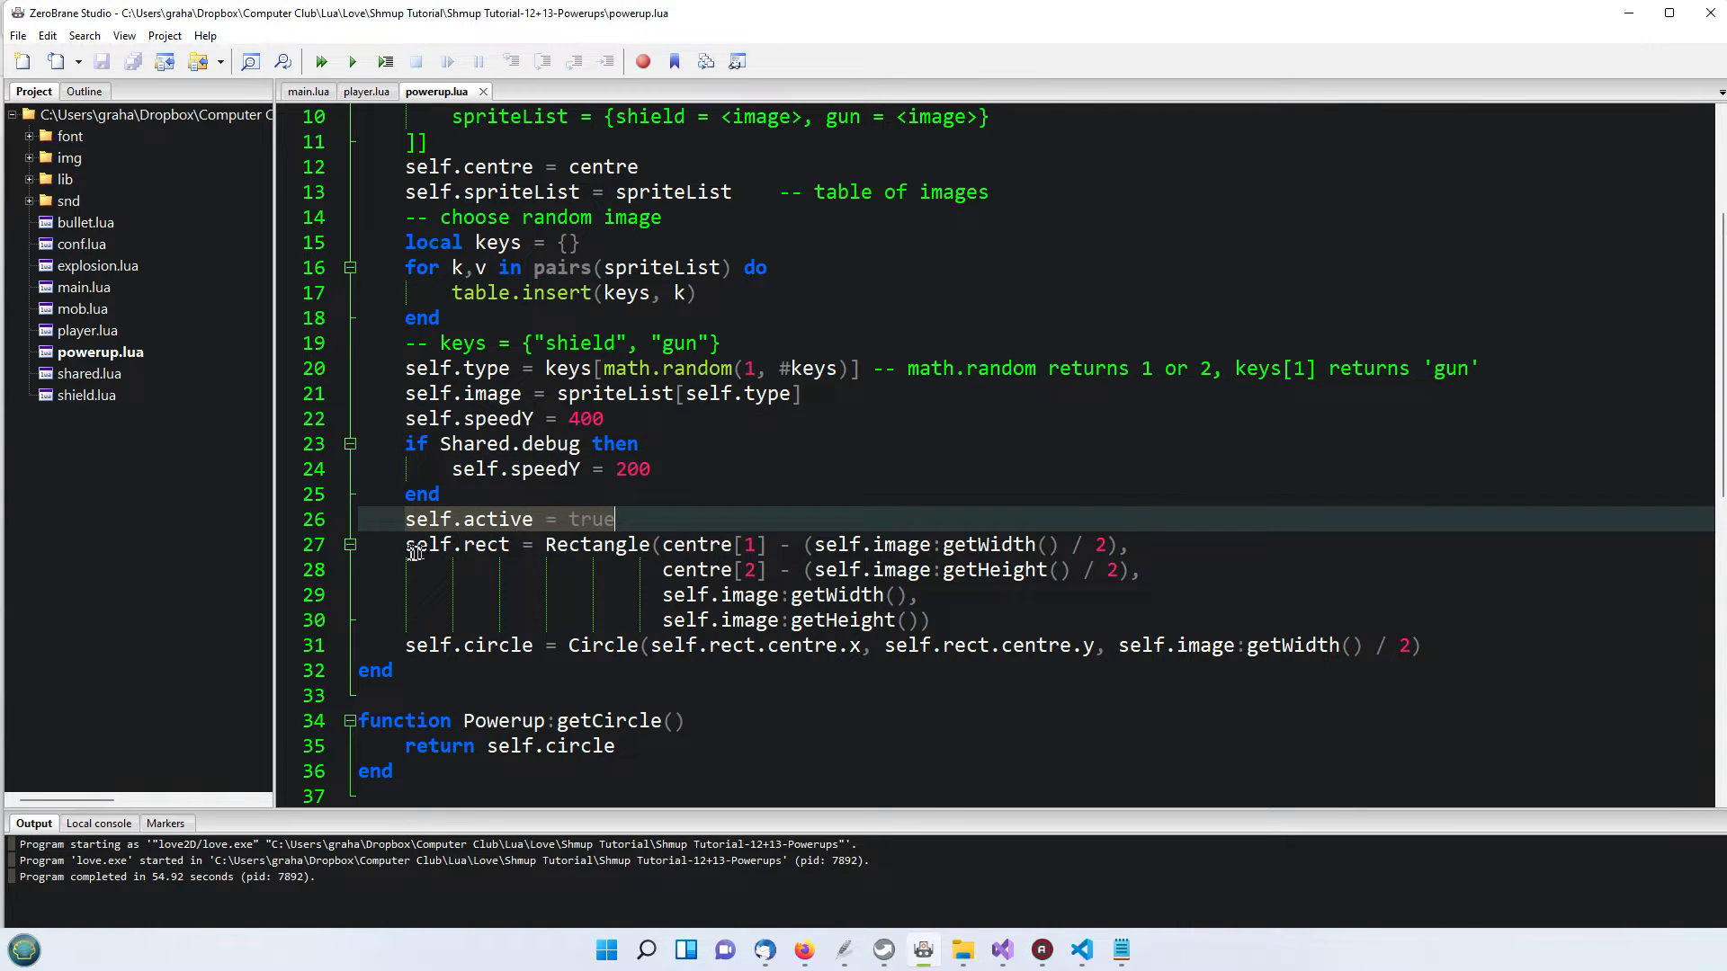
left_click_drag(405, 543, 1272, 646)
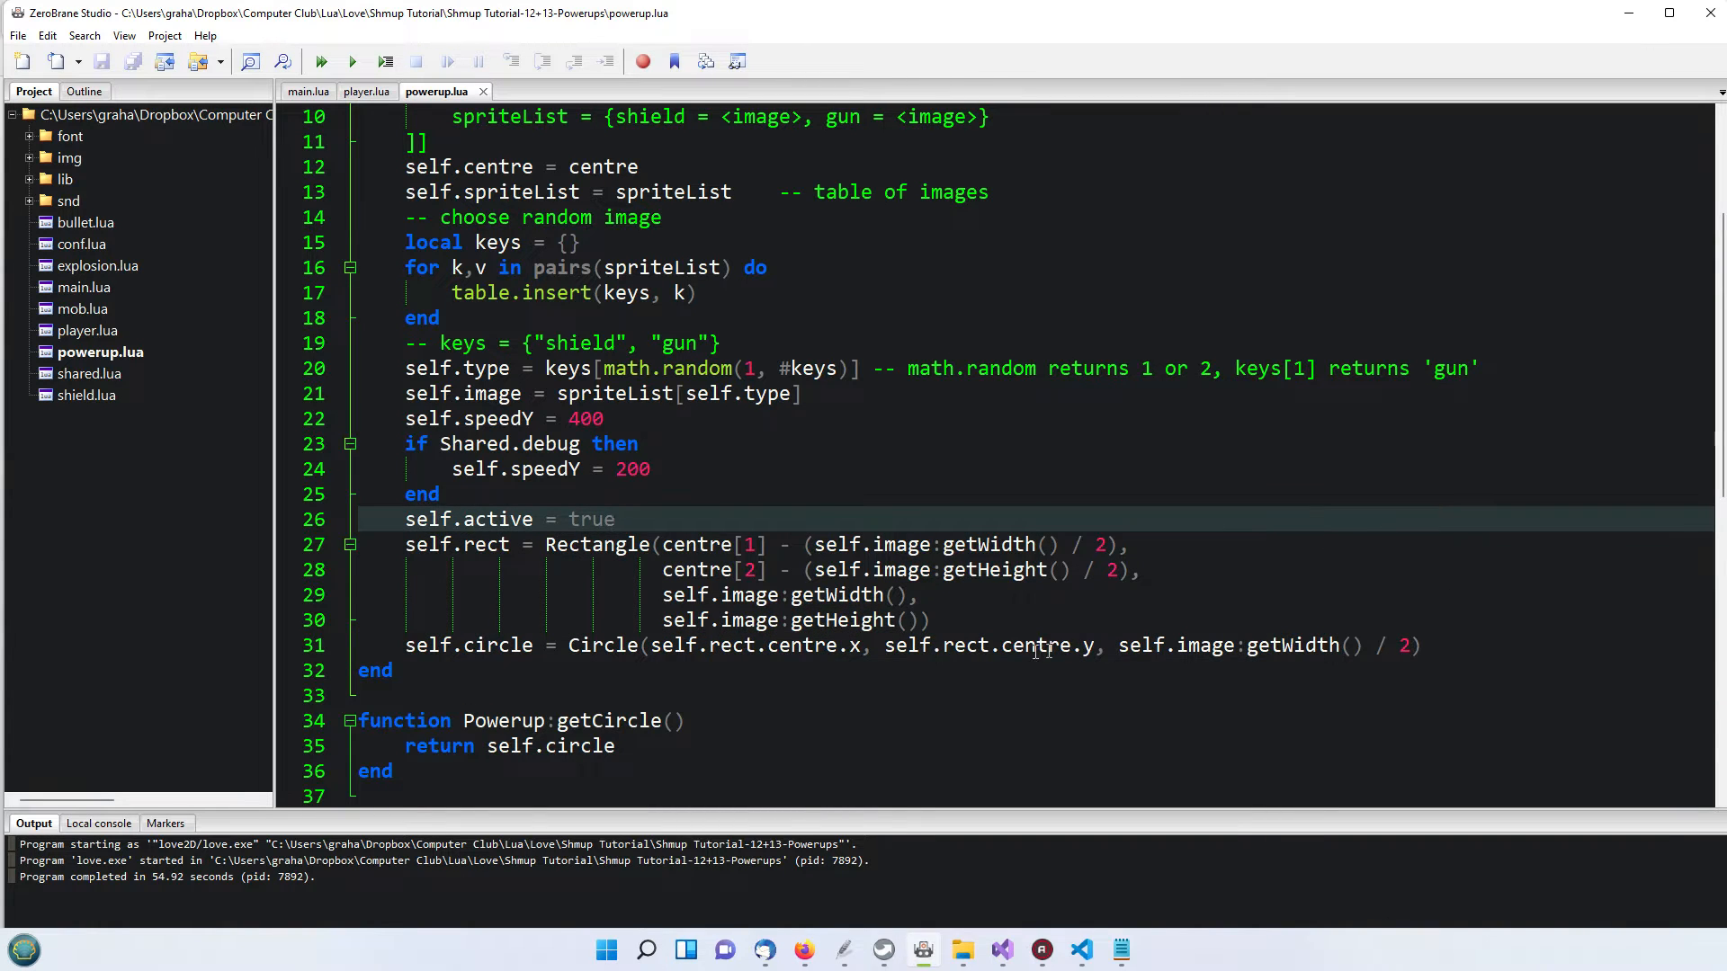
scroll("down", 3)
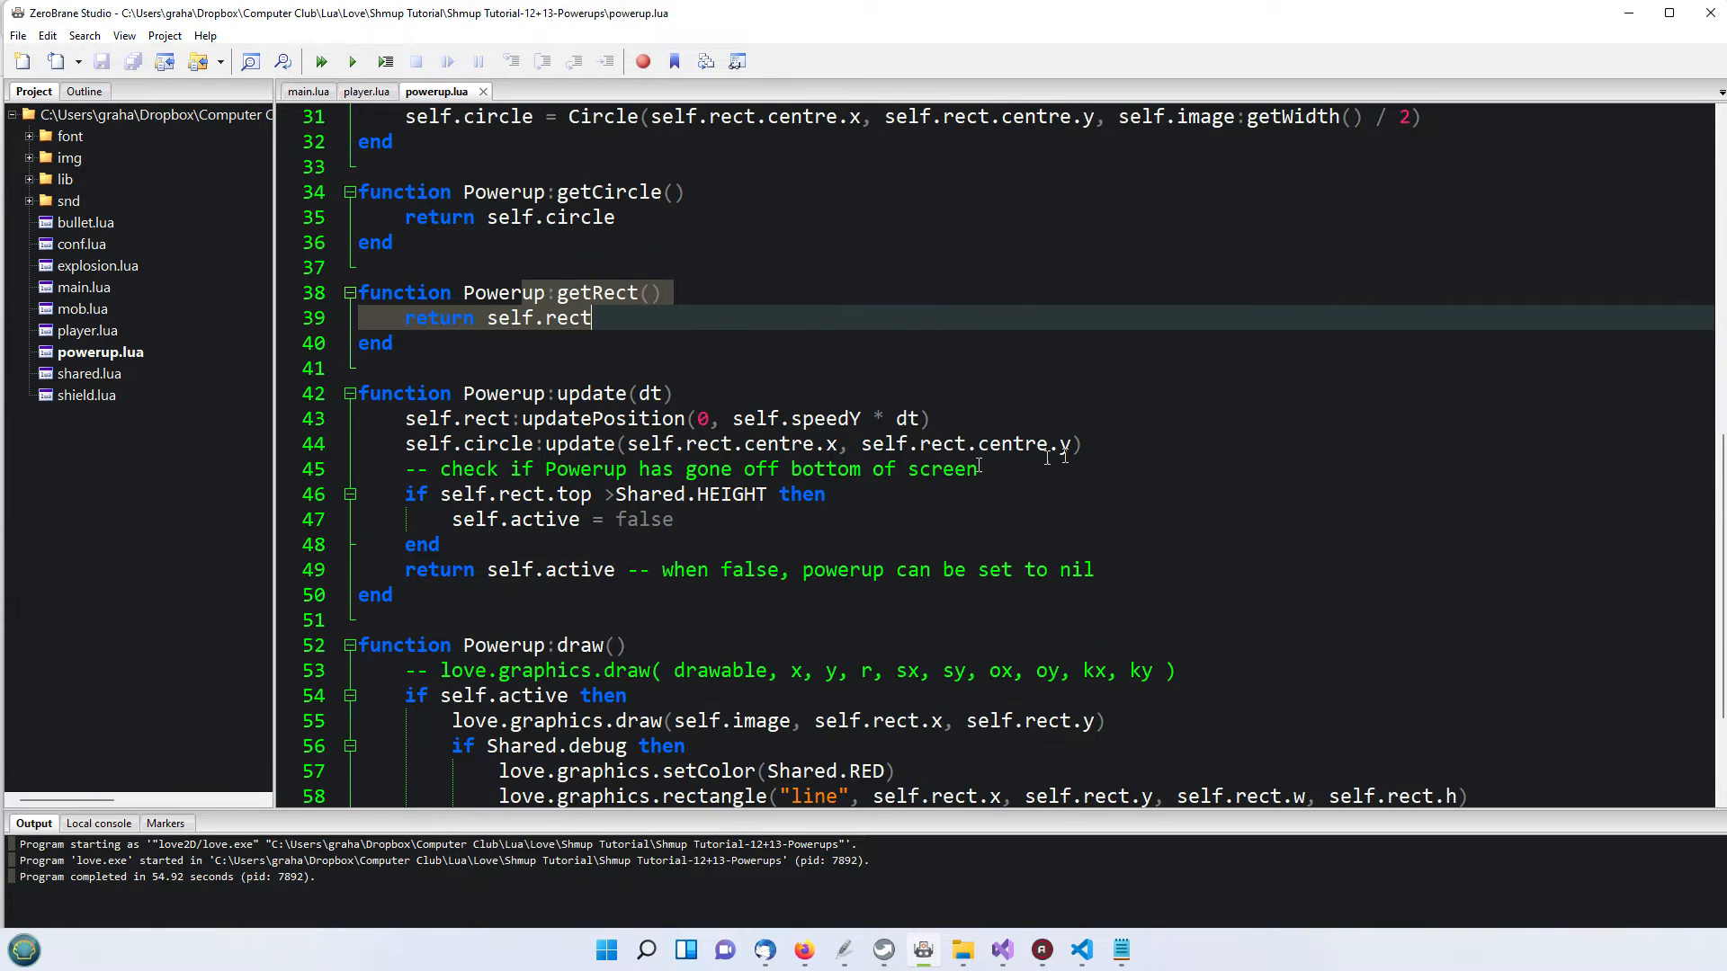
scroll("down", 3)
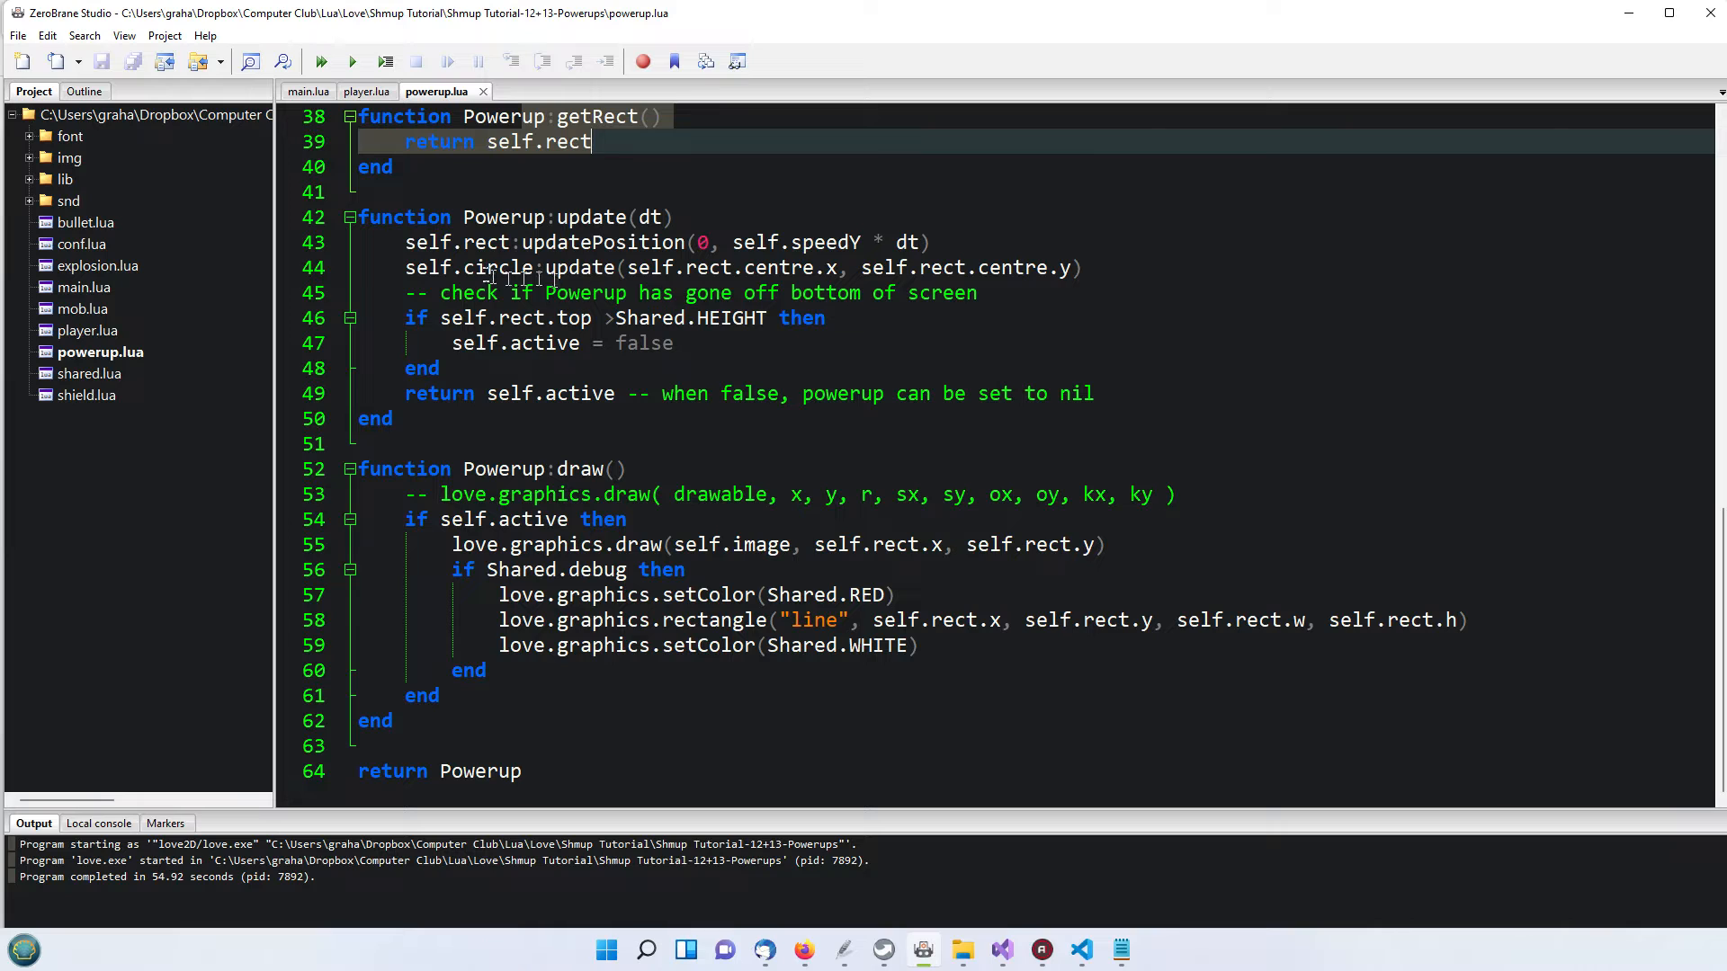
mouse_move(748, 252)
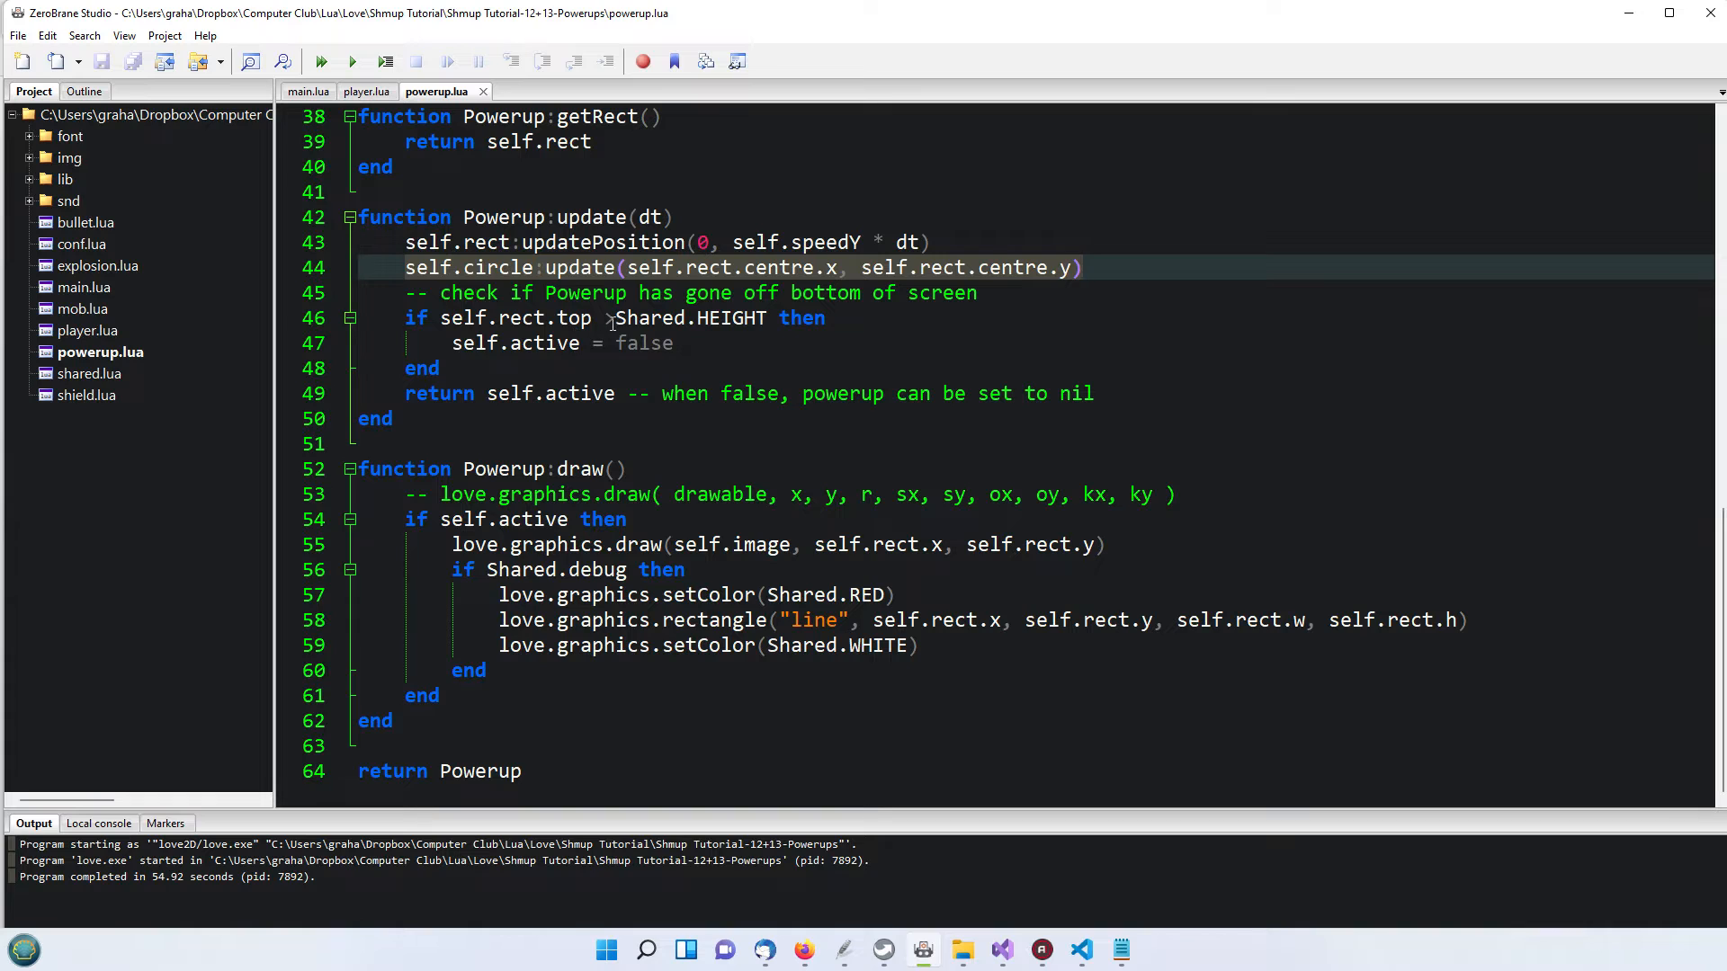
left_click(611, 319)
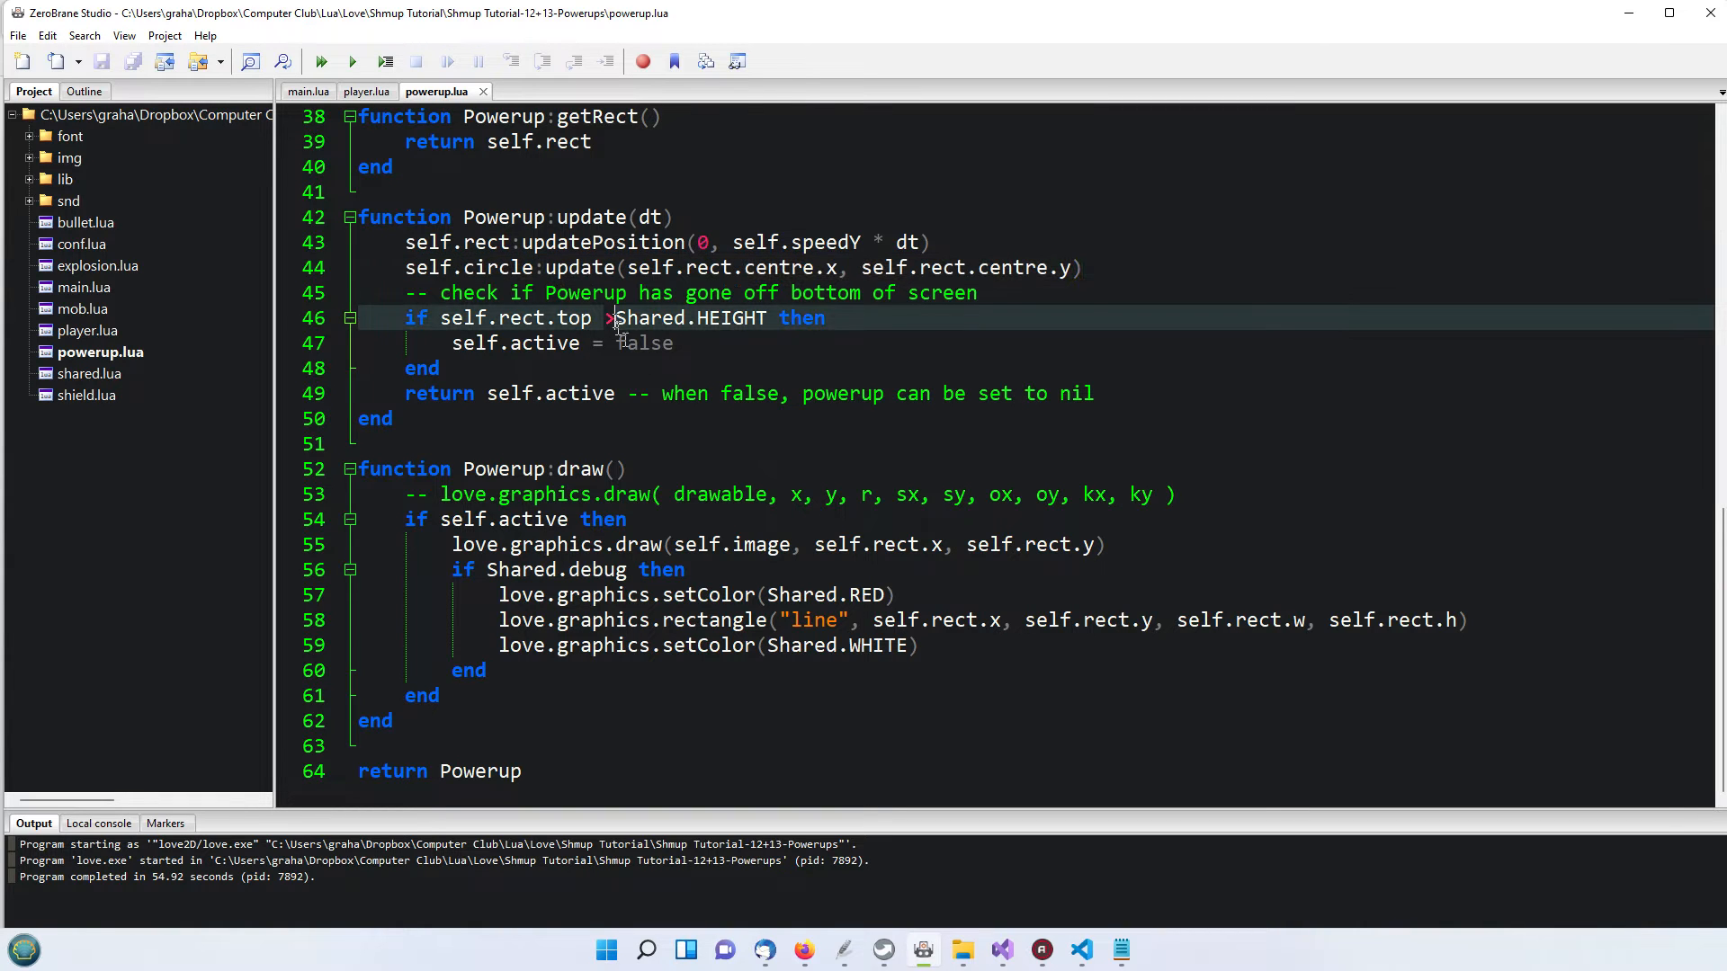
mouse_move(612, 374)
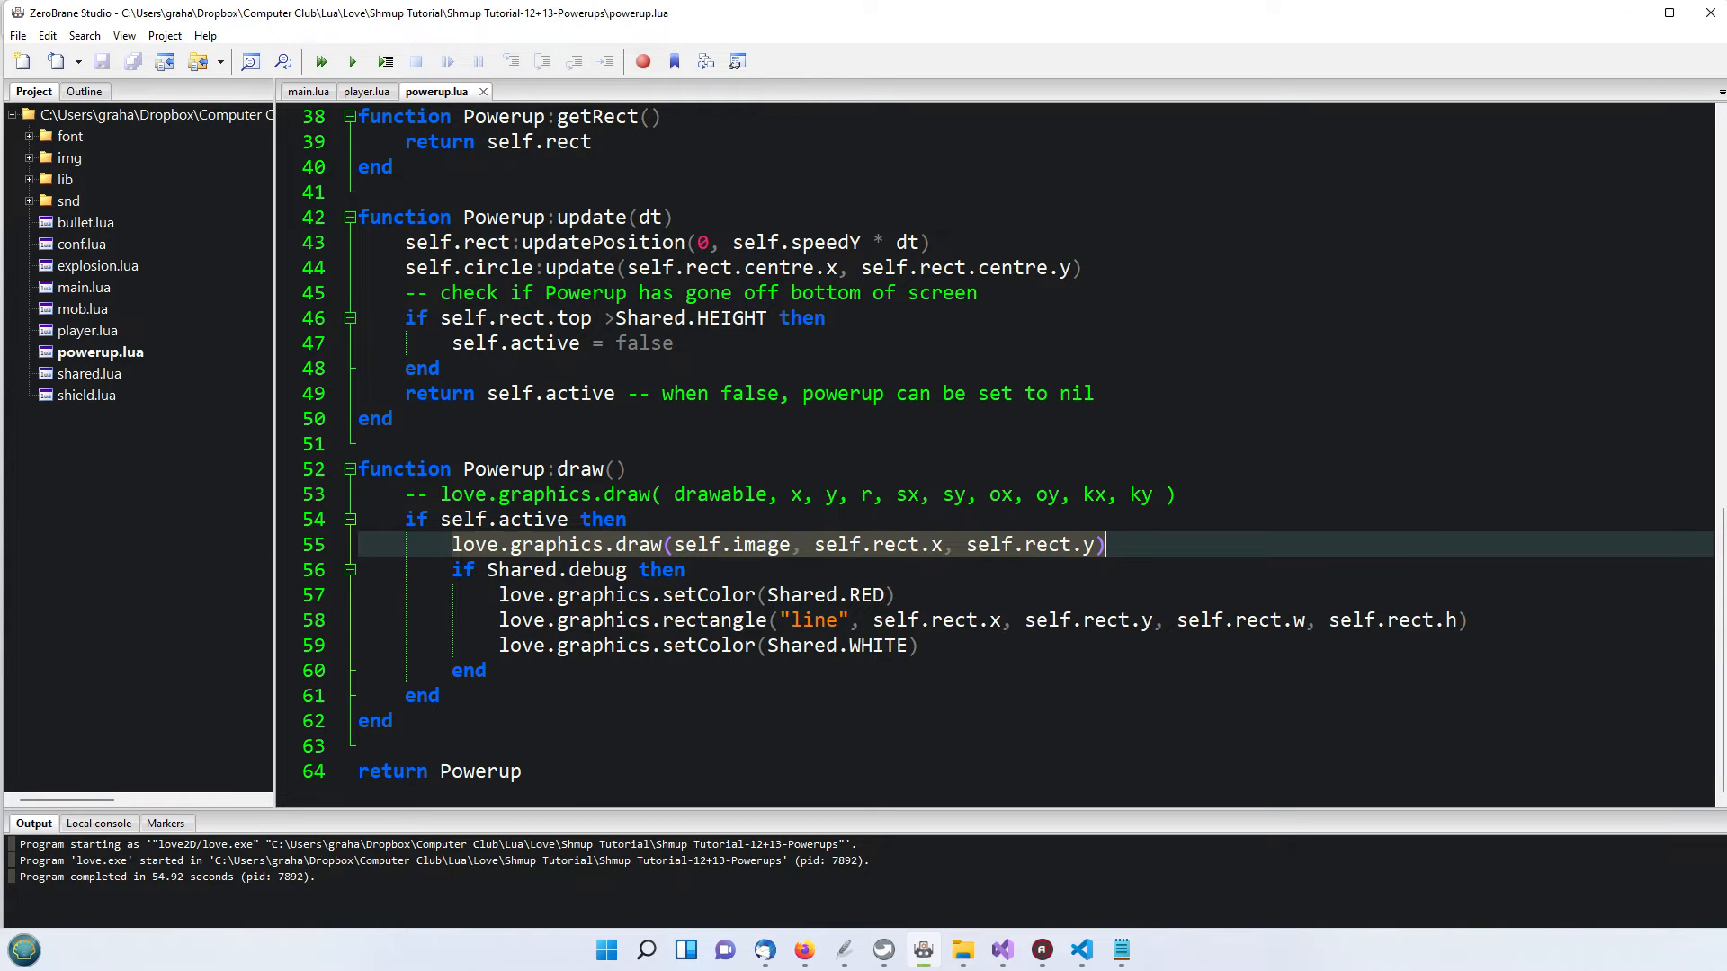
left_click(741, 619)
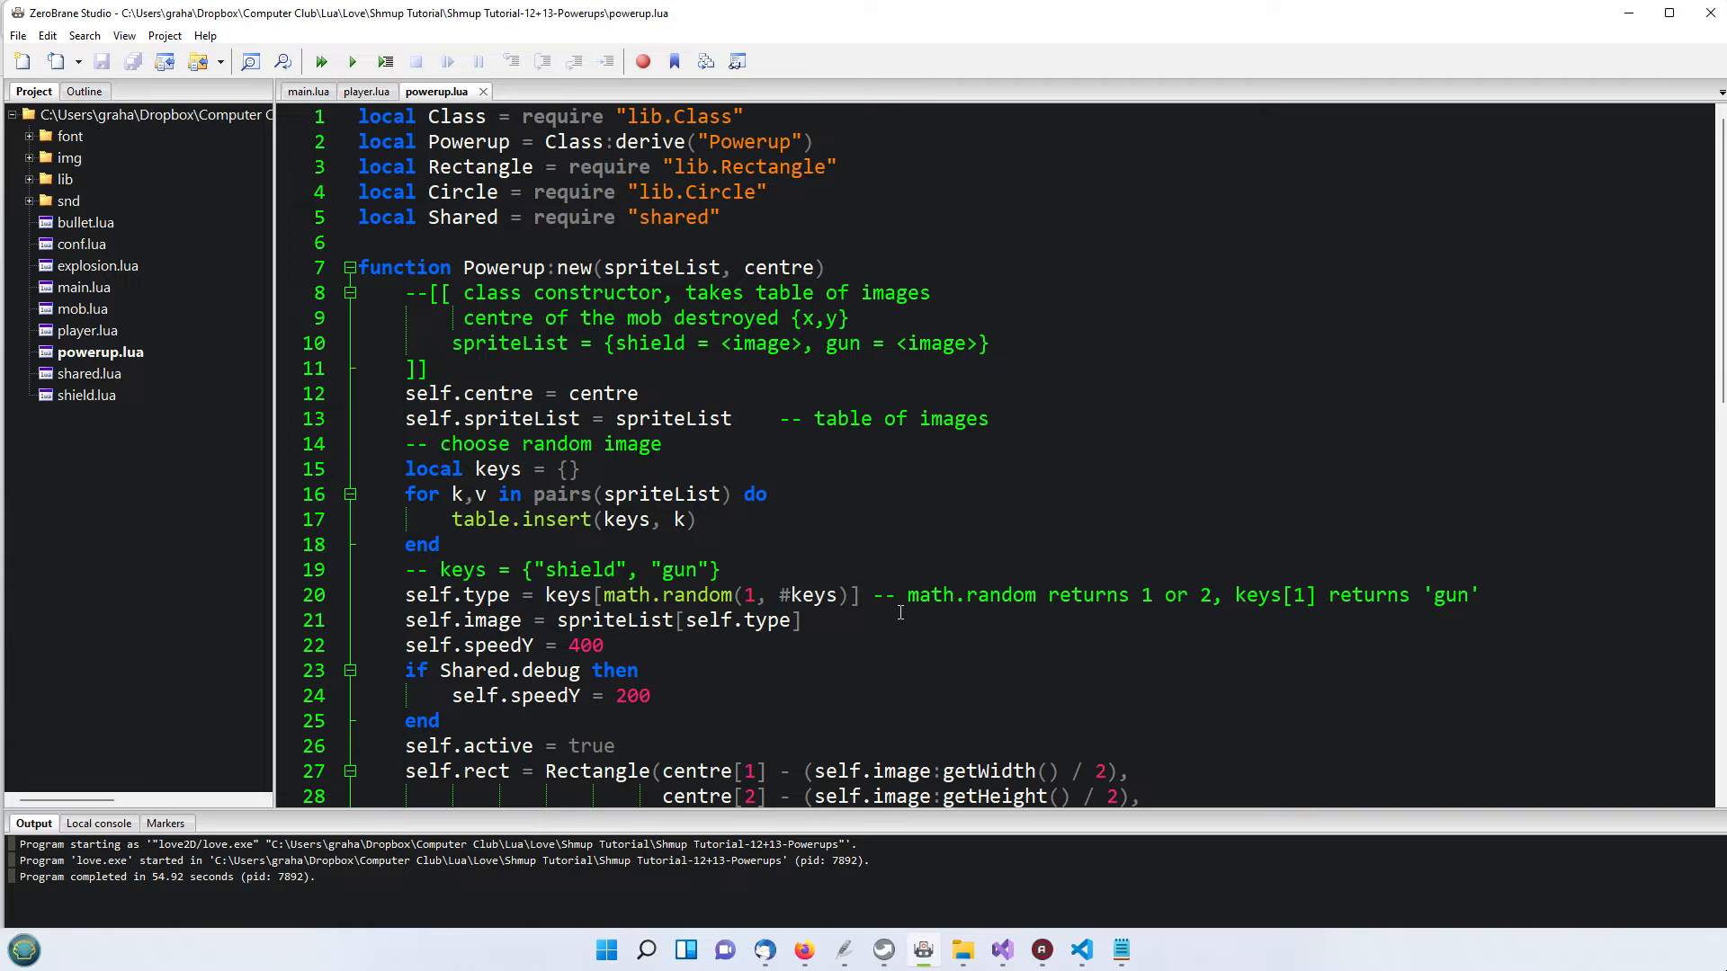
mouse_move(695, 256)
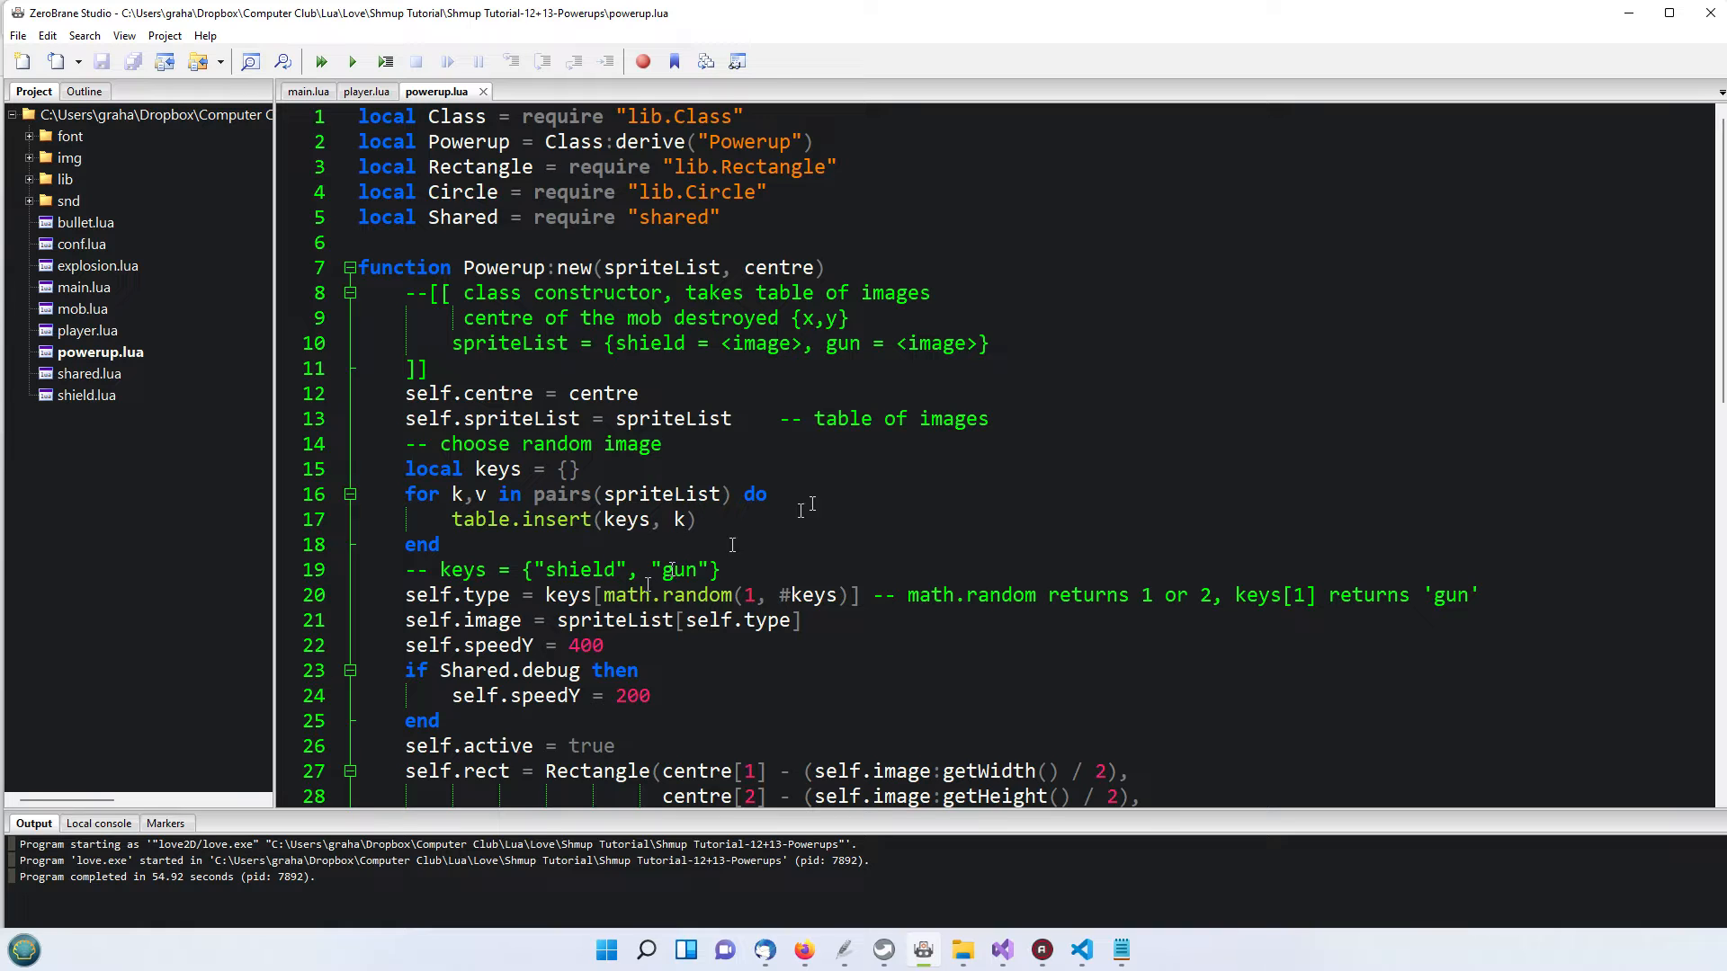
mouse_move(803, 475)
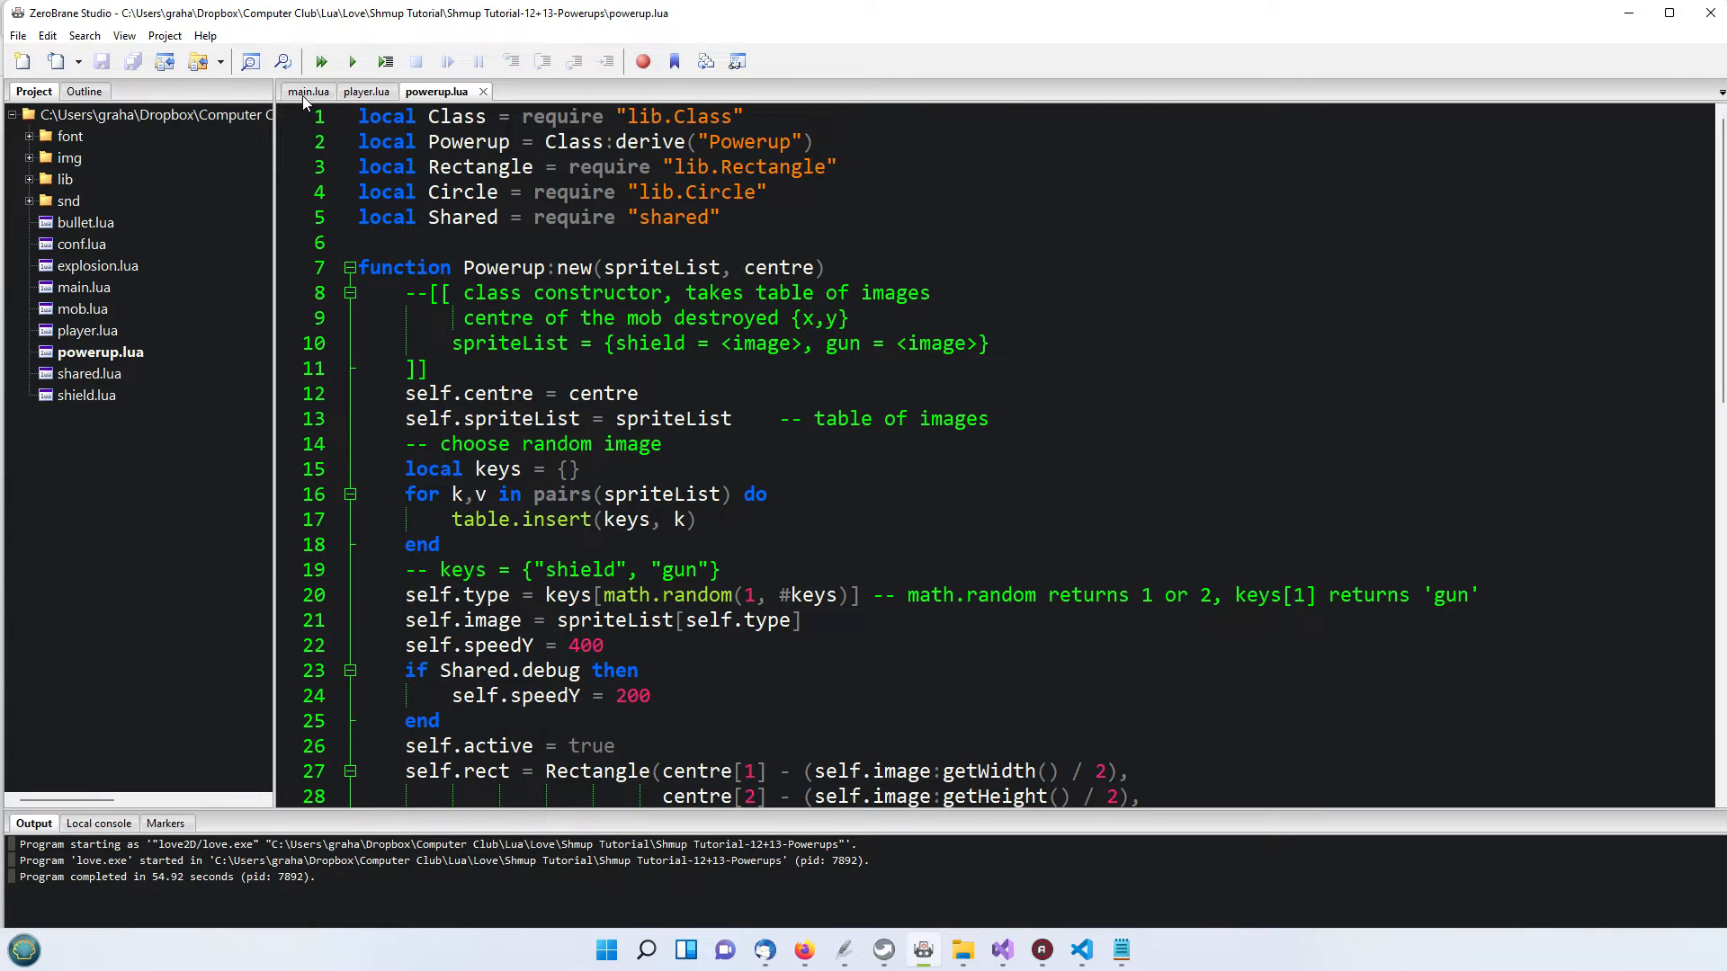
Switch to main.lua, expand loadImages and highlight the sprites.powerups shield and gun image loading lines
left_click(308, 90)
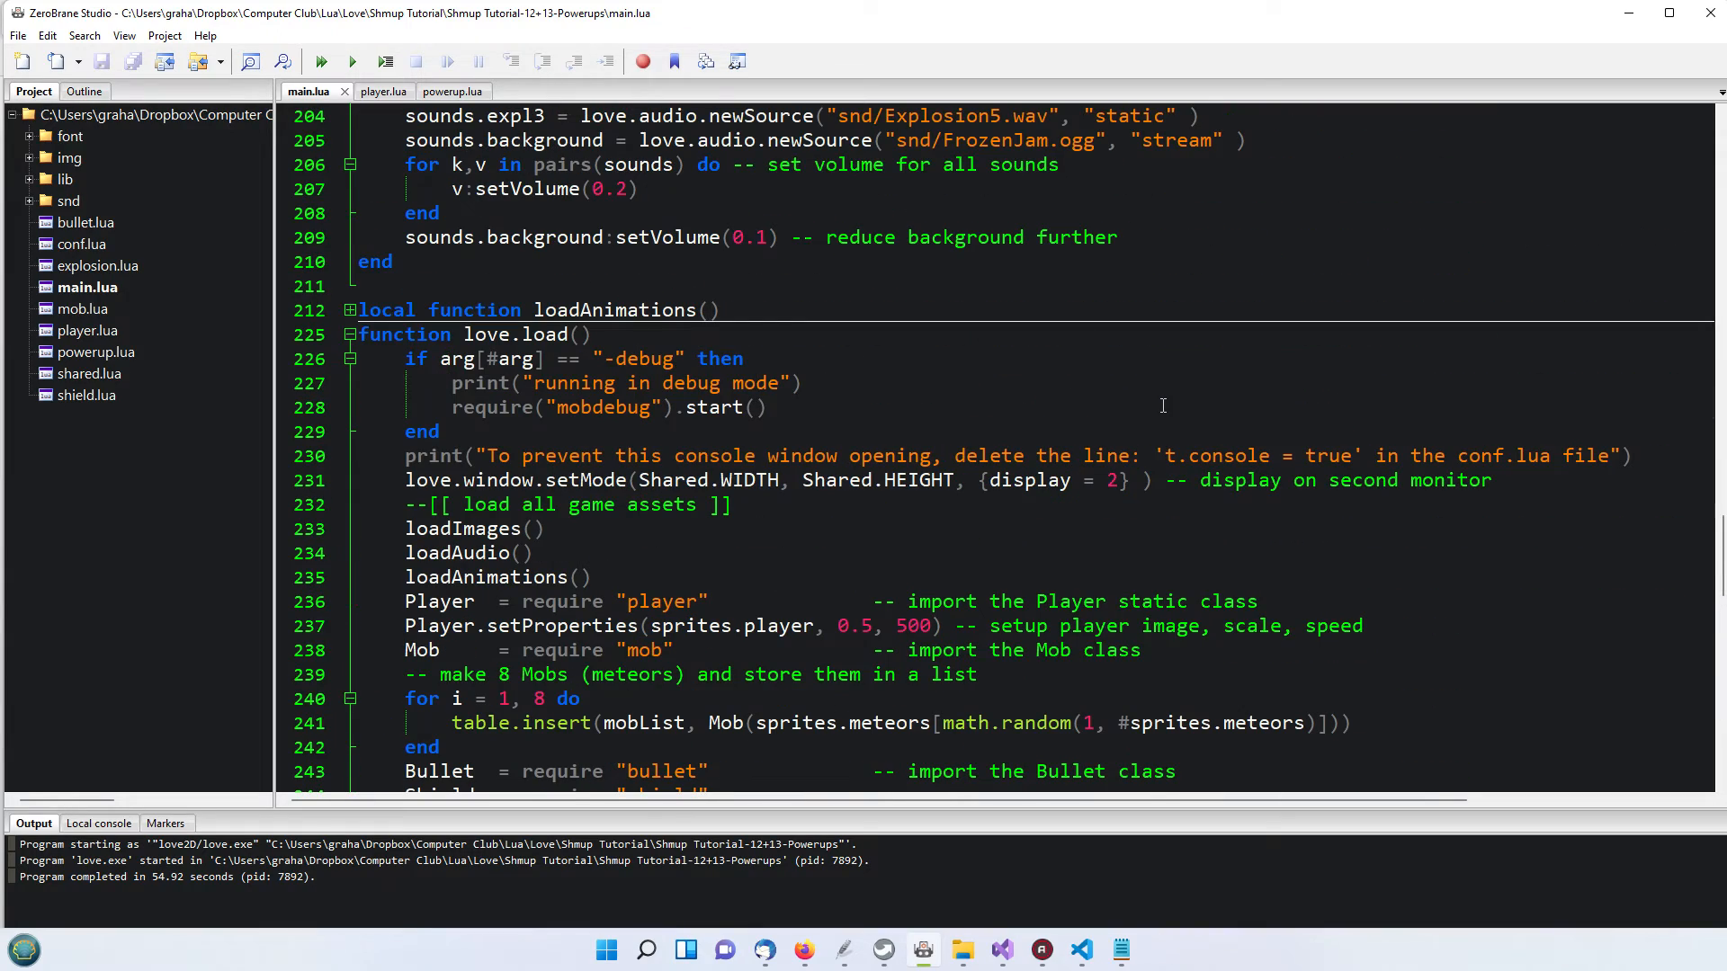
scroll("down", 3)
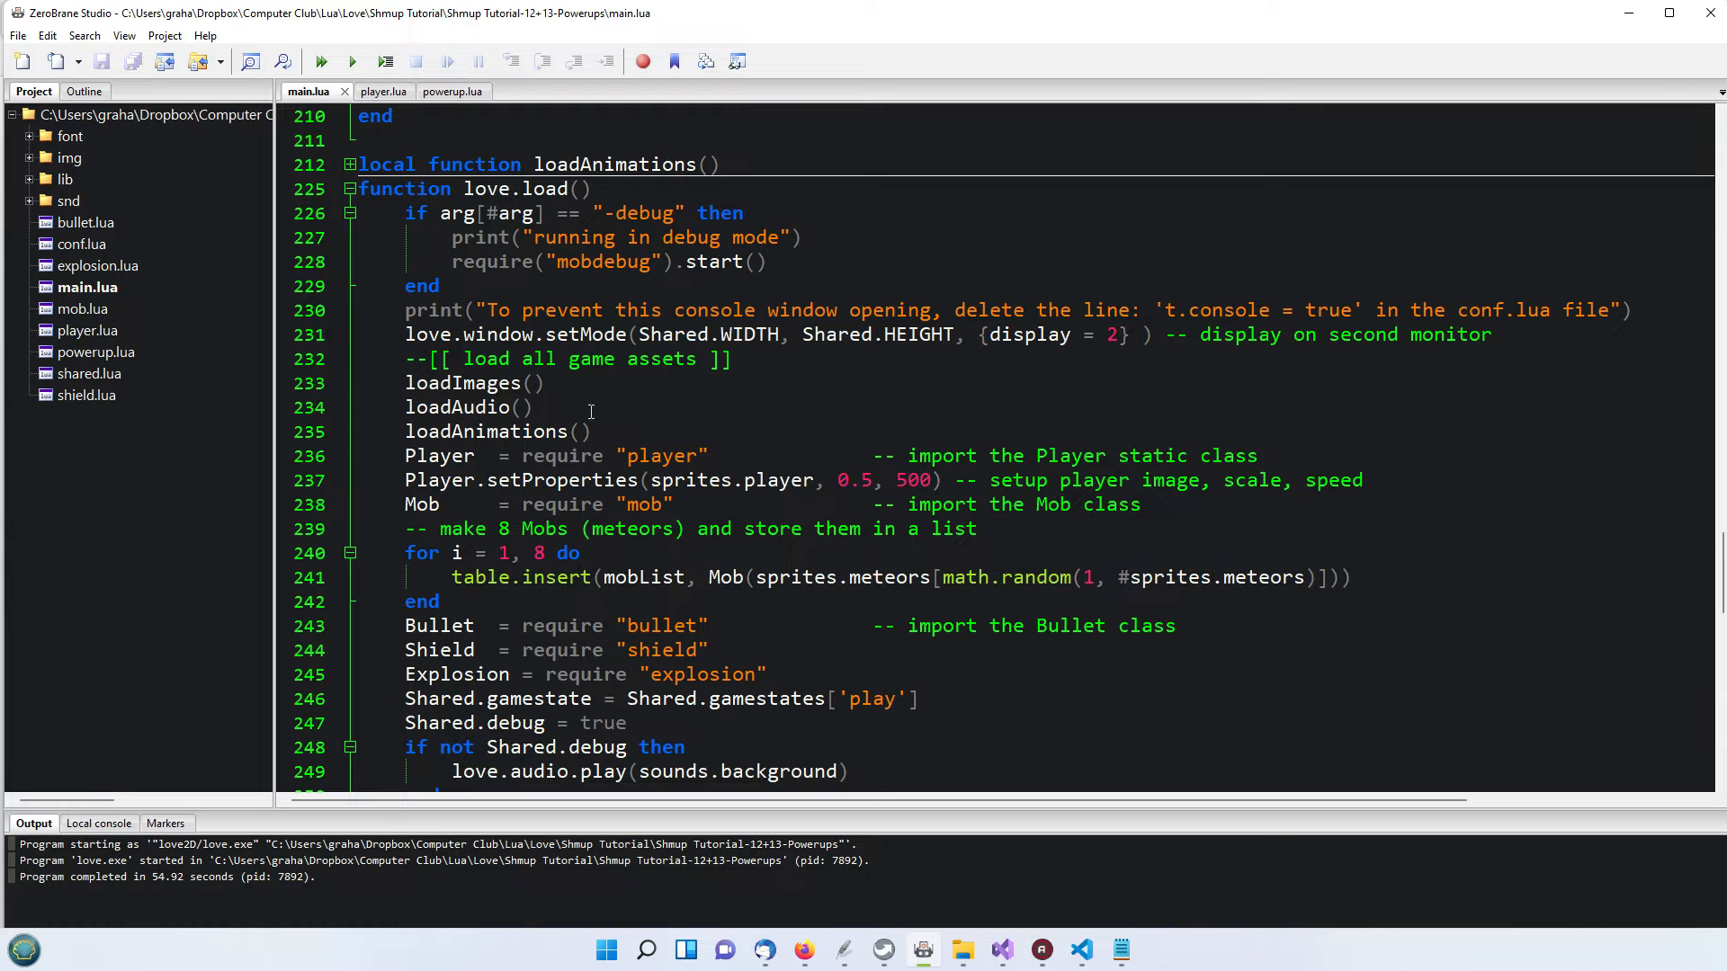
scroll("down", 3)
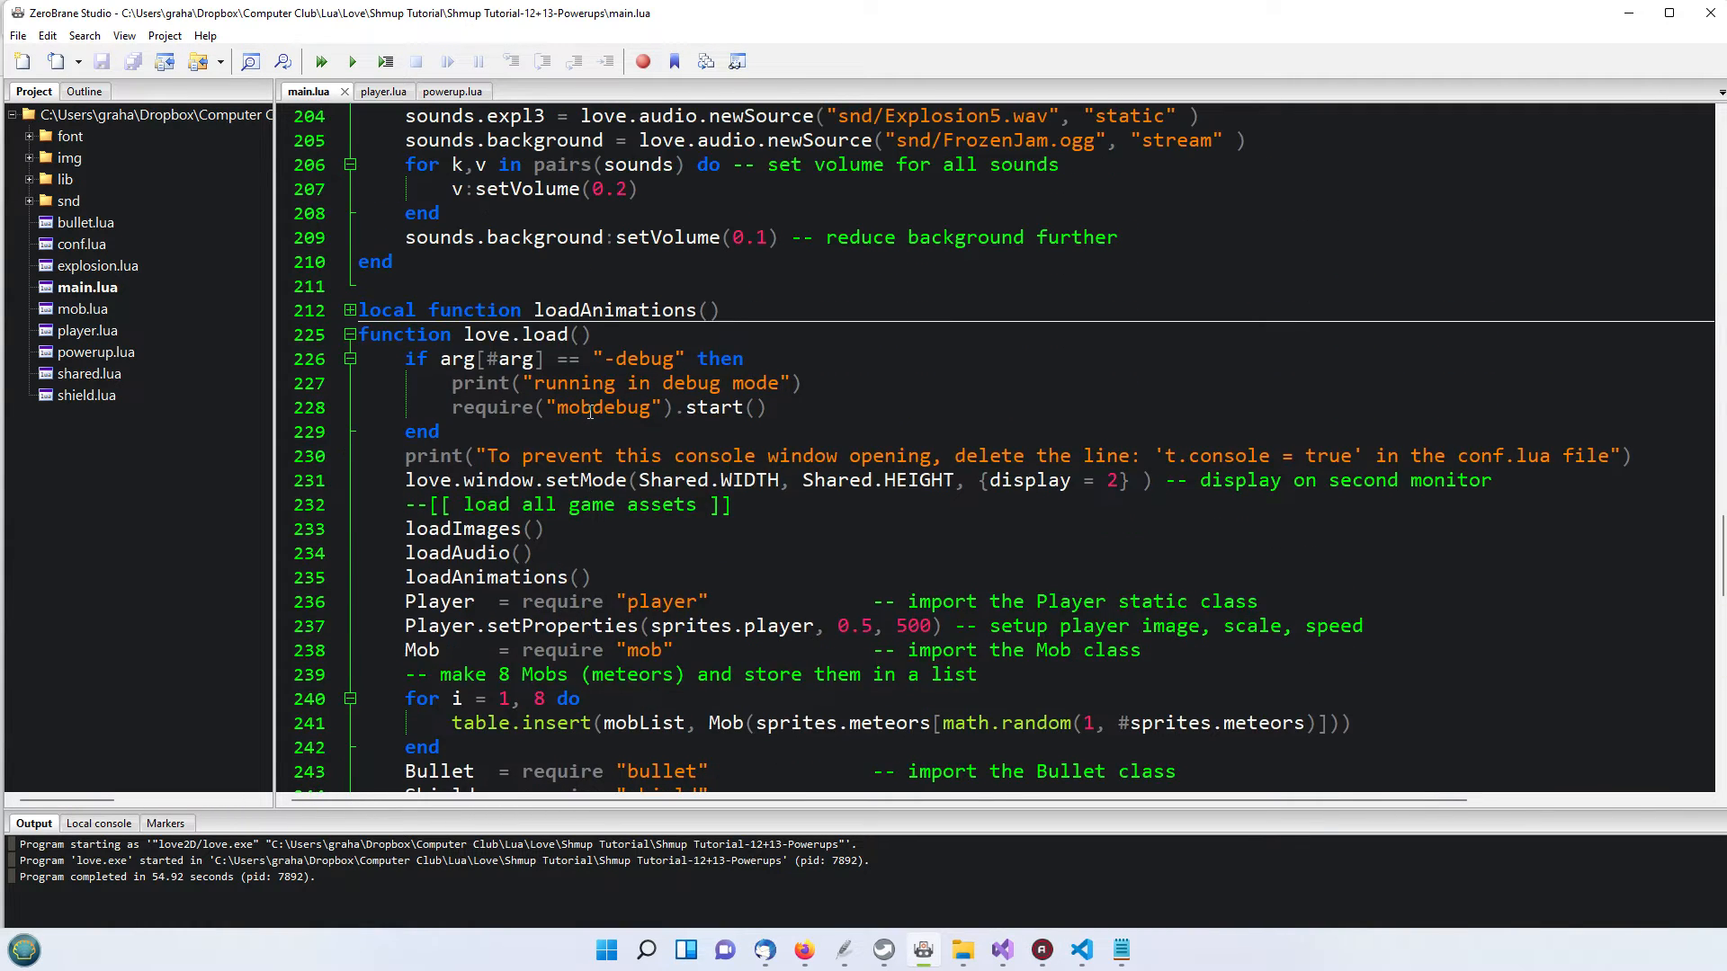
left_click(349, 335)
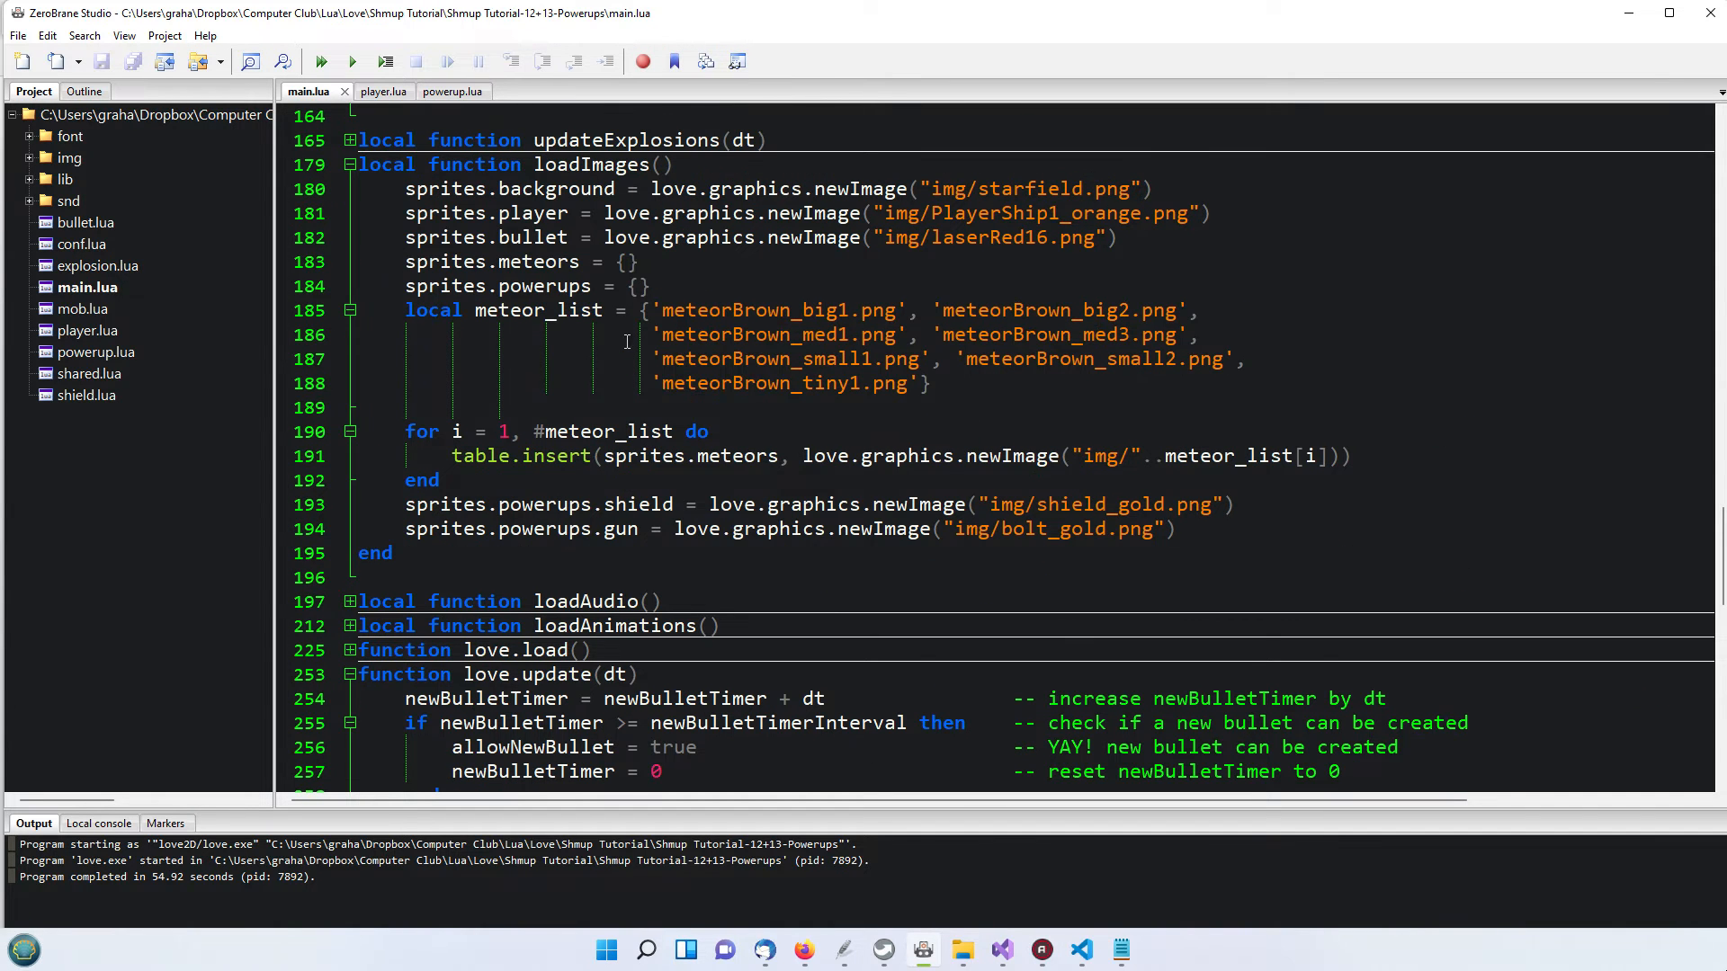
mouse_move(503, 286)
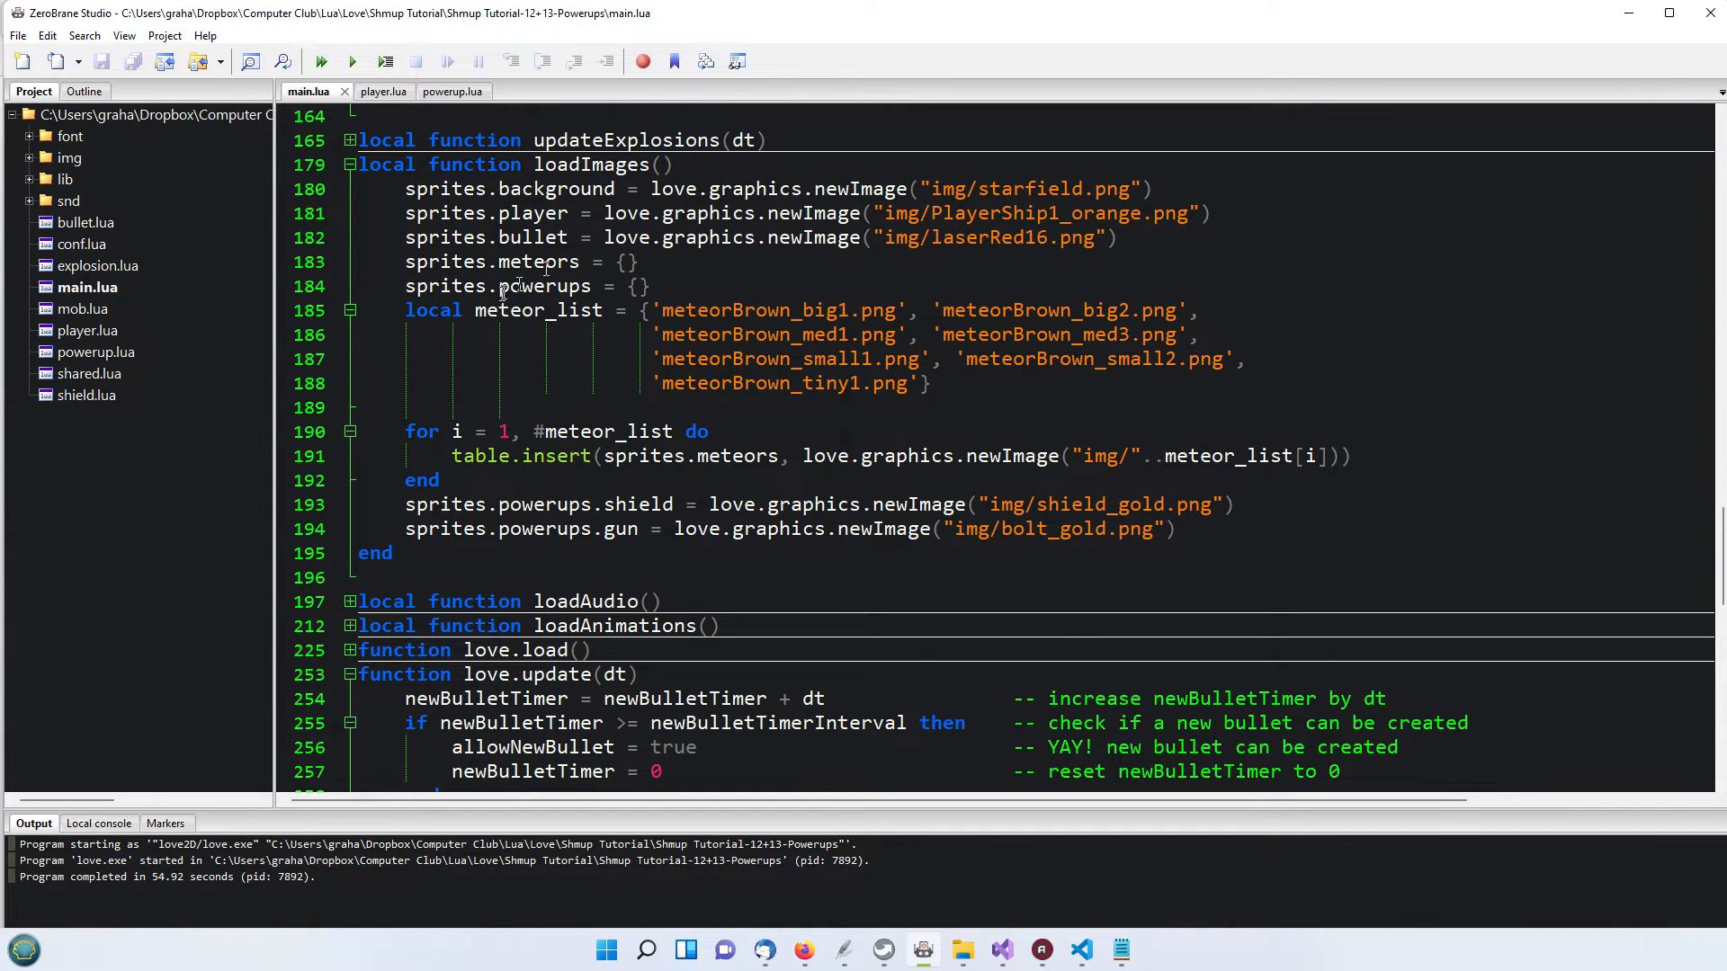
left_click(492, 286)
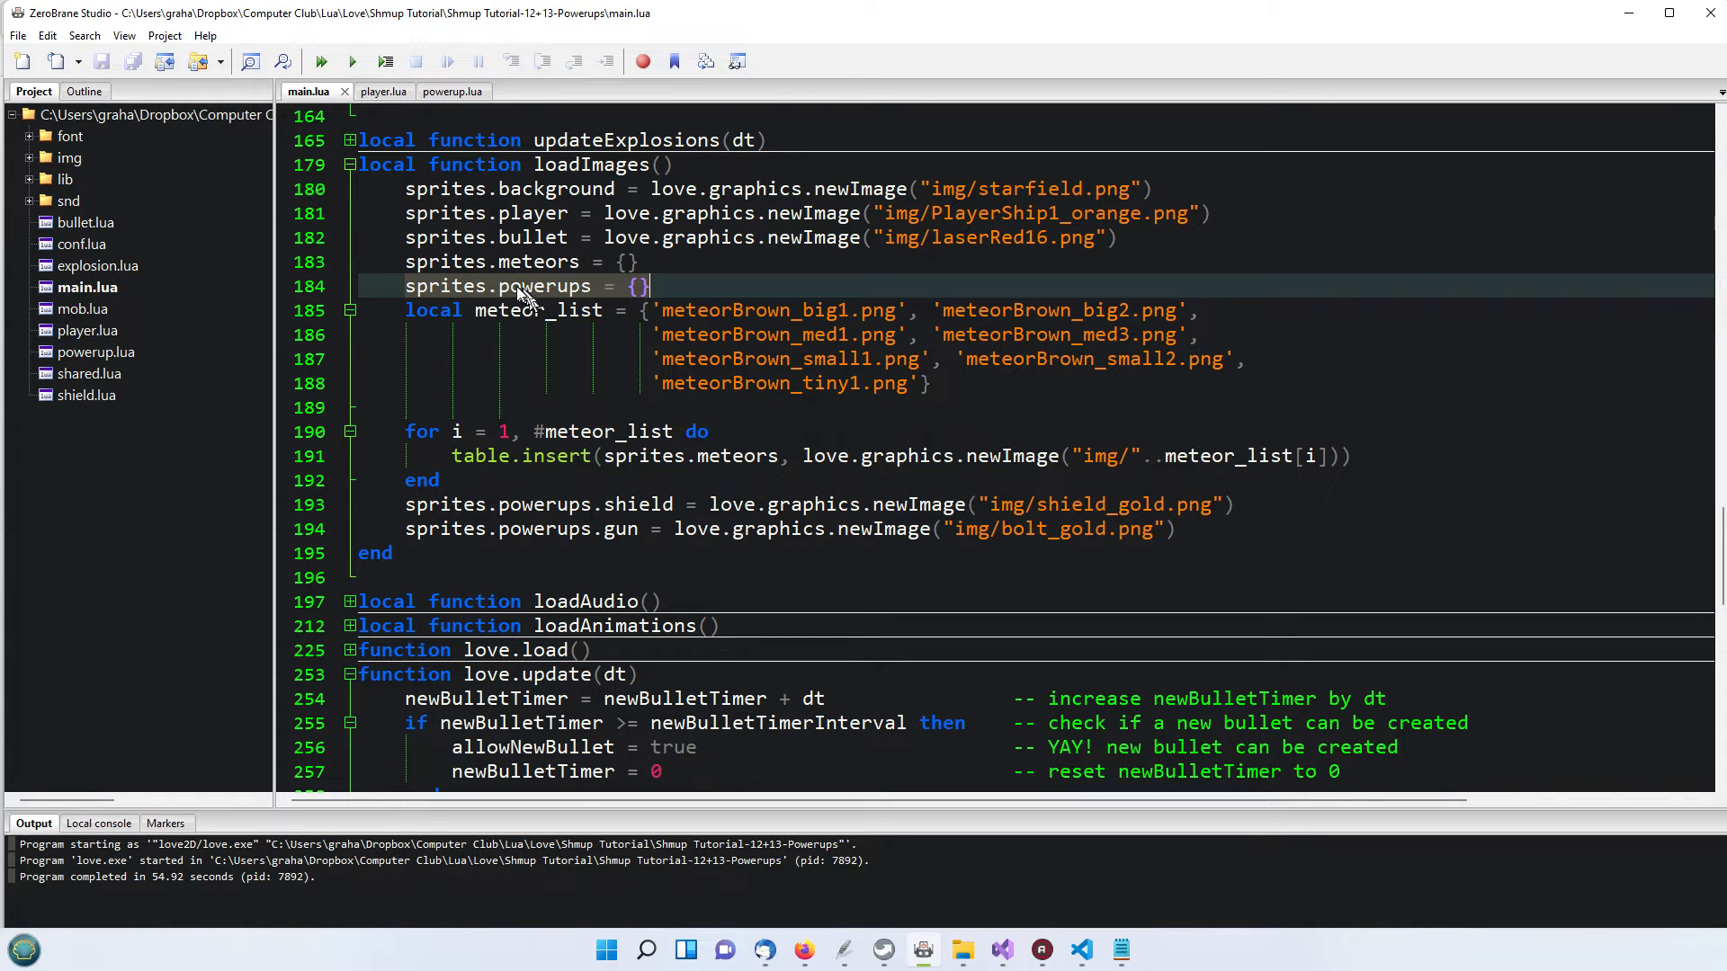
mouse_move(491, 309)
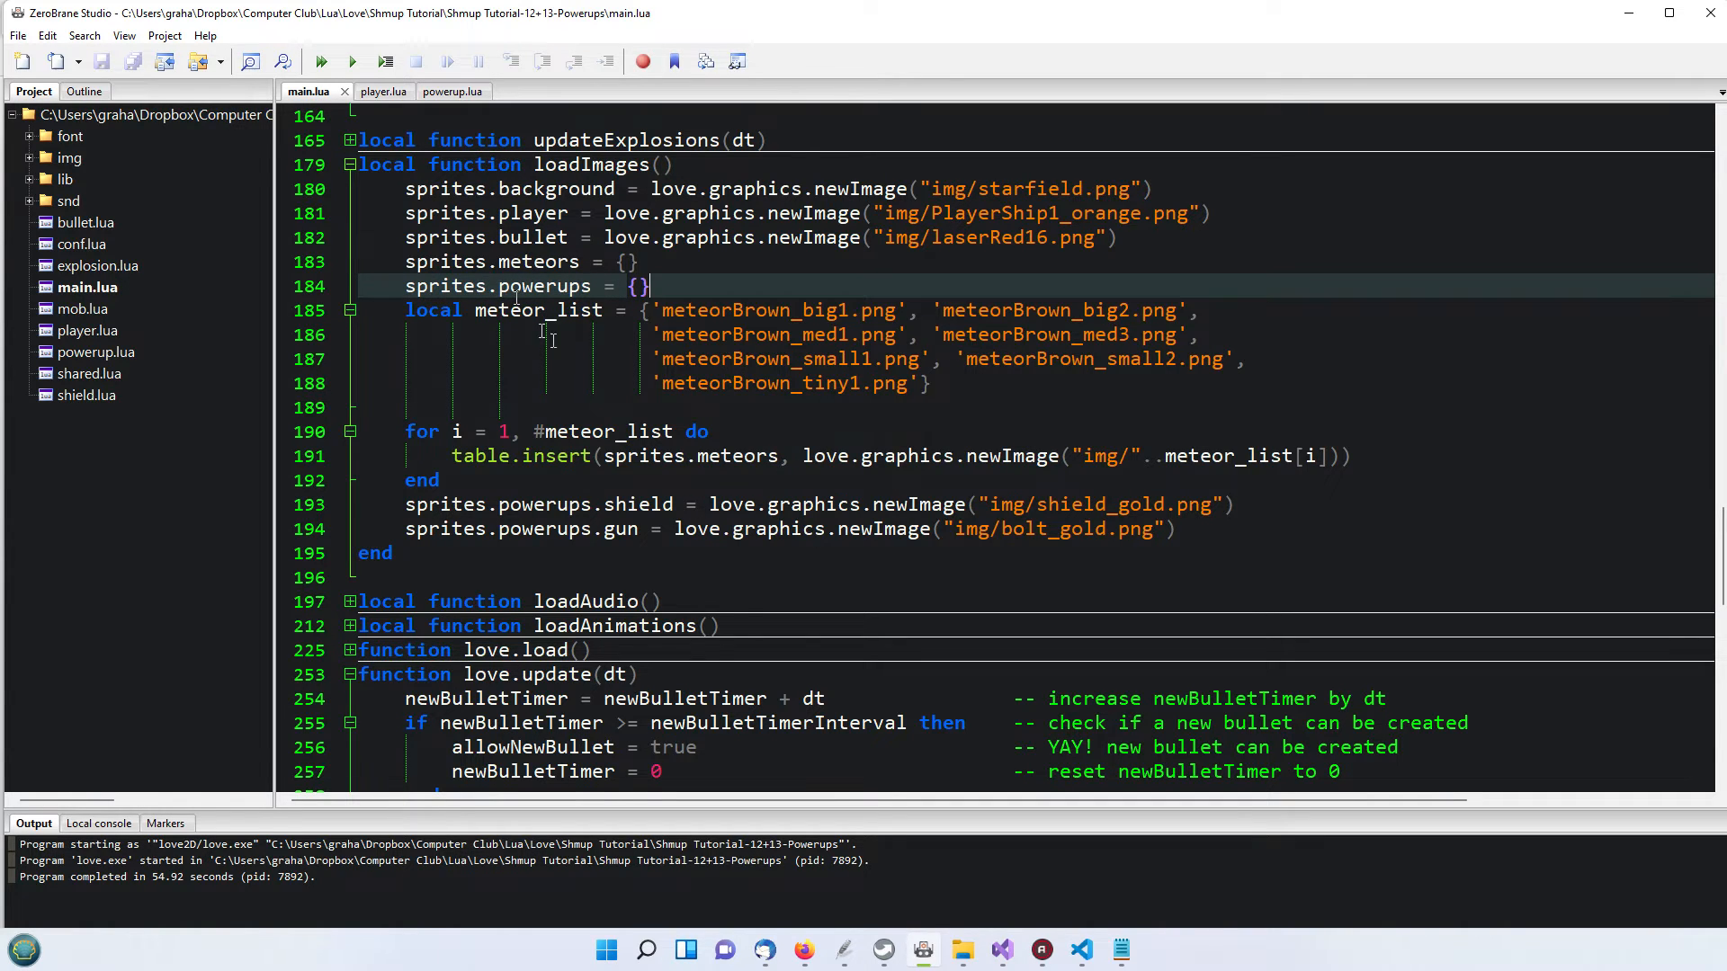
left_click_drag(655, 309, 930, 385)
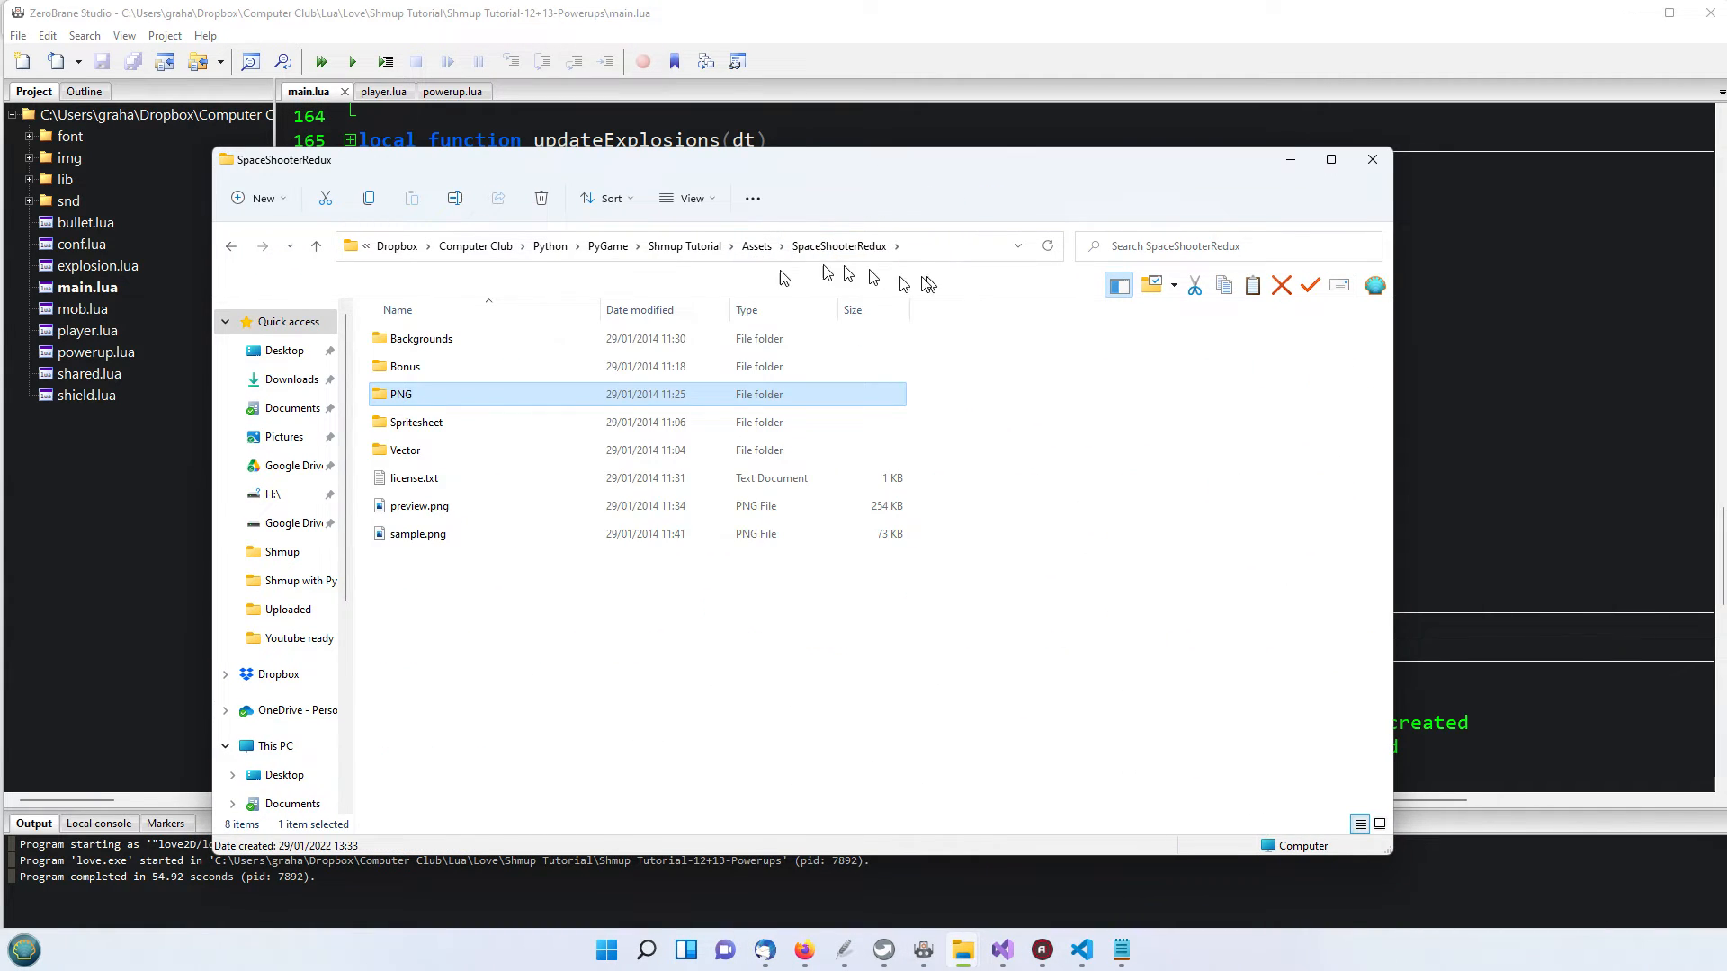
Browse the SpaceShooterRedux PNG Power-ups folder, pick out shield_gold.png, then close File Explorer
double_click(400, 394)
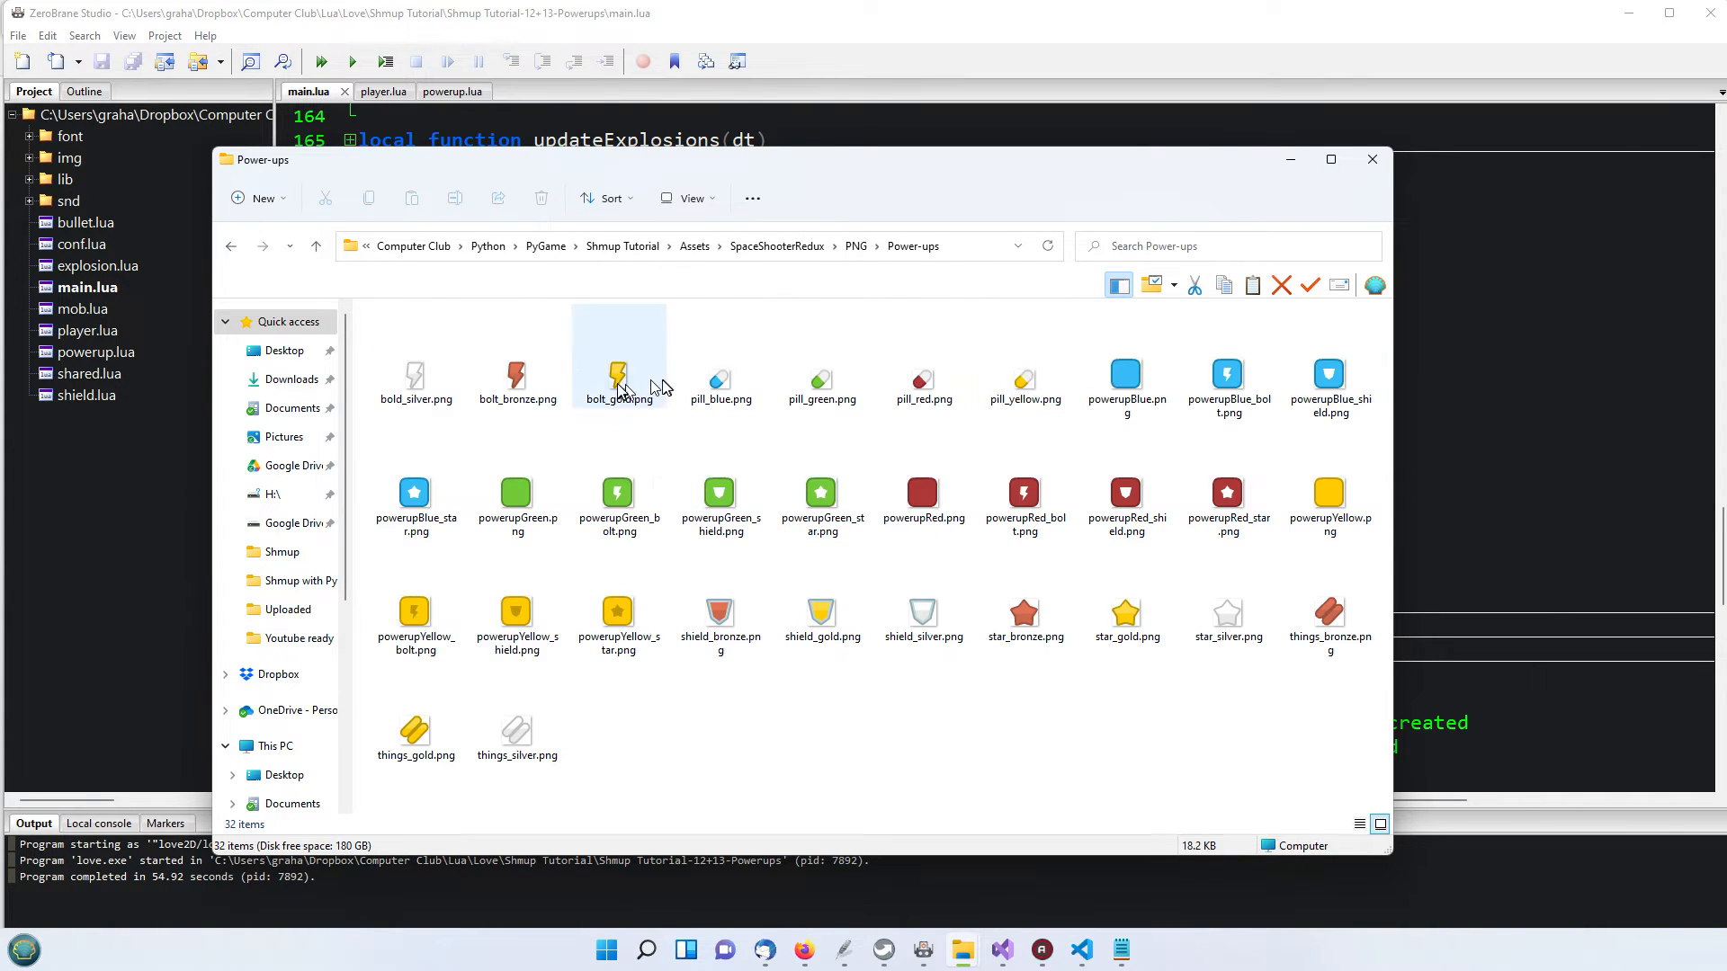
mouse_move(617, 378)
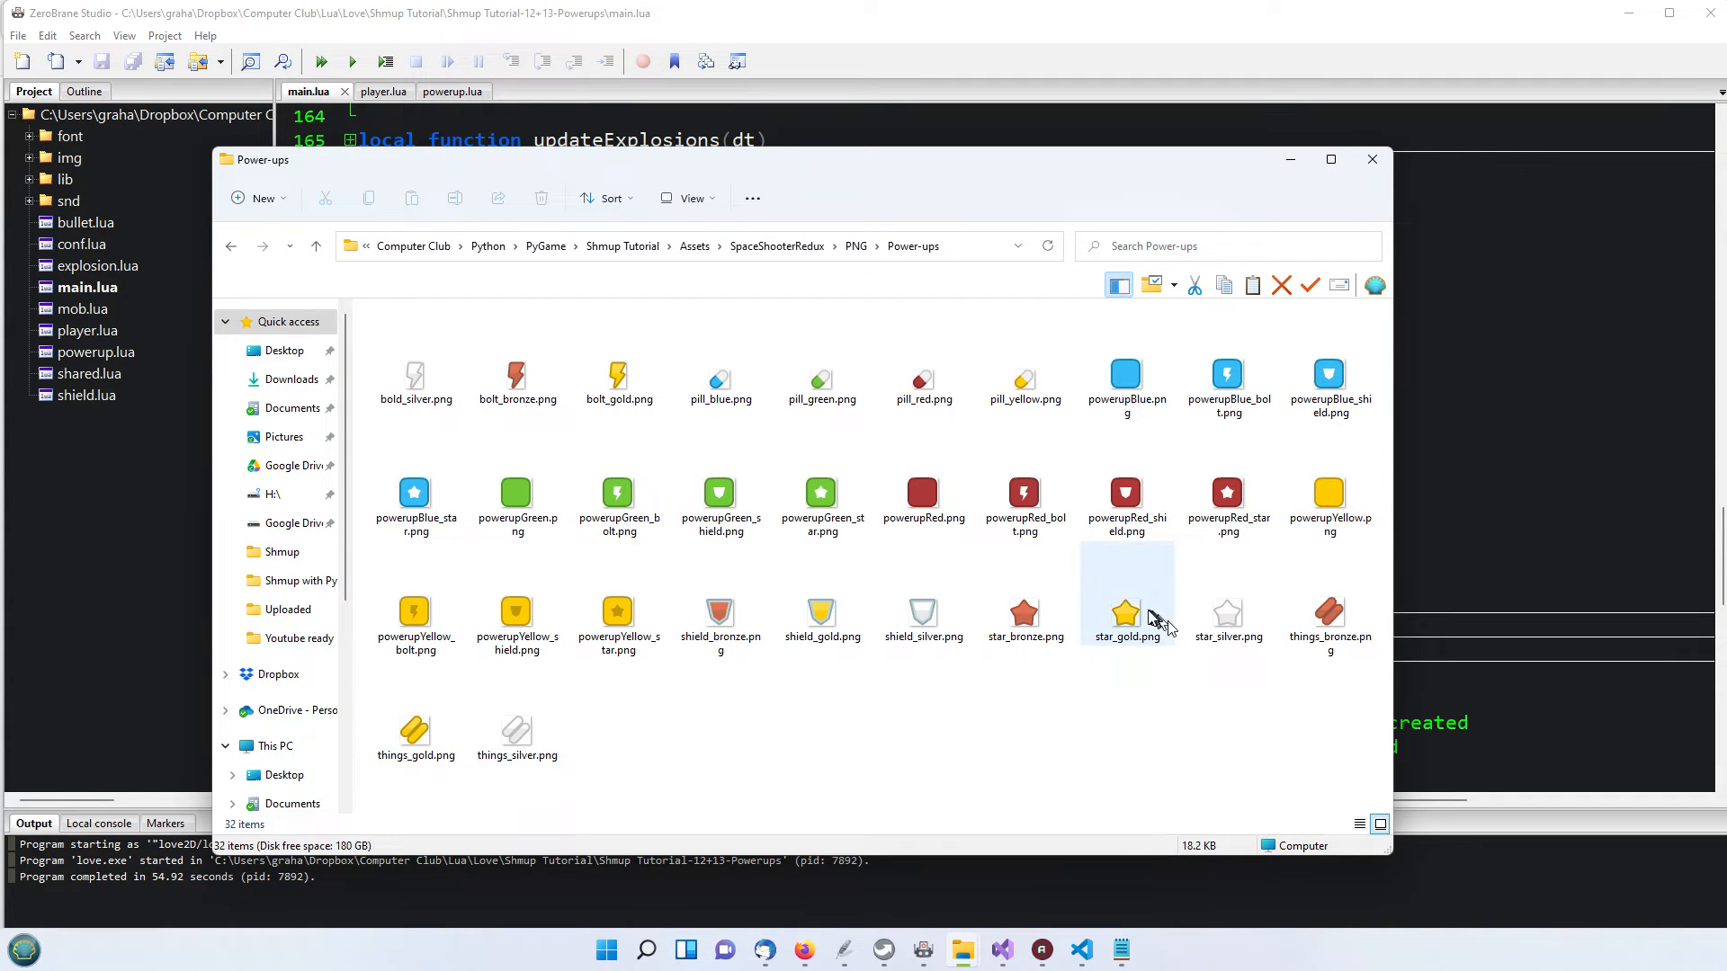
left_click(822, 611)
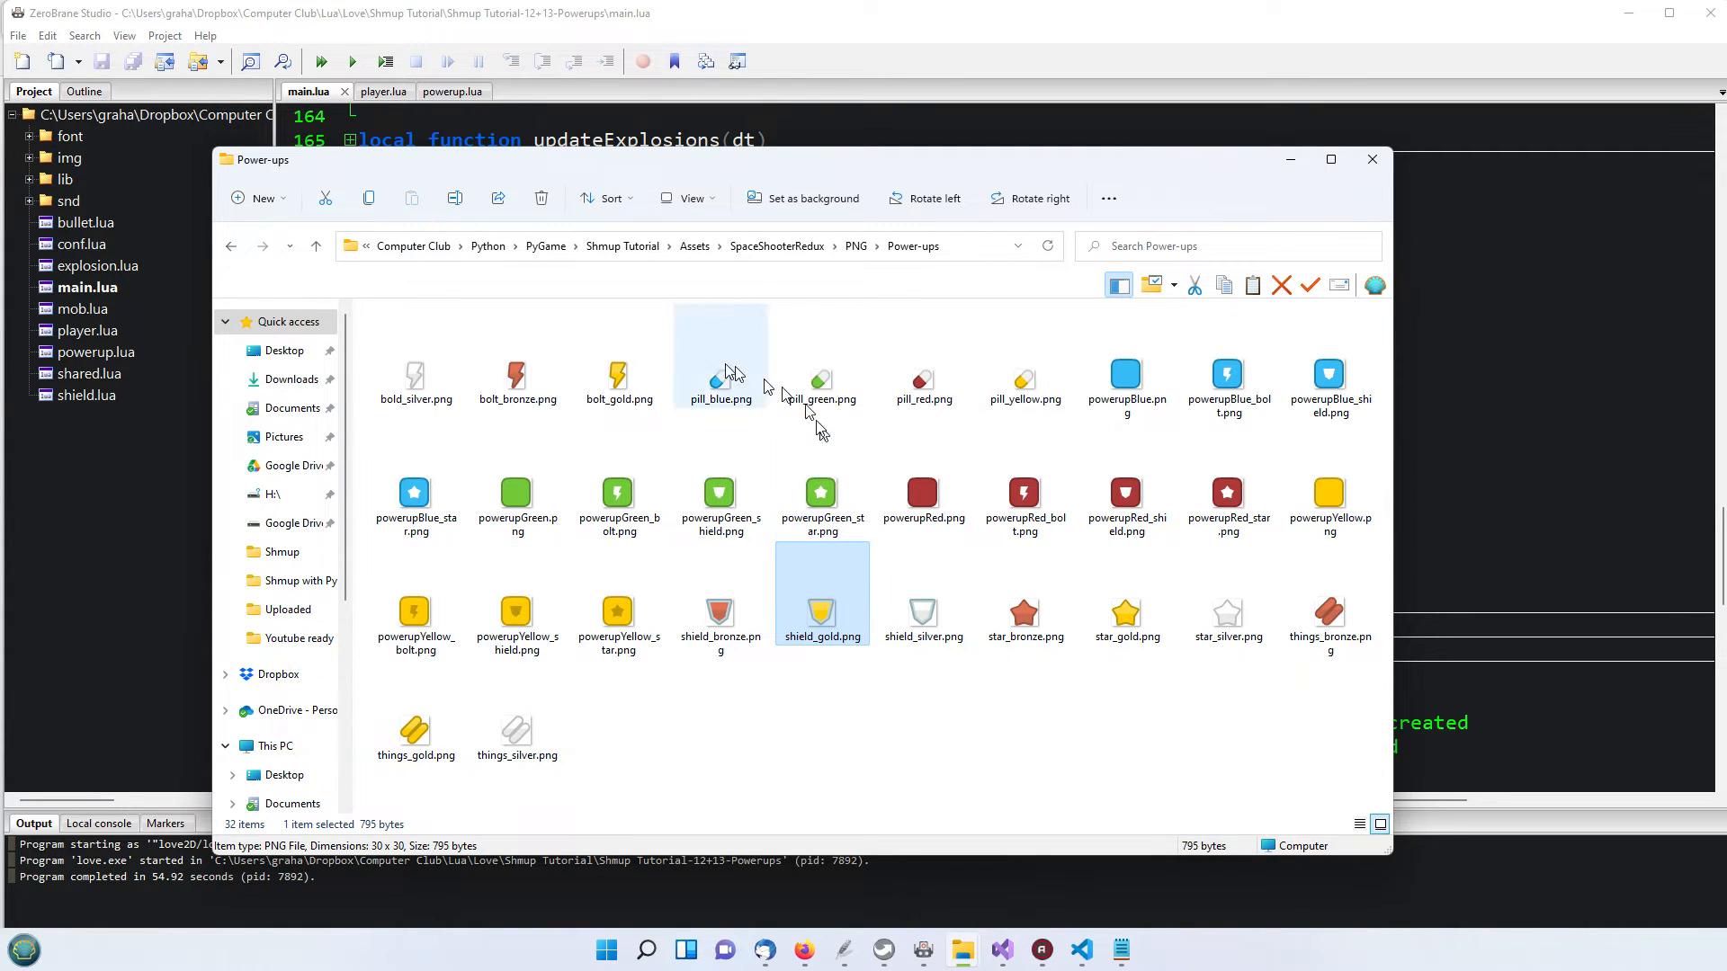
mouse_move(834, 169)
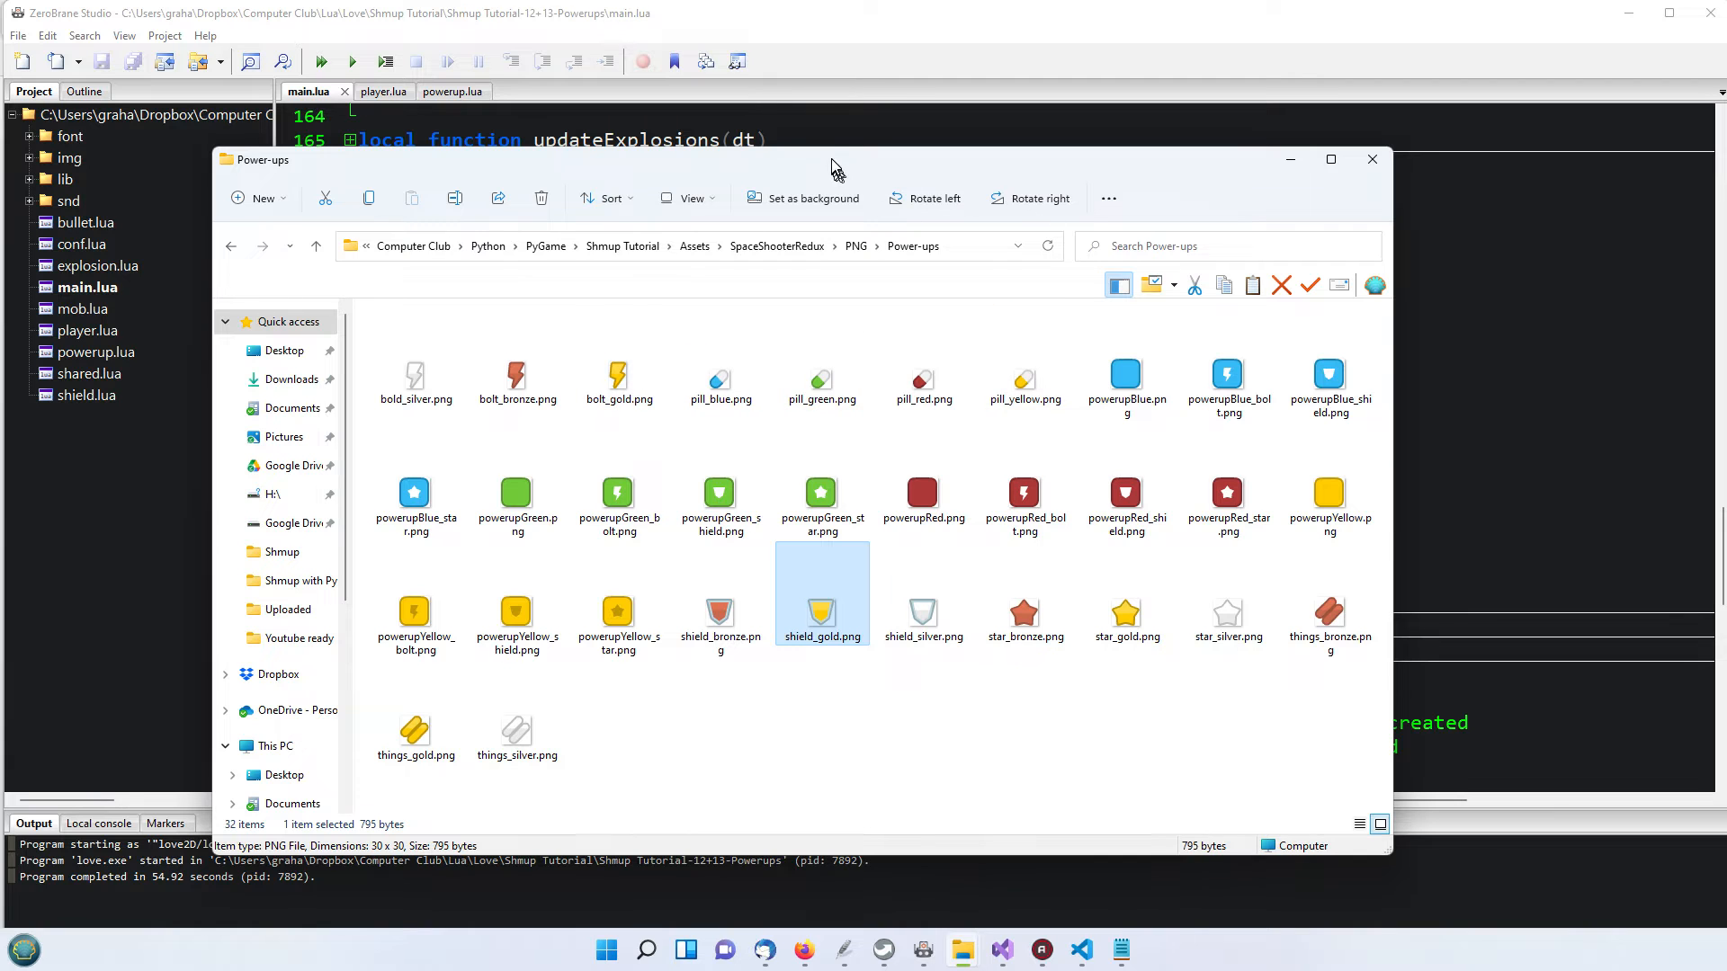
left_click(1373, 159)
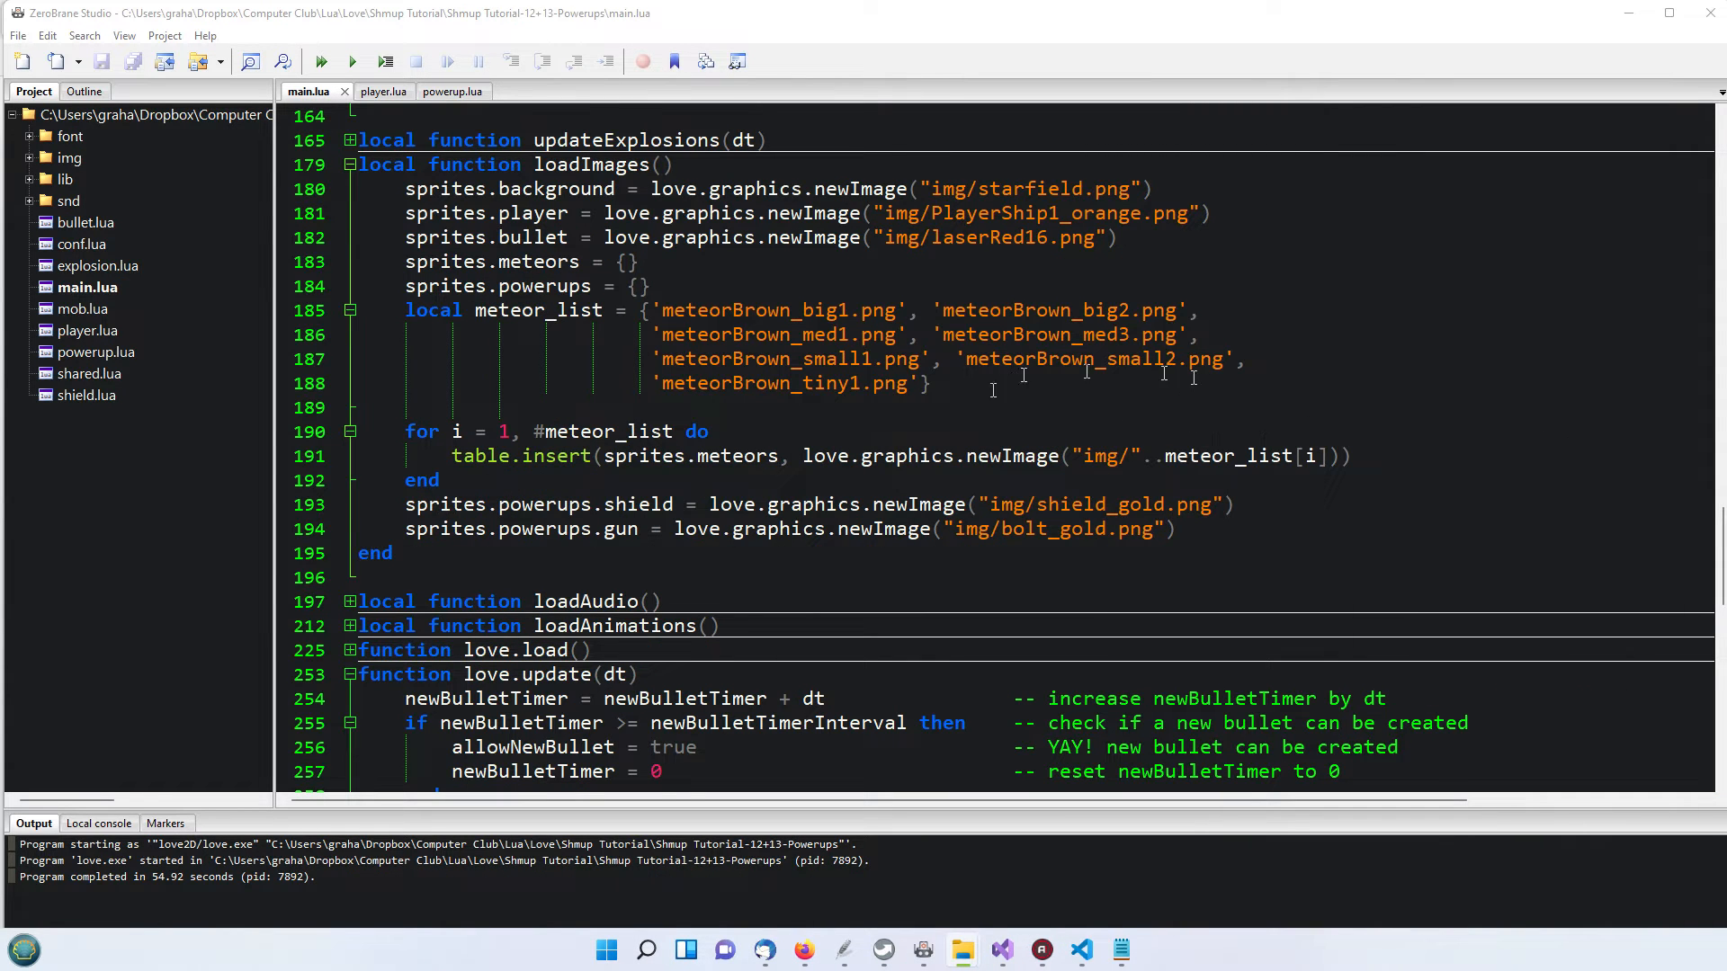
mouse_move(223, 277)
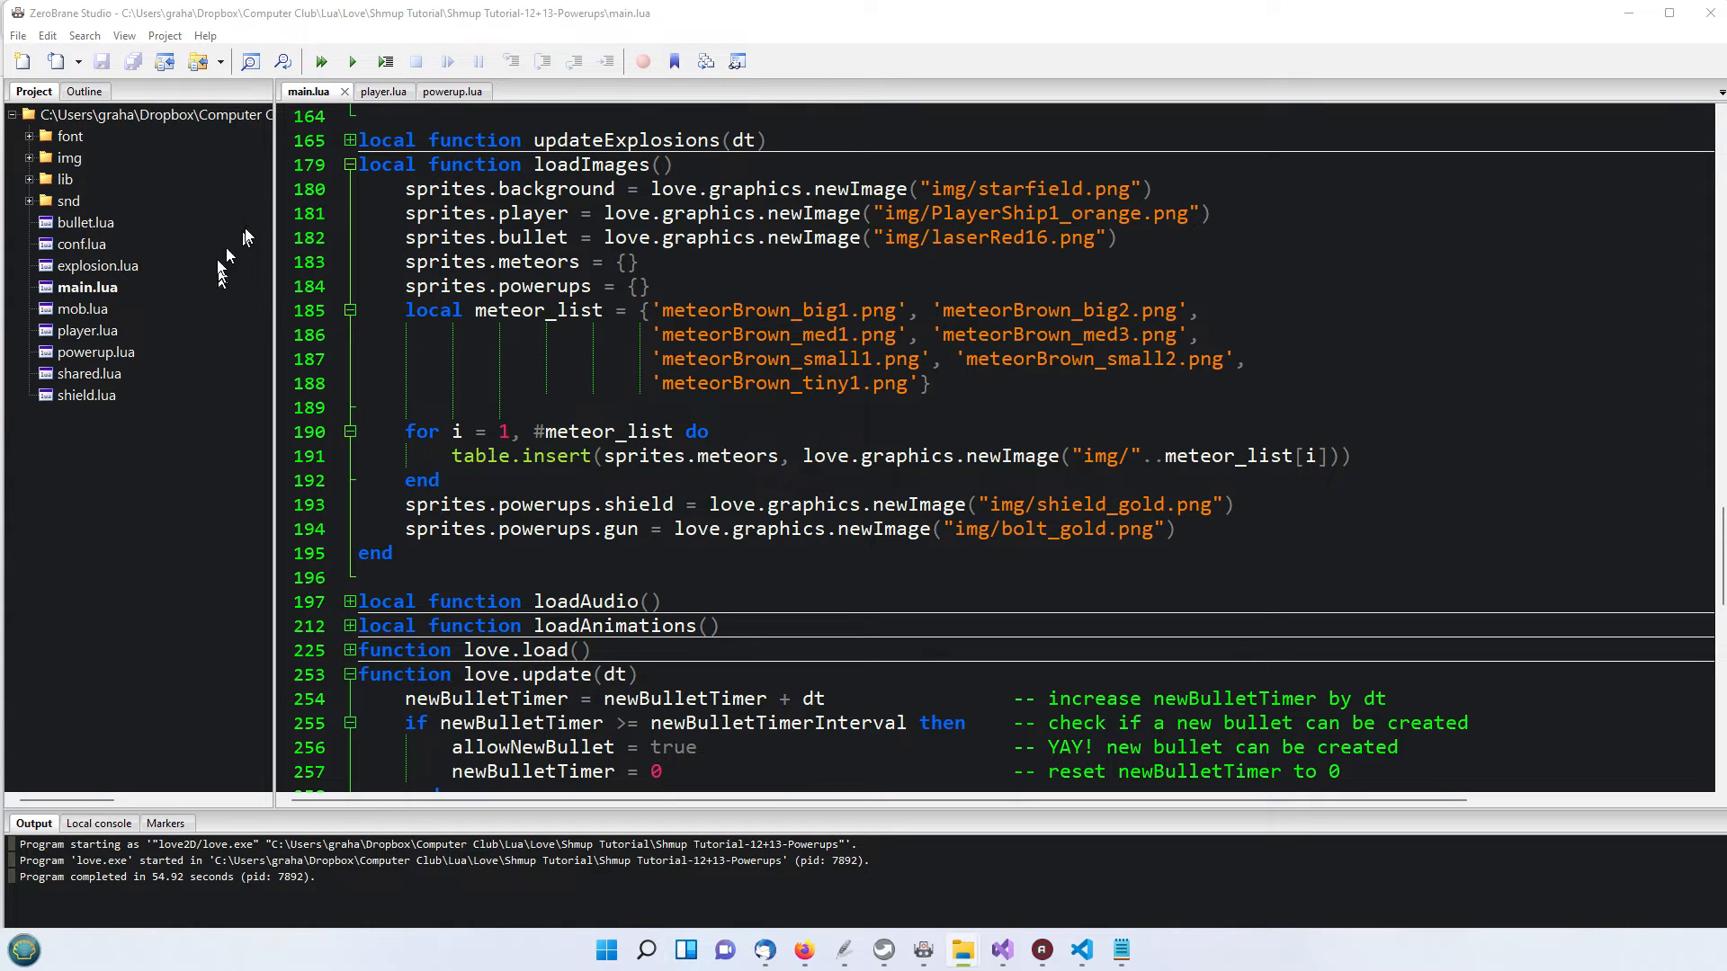
mouse_move(1065, 515)
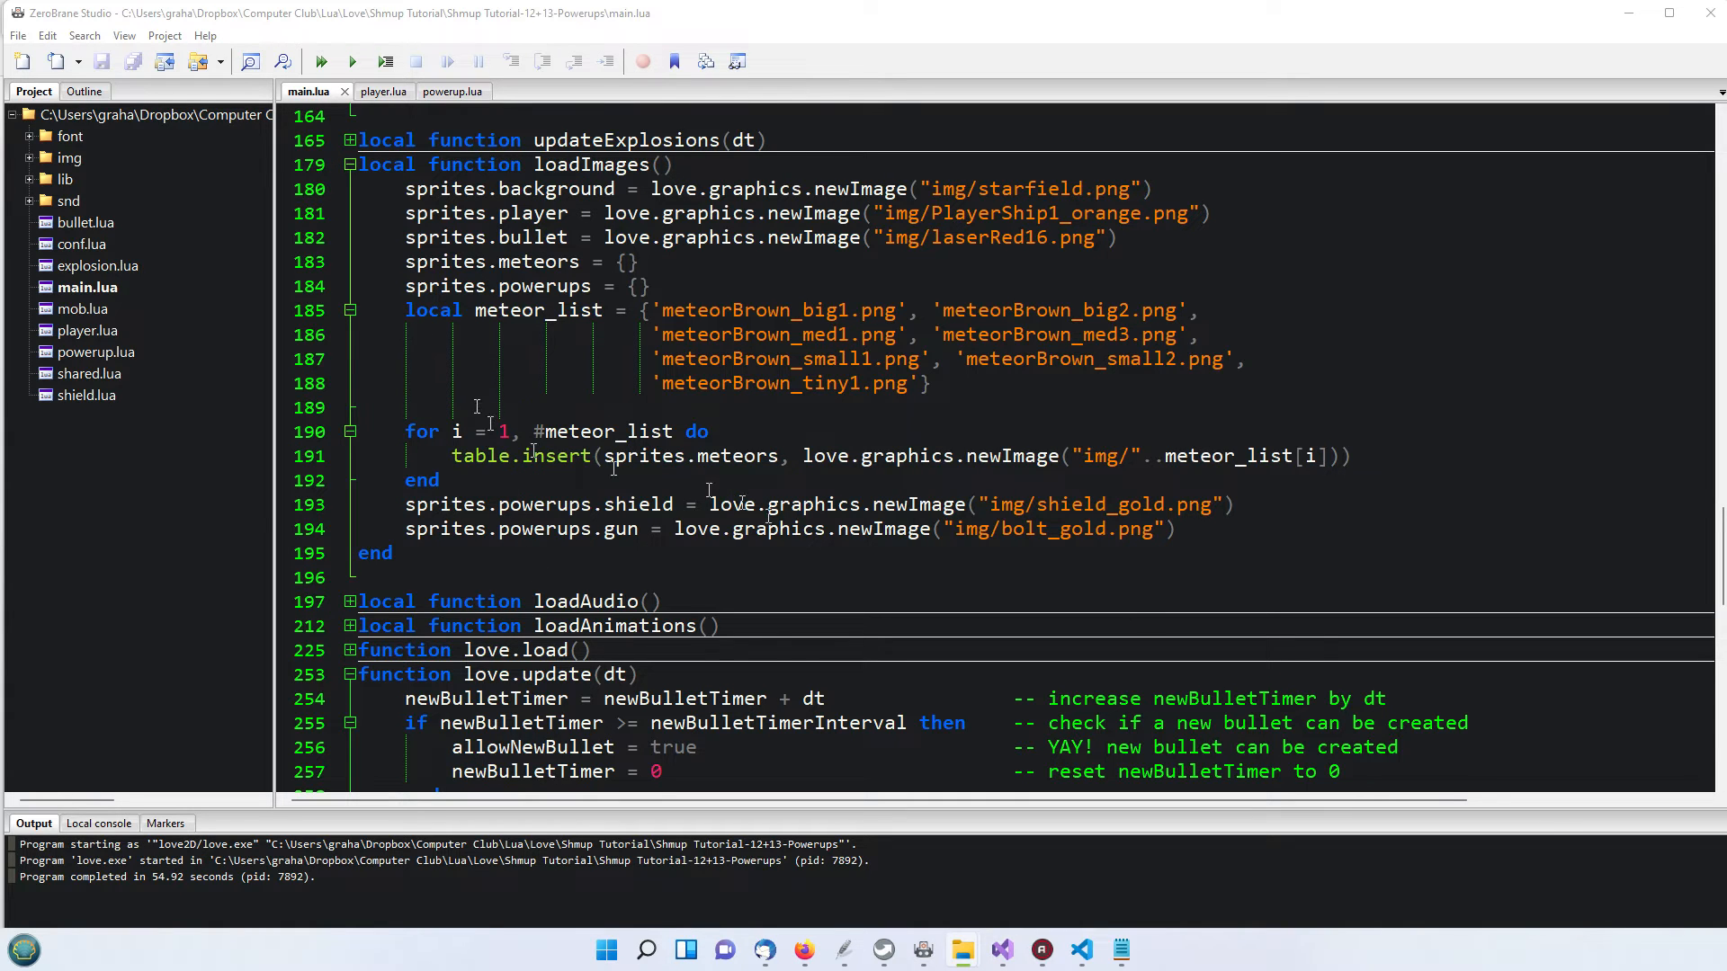
Focus main.lua on the powerup sprite lines, heading to the top-of-file requires and 'local powerups = {}'
left_click(349, 164)
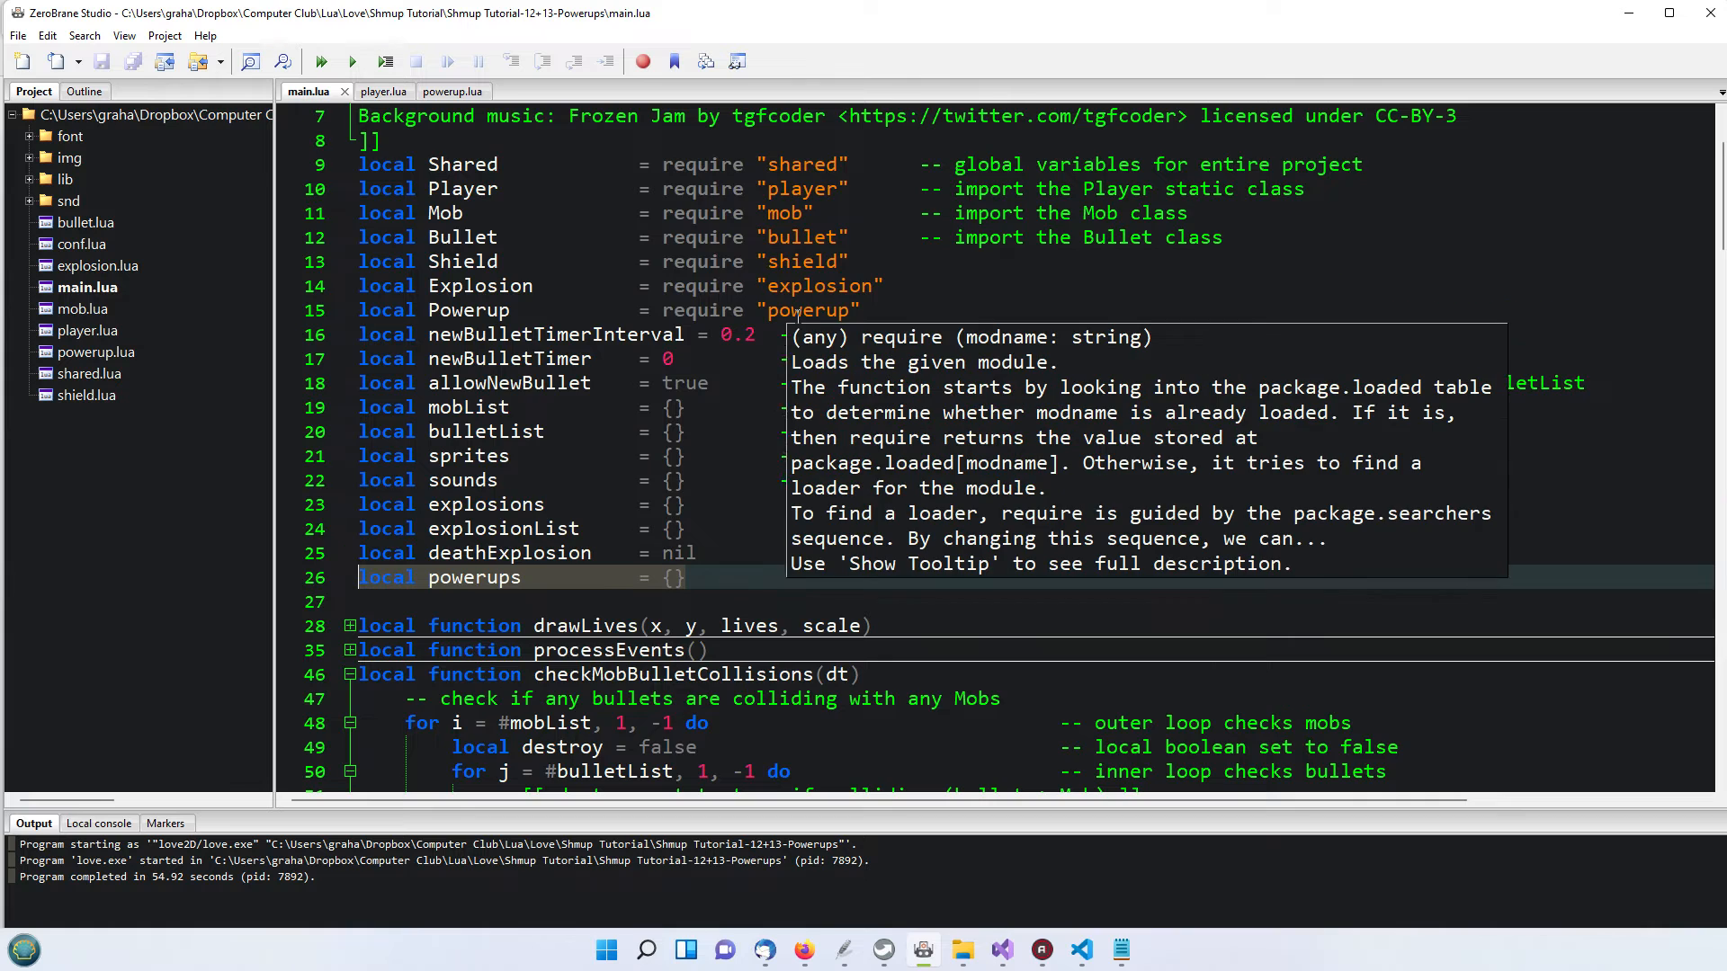
Scroll to the powerup spawn code in checkMobBulletCollisions and keep the Shared.debug chance threshold at .1
scroll("down", 3)
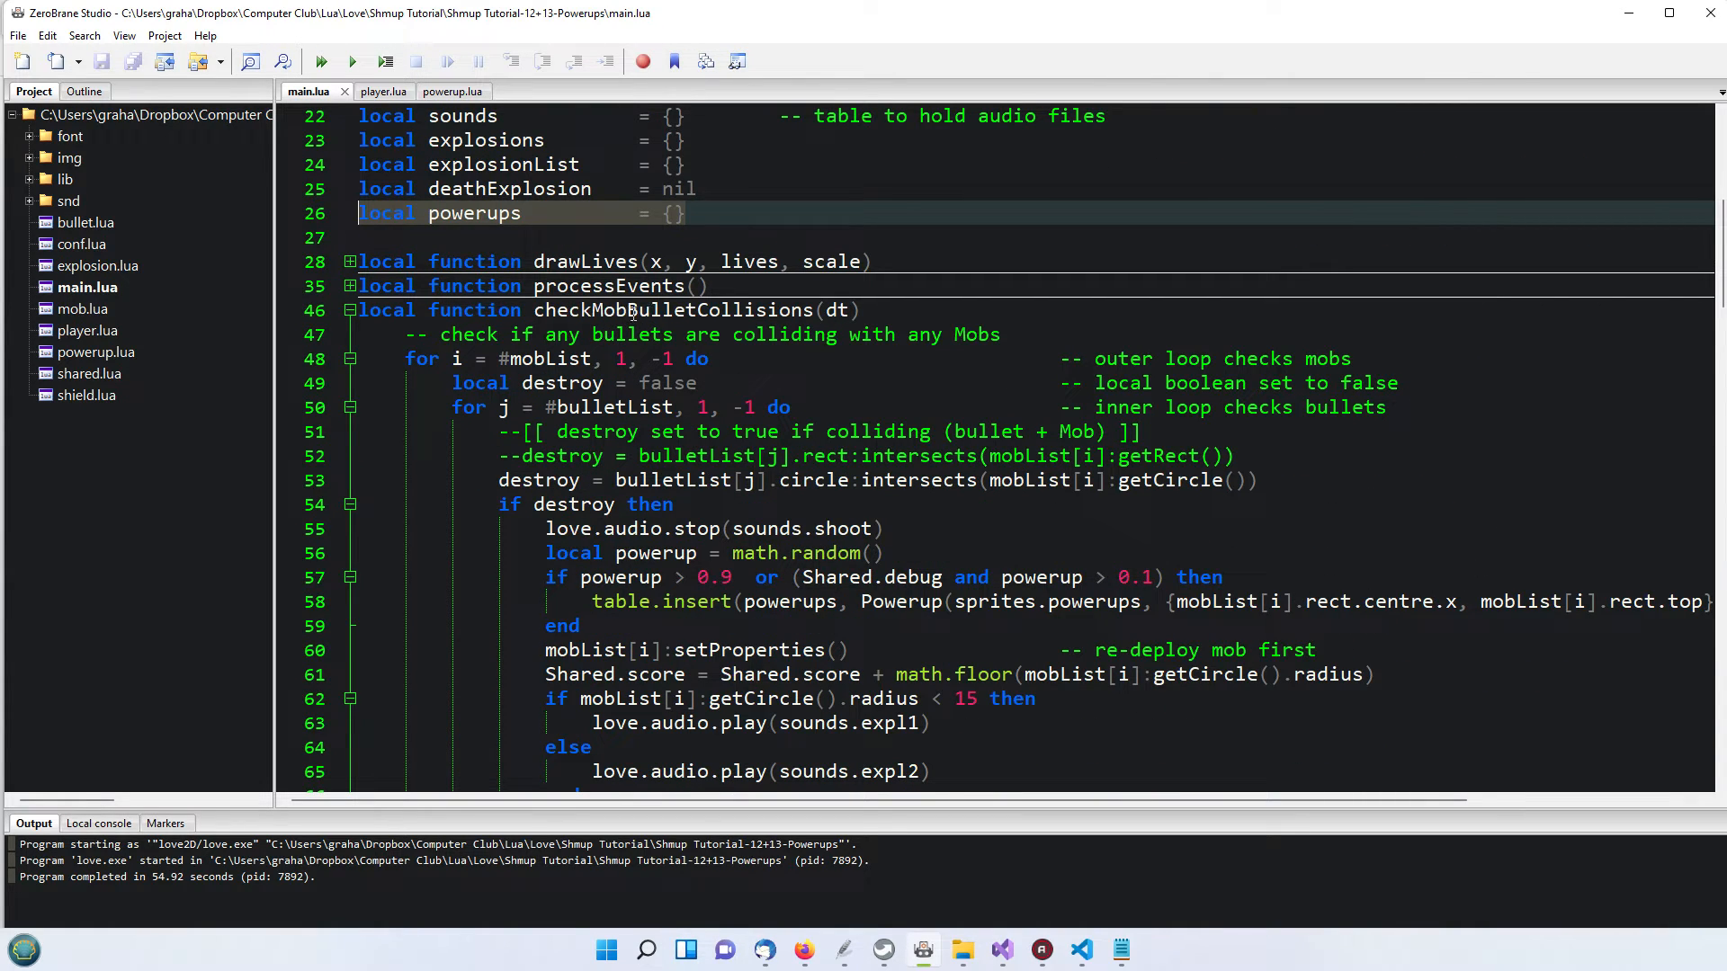
scroll("down", 3)
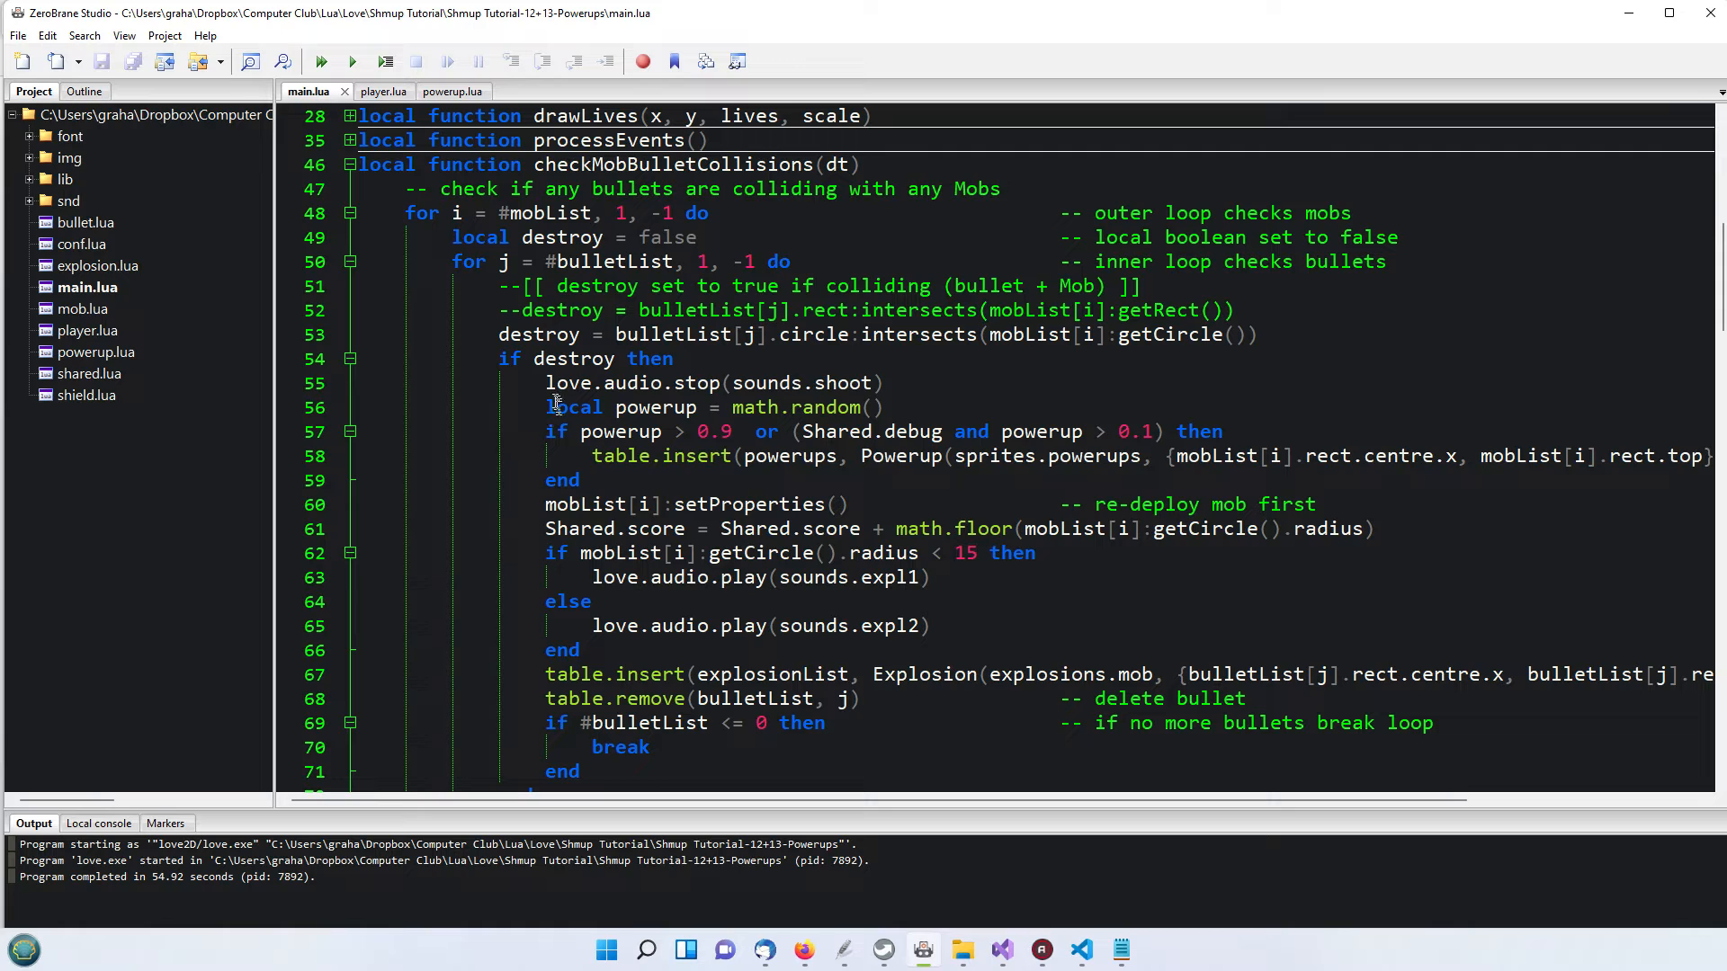
mouse_move(558, 407)
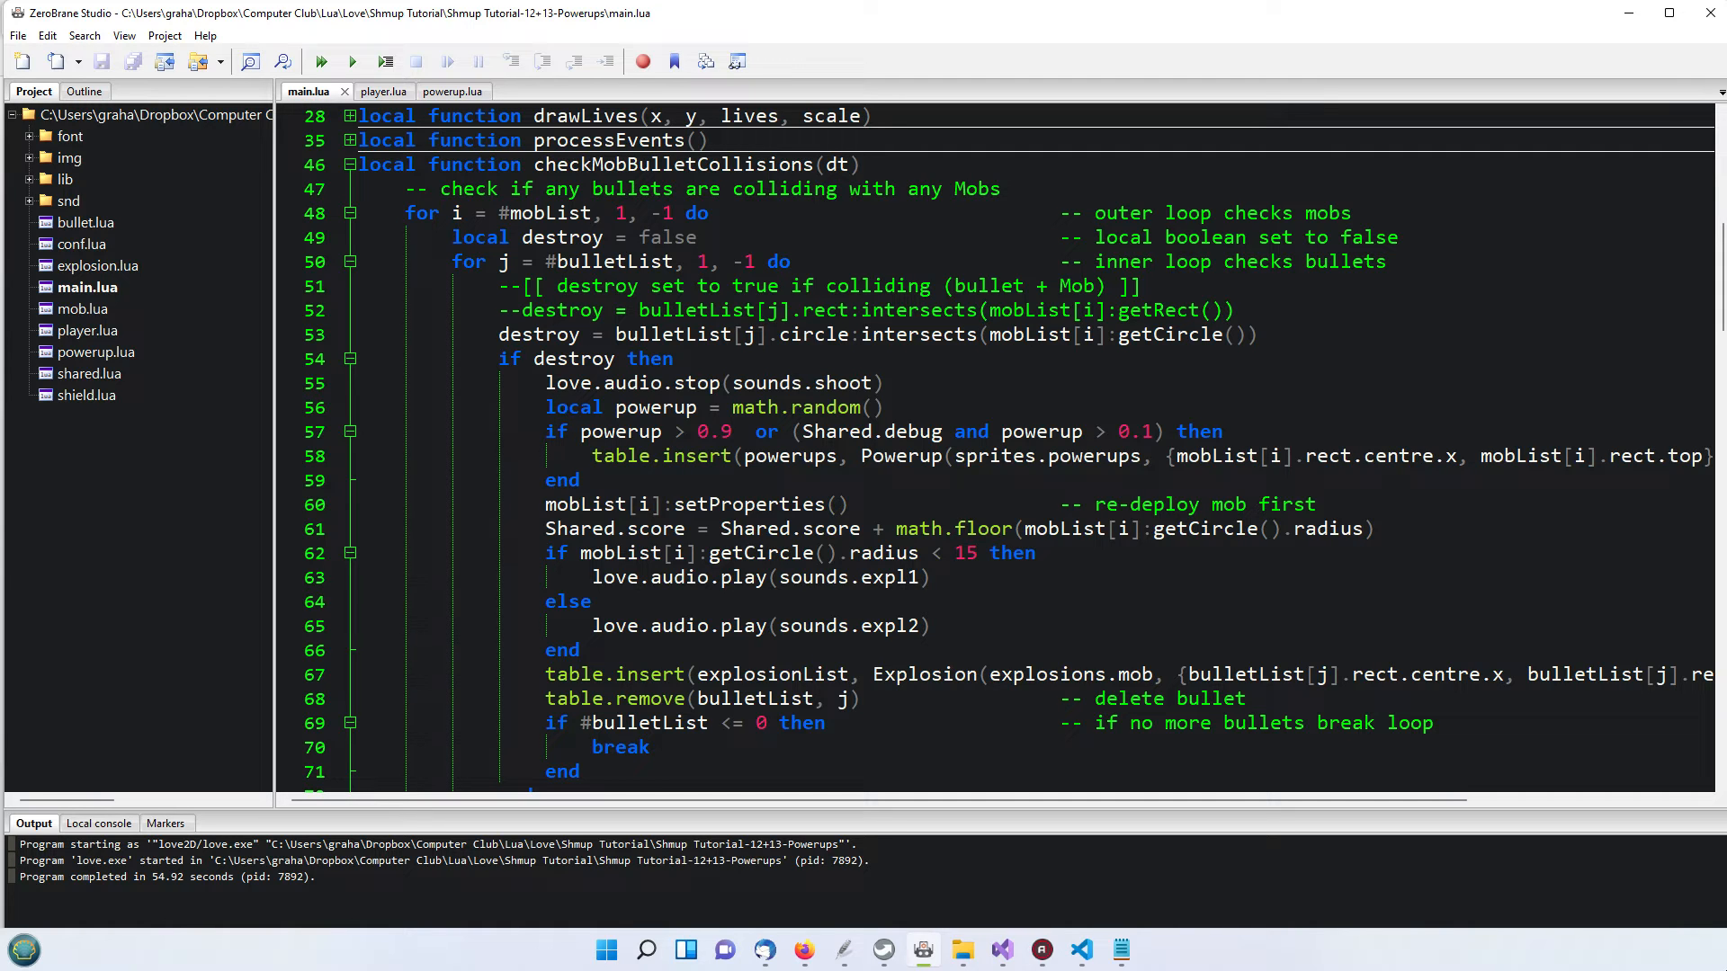
left_click(894, 406)
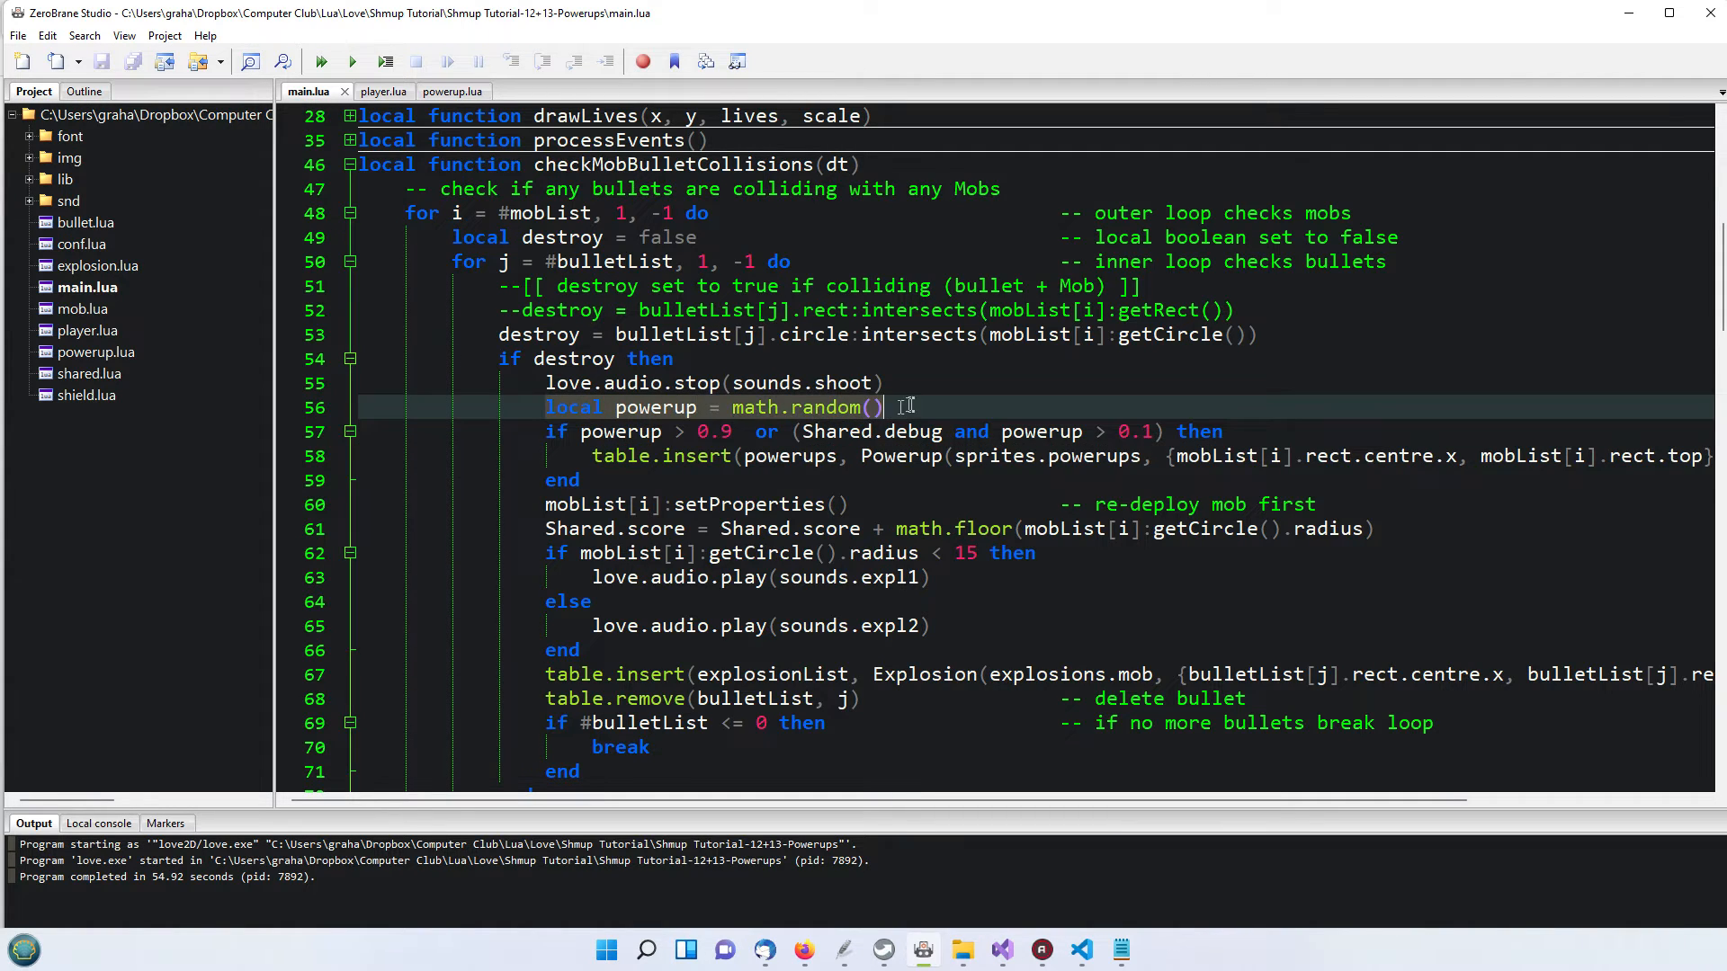
mouse_move(892, 407)
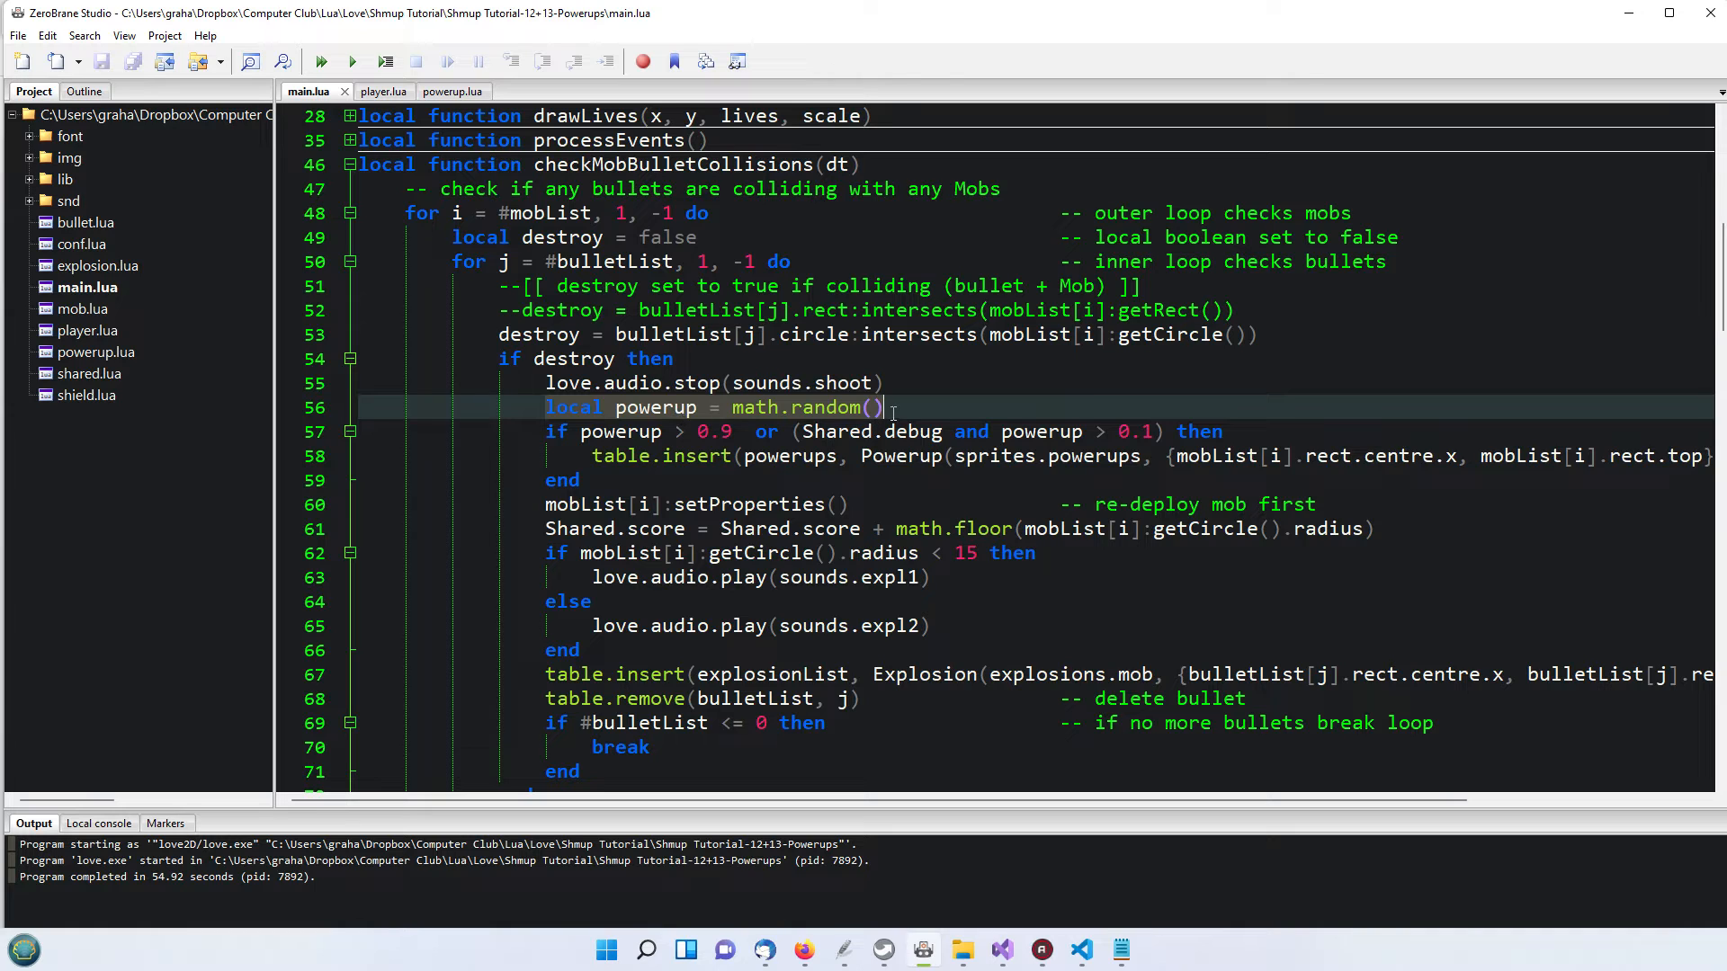
mouse_move(860, 455)
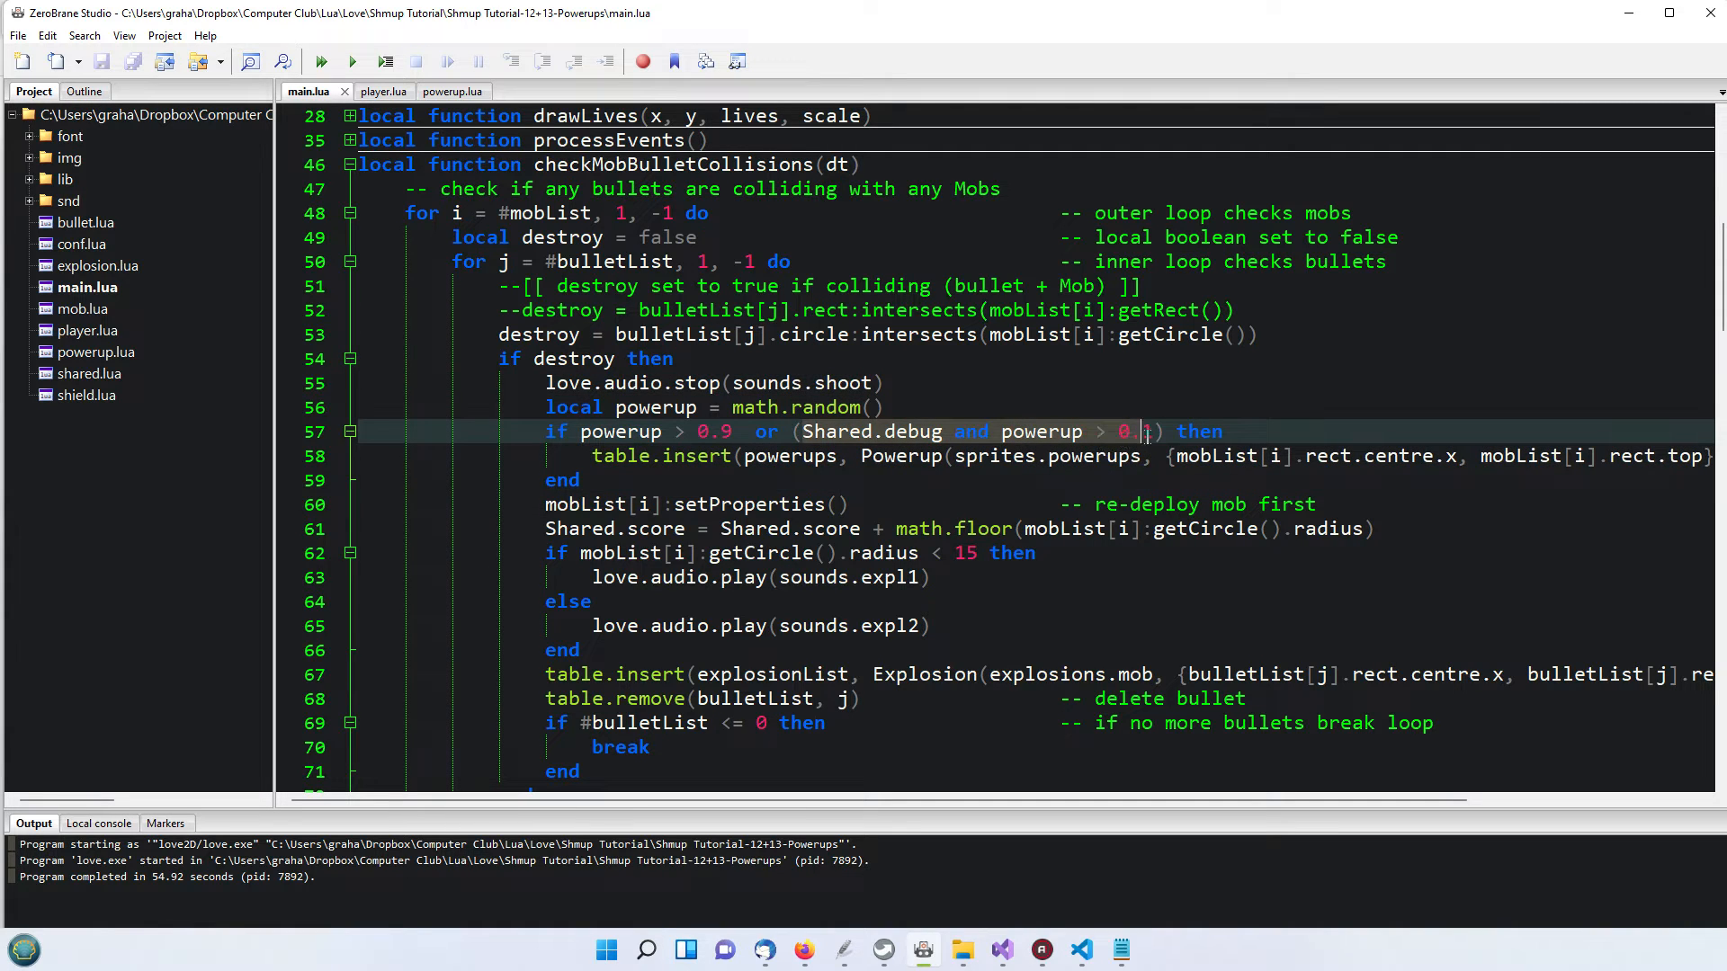
type(".1")
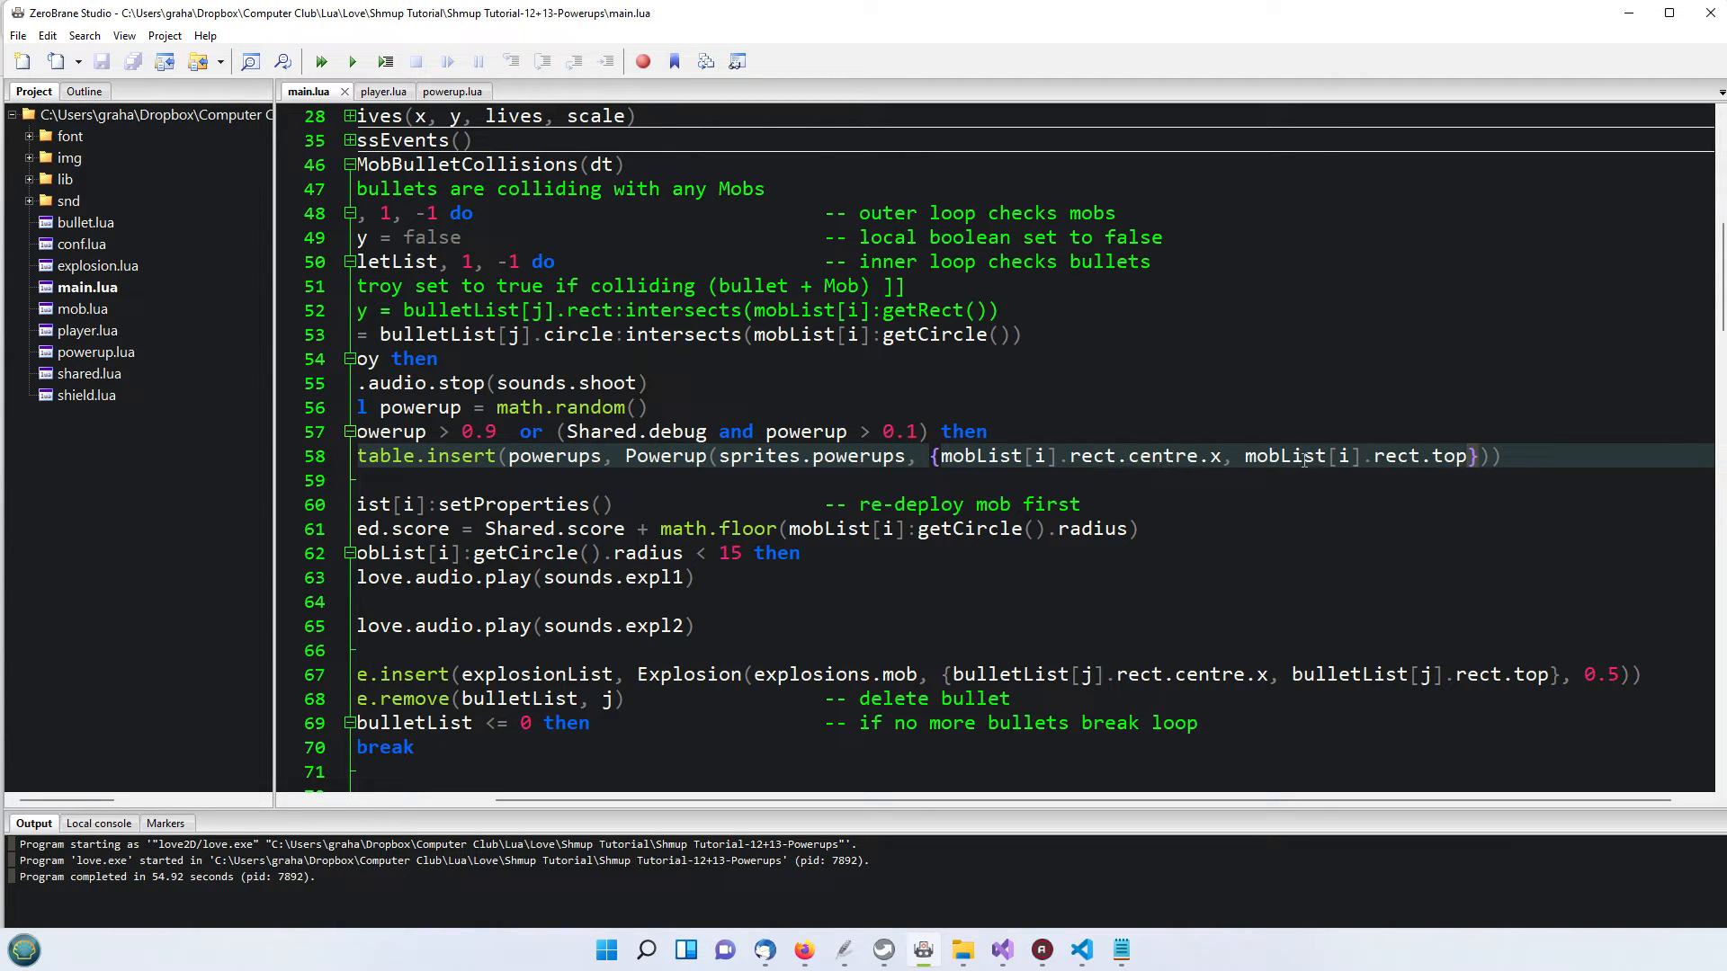
mouse_move(1111, 495)
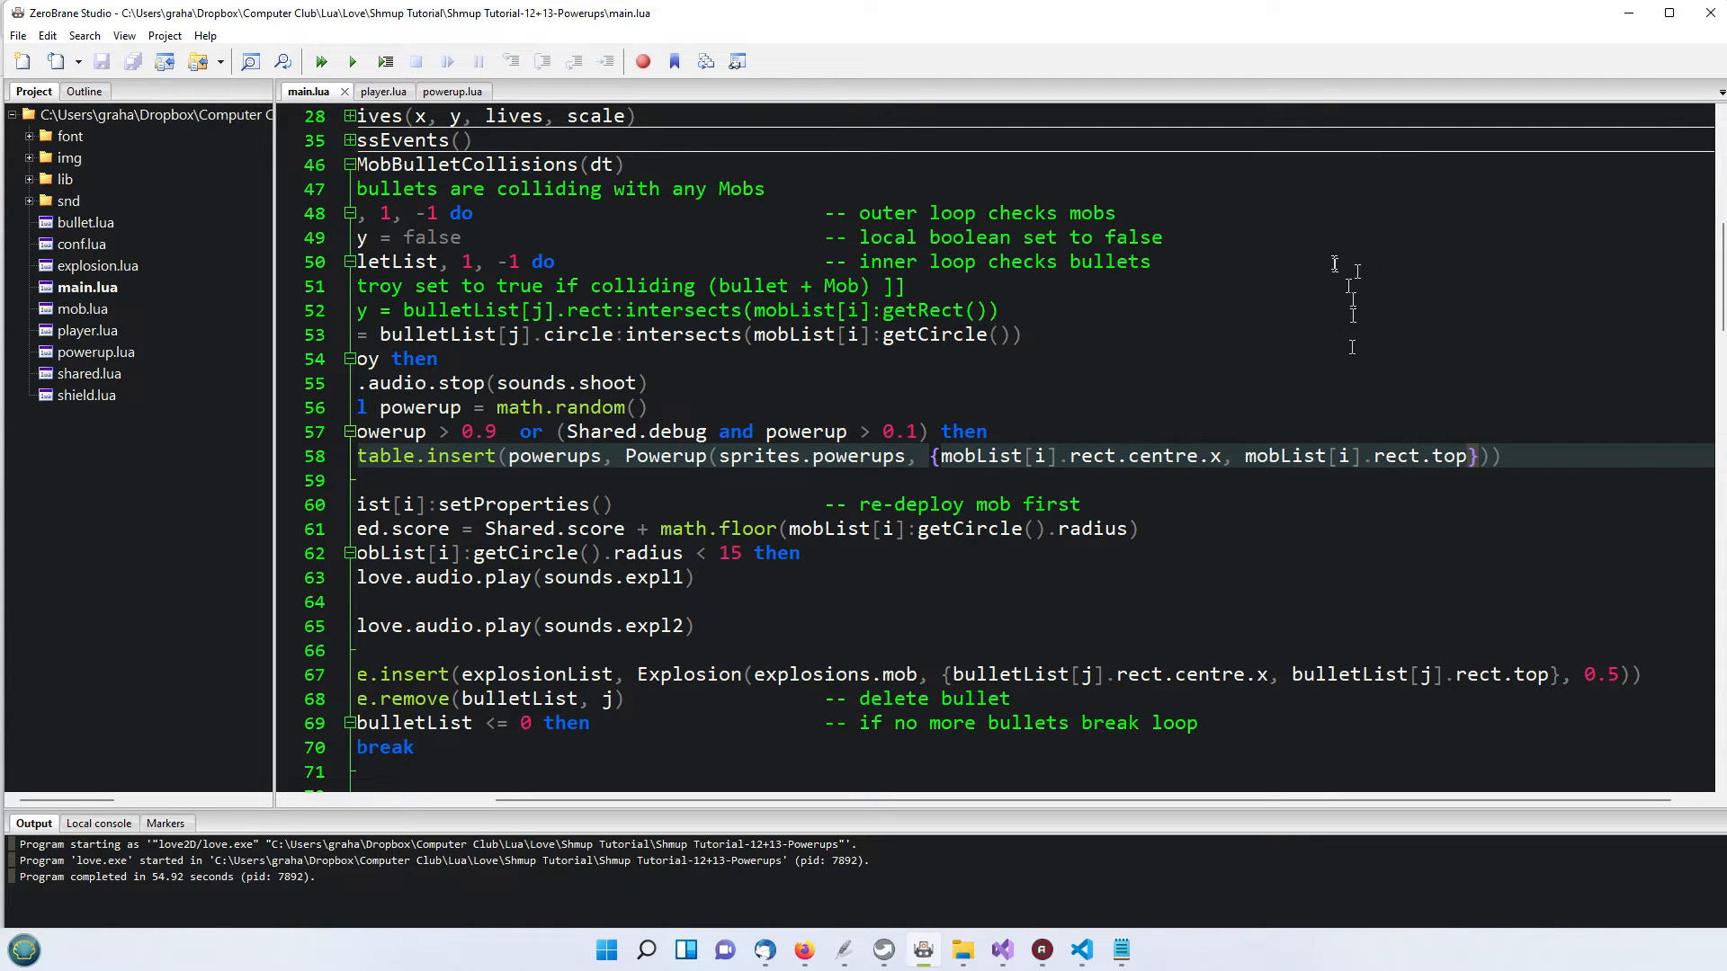
mouse_move(763, 810)
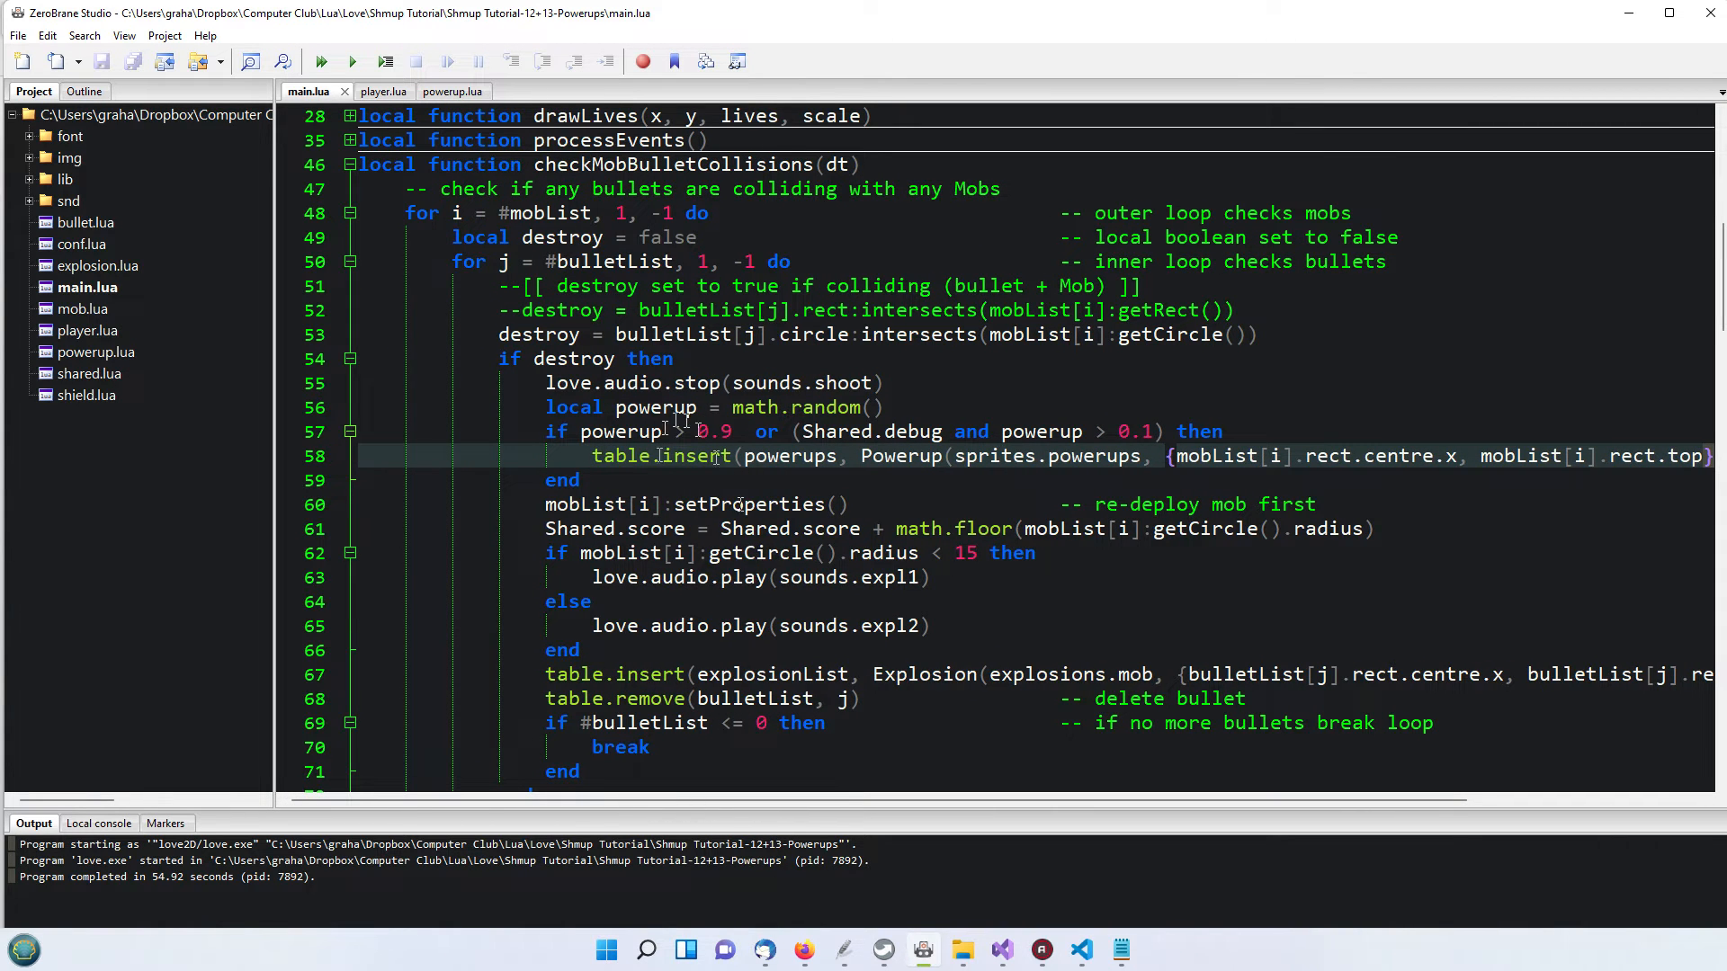
mouse_move(808, 536)
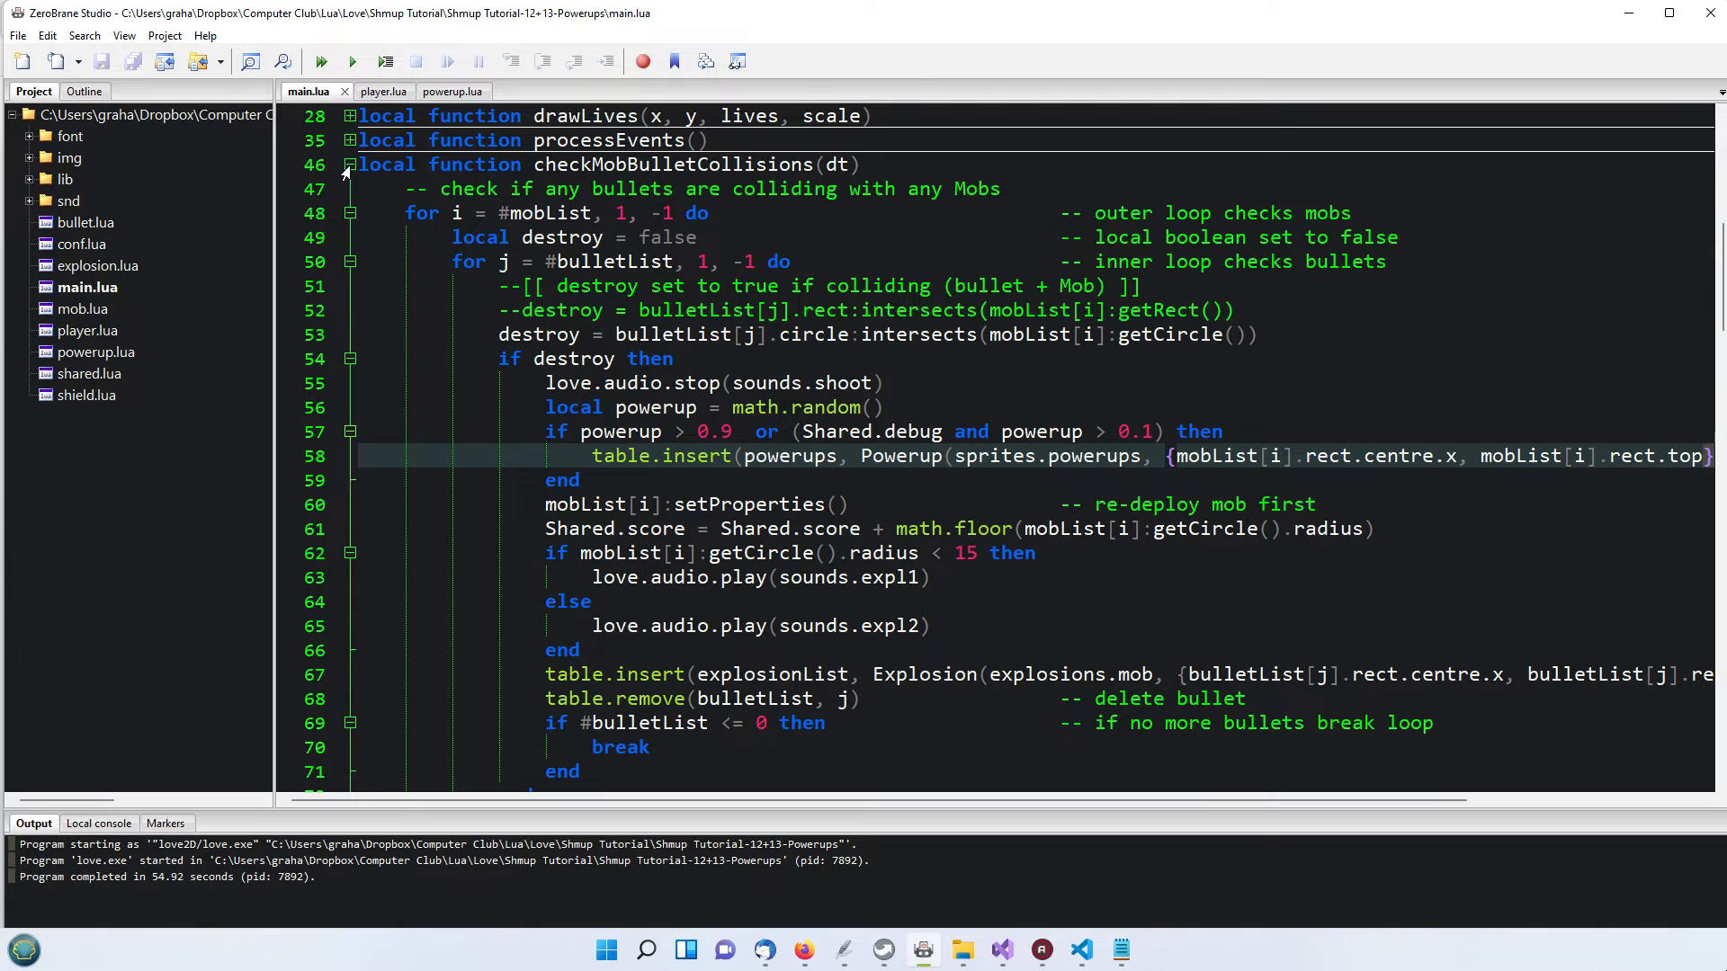
Fold checkMobBulletCollisions and checkMobPlayerCollisions, then walk through checkPowerupPlayerCollisions' shield boost and gun powerup lines
left_click(349, 164)
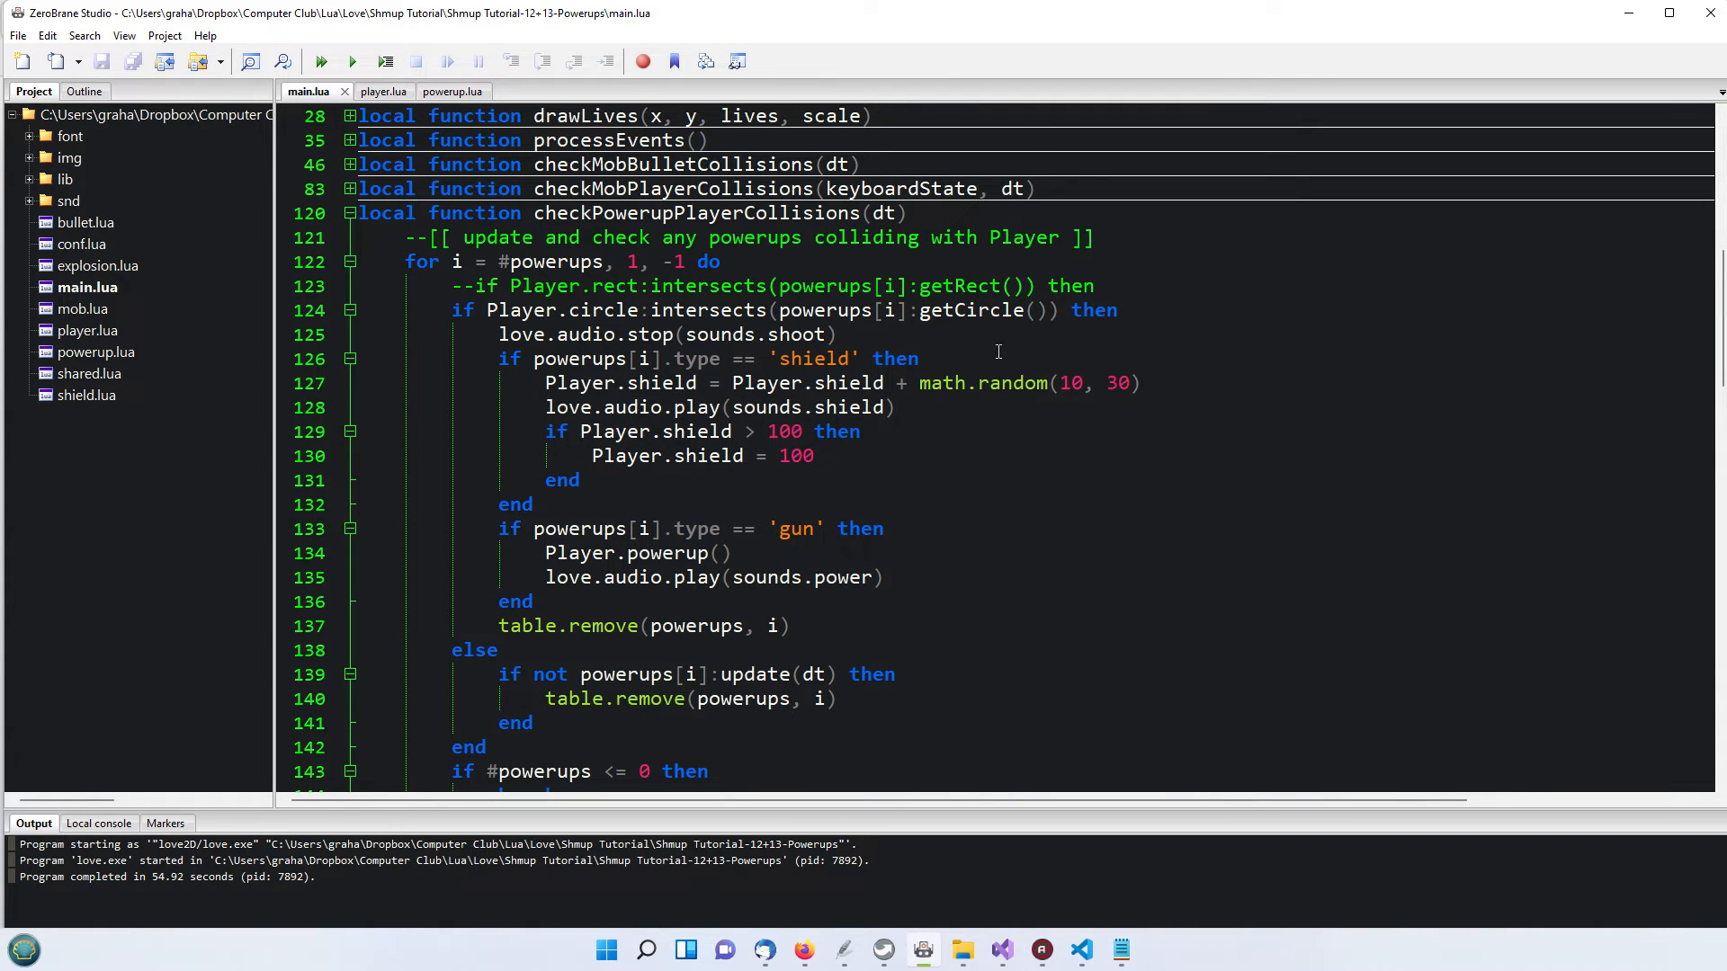
mouse_move(993, 354)
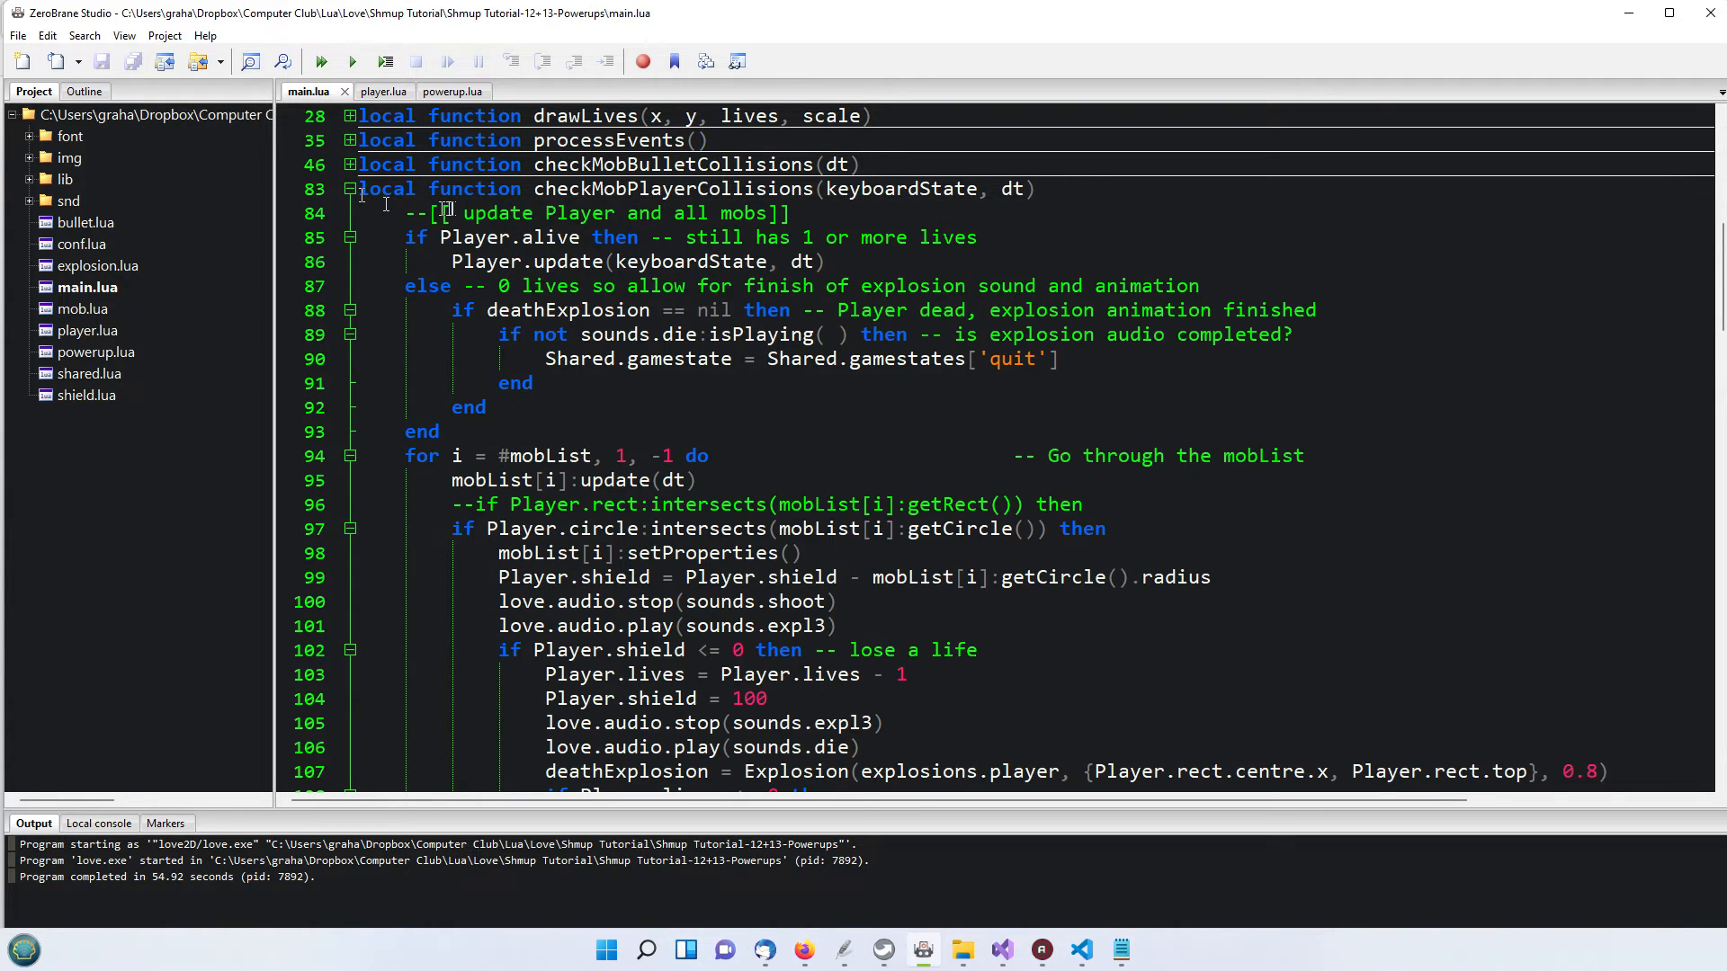
left_click(349, 189)
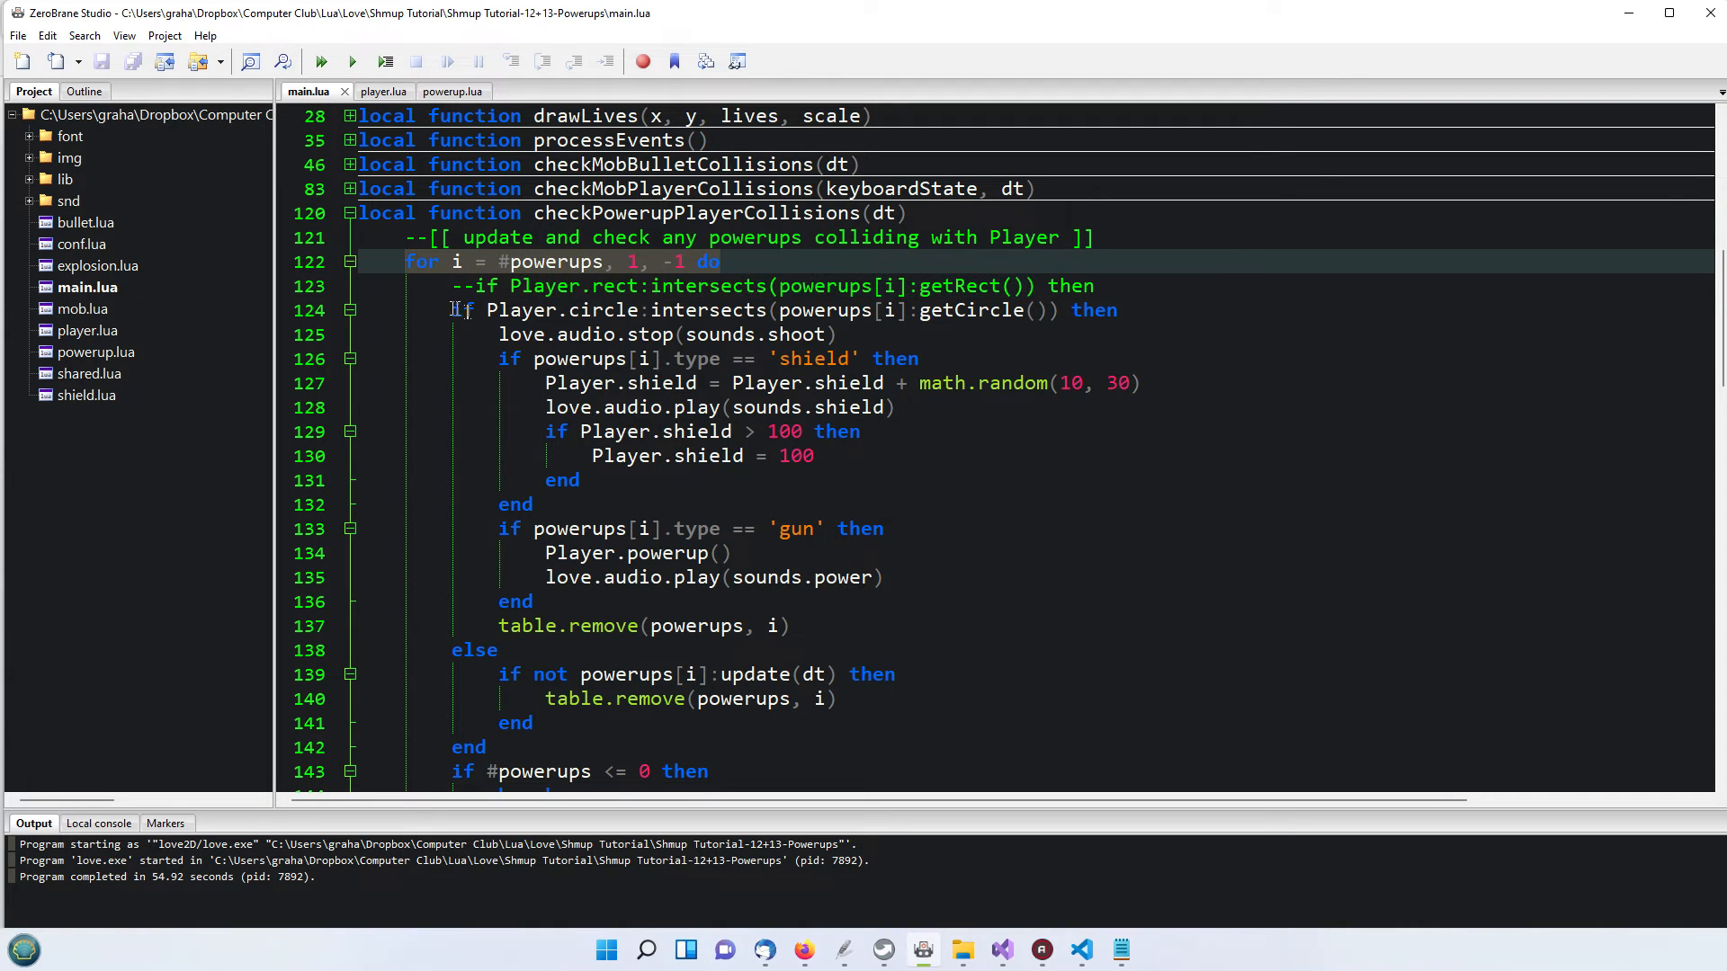
left_click(691, 309)
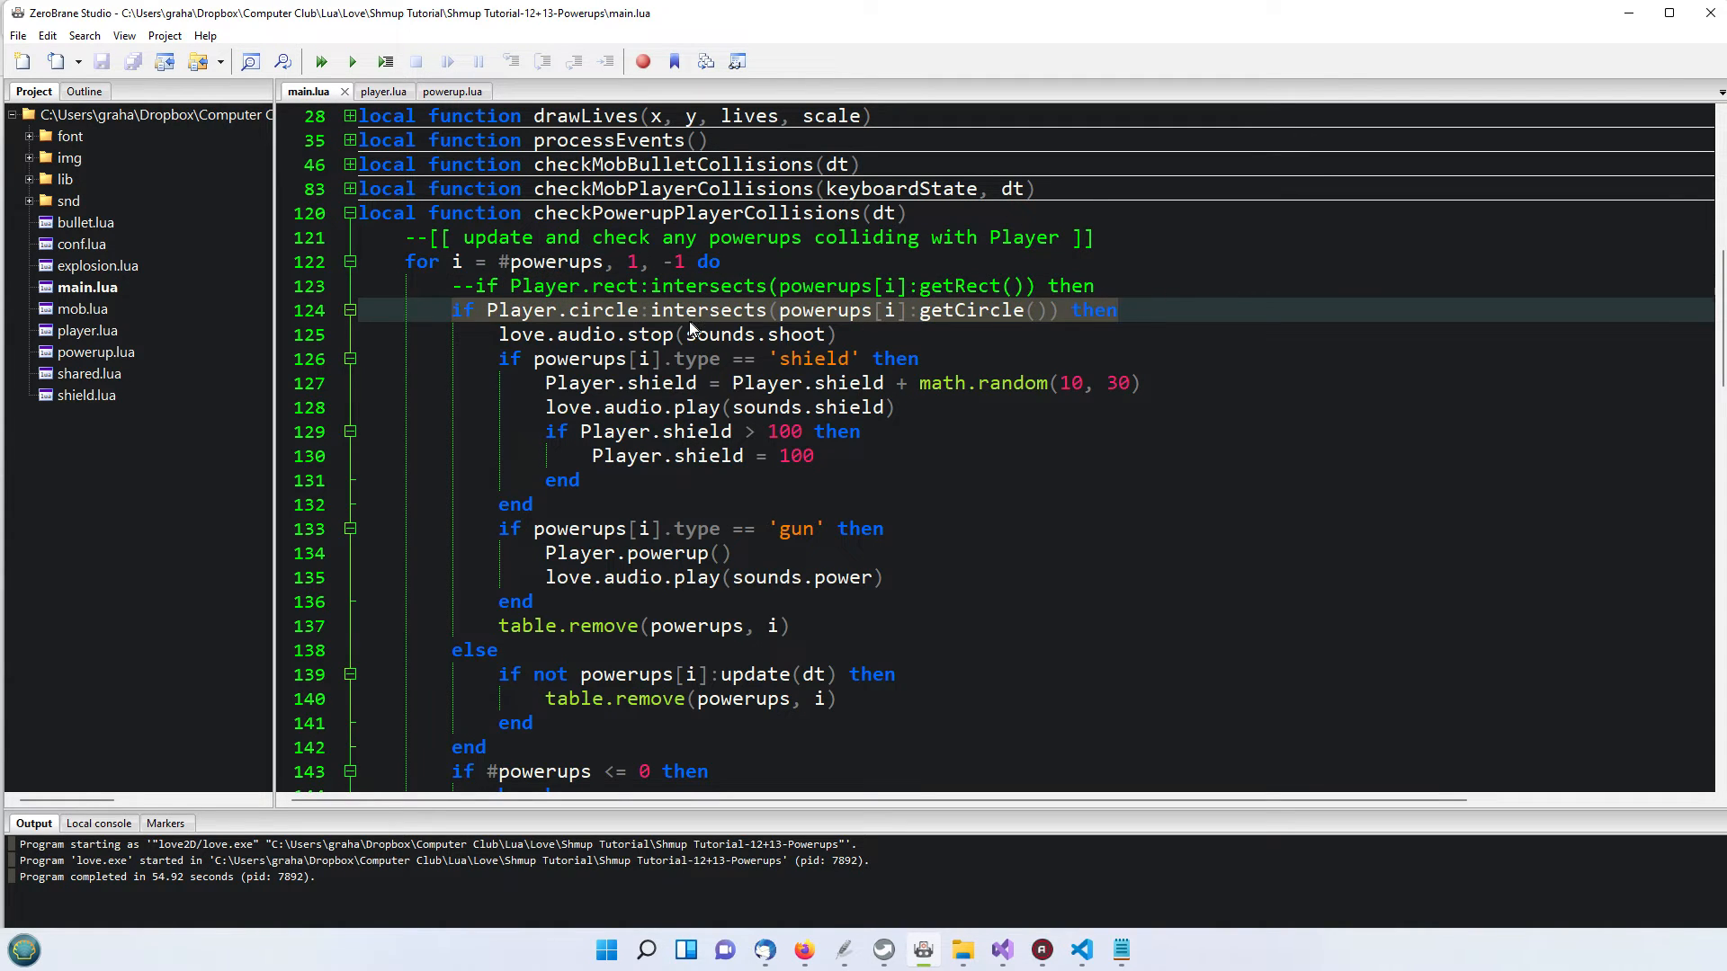
mouse_move(762, 383)
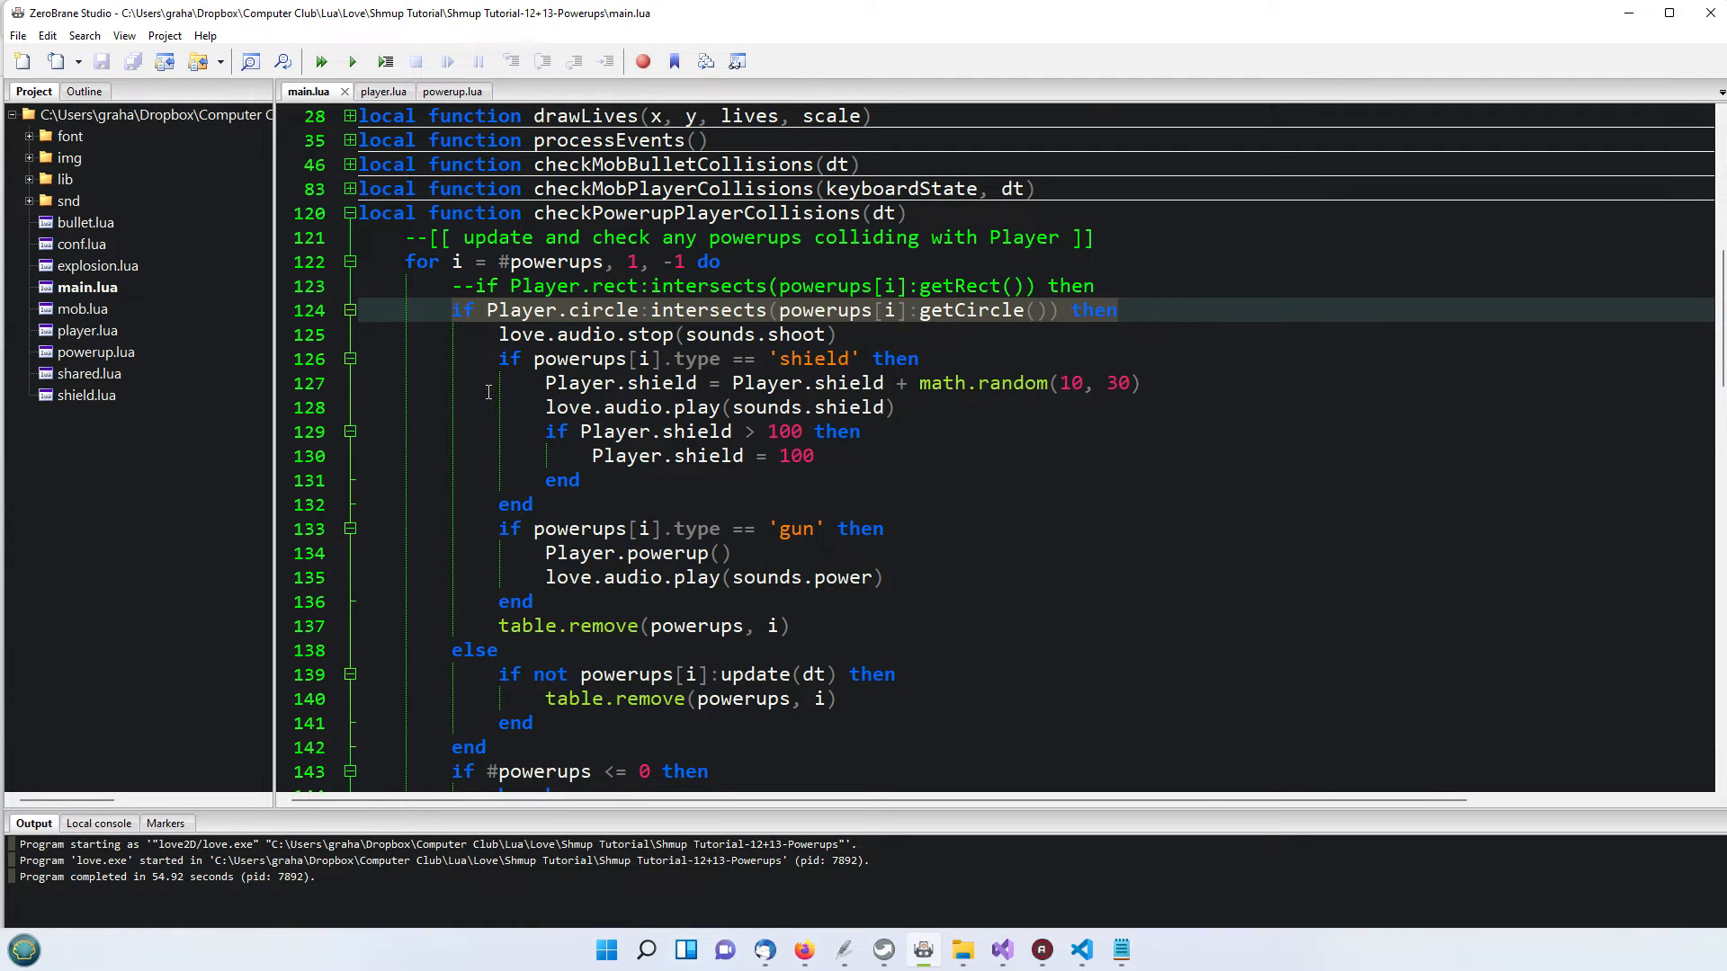
left_click(533, 358)
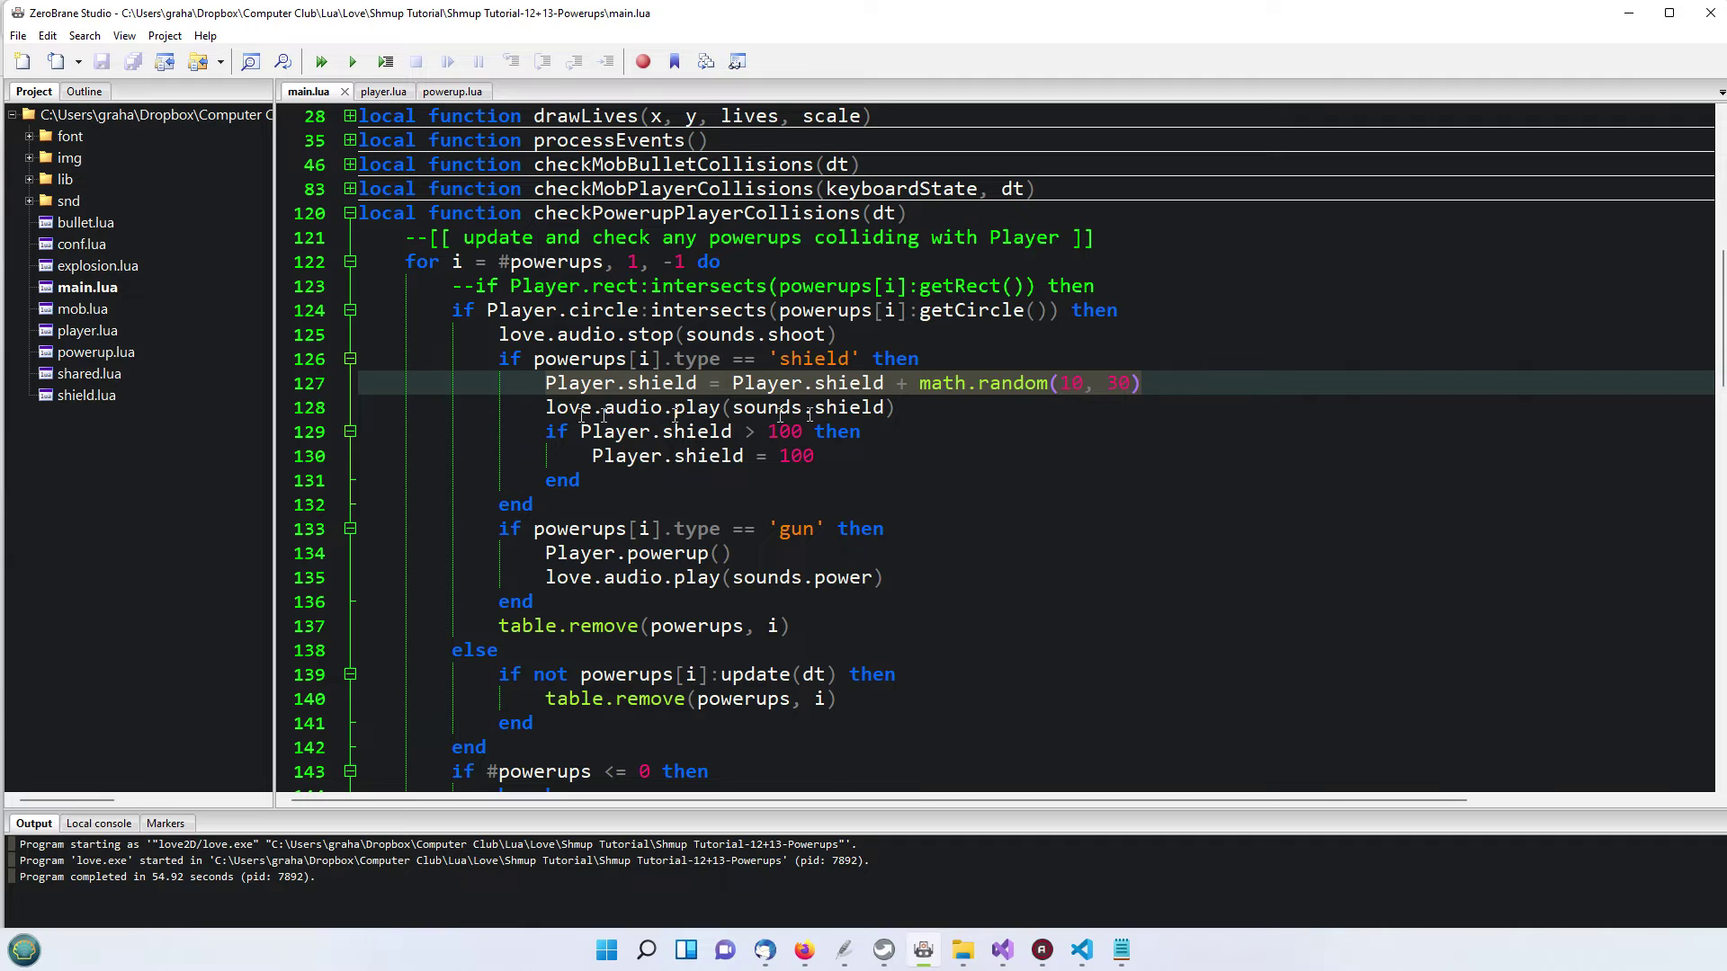
mouse_move(612, 457)
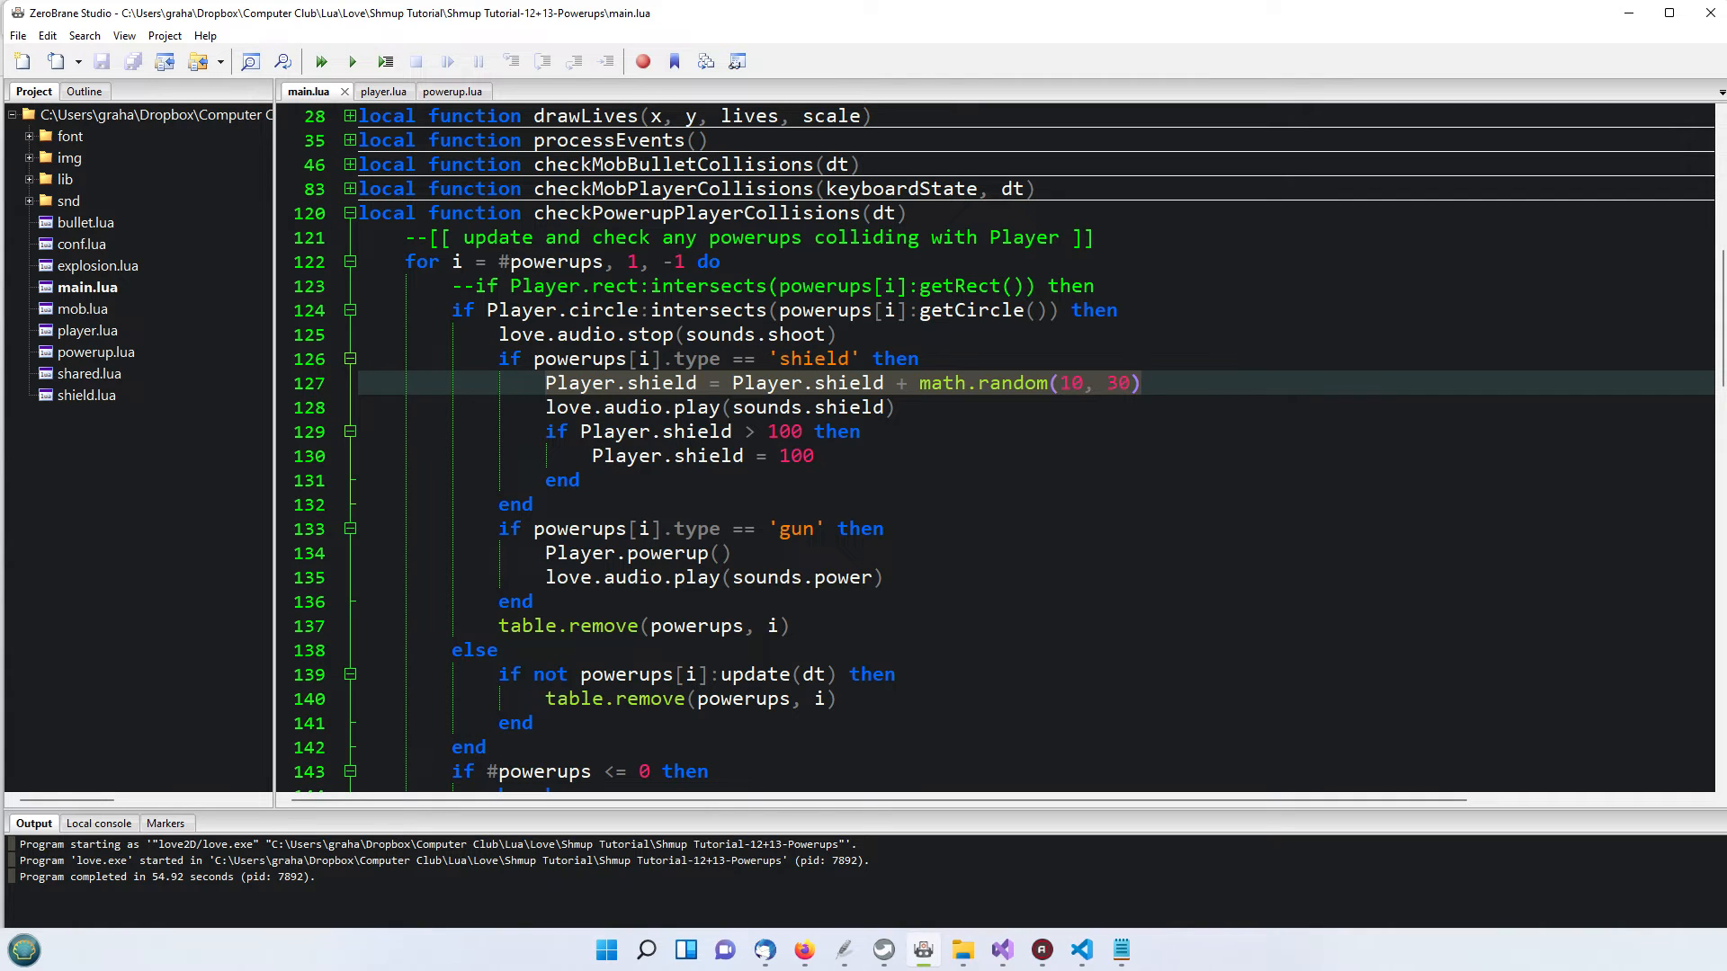
scroll("down", 3)
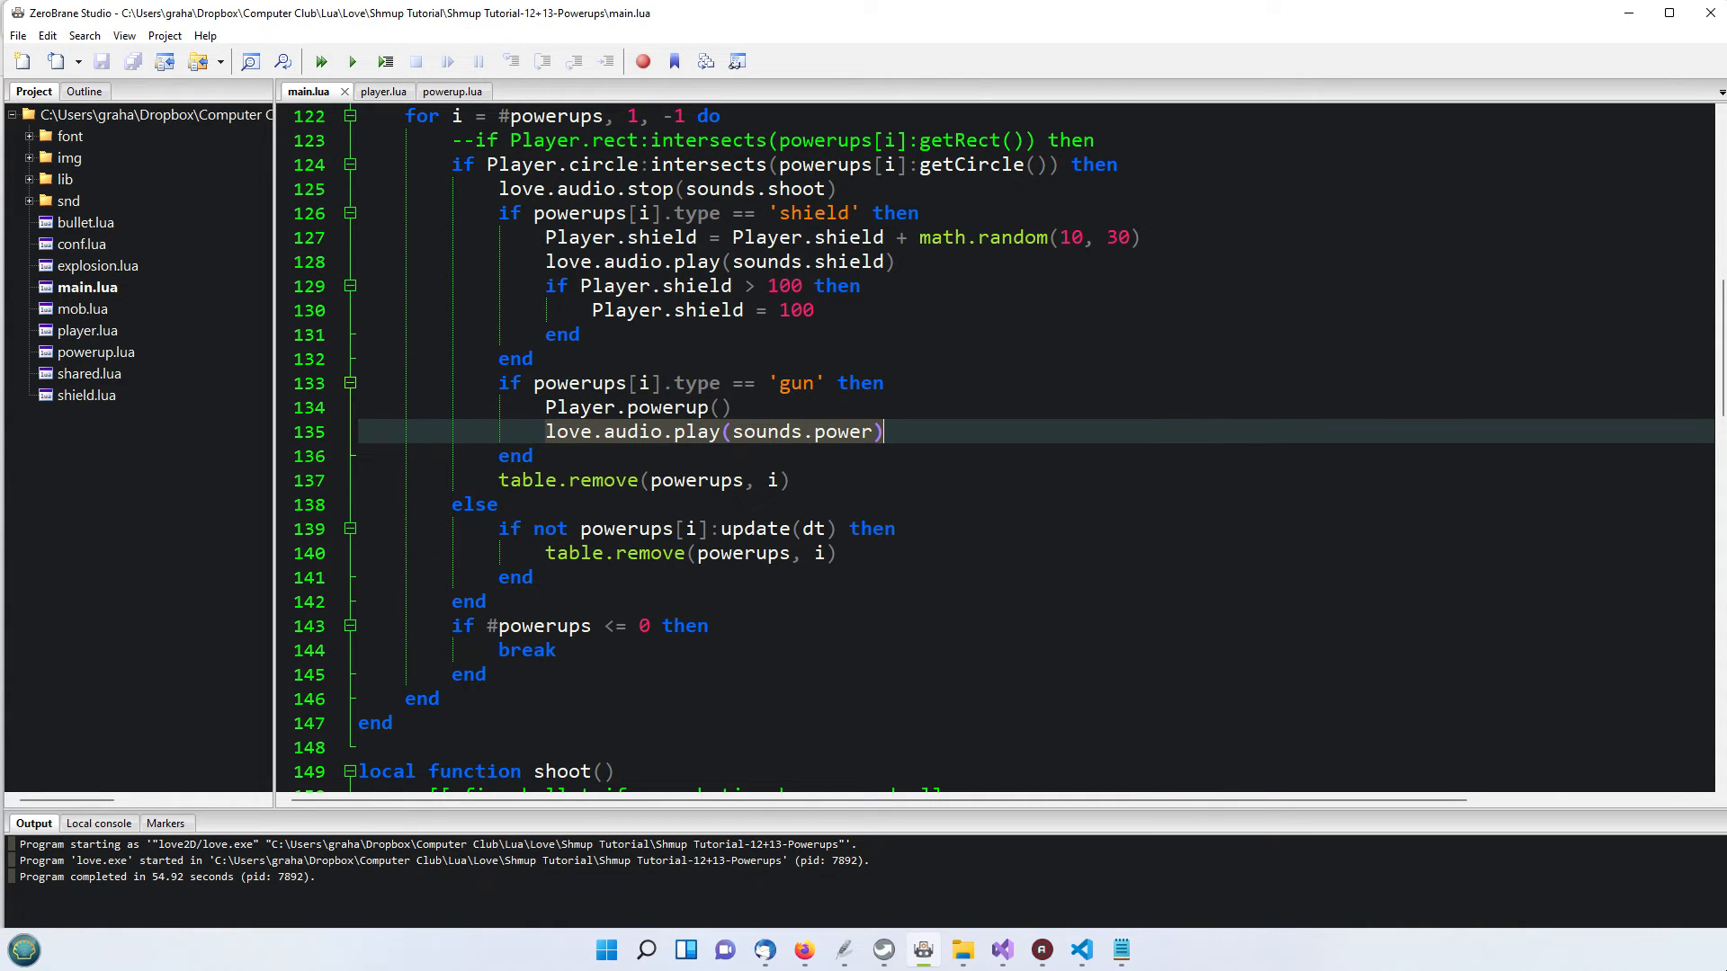
mouse_move(630, 529)
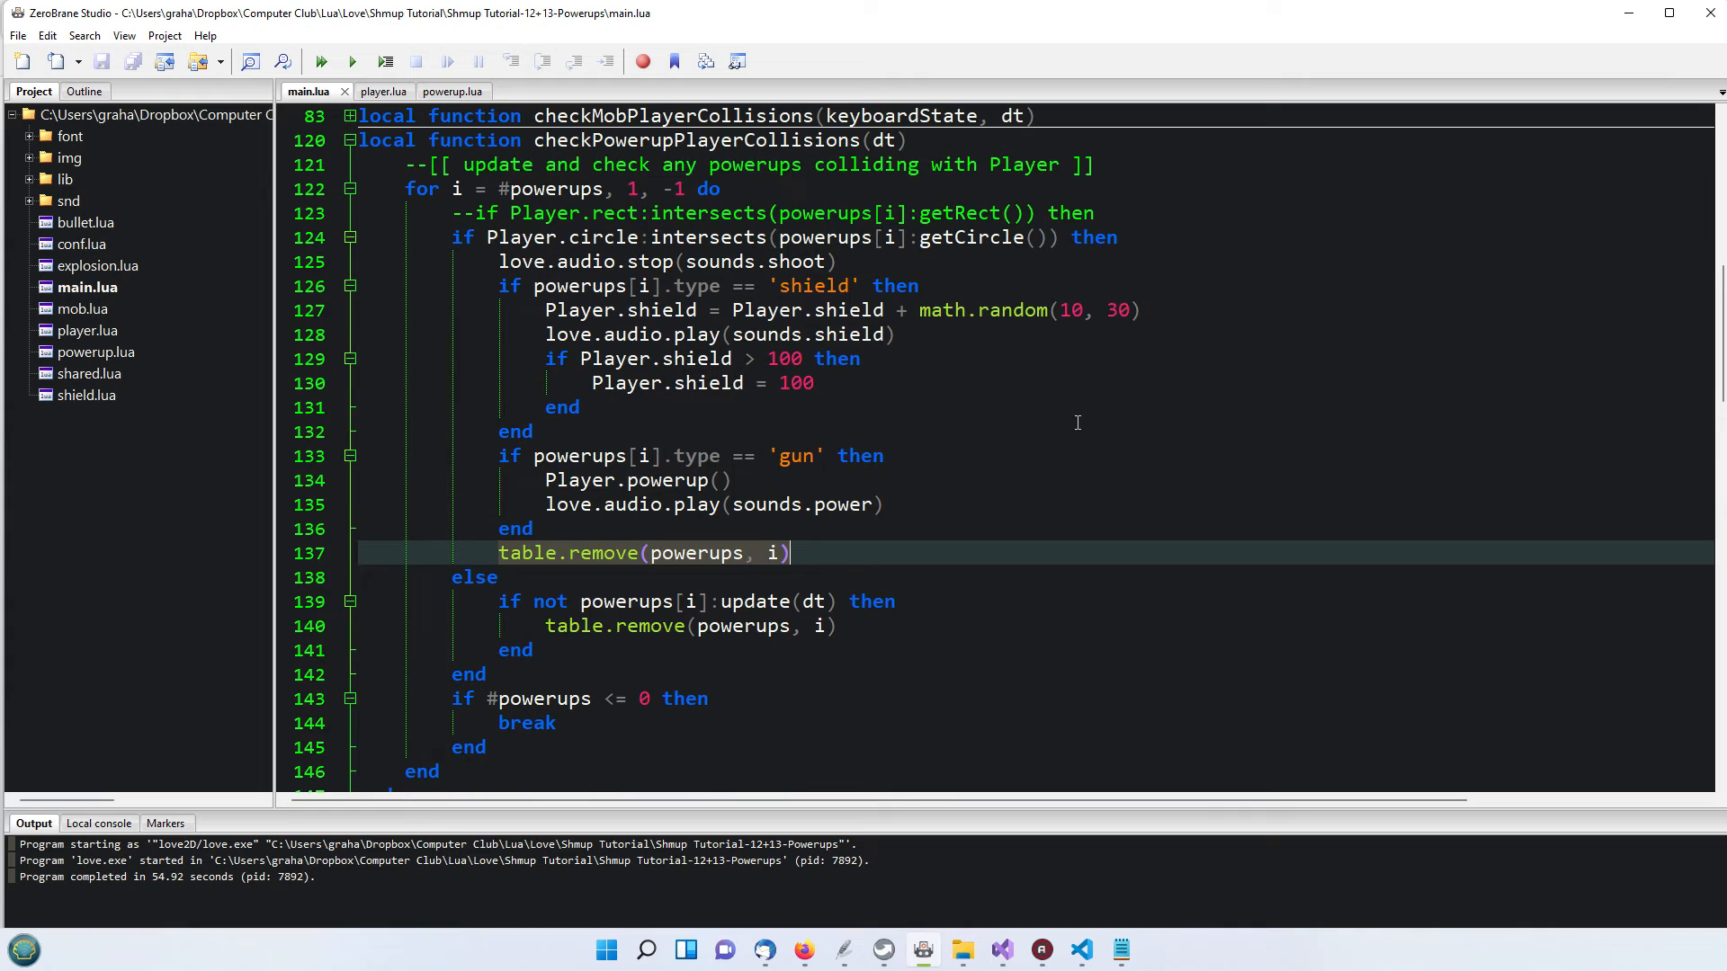
mouse_move(626, 414)
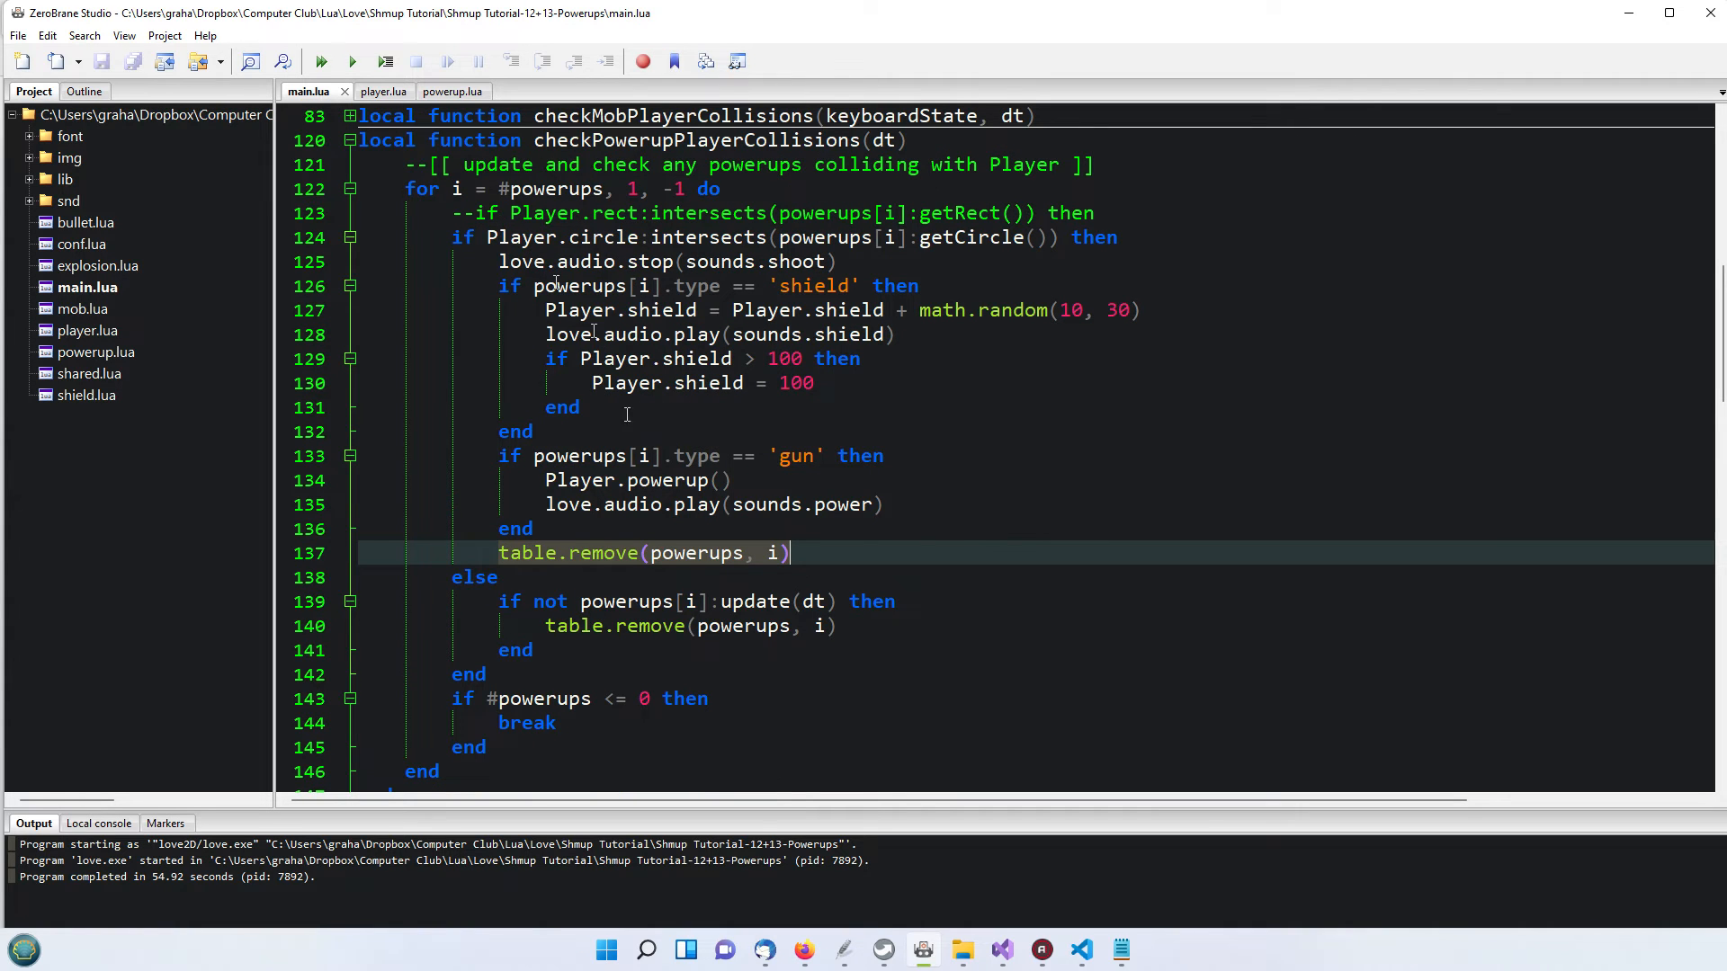
scroll("down", 3)
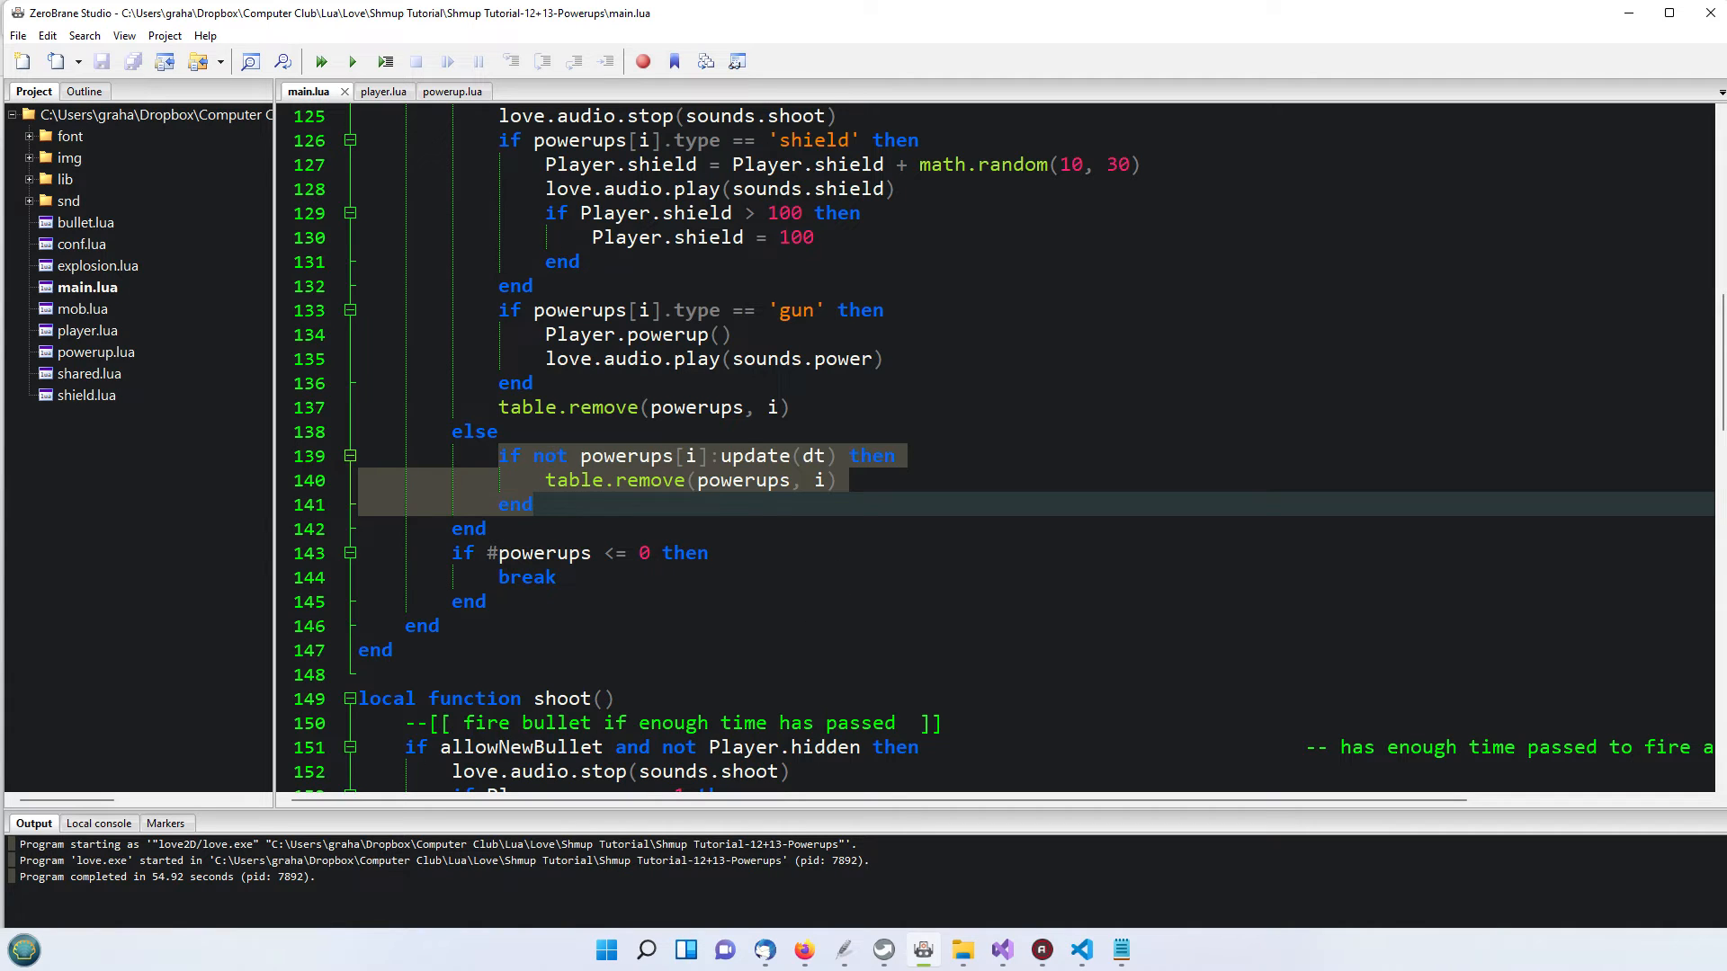
mouse_move(845, 599)
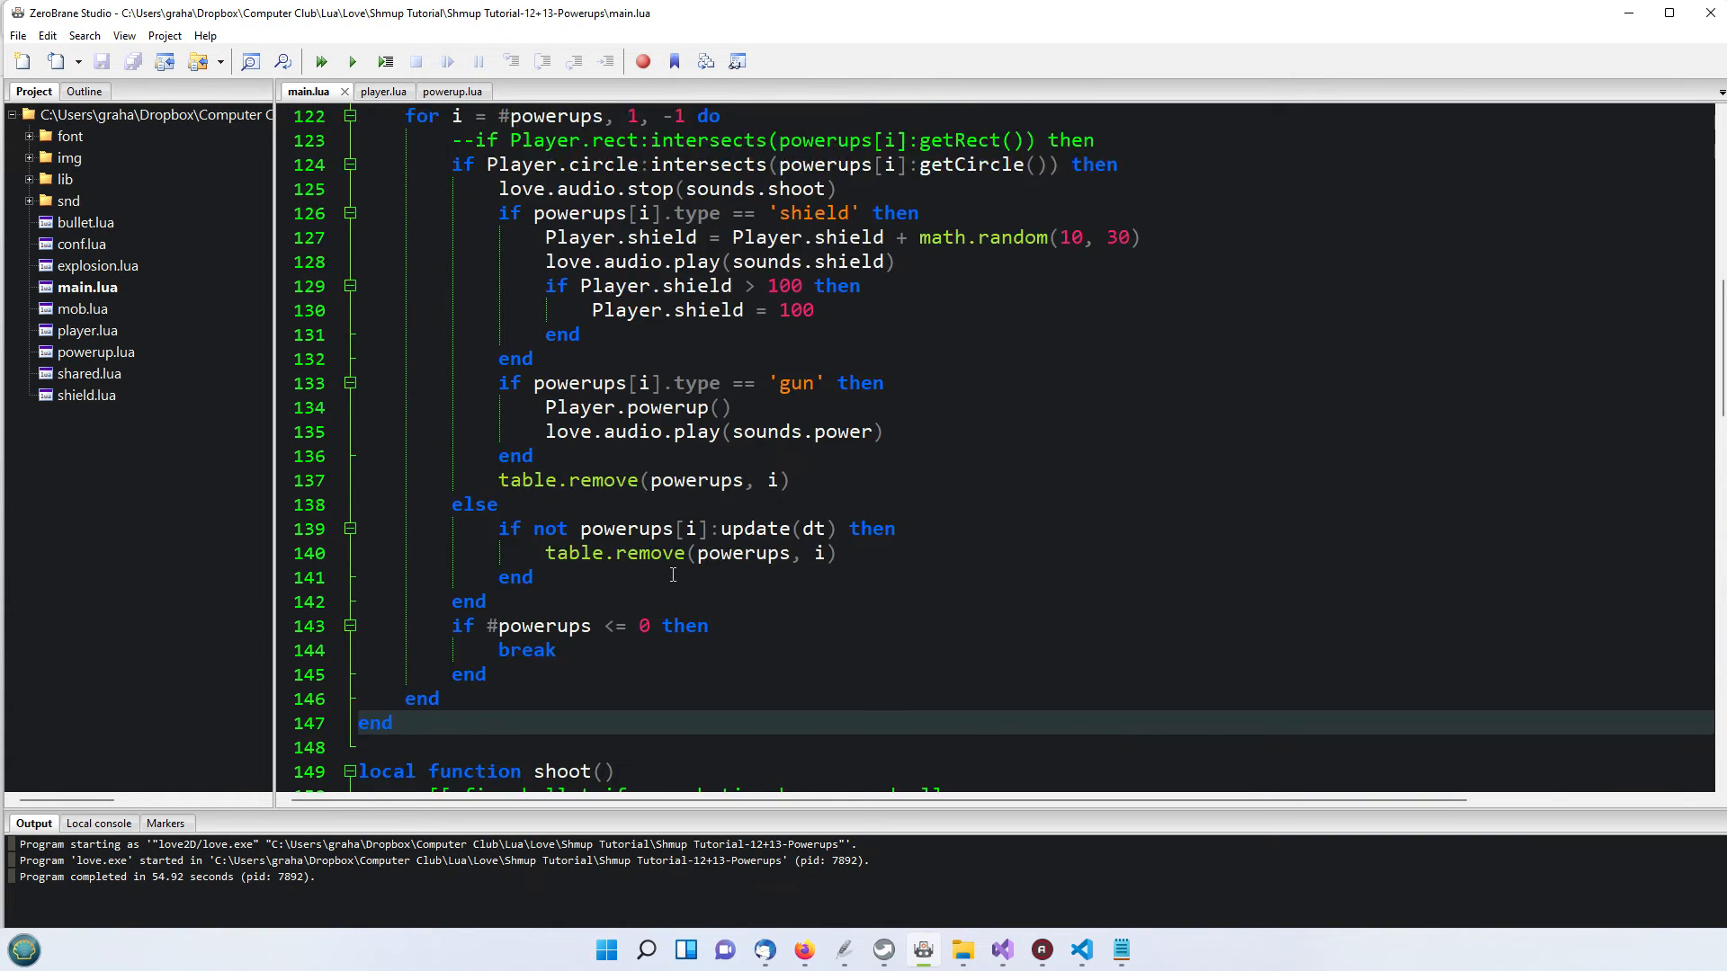
scroll("down", 3)
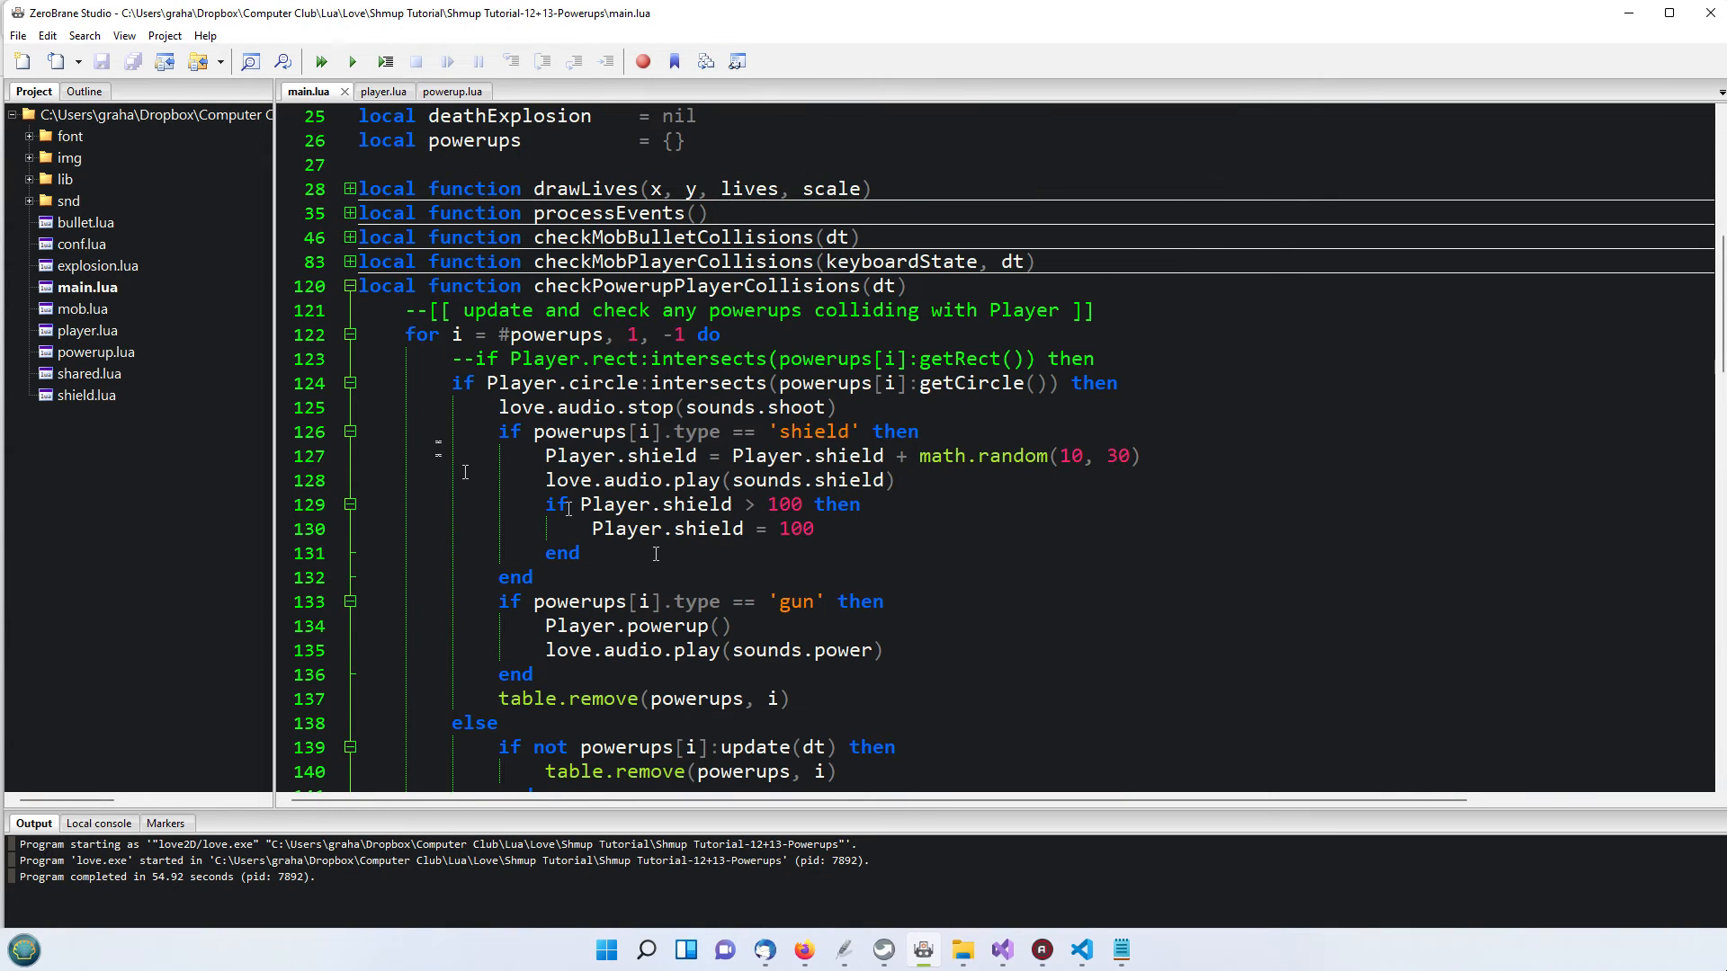
Fold checkPowerupPlayerCollisions and focus the shoot function's left bullet creation line for higher power
left_click(349, 286)
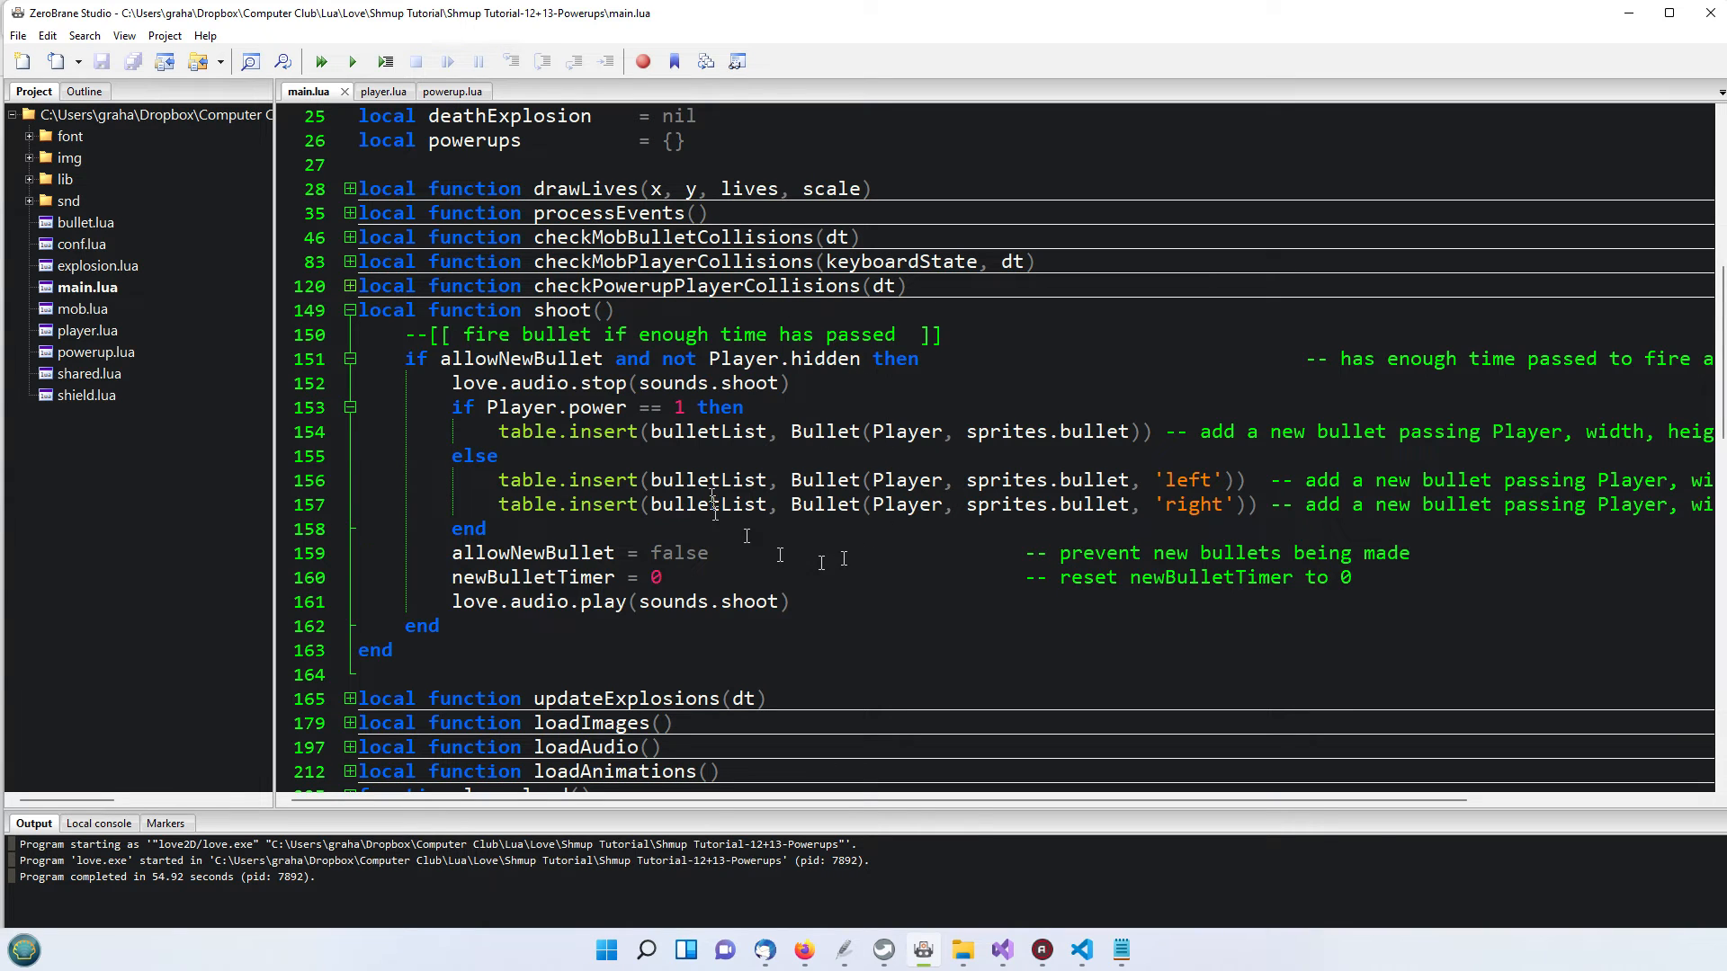
mouse_move(770, 507)
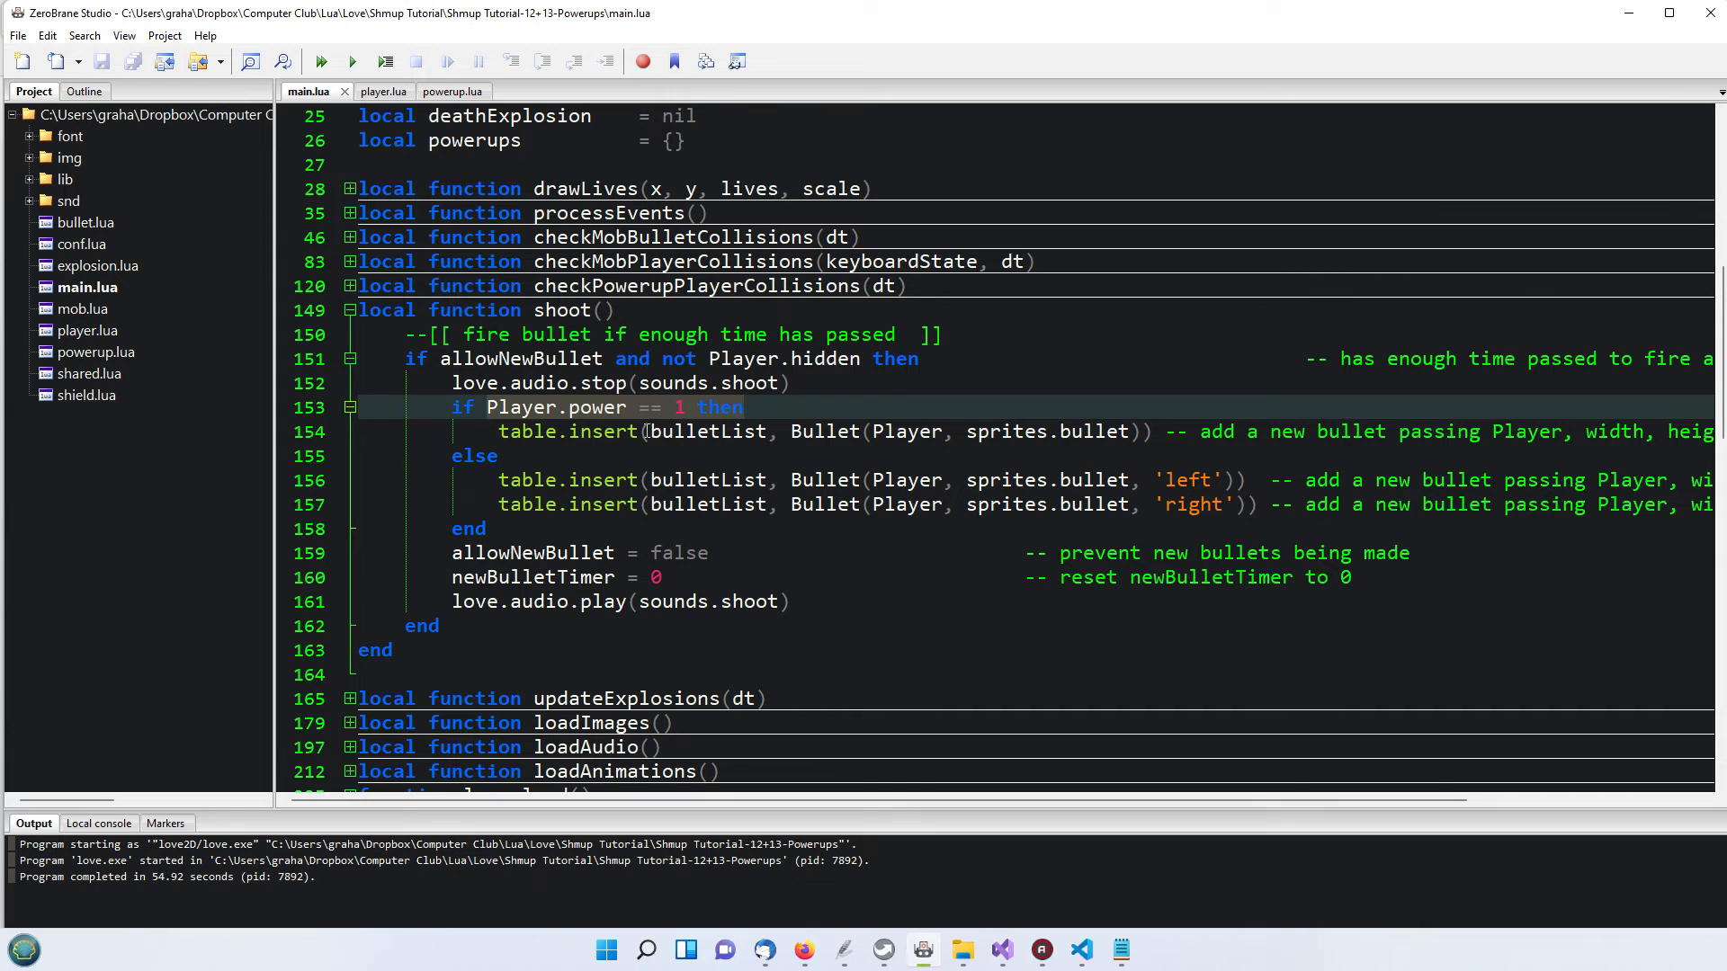
mouse_move(1056, 432)
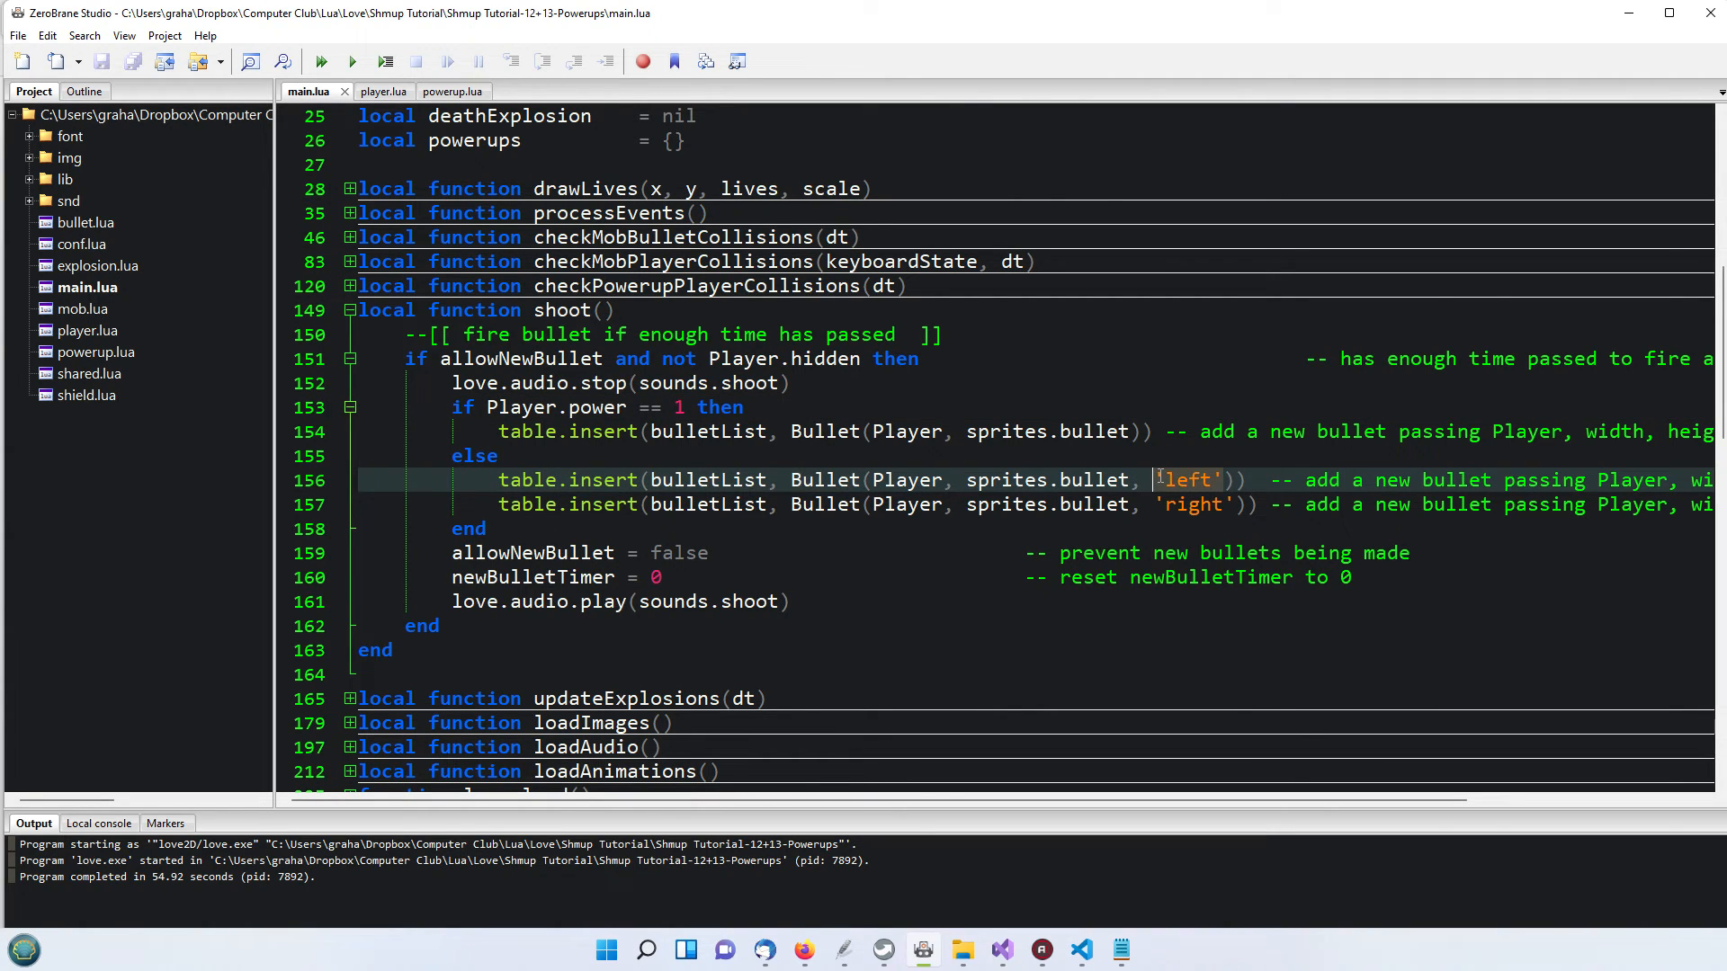
left_click(1227, 504)
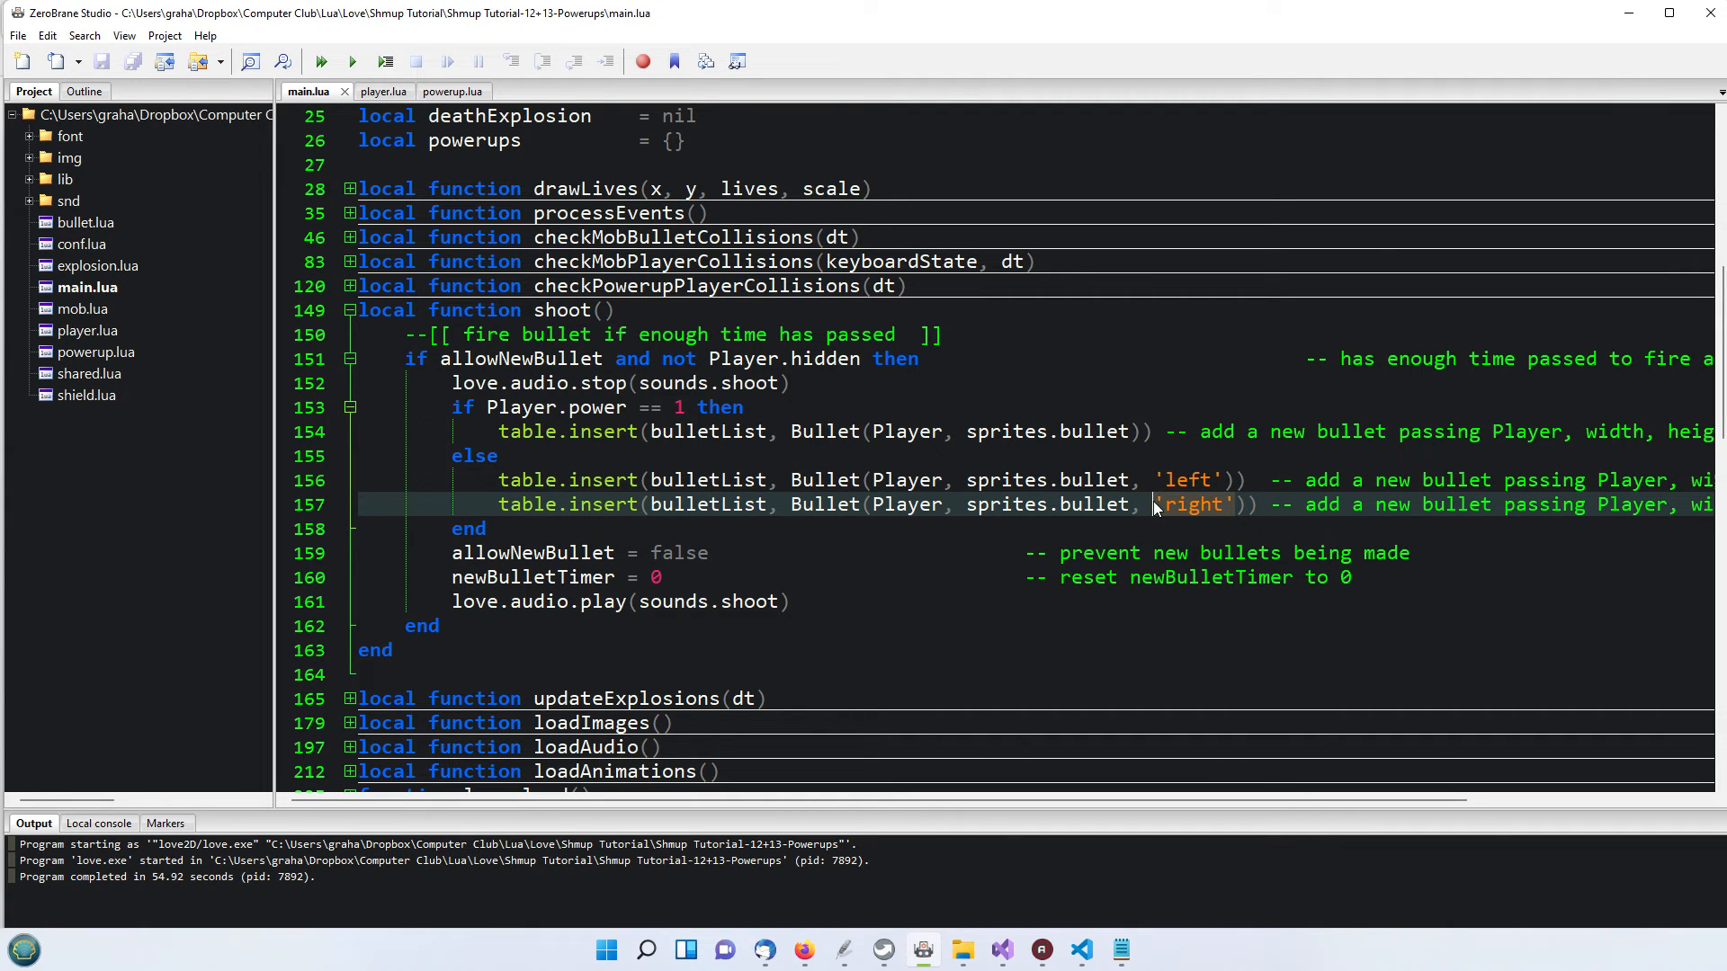
mouse_move(872, 587)
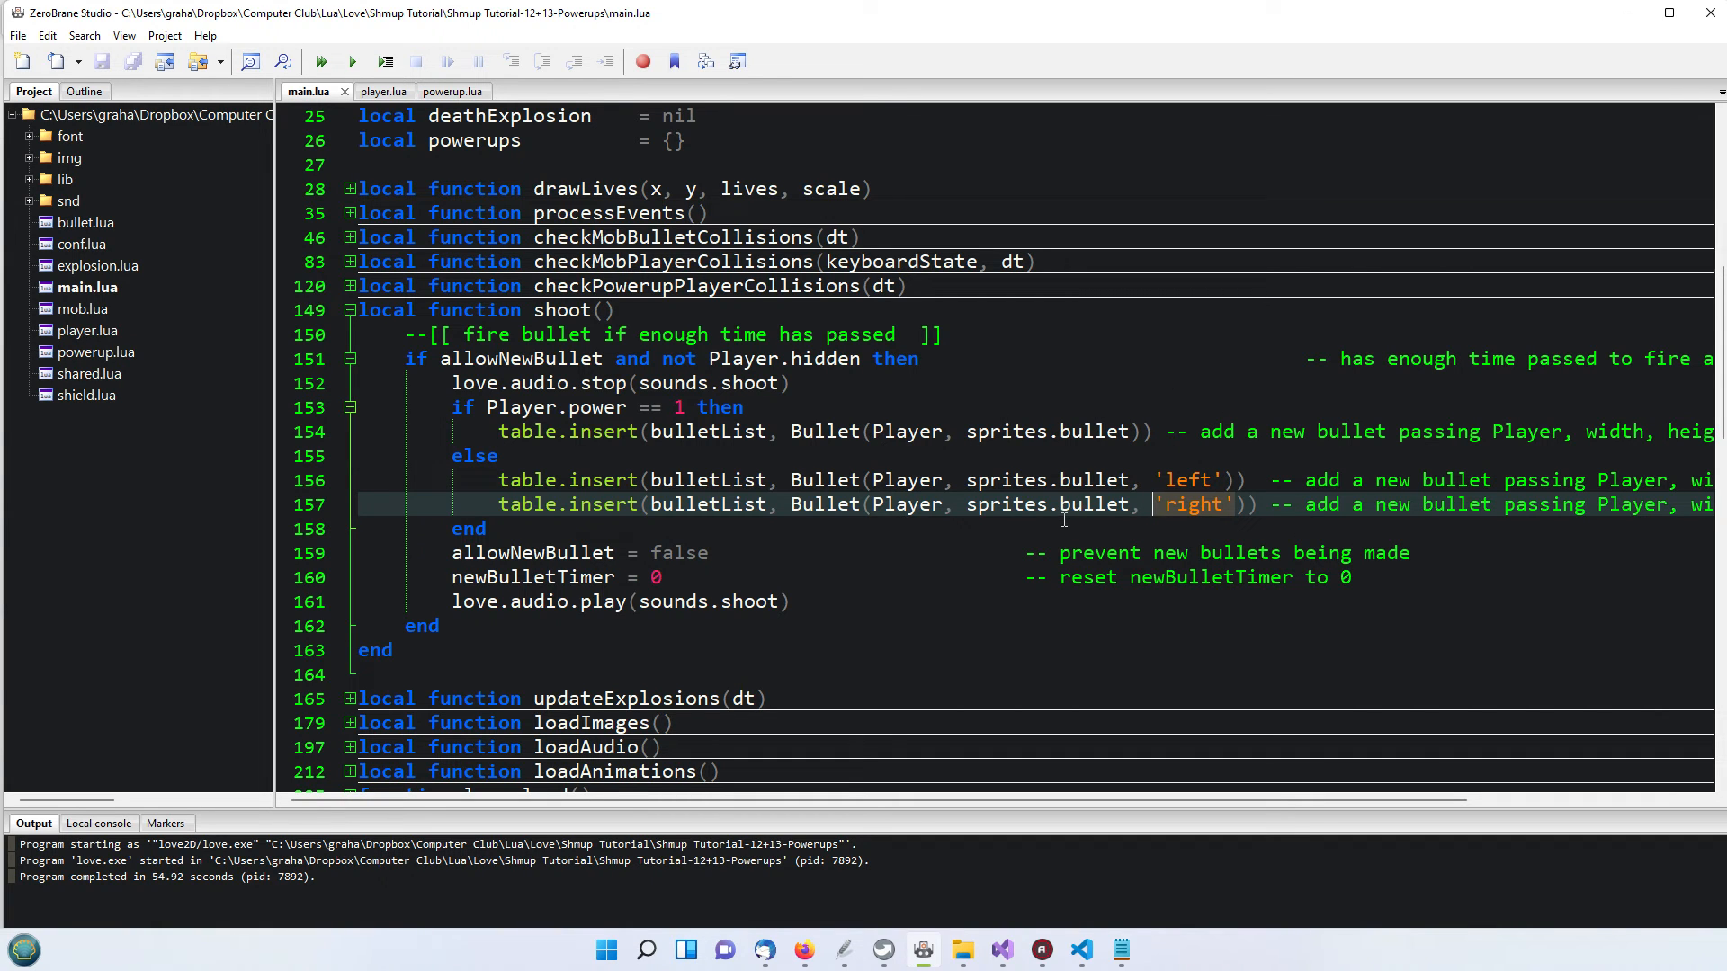
mouse_move(1051, 531)
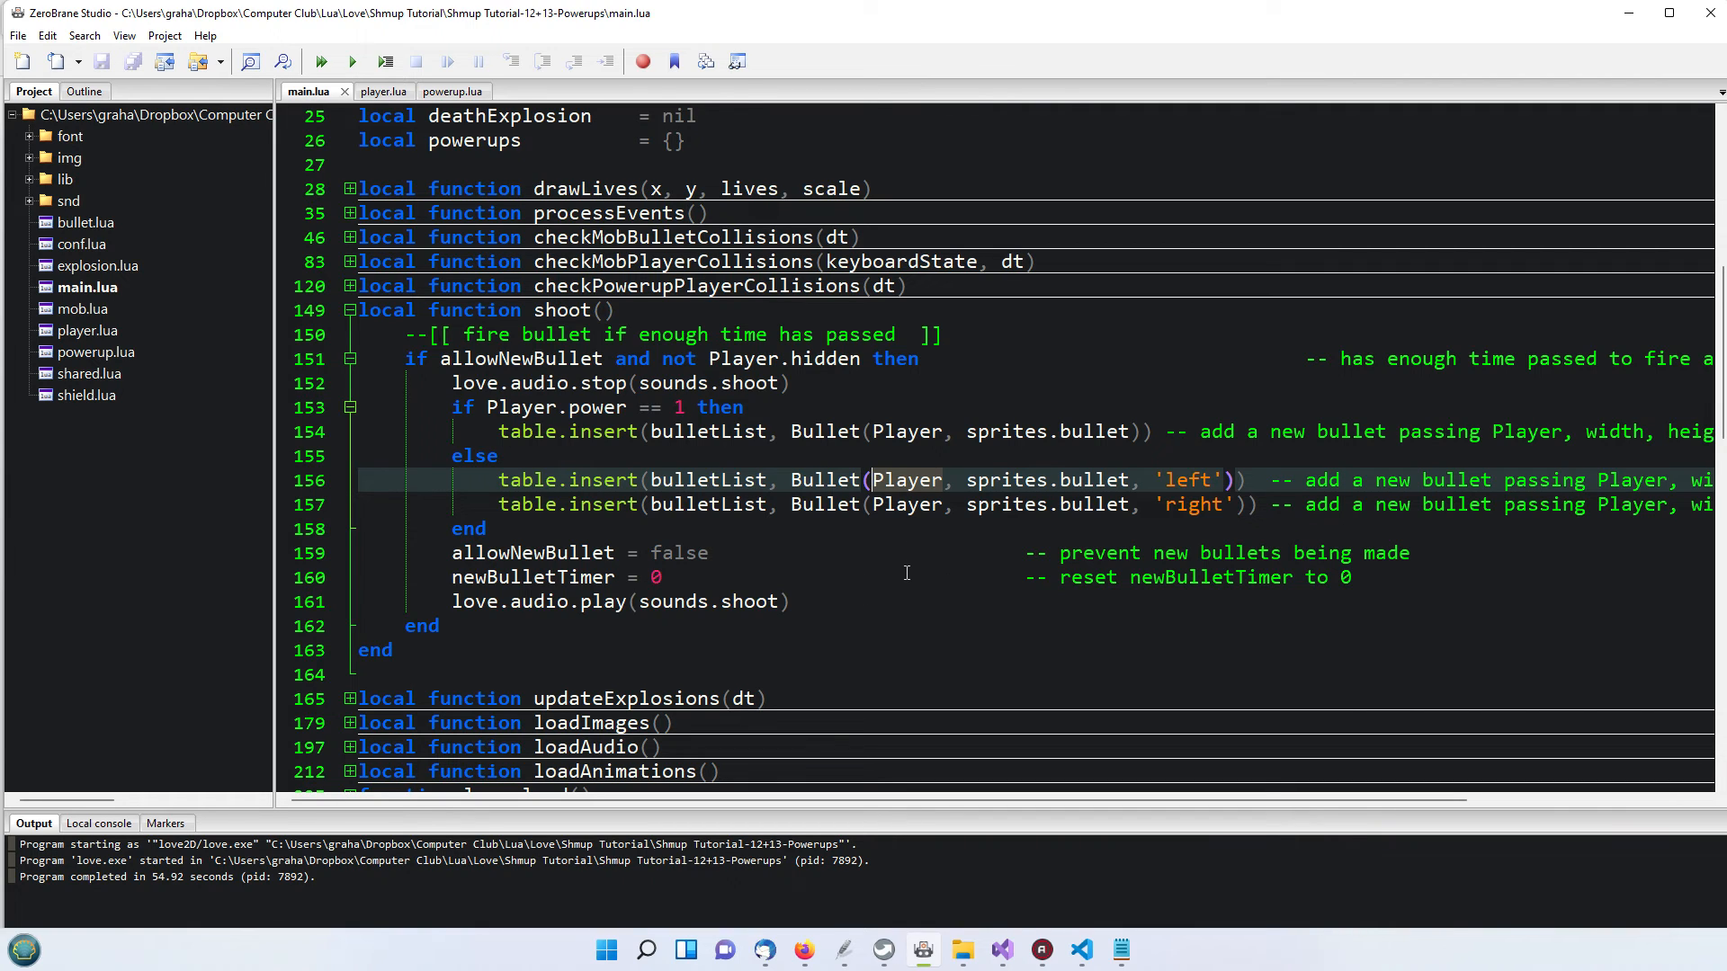
mouse_move(452, 96)
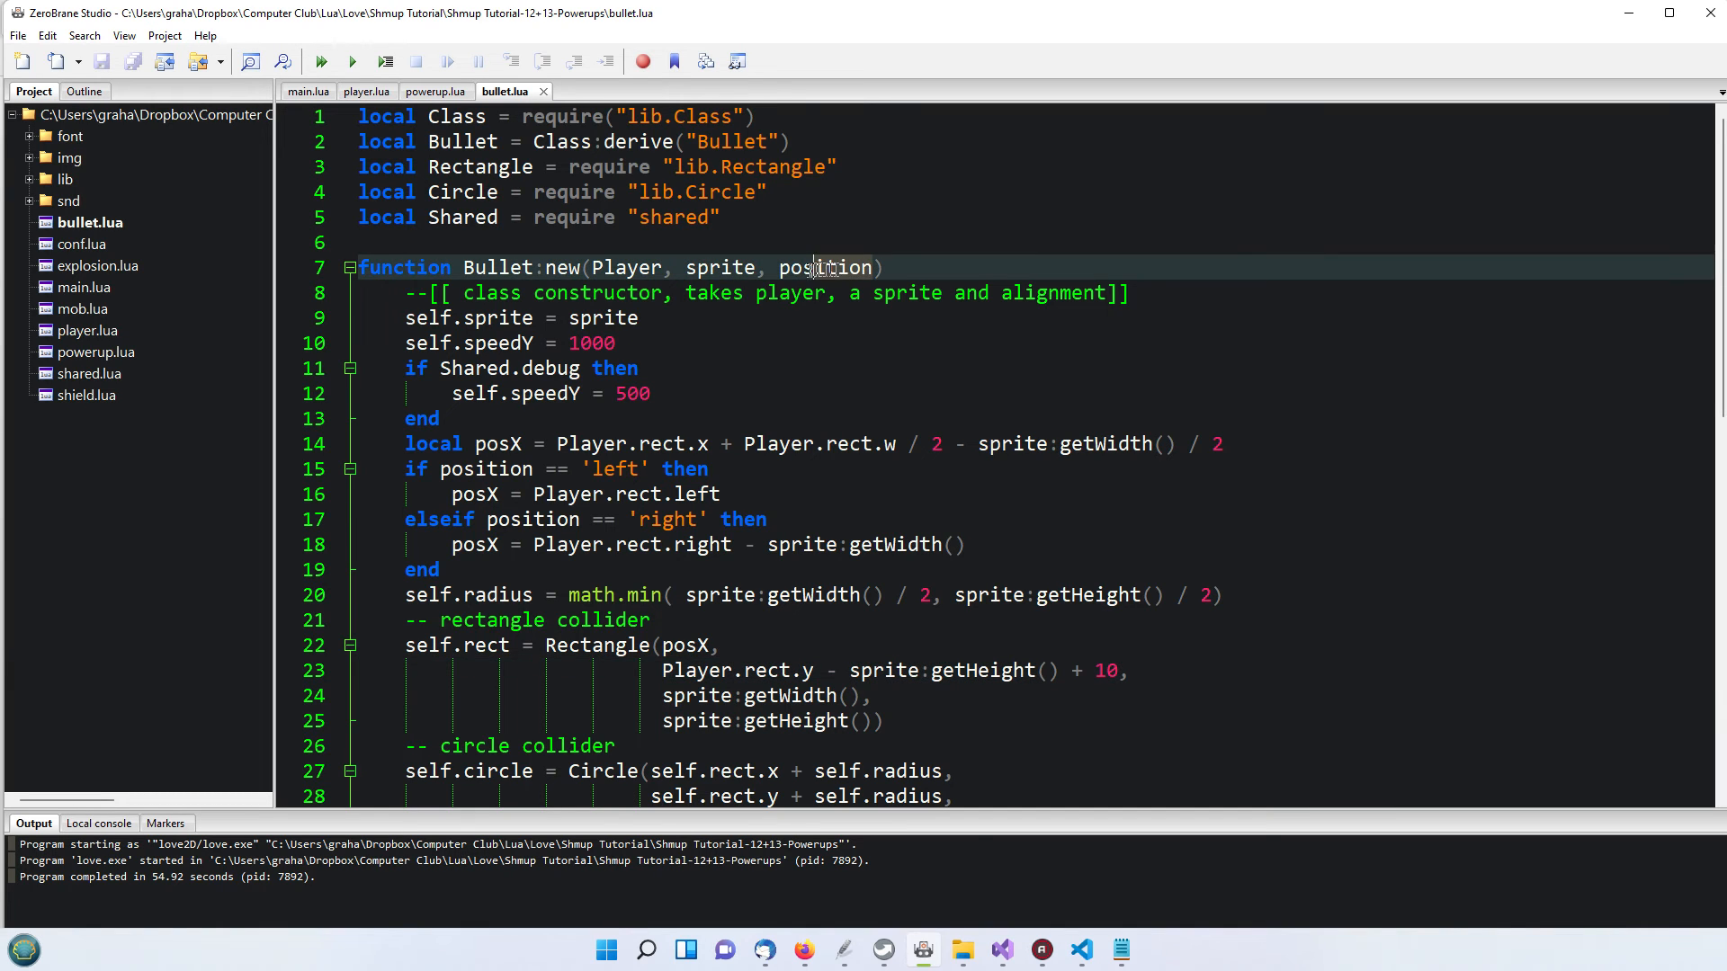
Highlight the Bullet constructor's position parameter with its left/right x checks, then return to powerup.lua
double_click(824, 266)
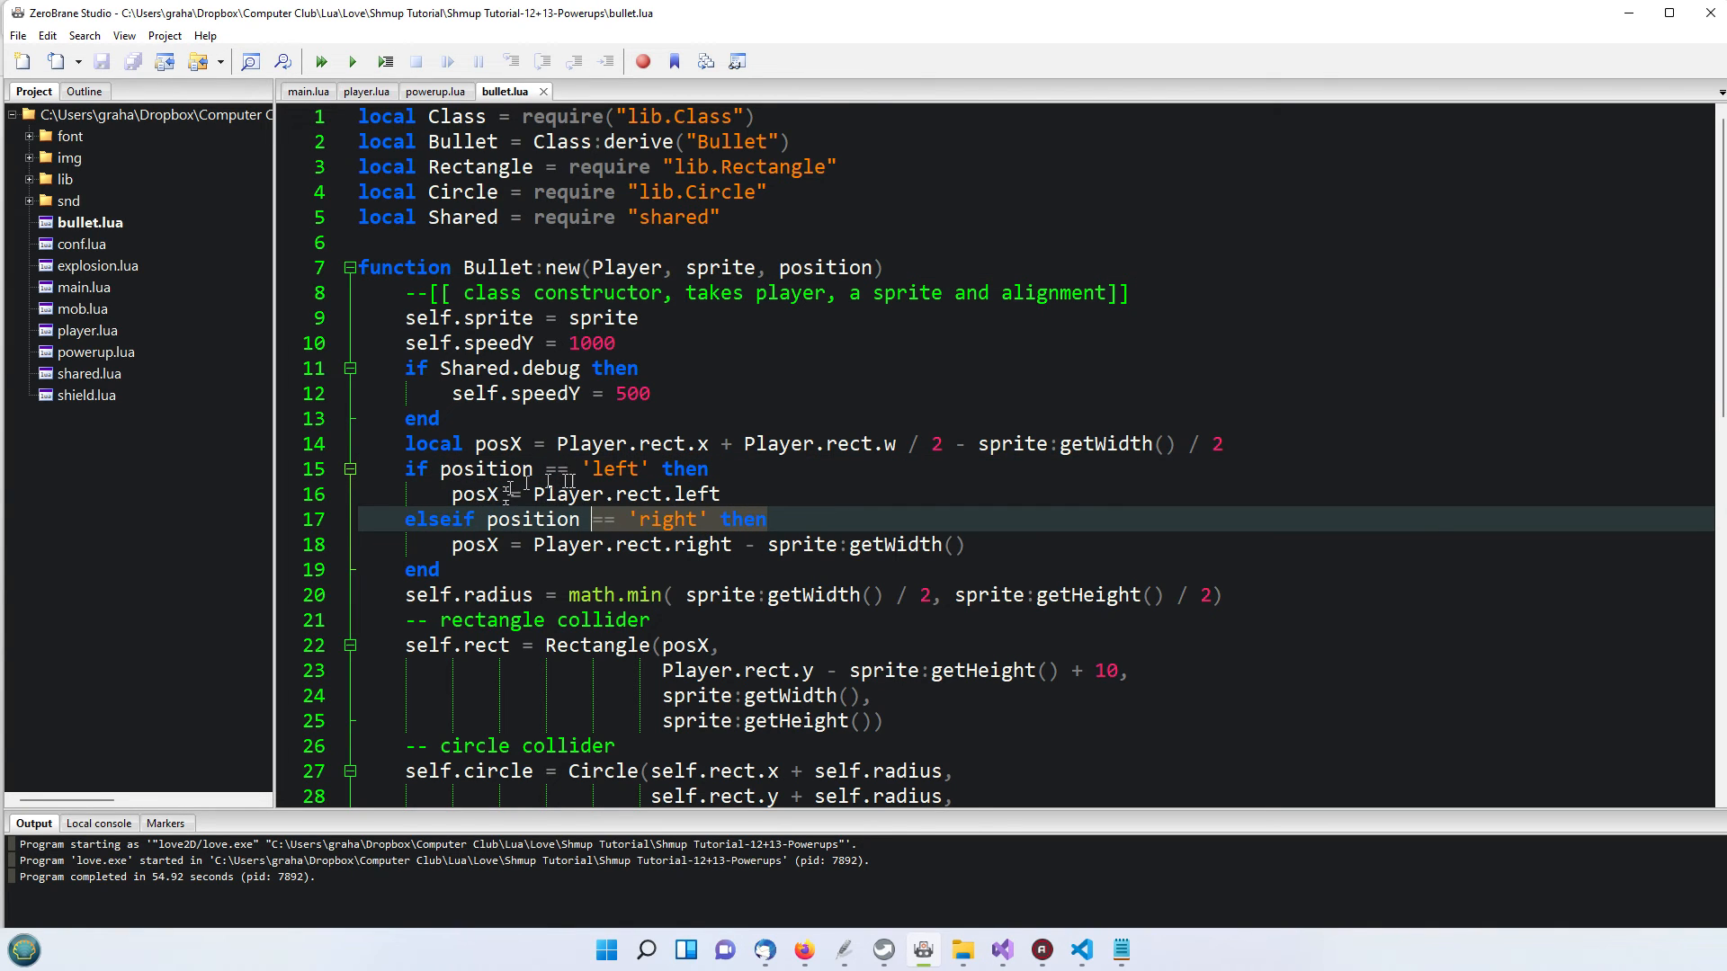
left_click(713, 493)
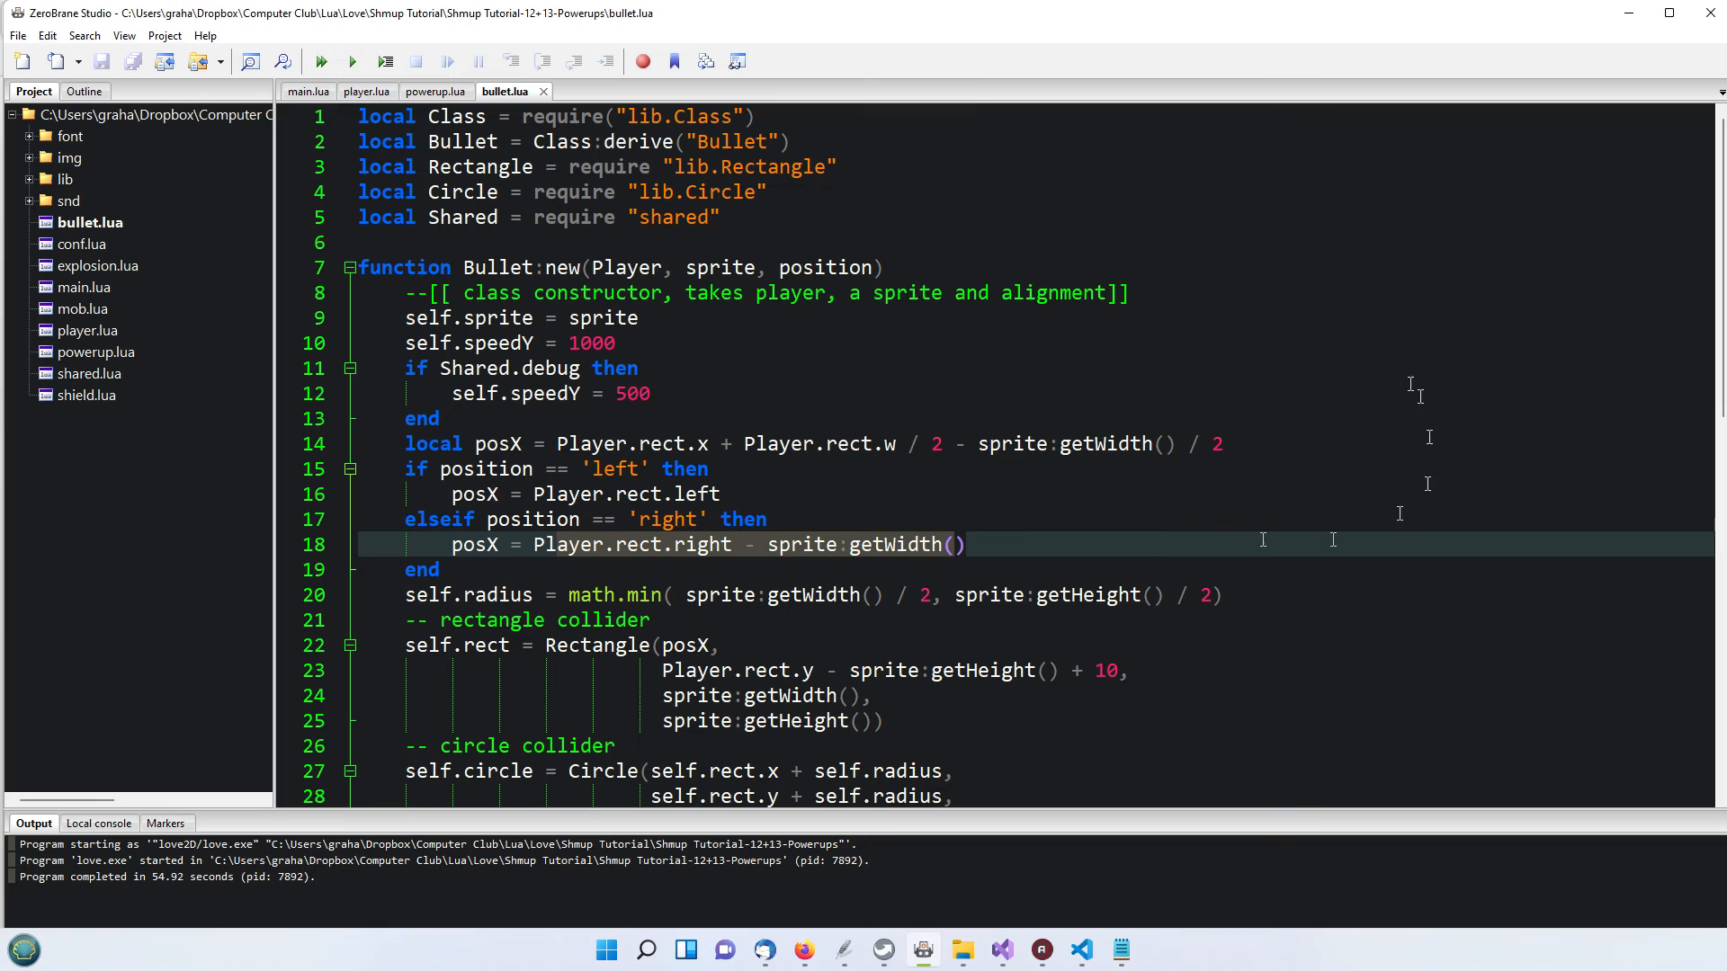
mouse_move(1094, 529)
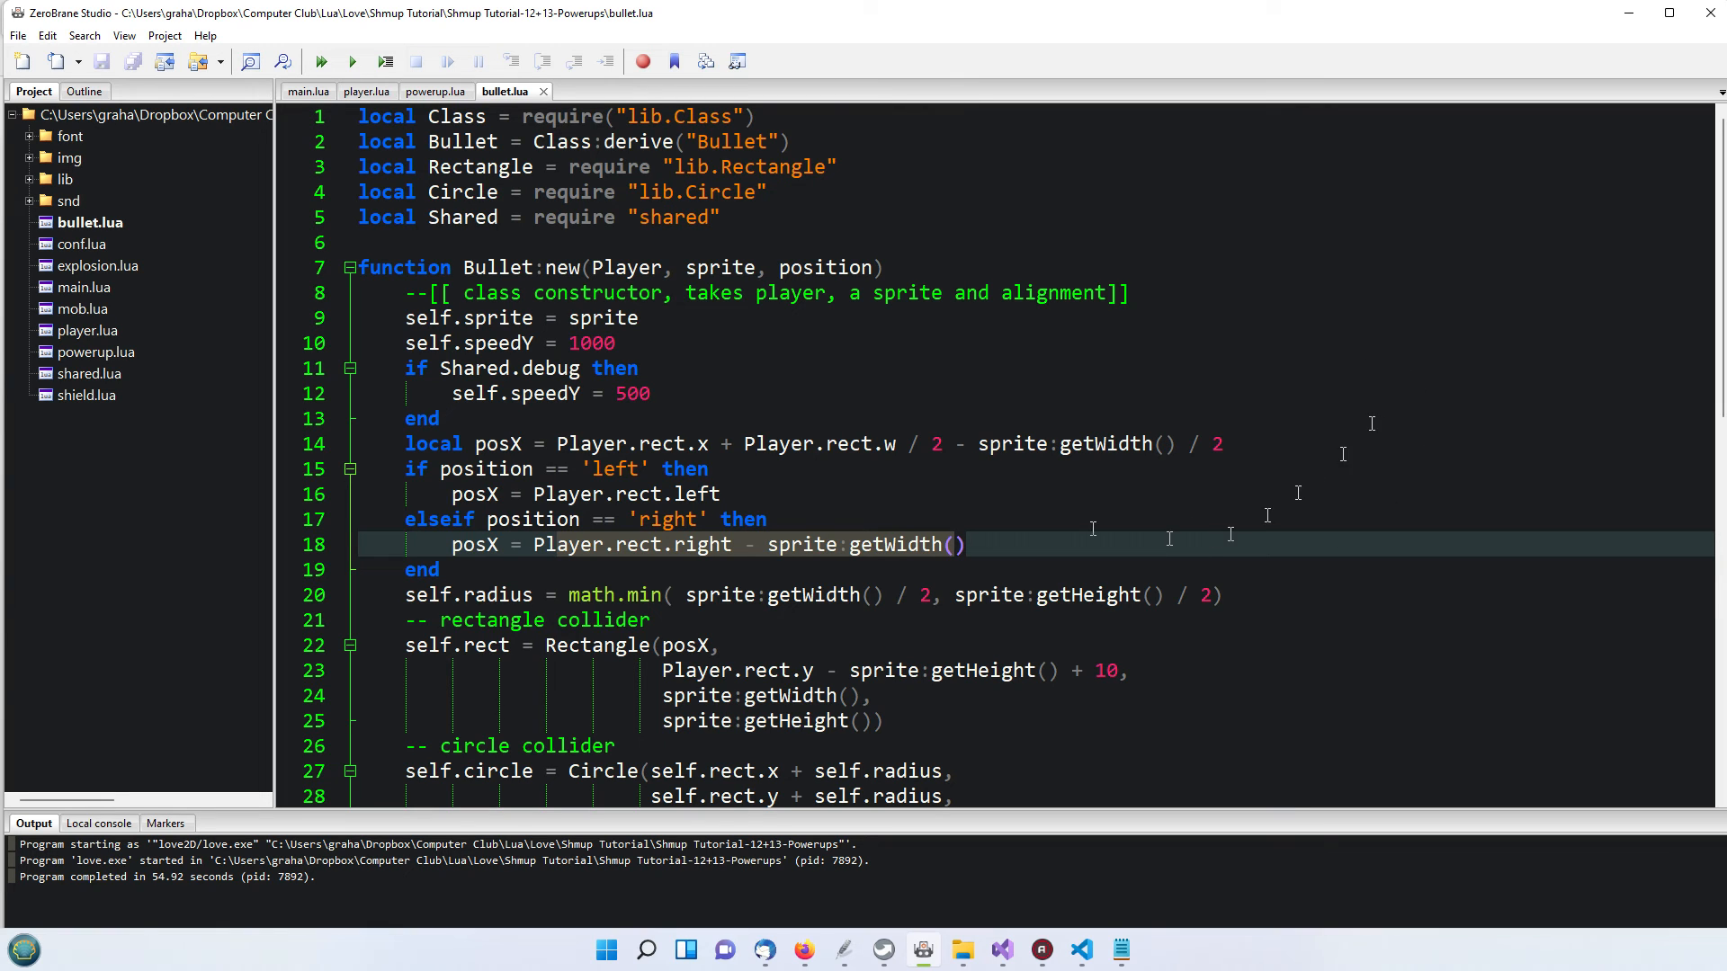
left_click(831, 267)
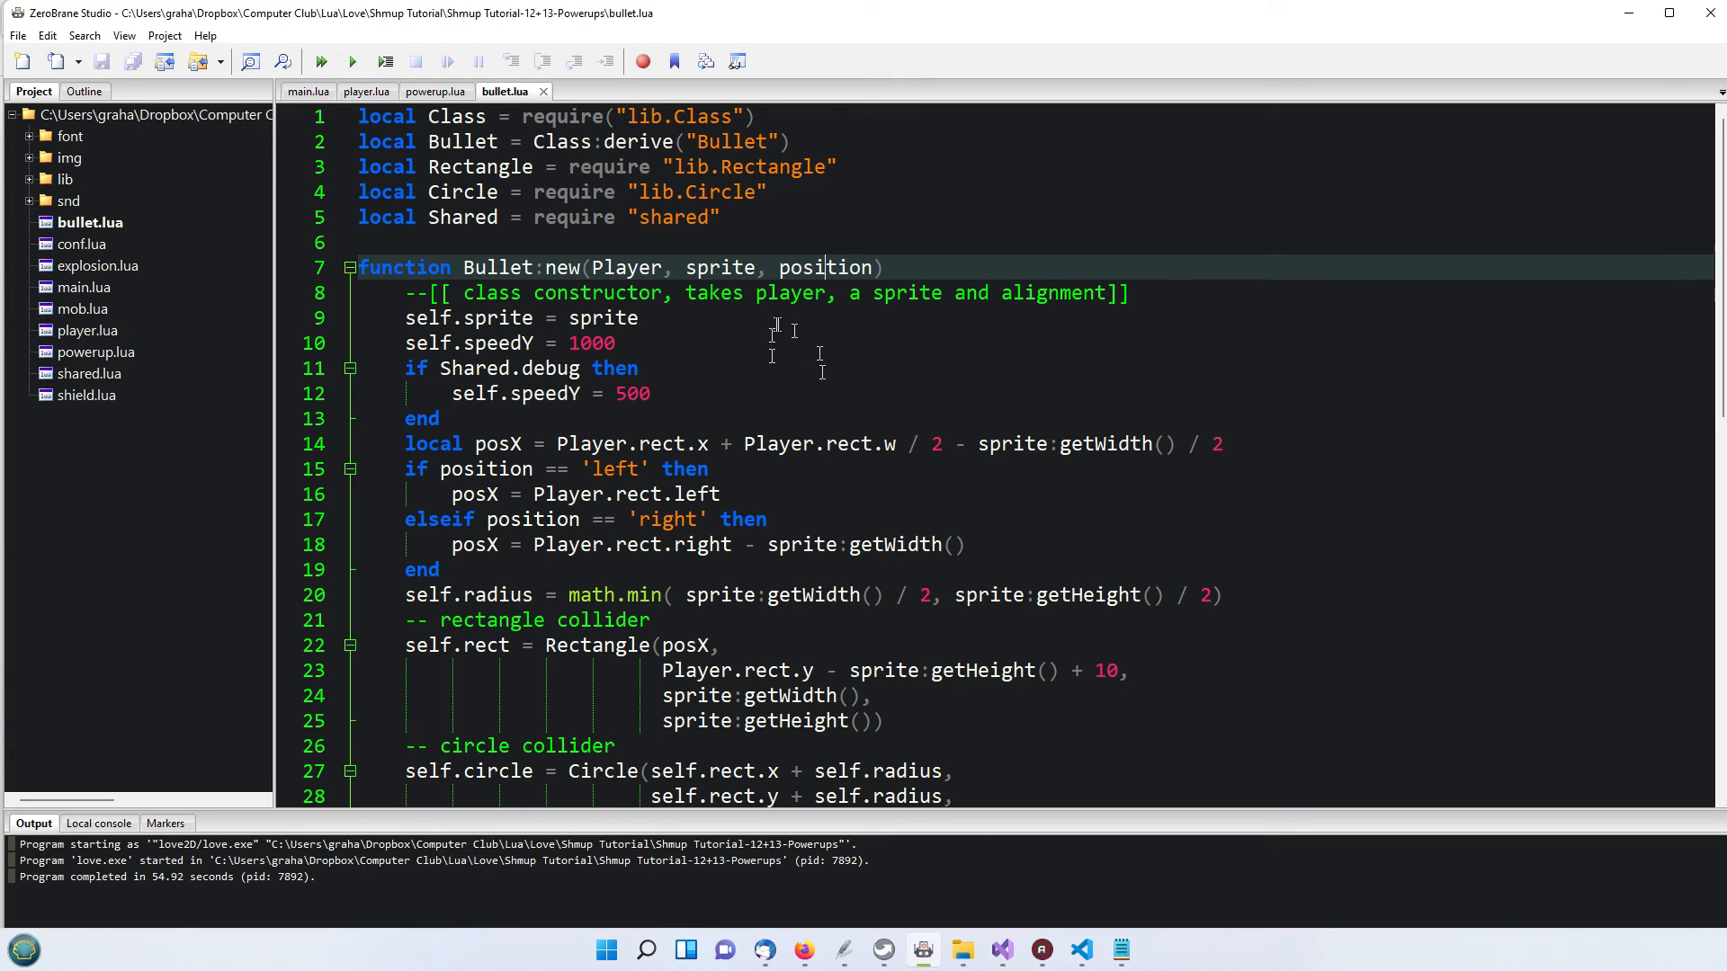
mouse_move(738, 381)
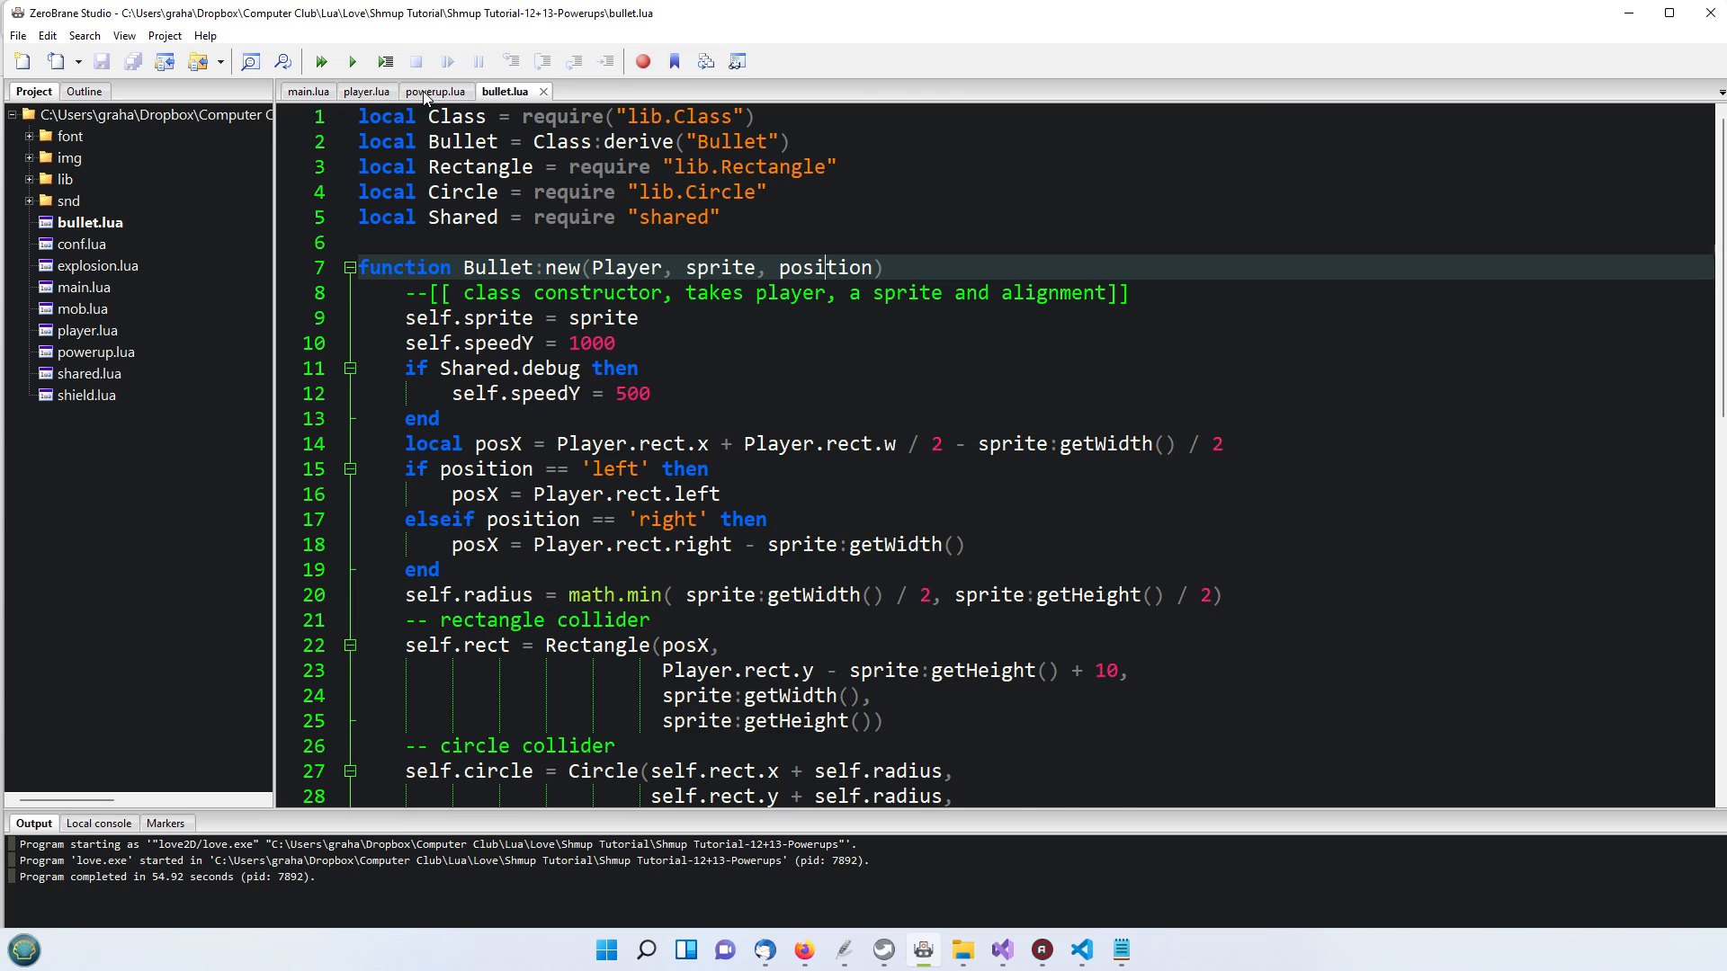
left_click(436, 90)
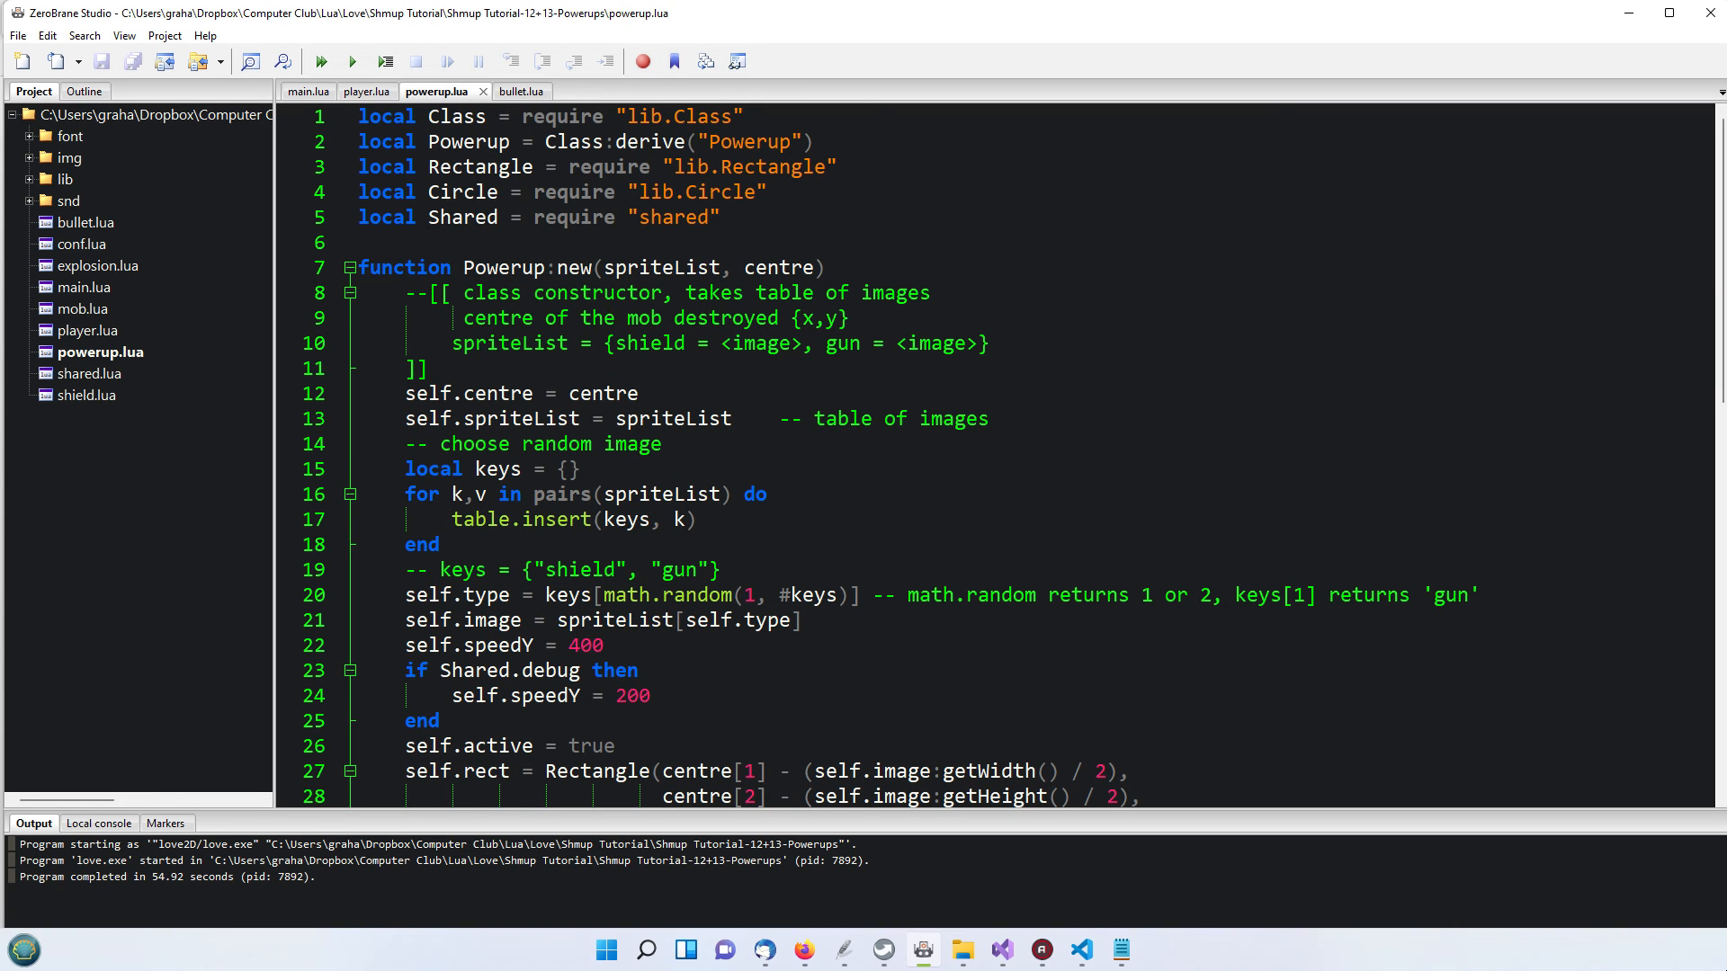
Return to main.lua and scroll past love.update down to love.draw drawing the powerups list
left_click(313, 90)
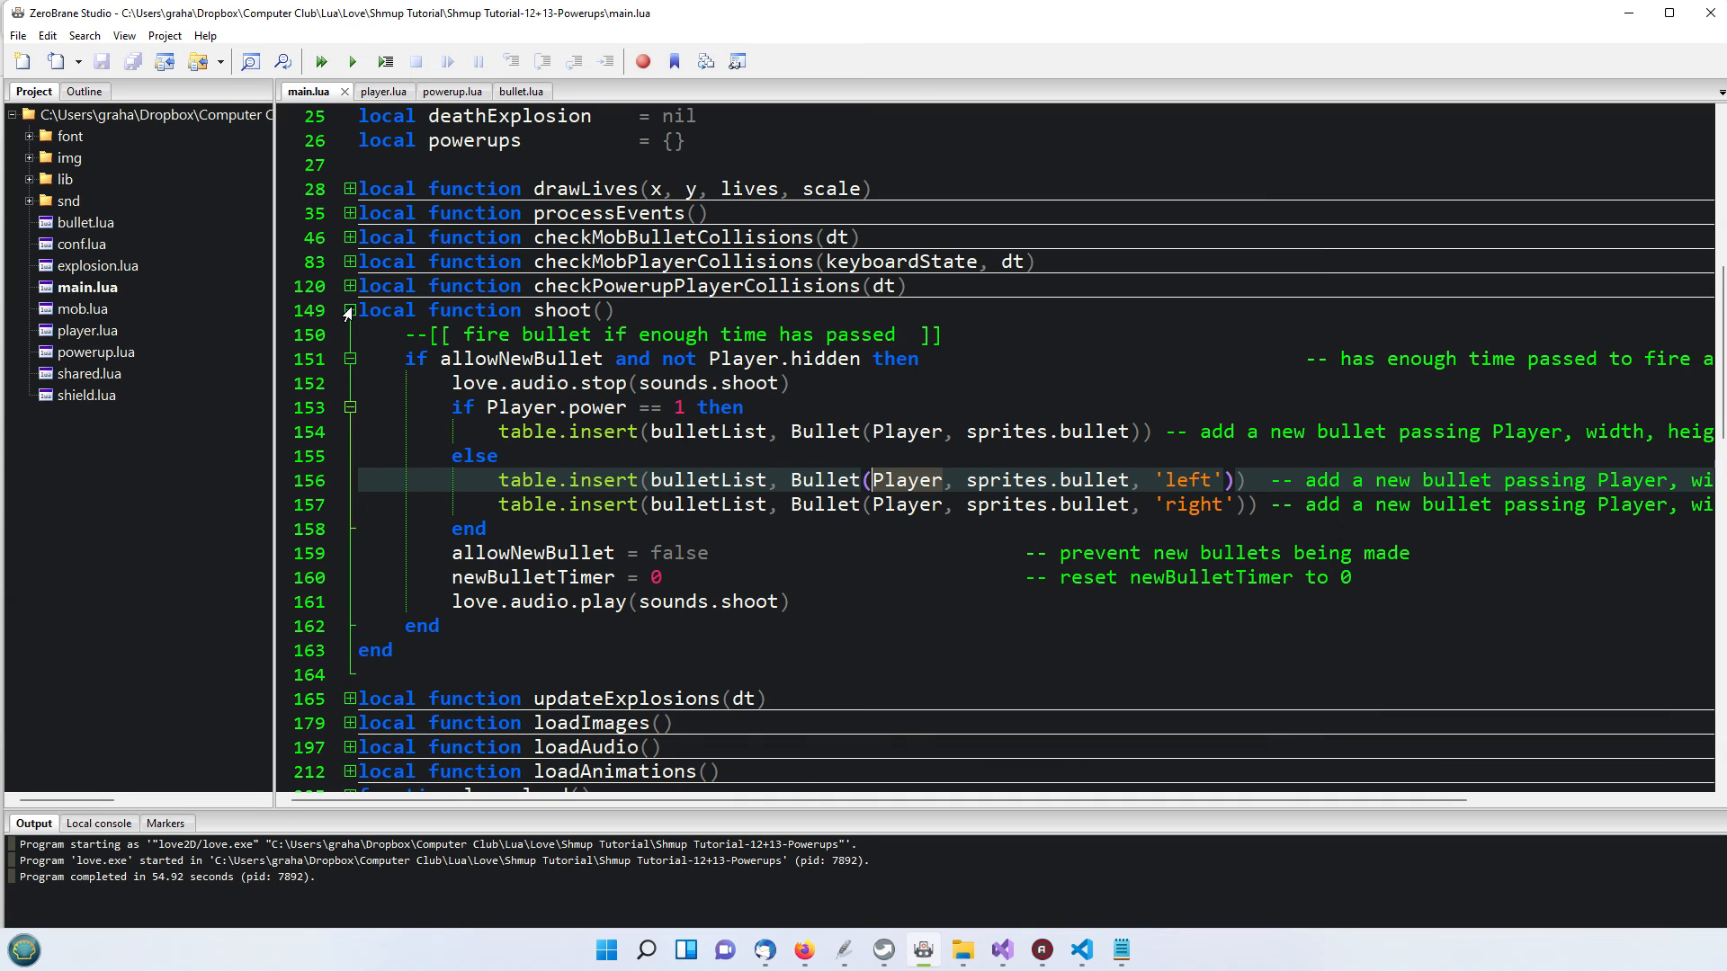
scroll("down", 3)
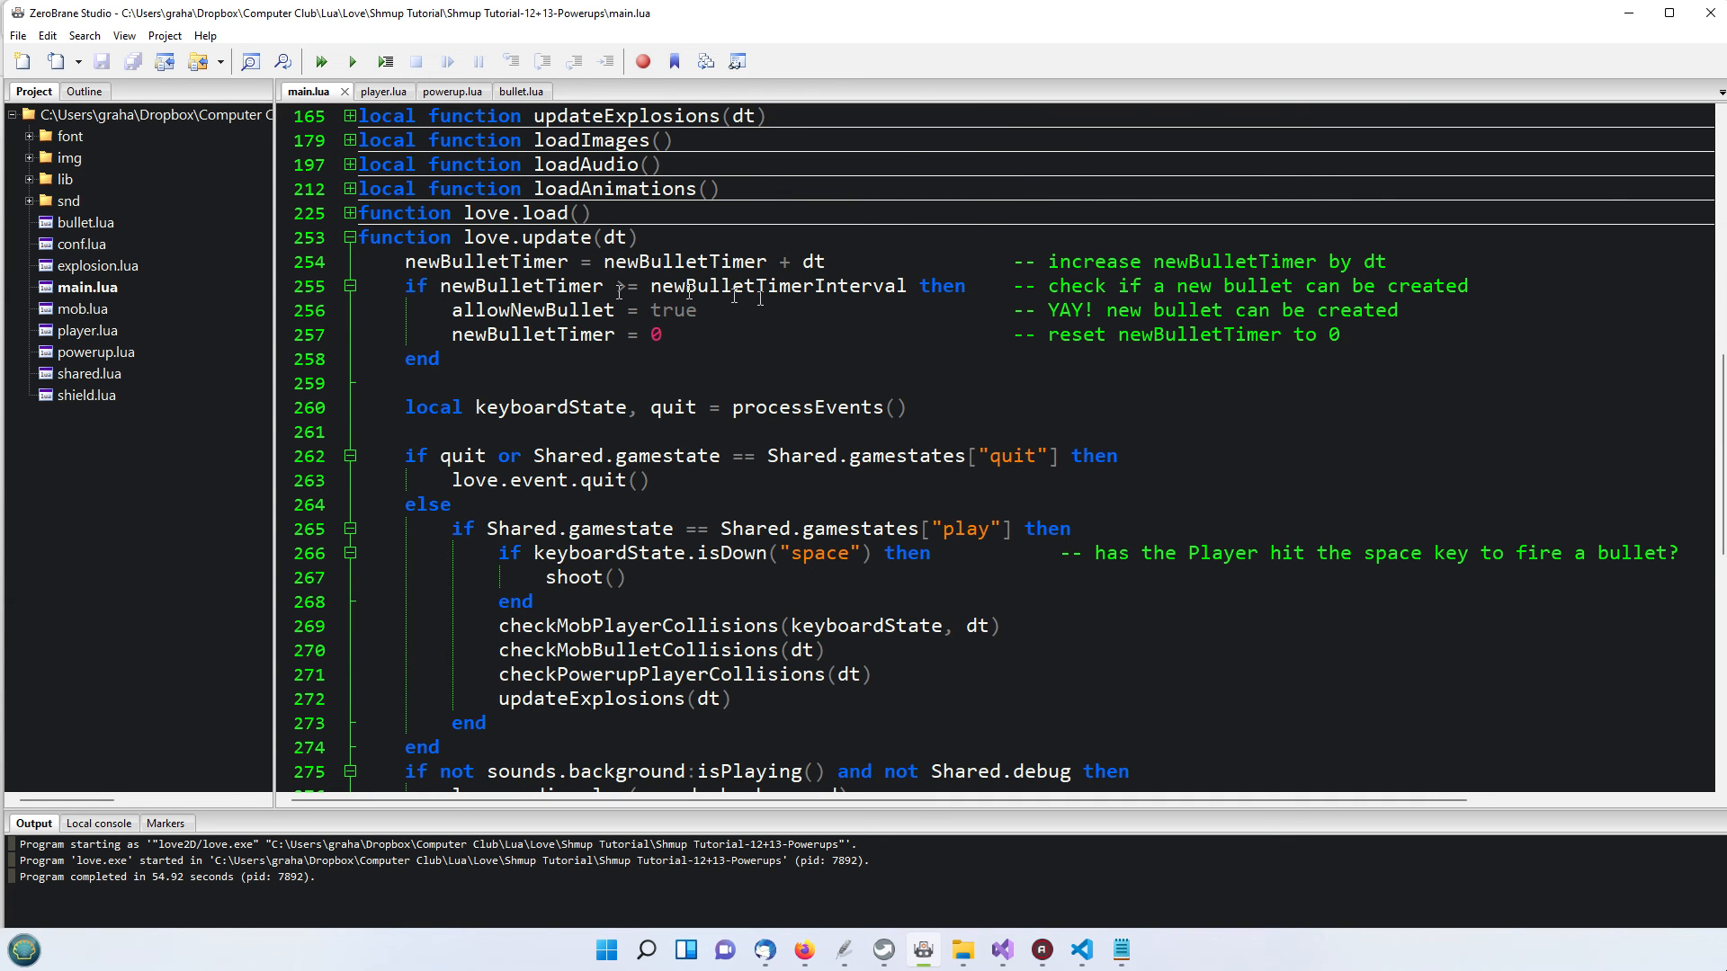
scroll("down", 3)
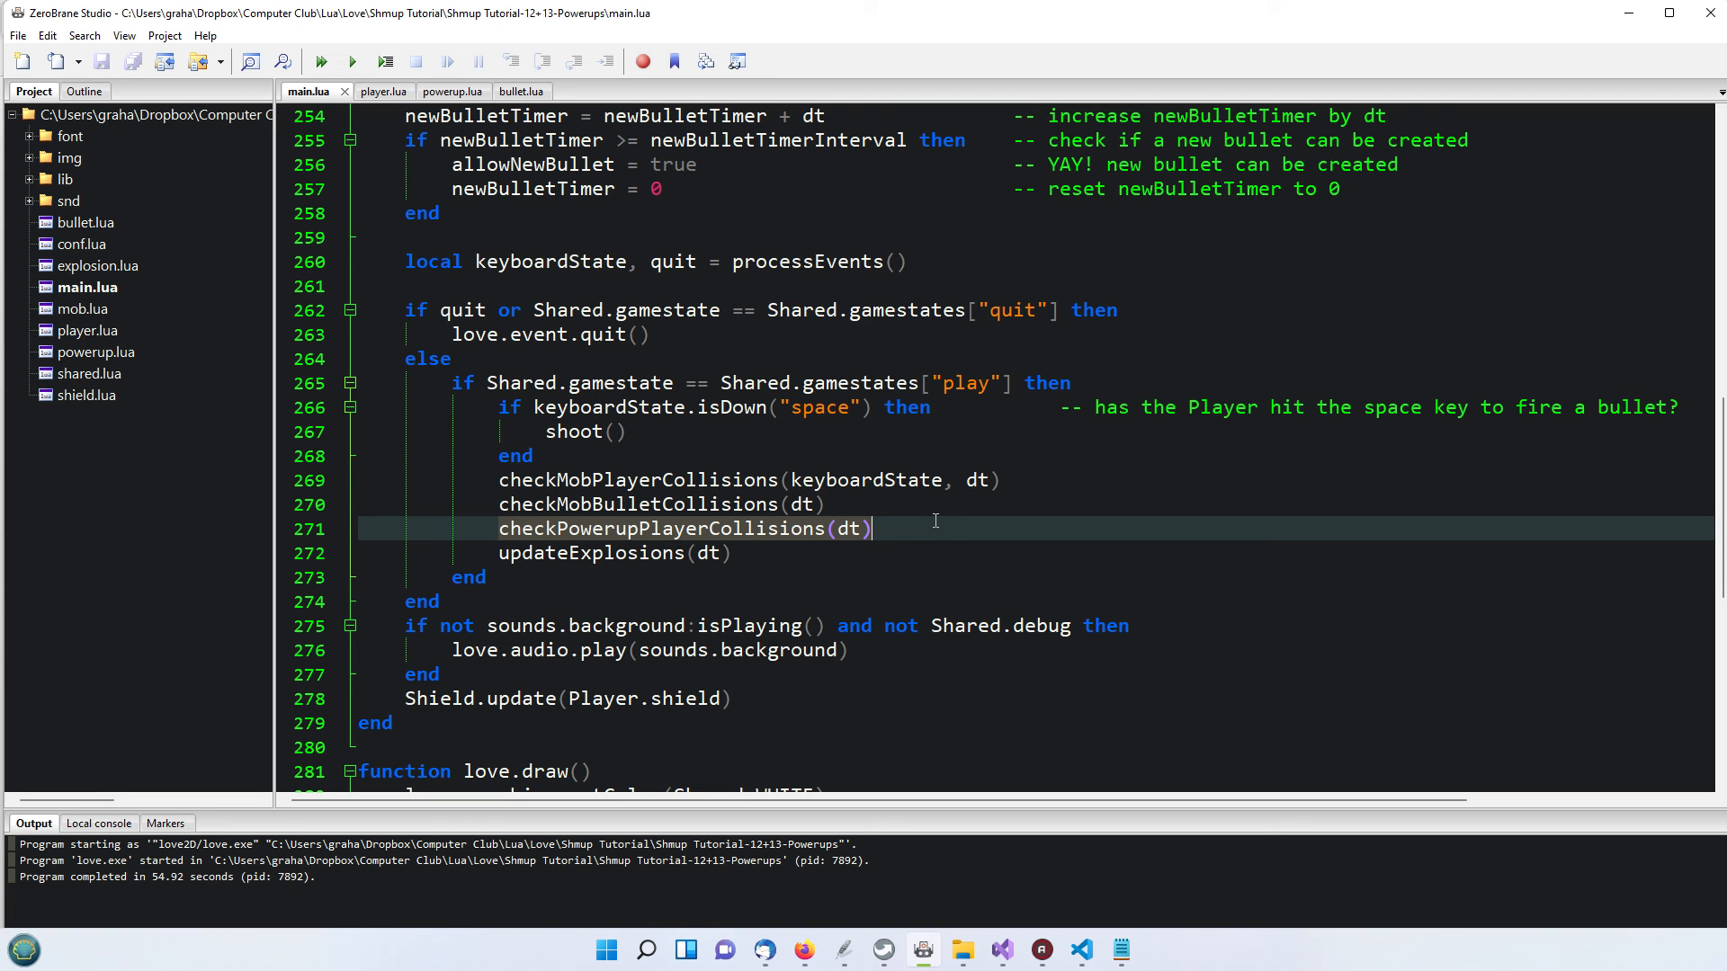
scroll("down", 3)
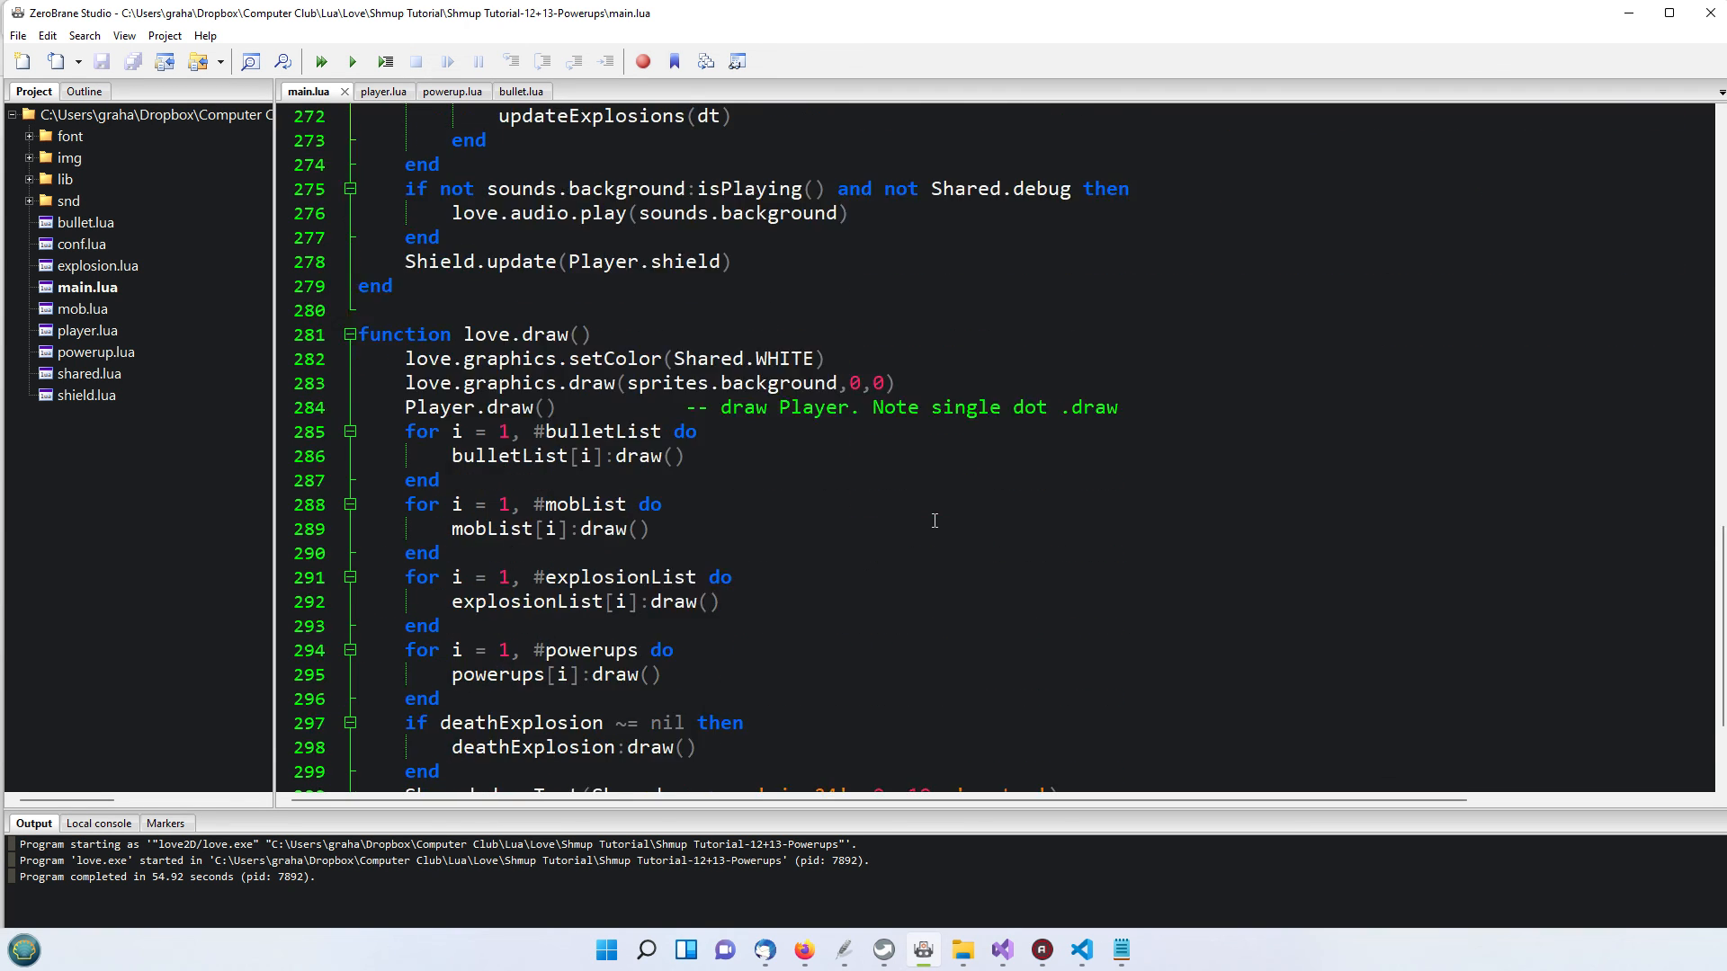
scroll("down", 3)
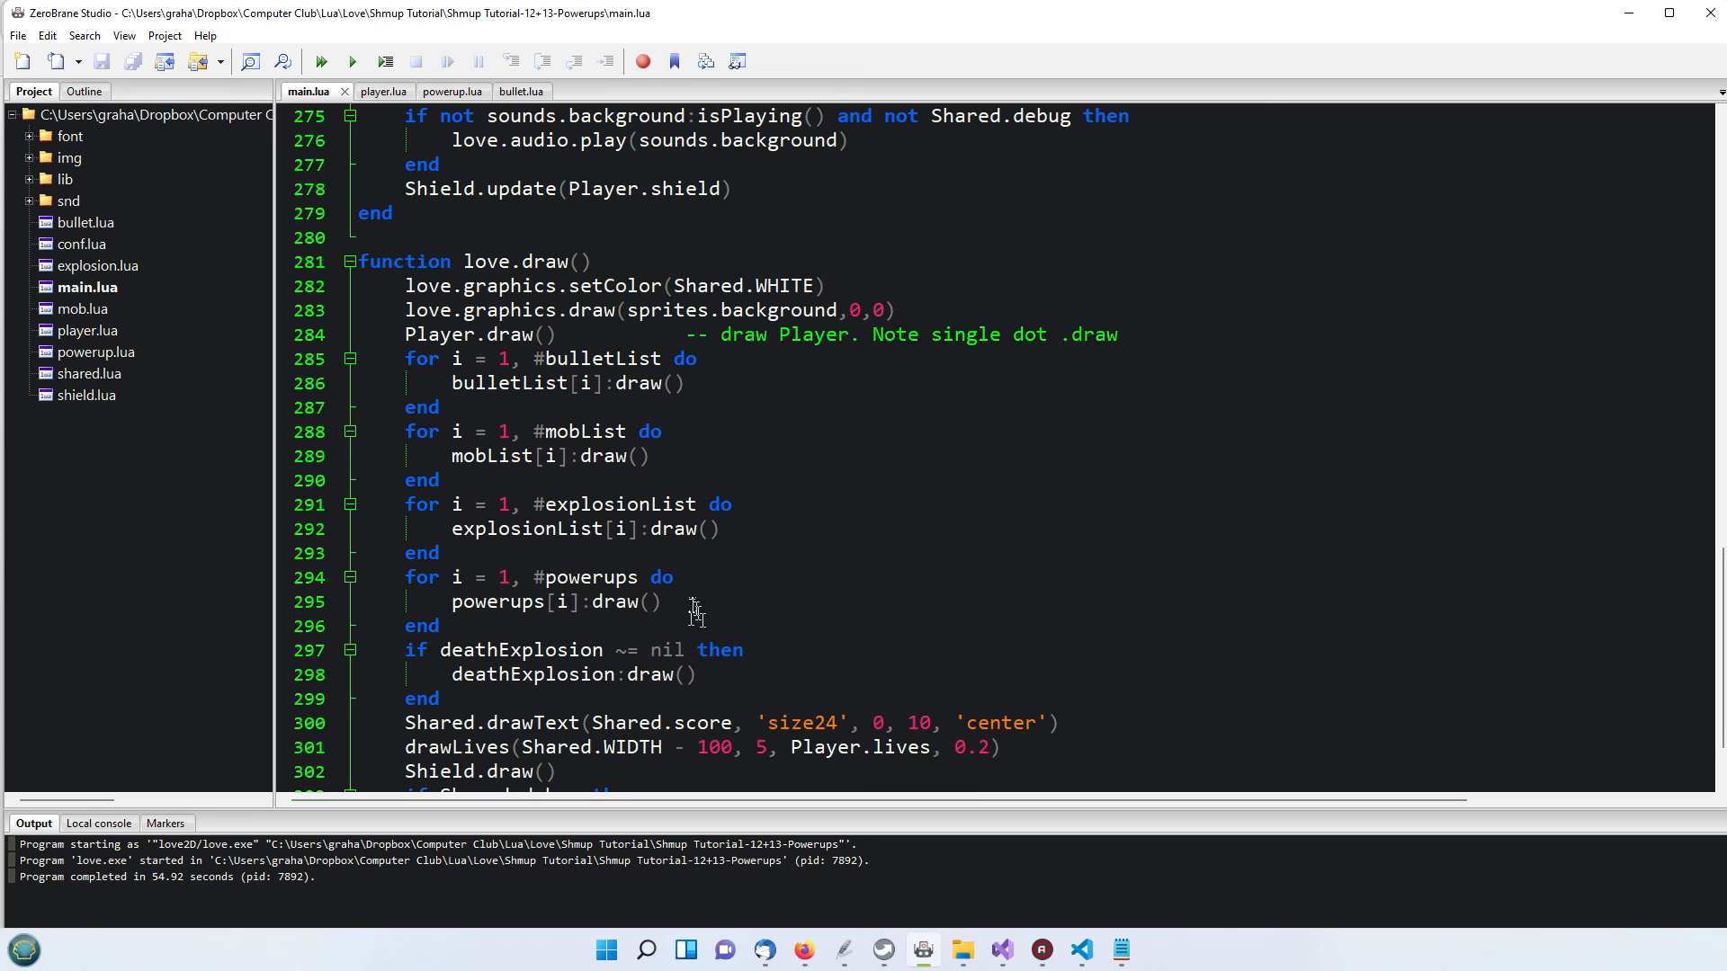
scroll("down", 3)
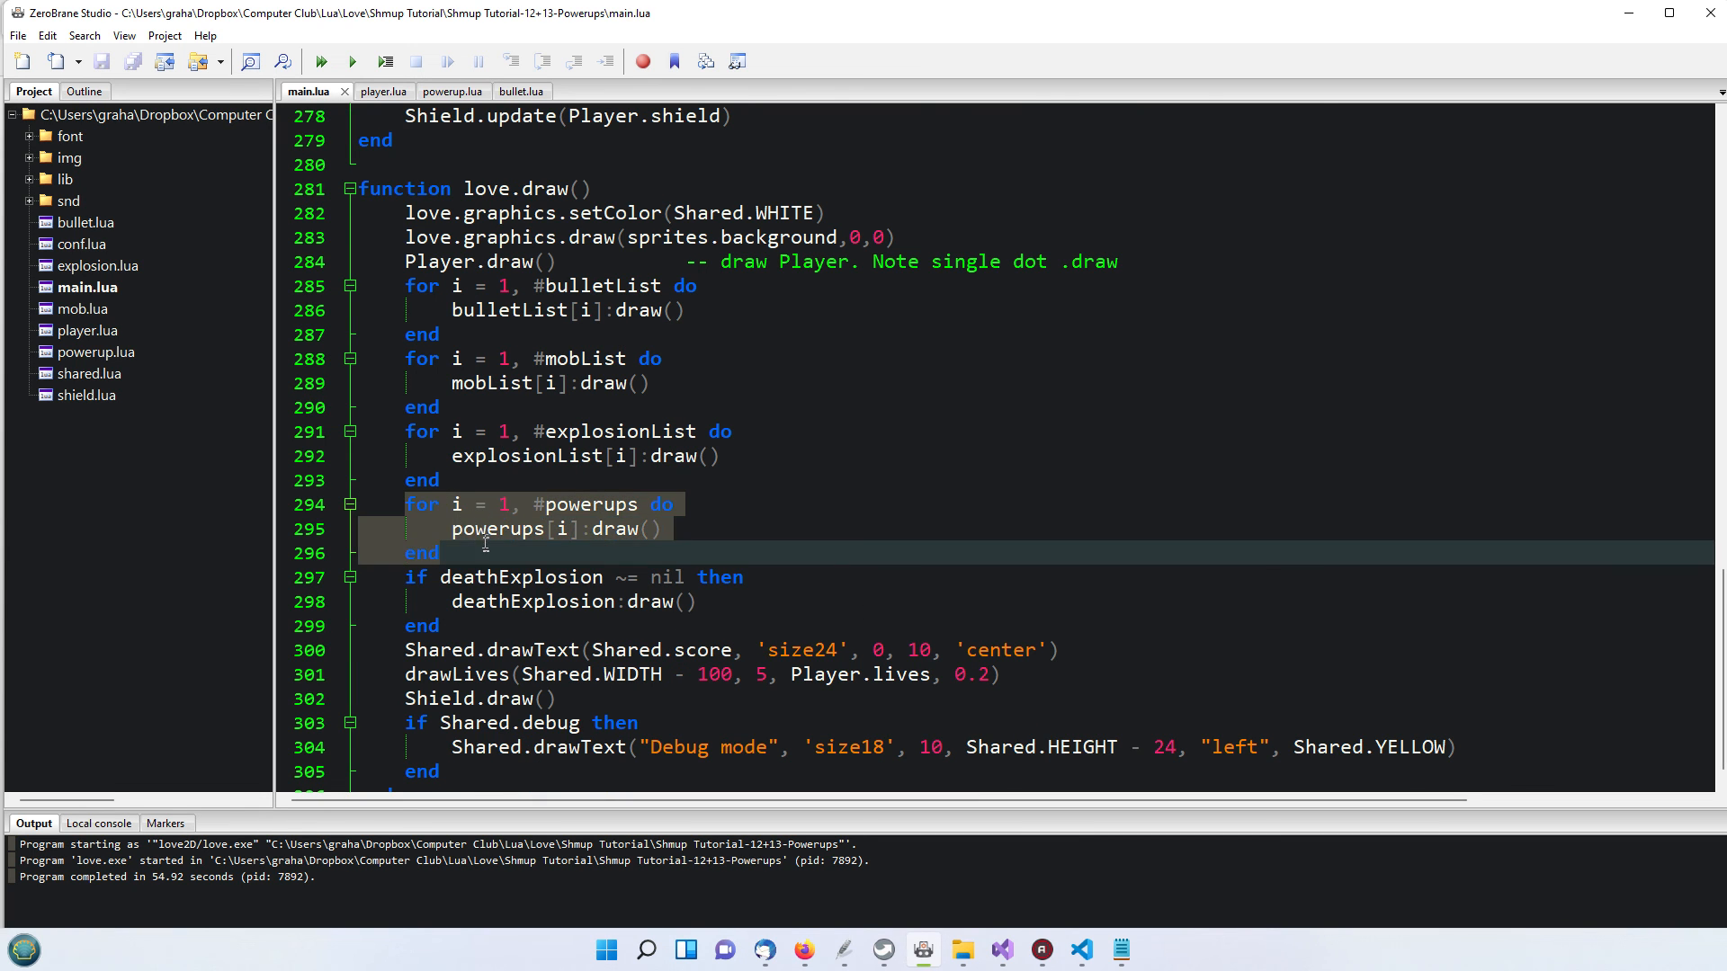
mouse_move(687, 551)
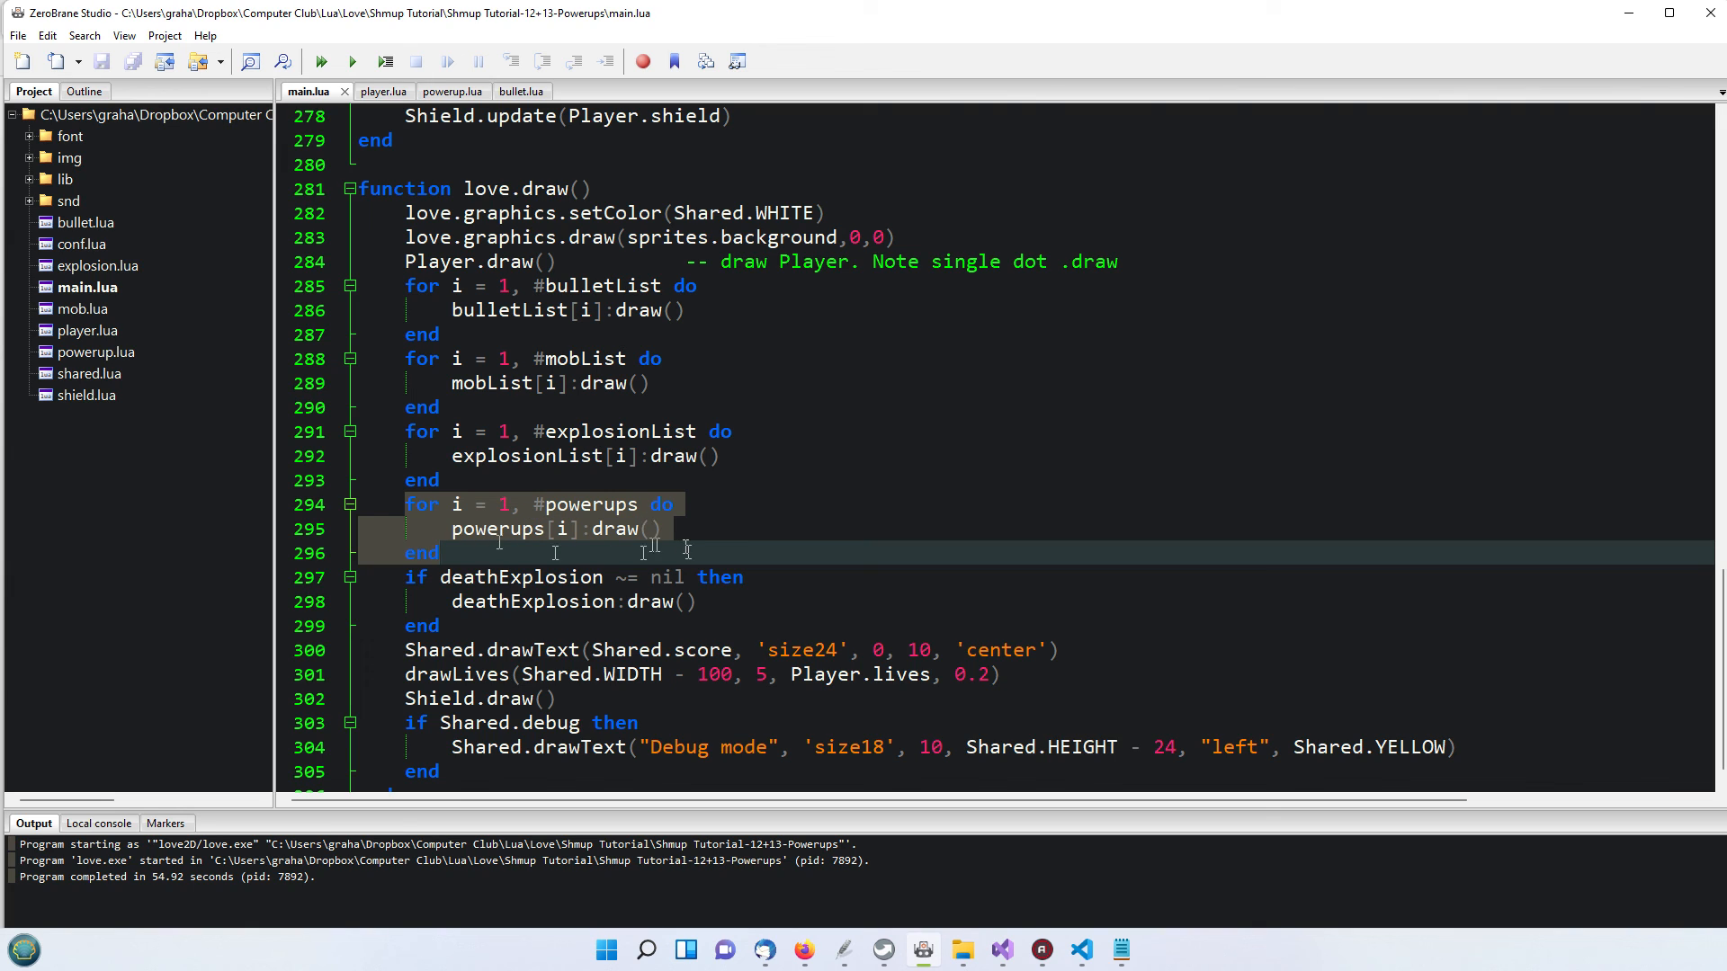
mouse_move(572, 437)
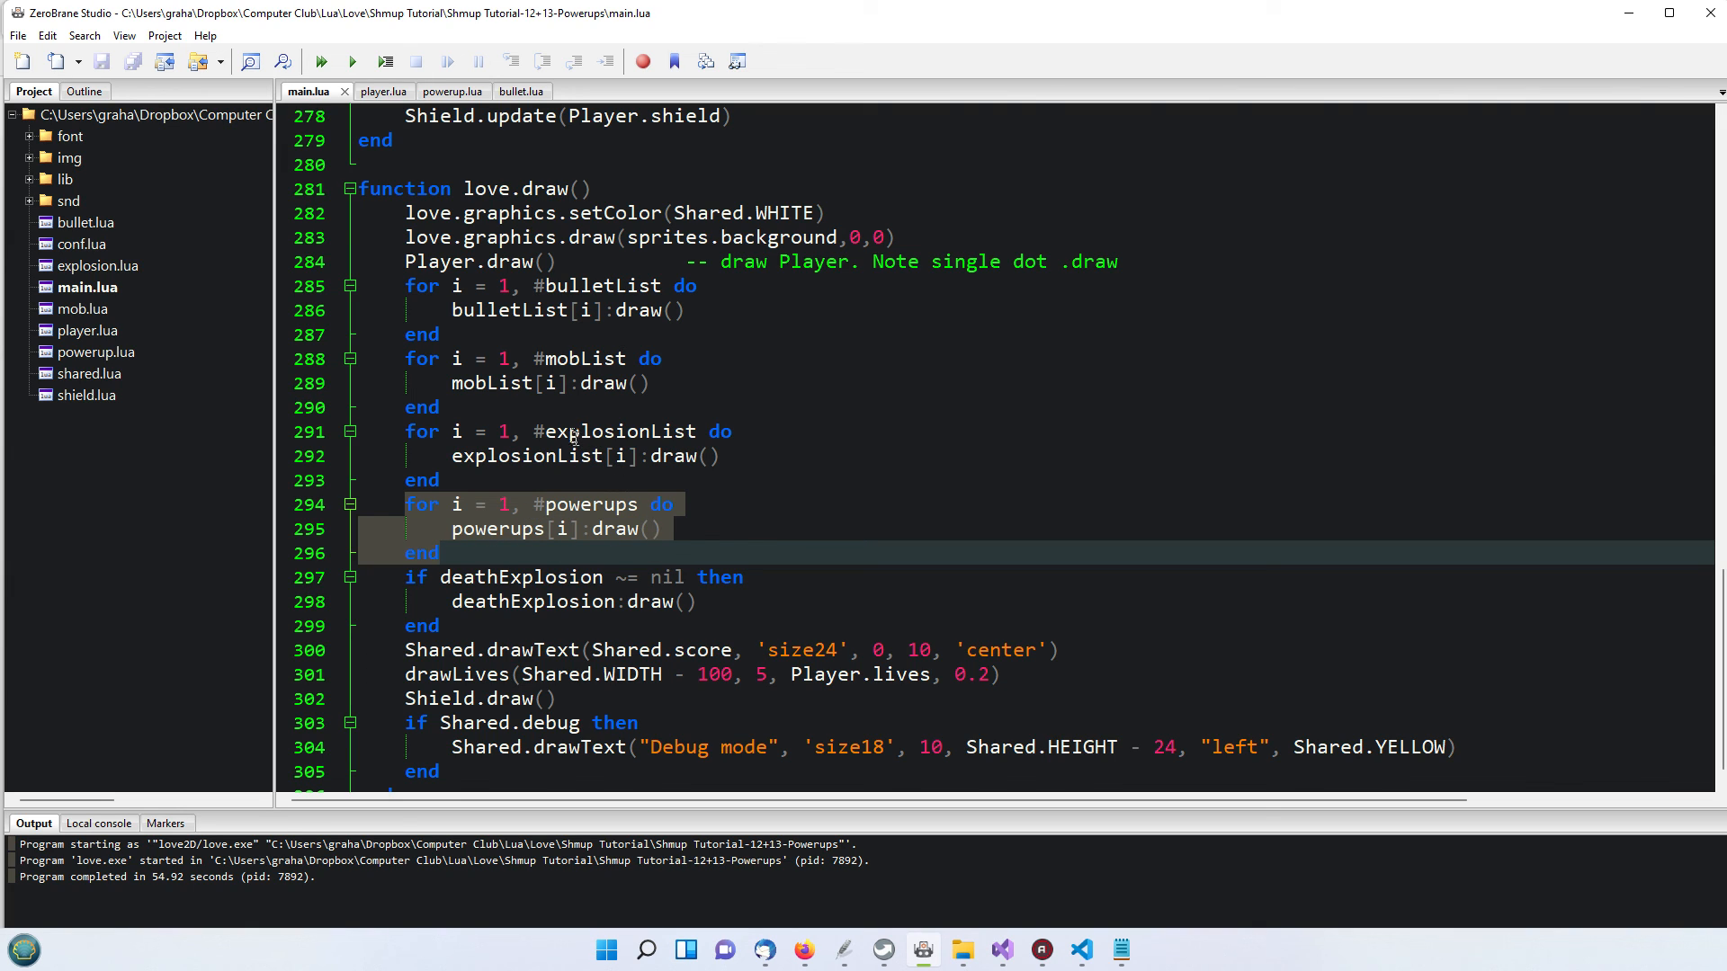
left_click(594, 284)
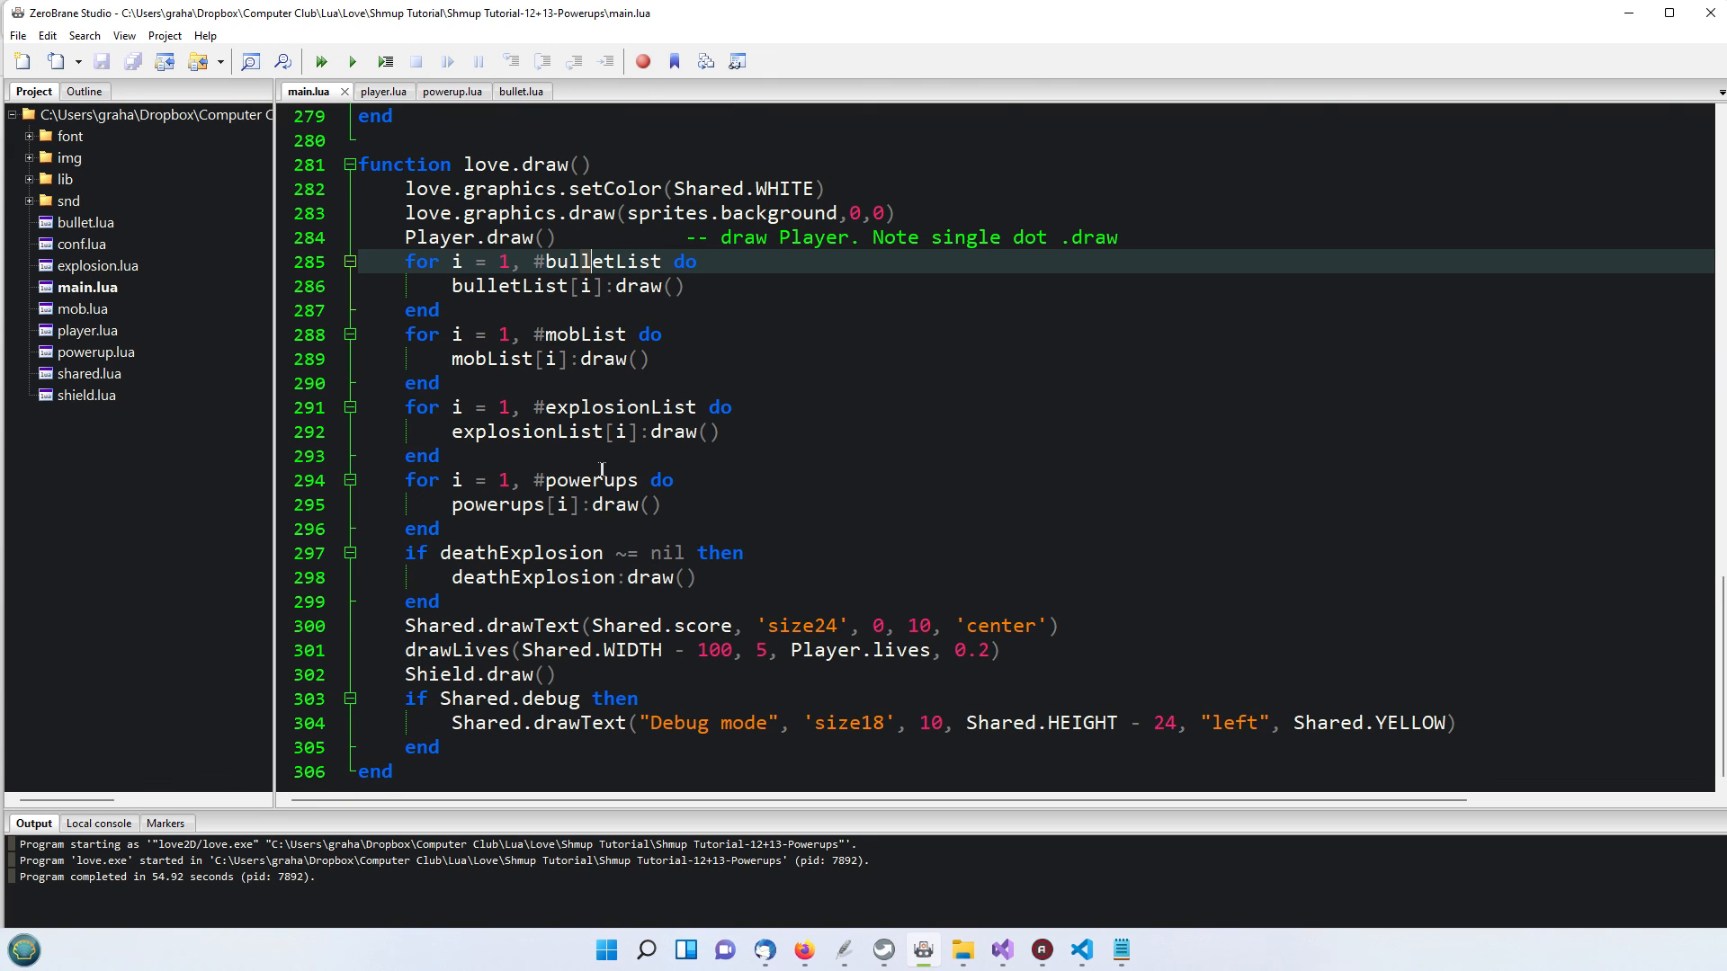
mouse_move(882, 447)
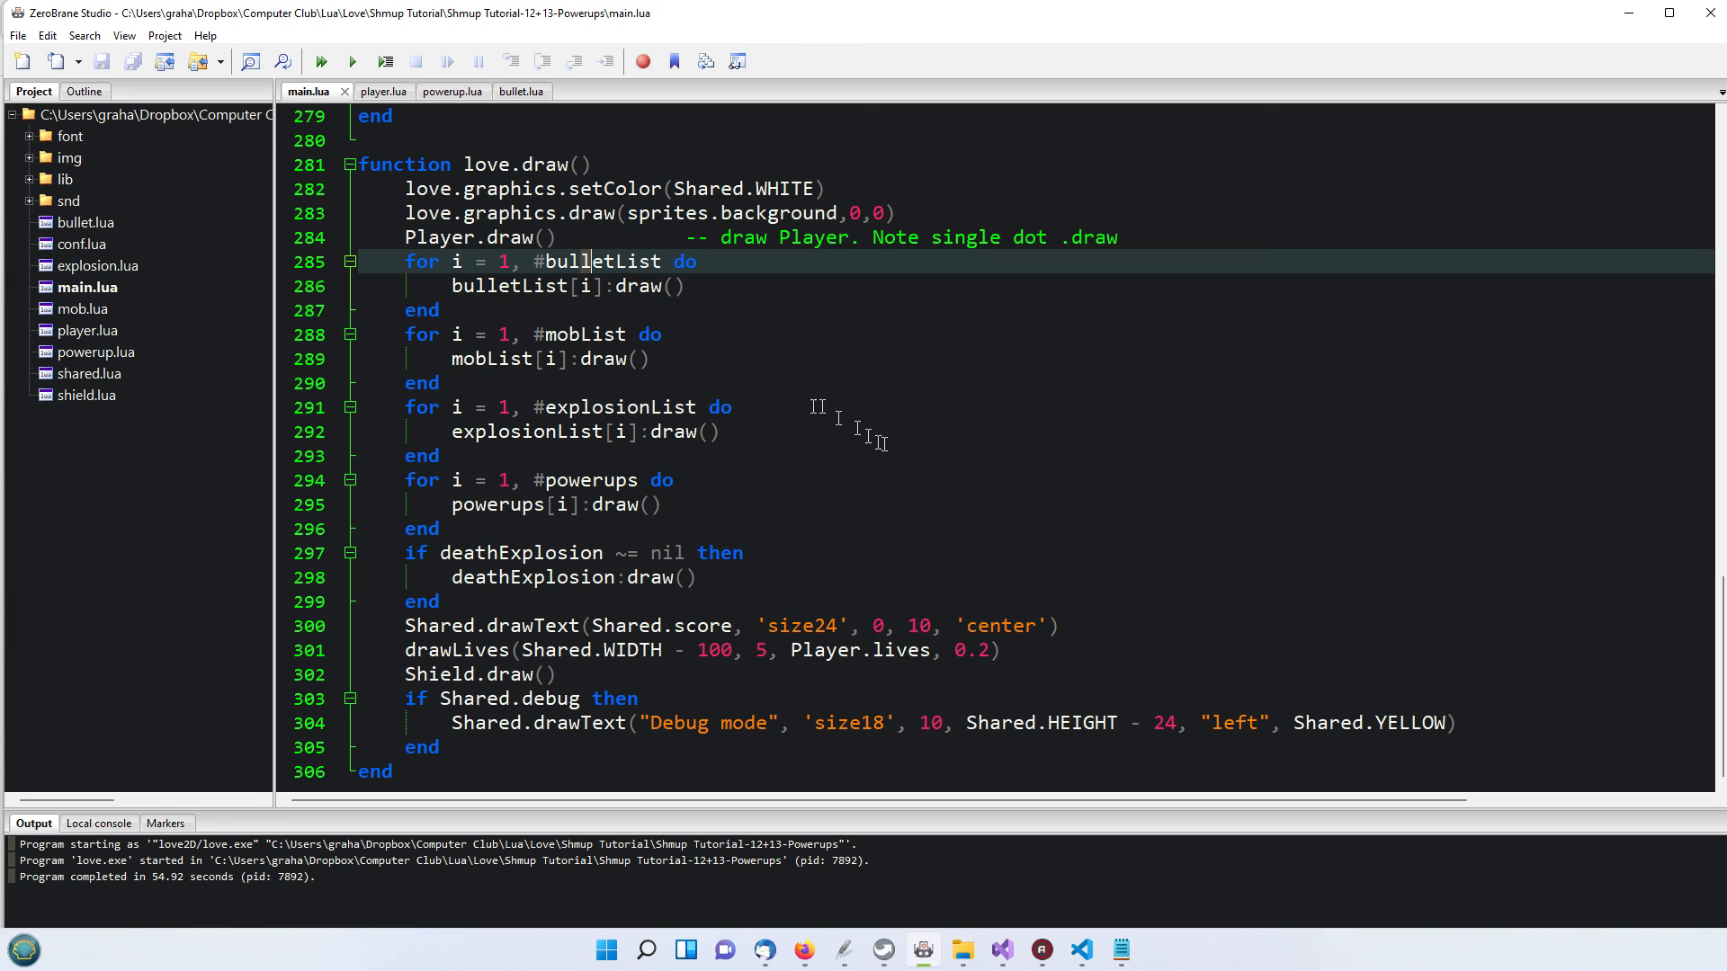
mouse_move(1094, 502)
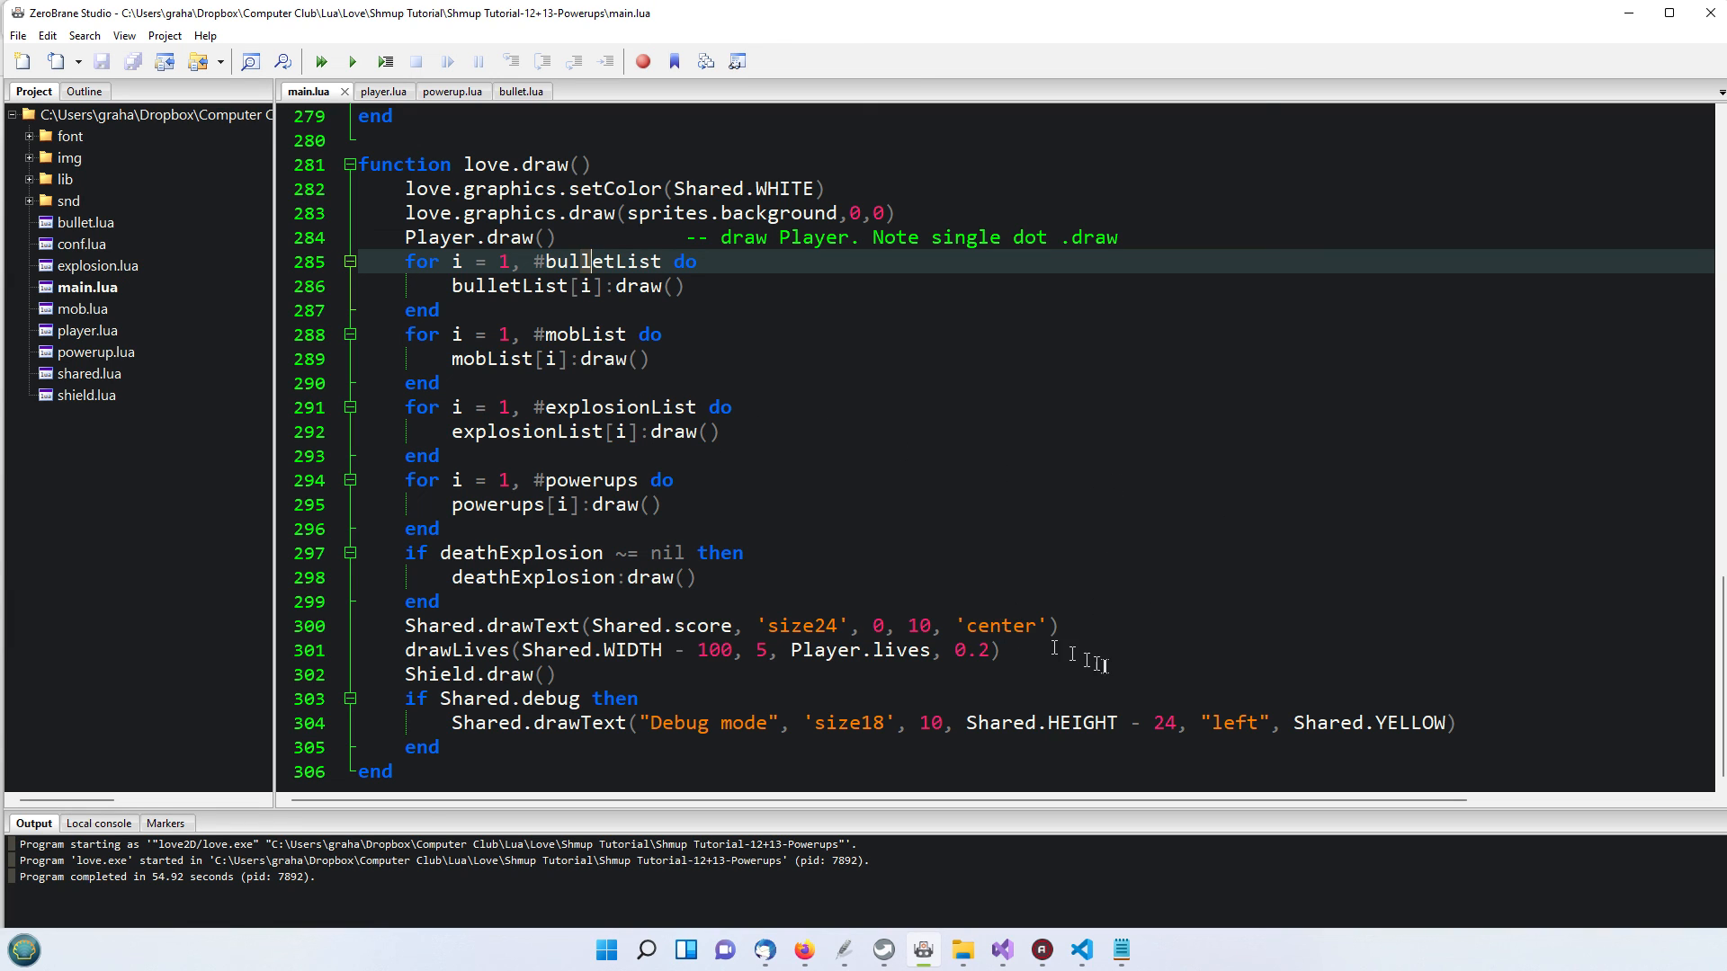
mouse_move(1364, 574)
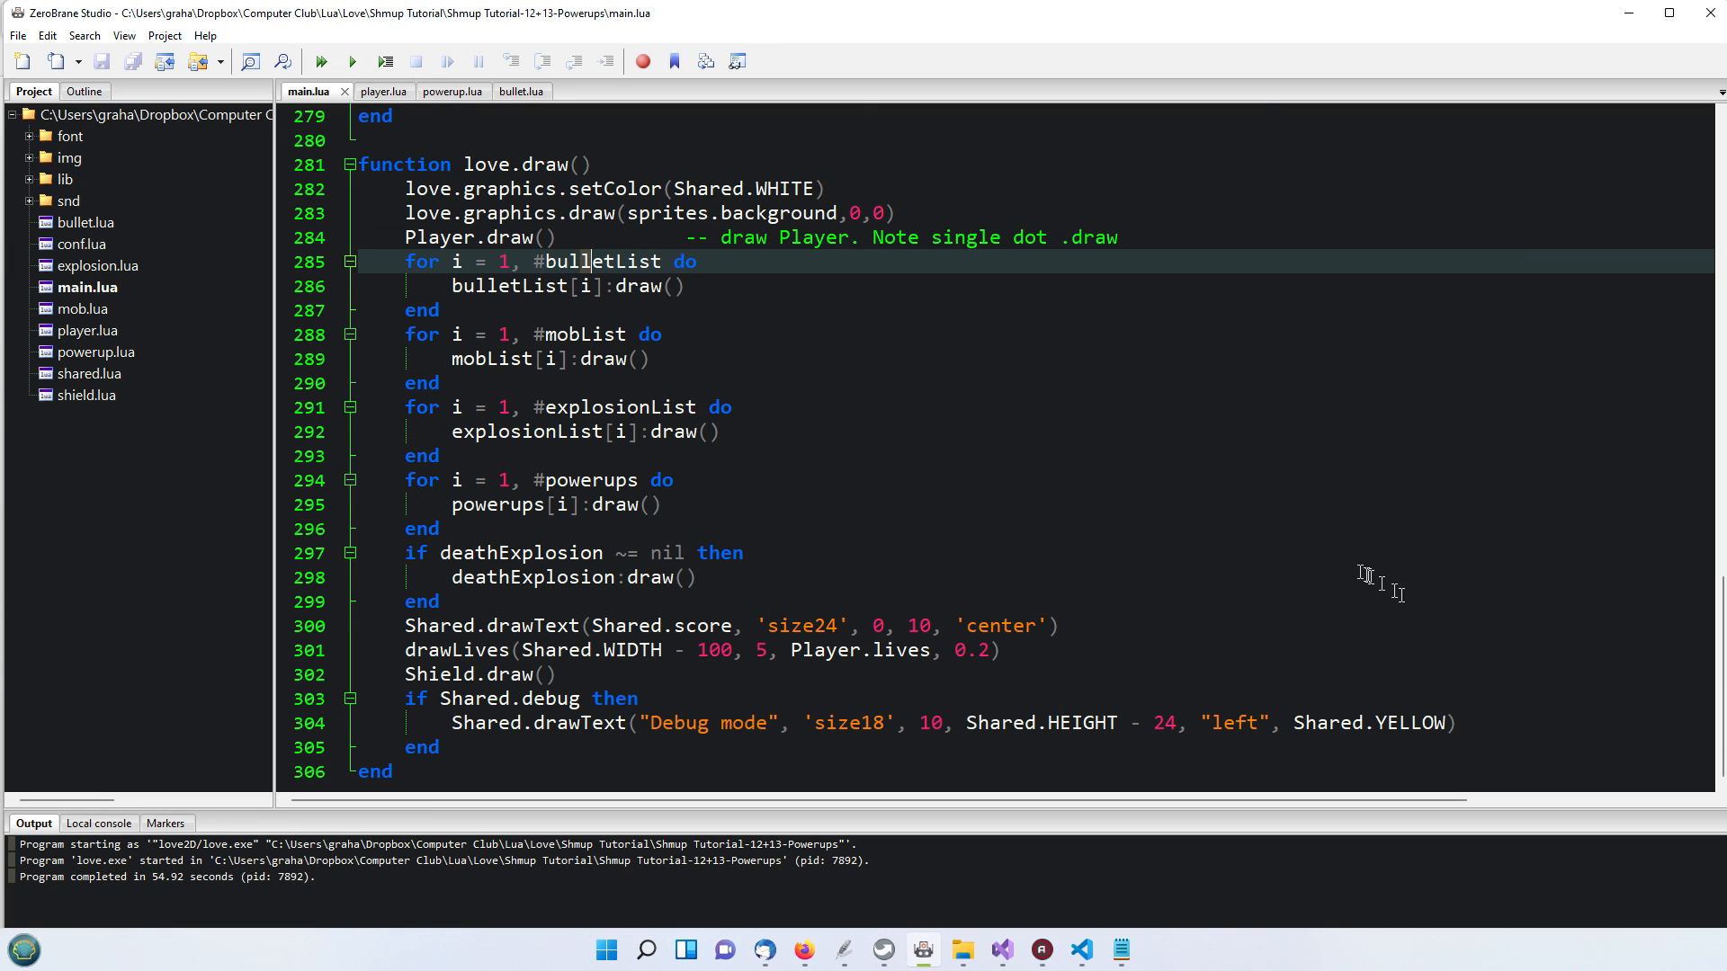
mouse_move(1061, 468)
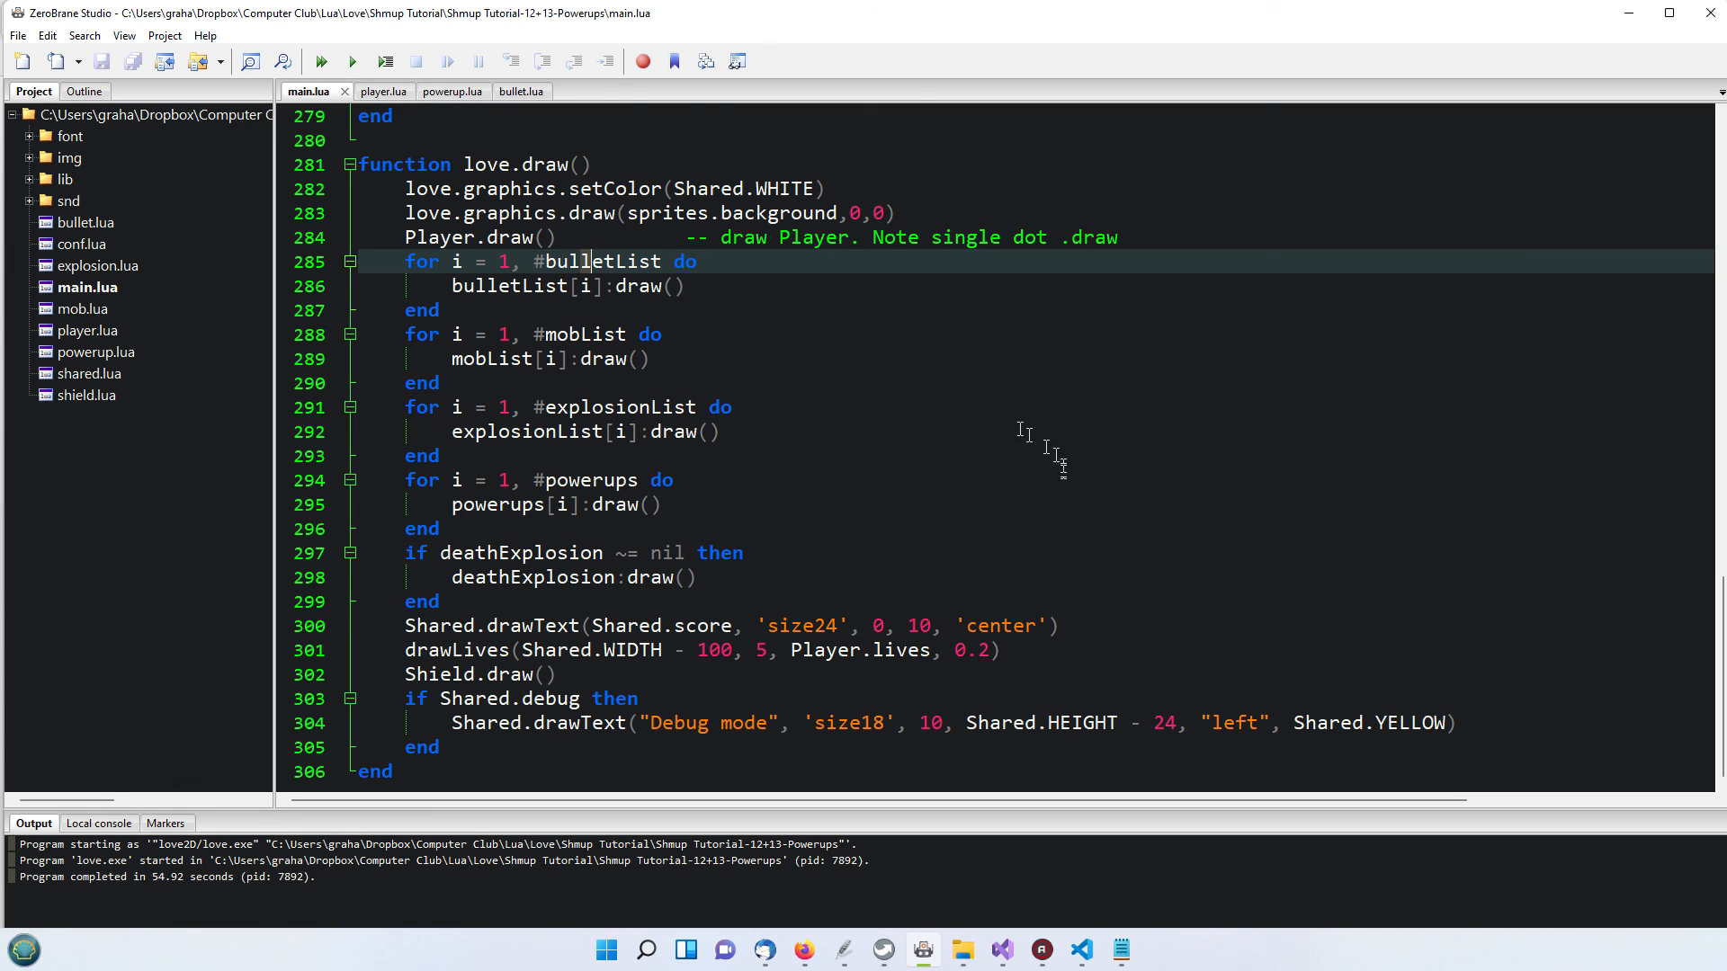
mouse_move(1094, 615)
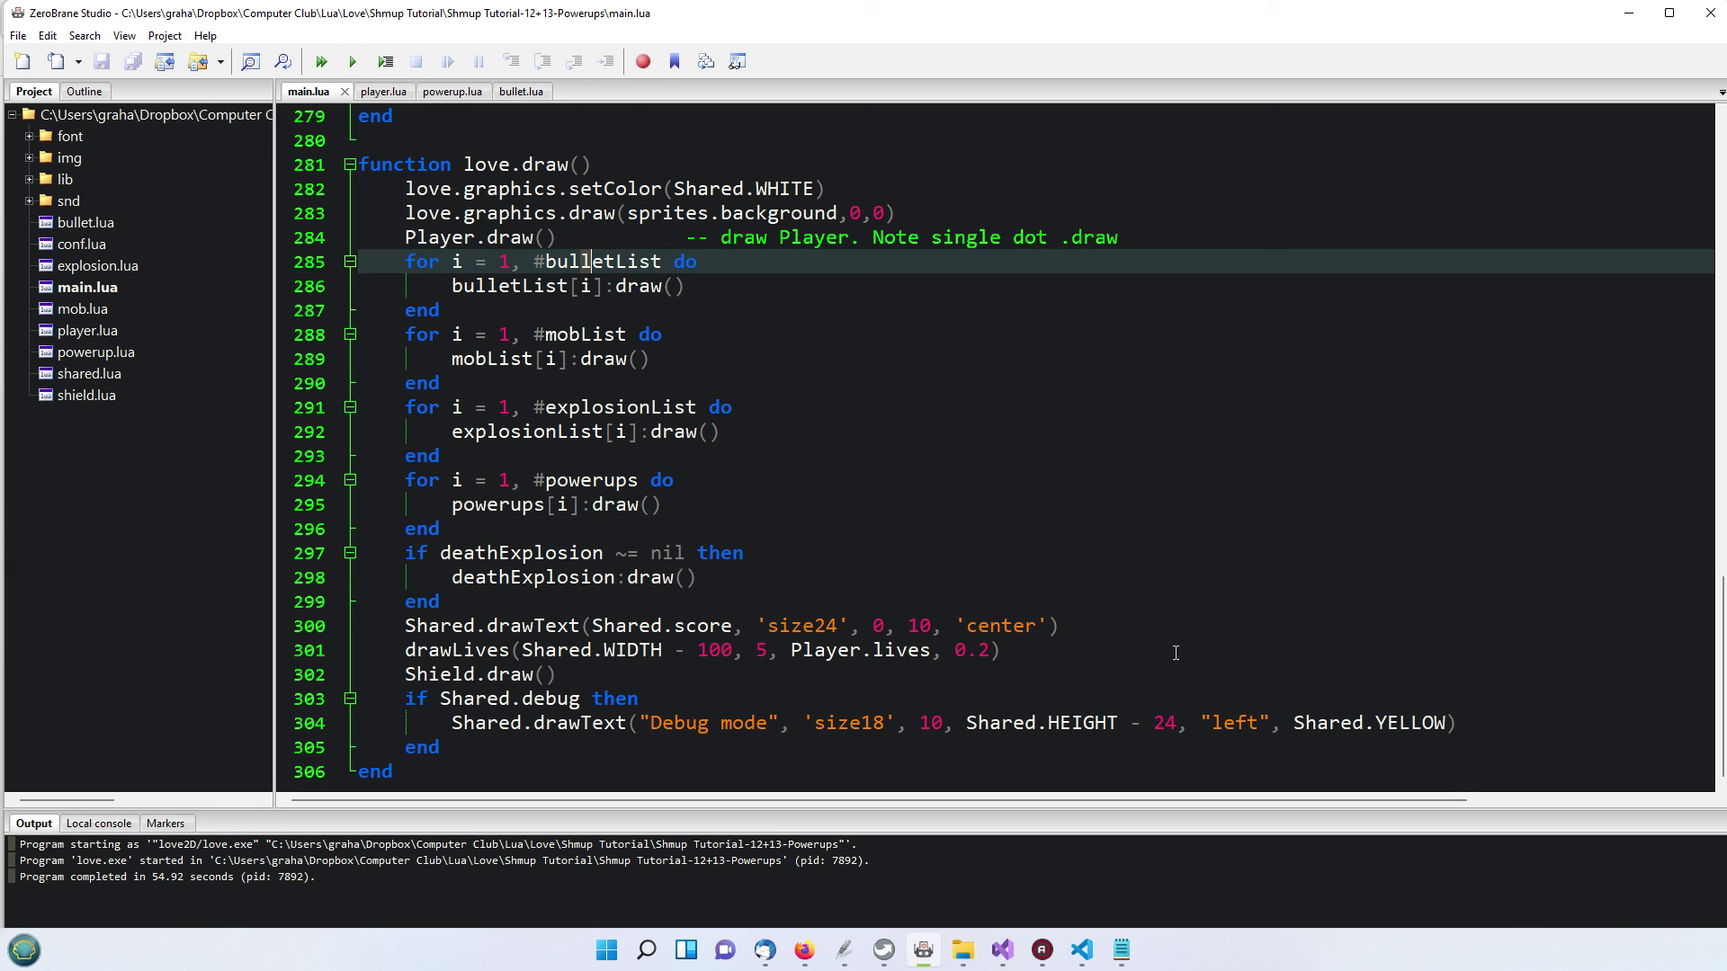
mouse_move(1286, 666)
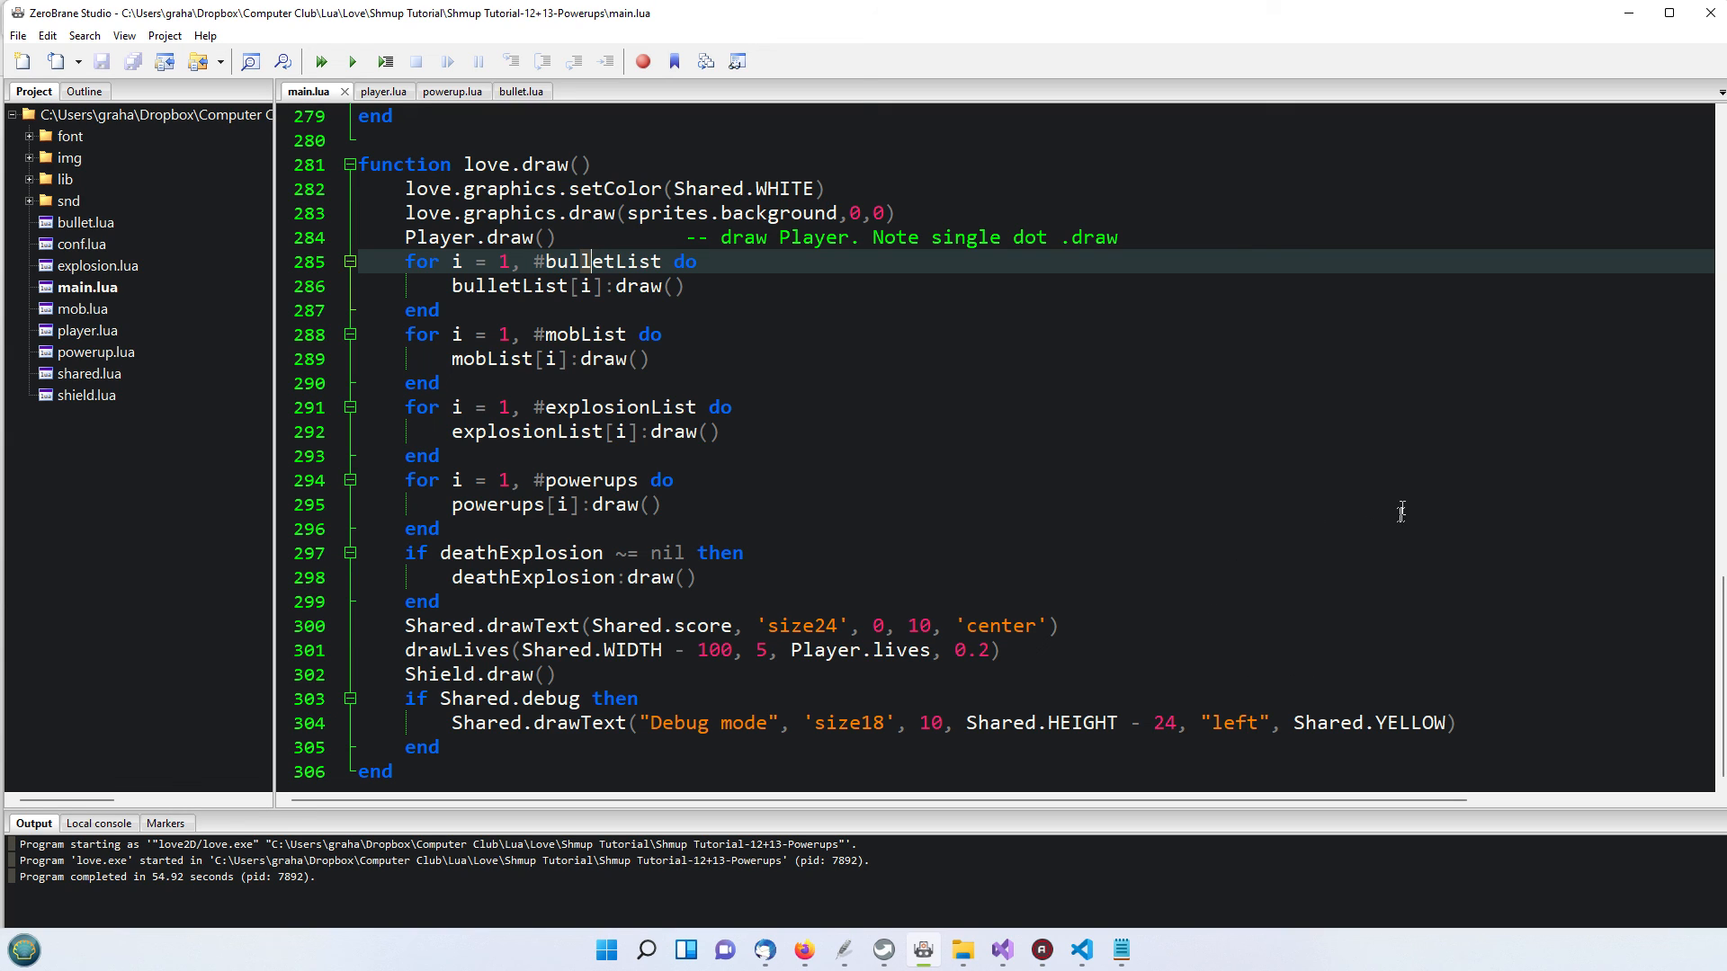
mouse_move(1263, 703)
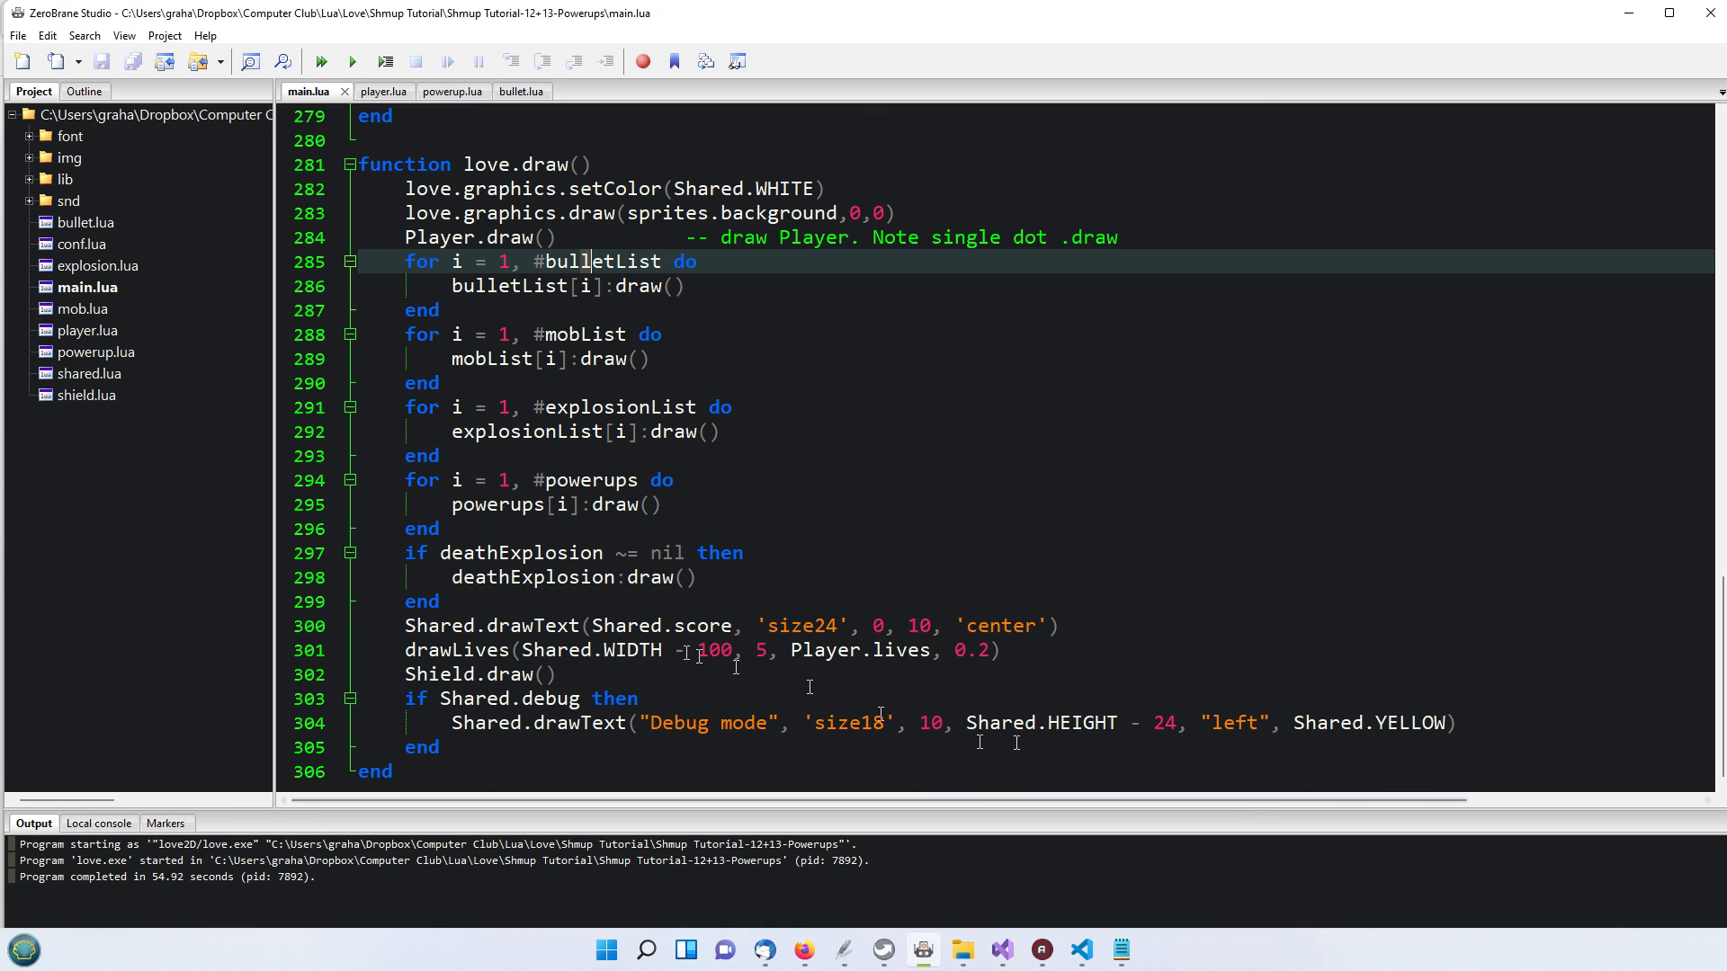
mouse_move(1202, 342)
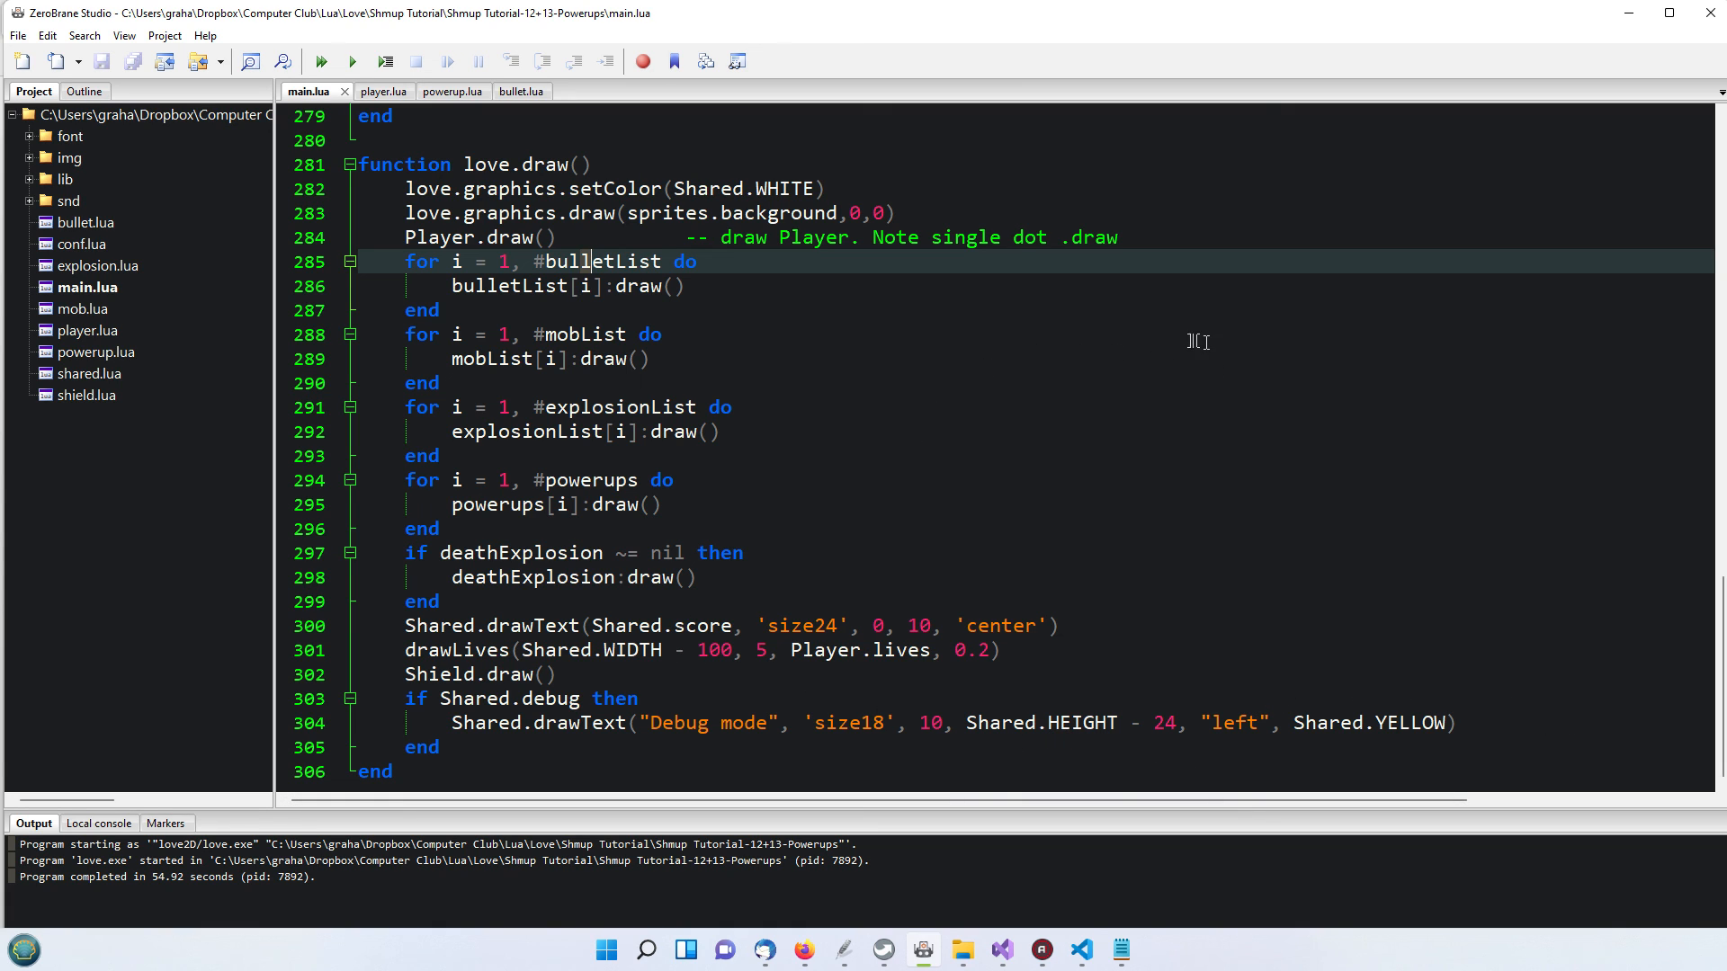